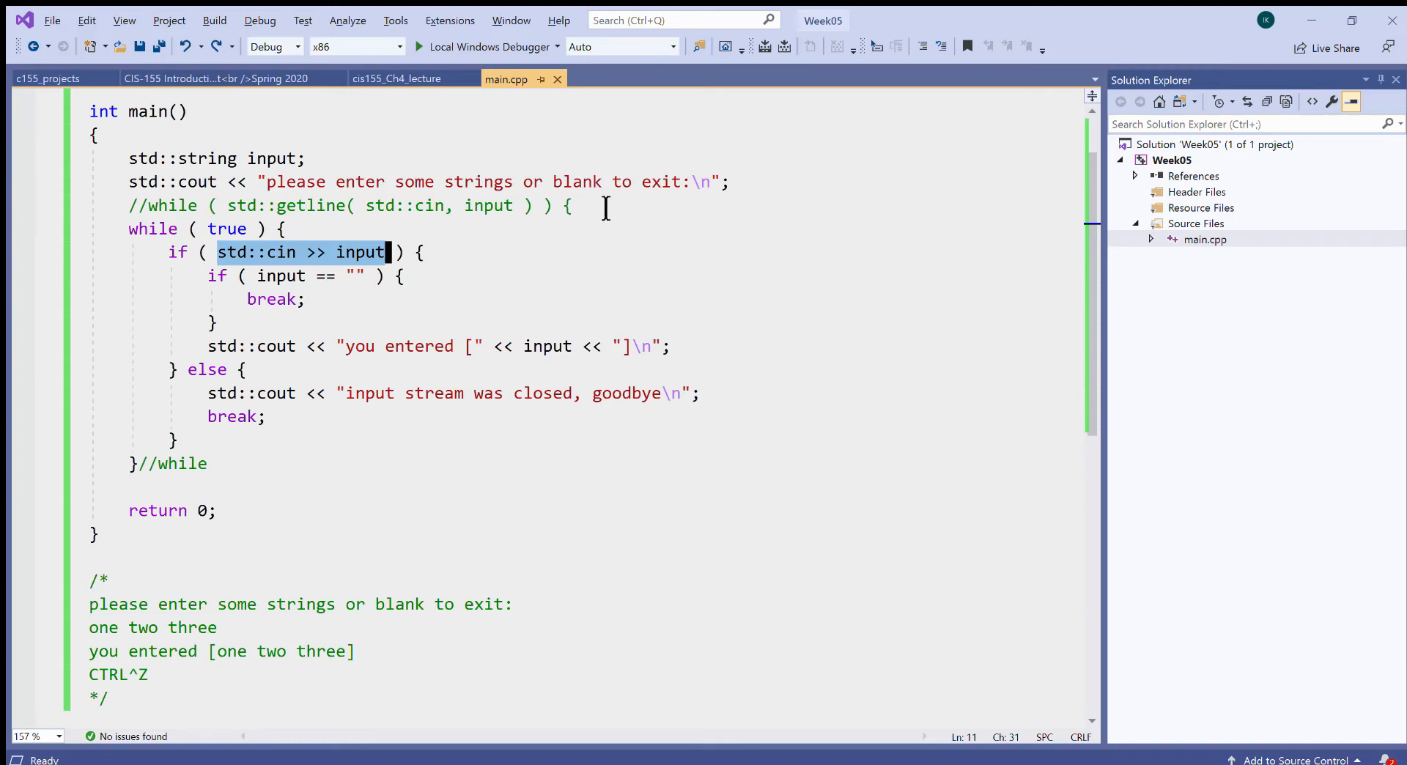
Restore the getline while loop, delete while(true) and the cin-check/else lines, unindent, and save.
click(606, 205)
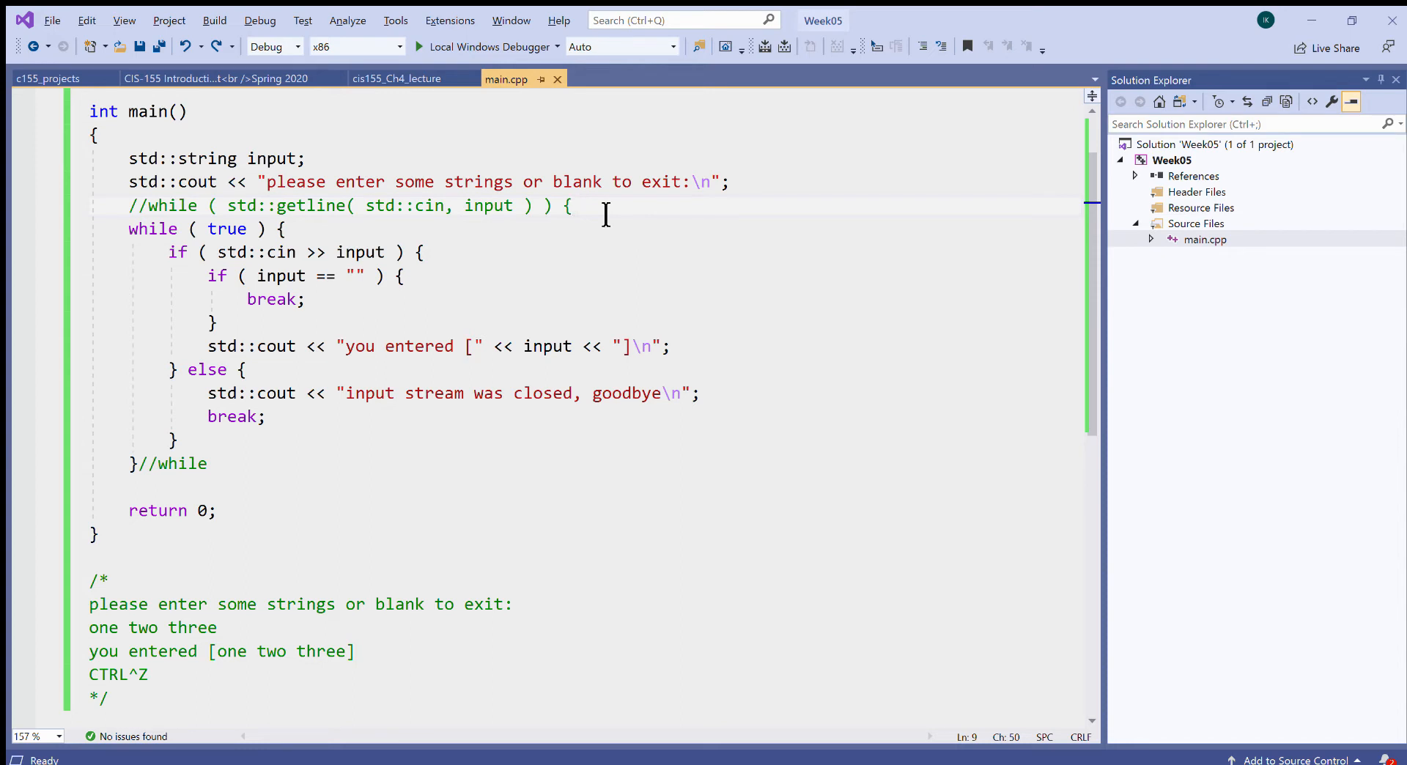
click(153, 205)
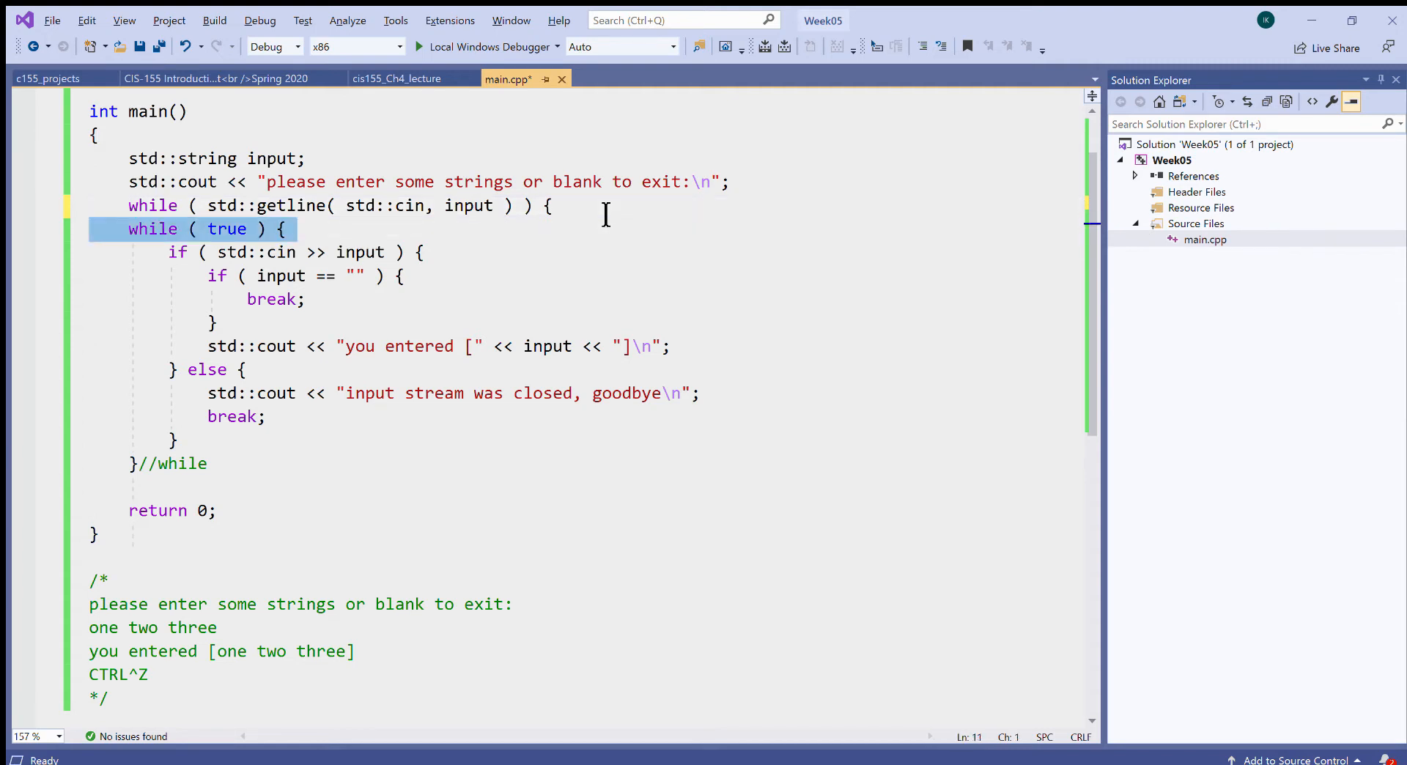
key(Delete)
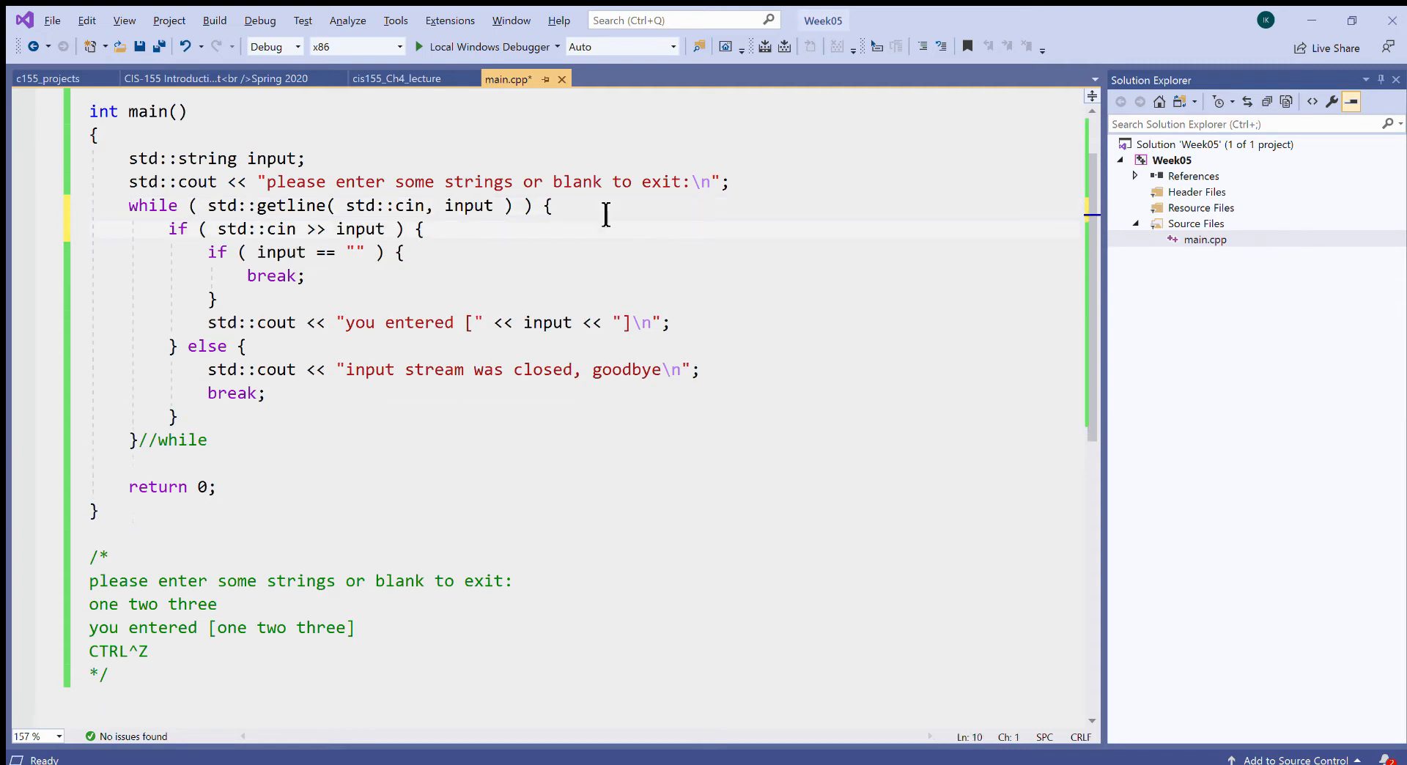
key(Delete)
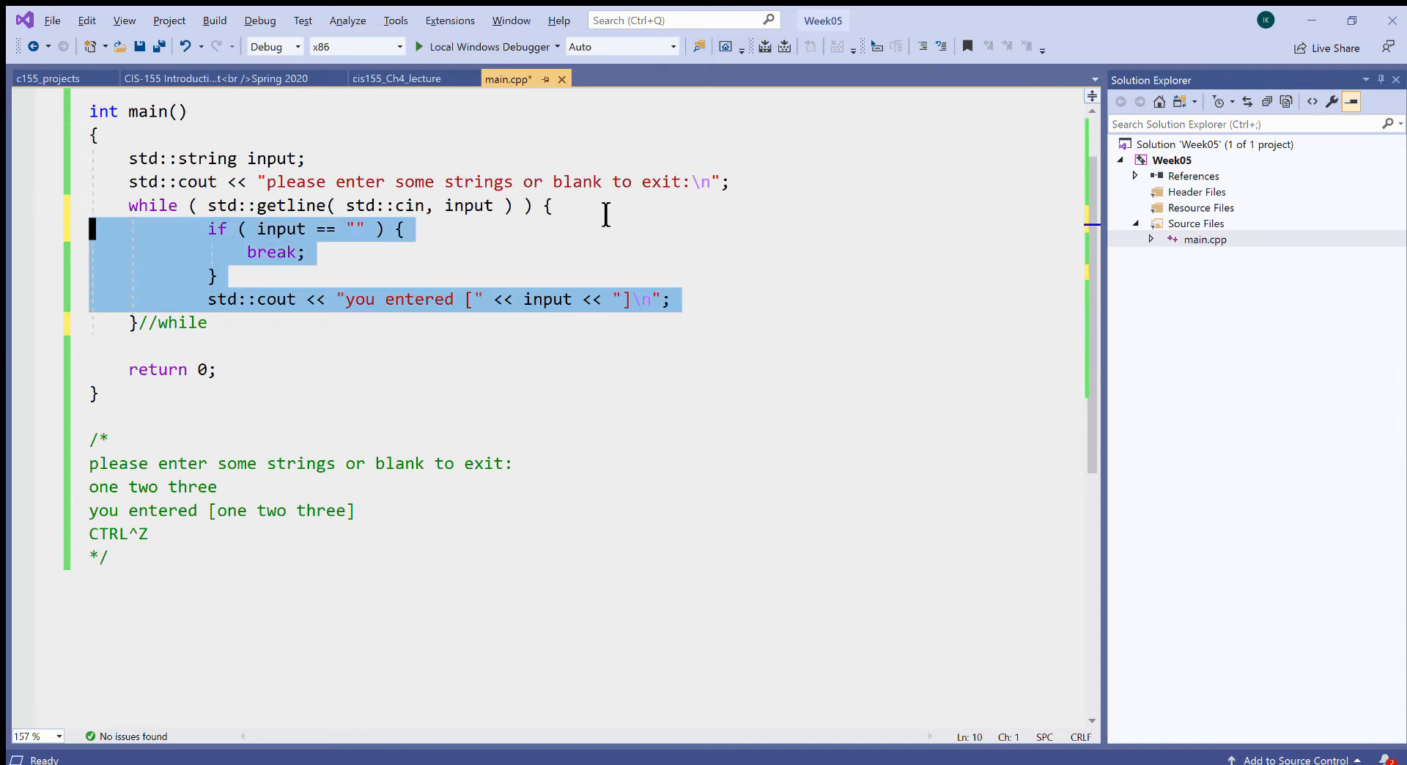
key(Shift+Tab)
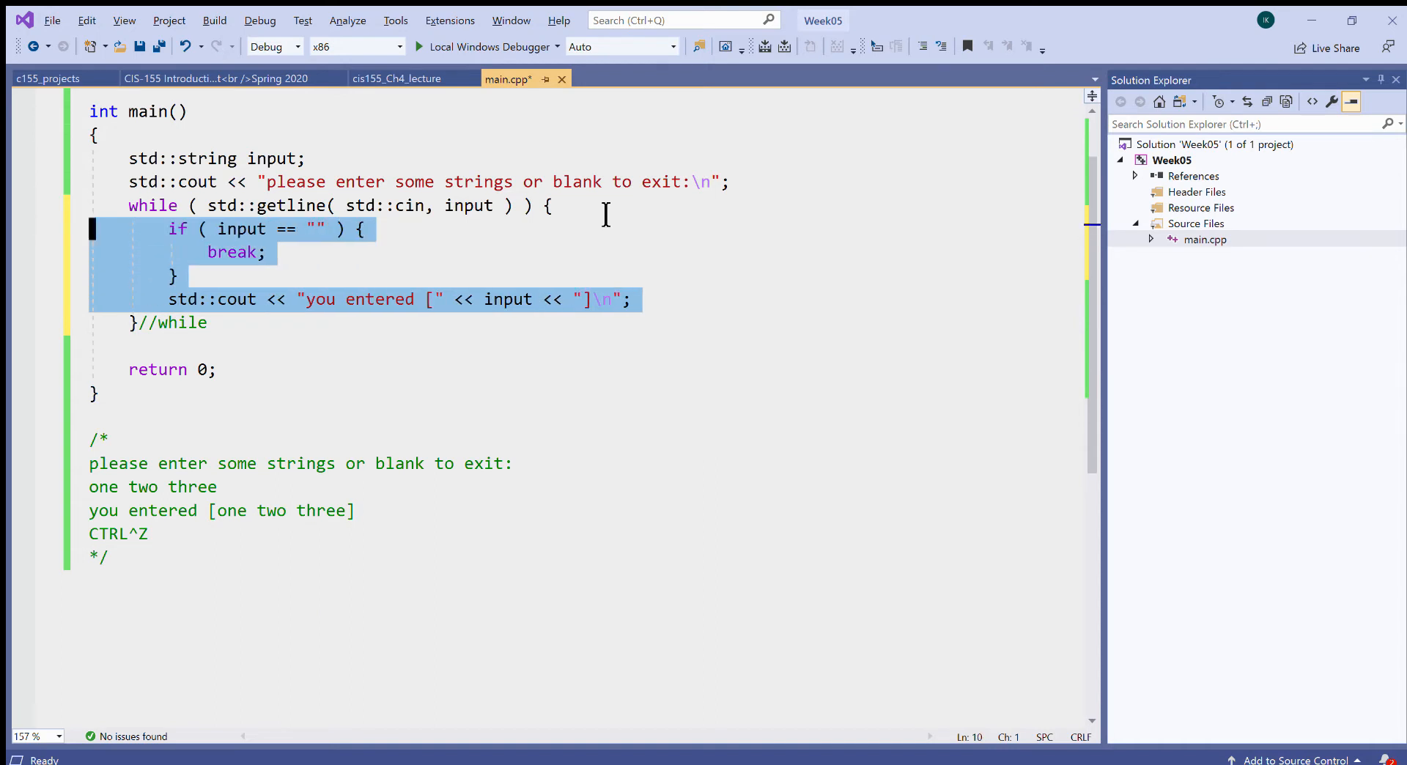
key(ctrl+s)
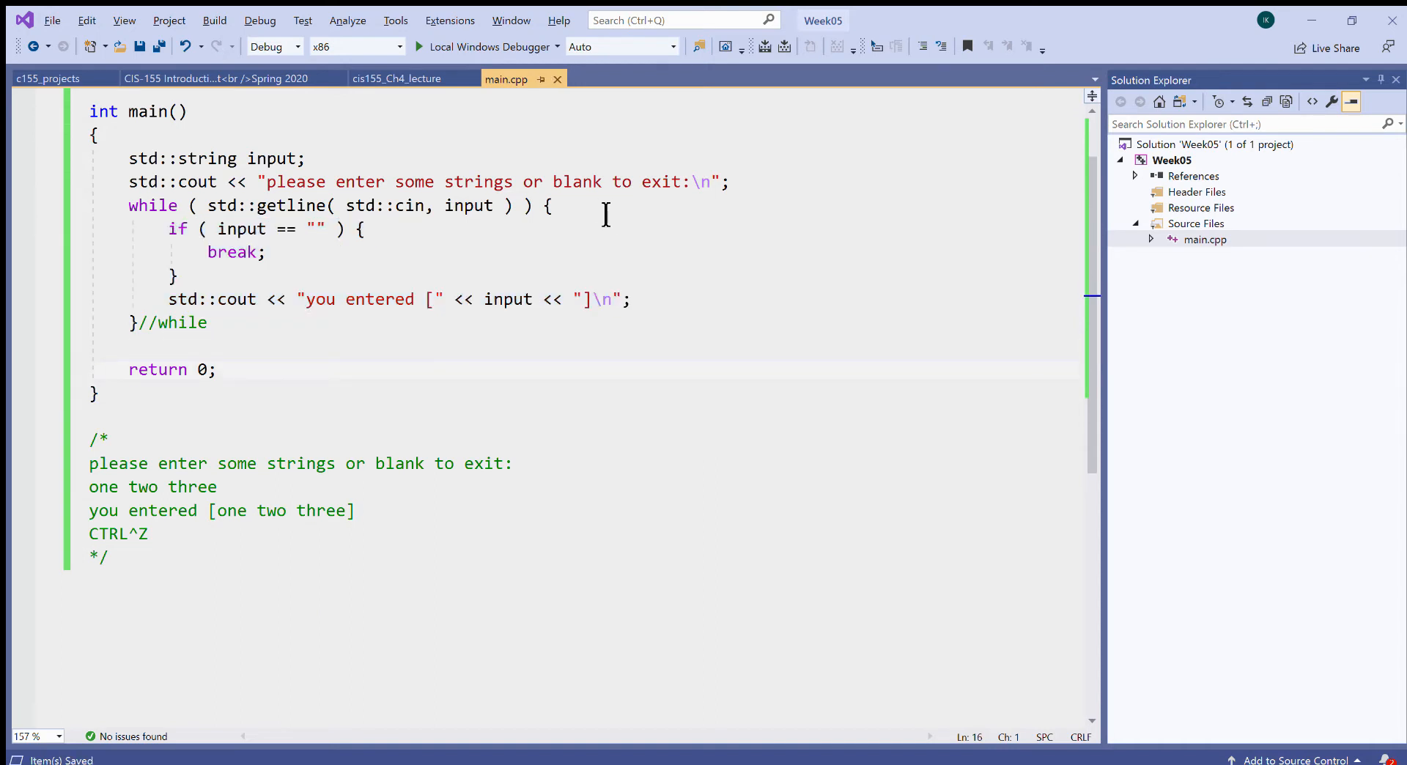
Comment out the 'you entered' cout echo line with //.
click(92, 369)
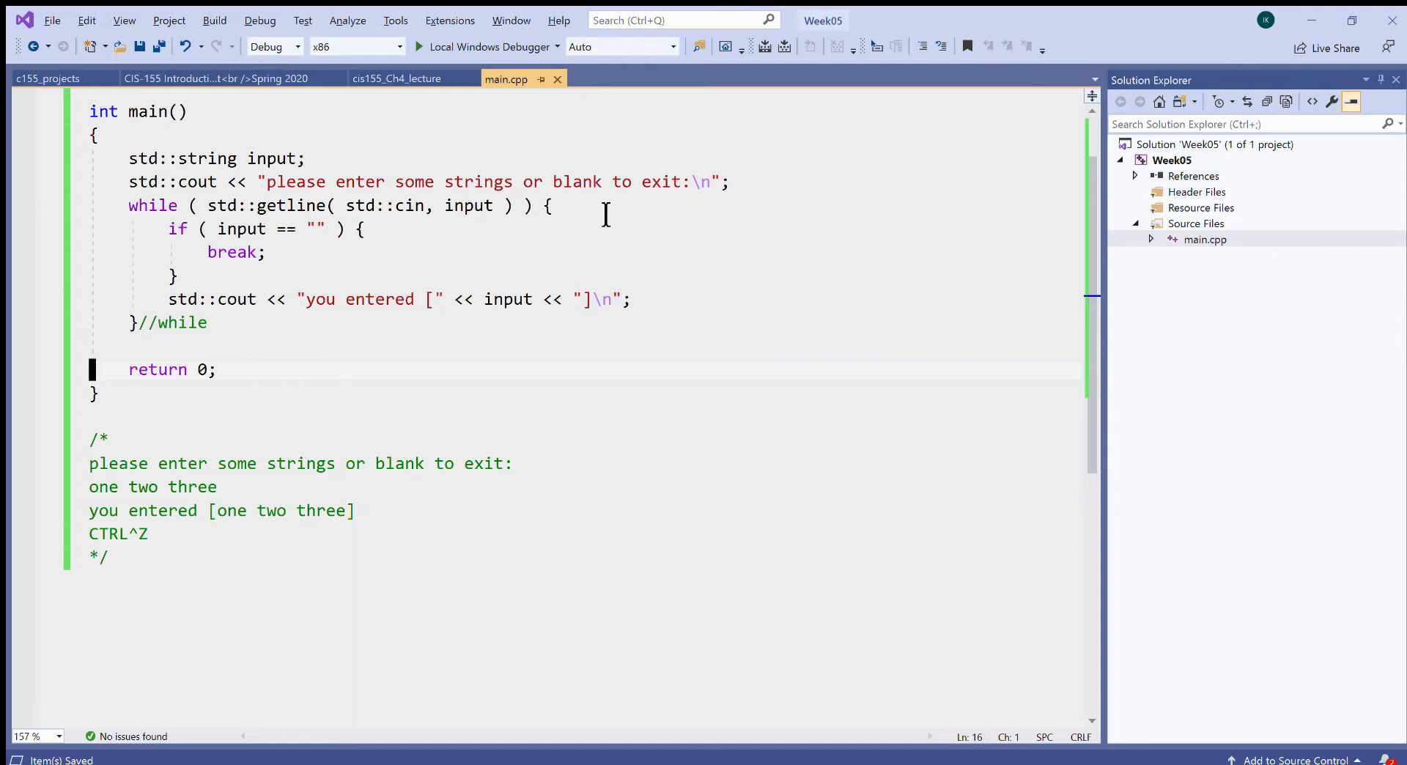
click(169, 299)
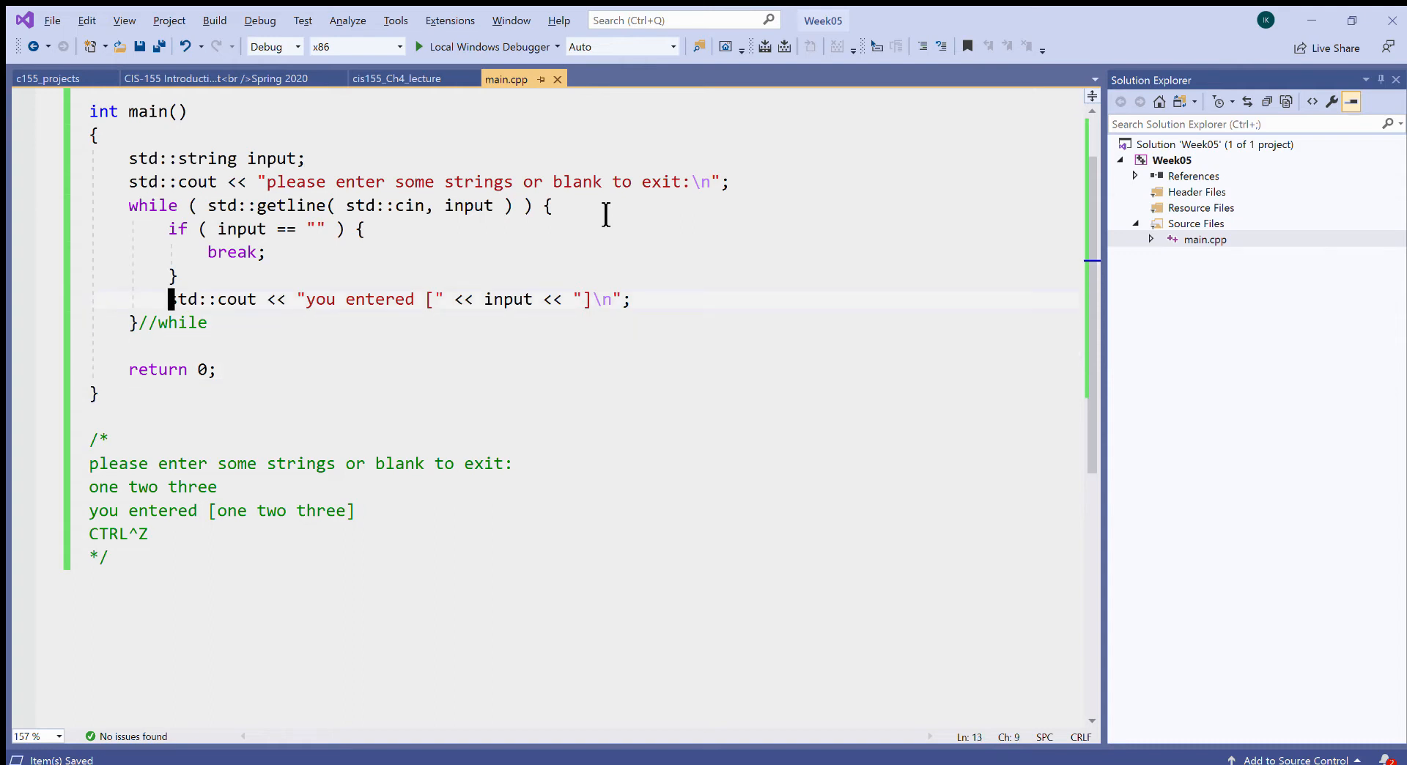
text(//)
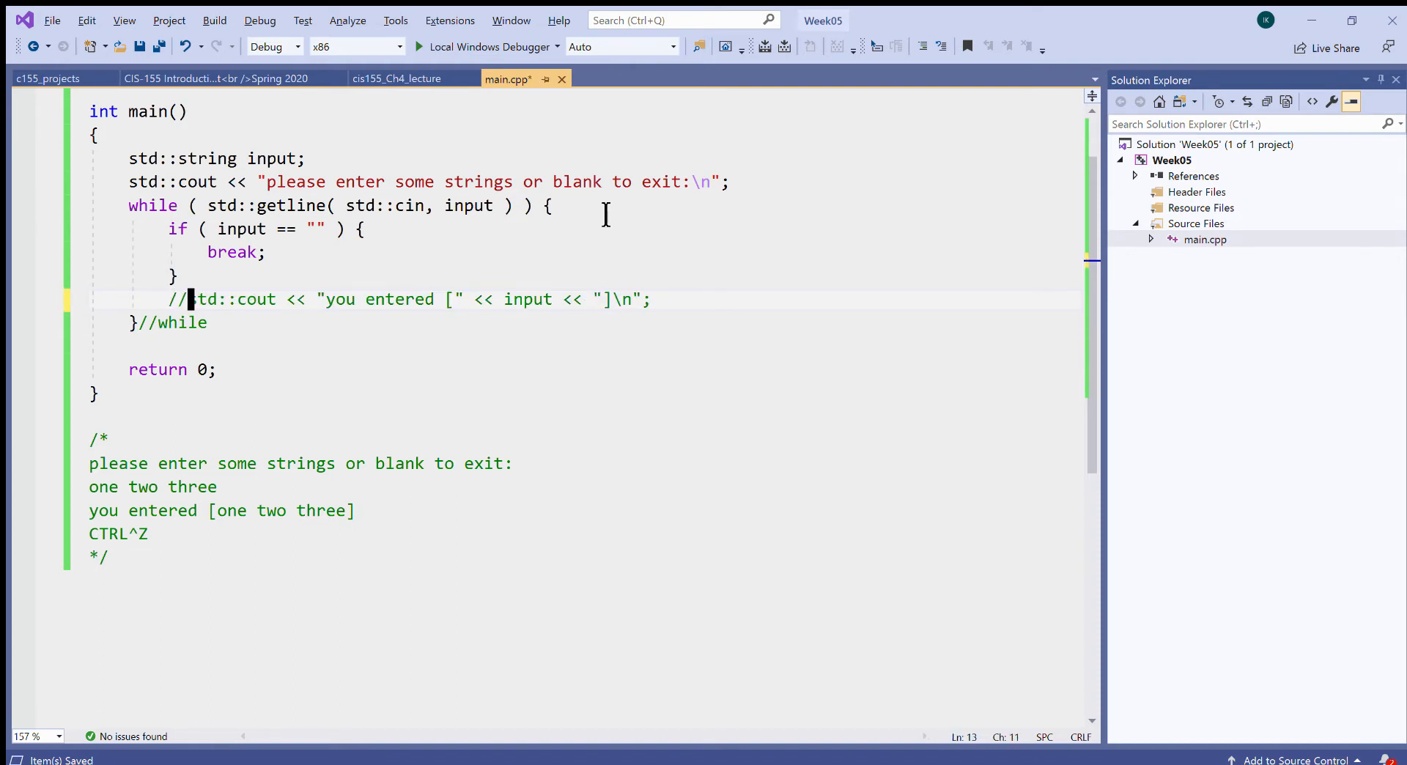
key(Home)
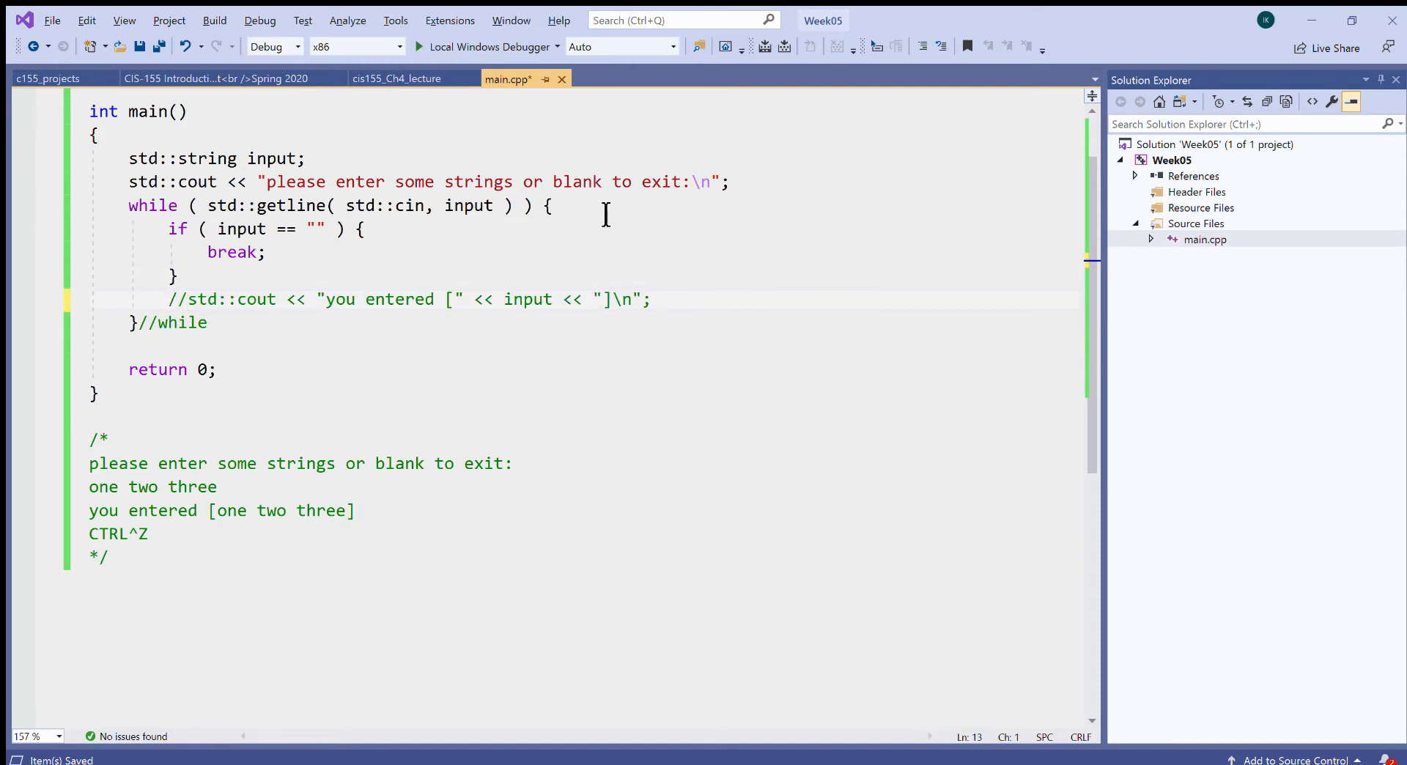
Add a blank line and type a std::vector named input_strings at the top of main.
scroll(up, 3)
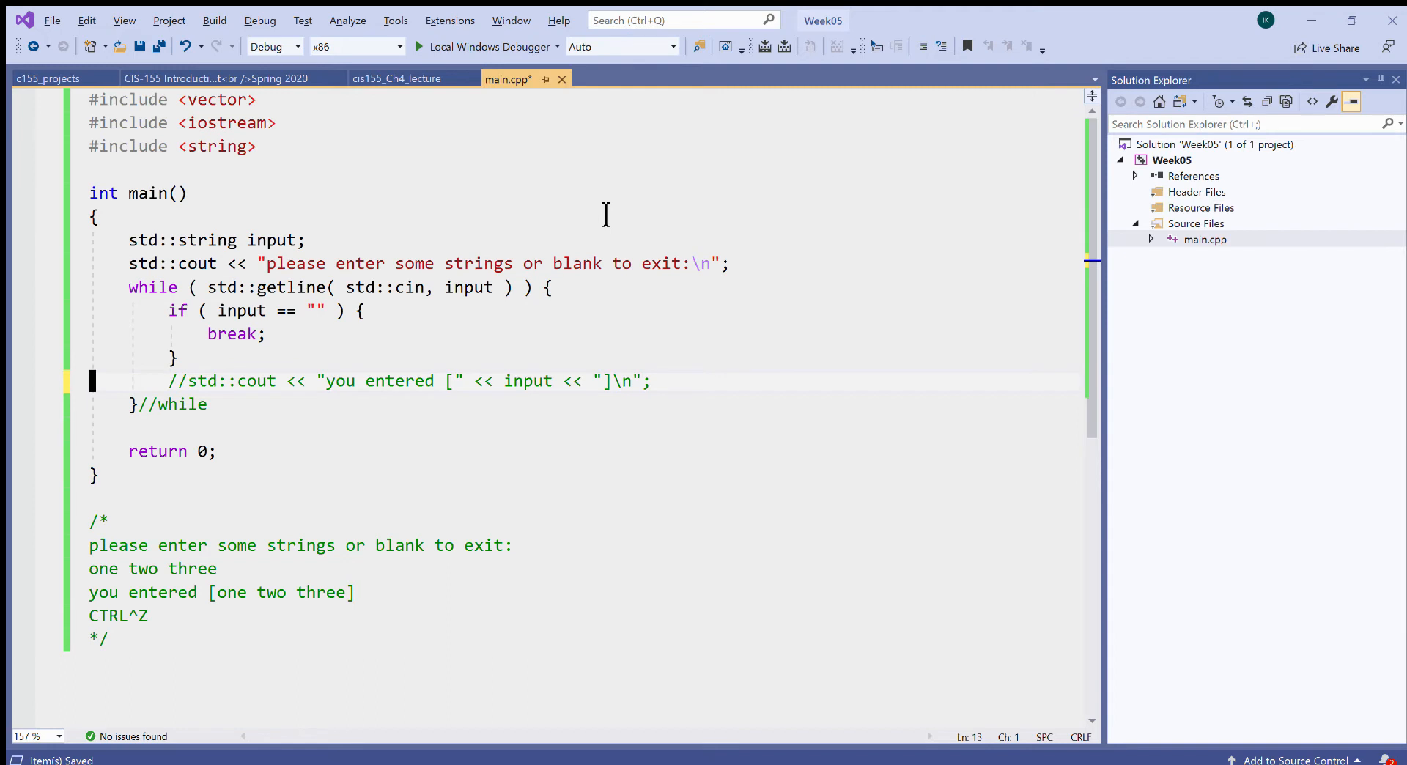
mouse_move(433, 173)
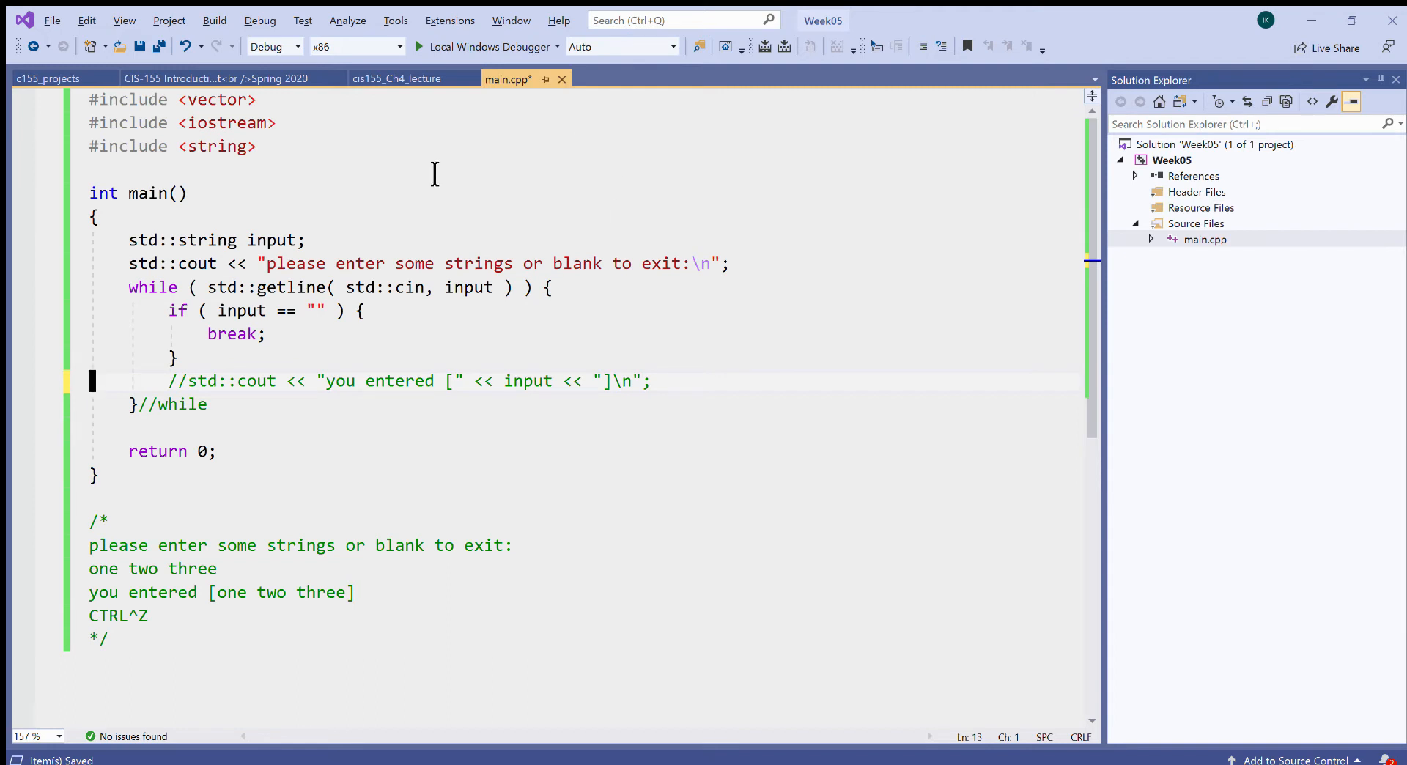
mouse_move(332, 152)
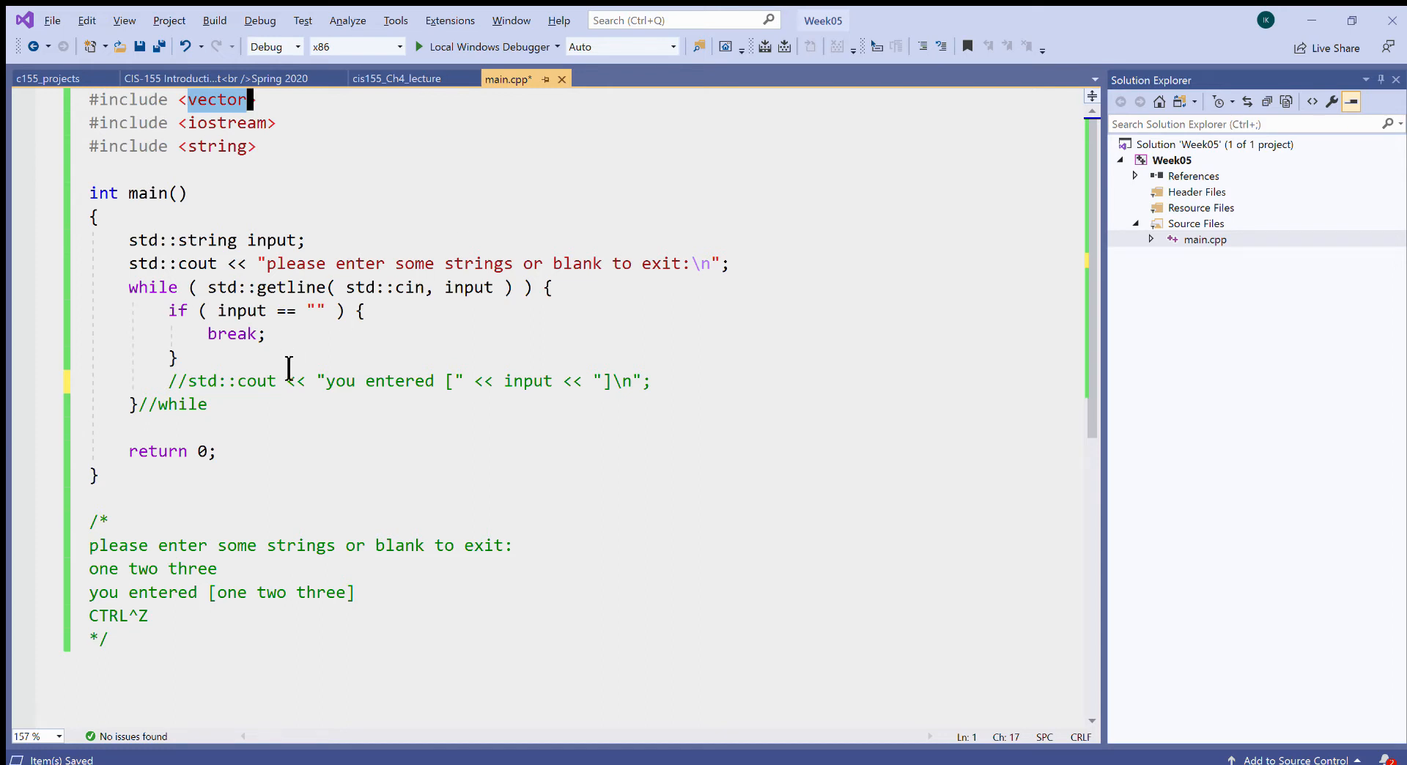
key(enter)
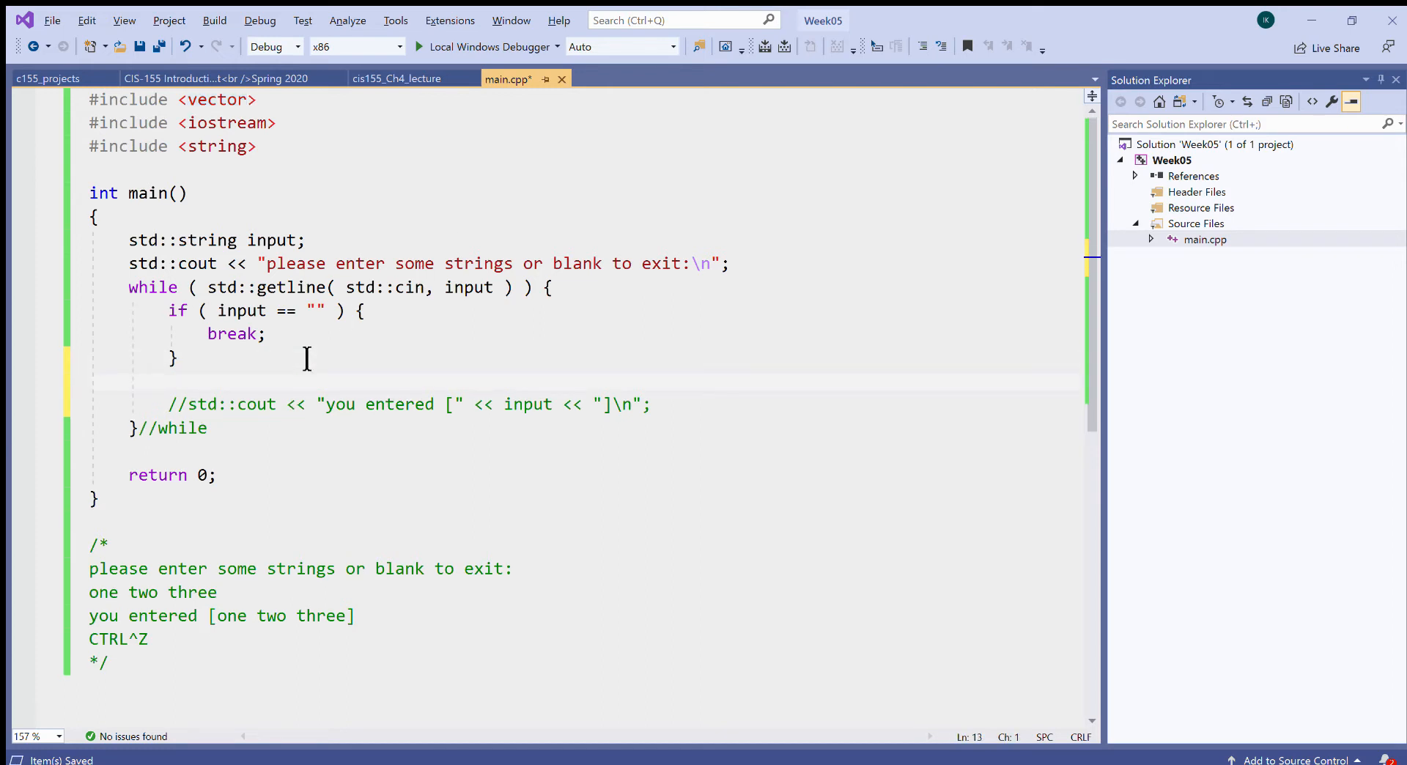
click(130, 240)
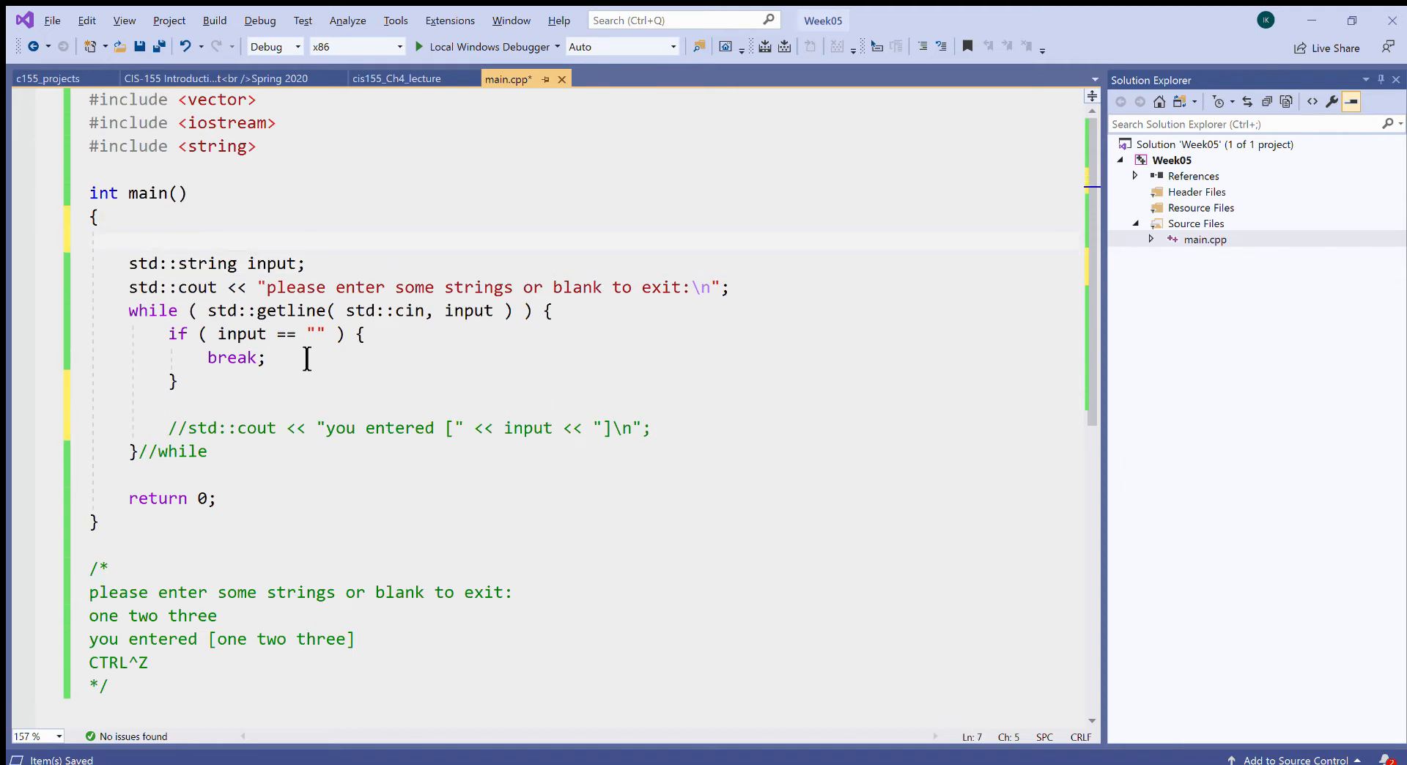
text(std::)
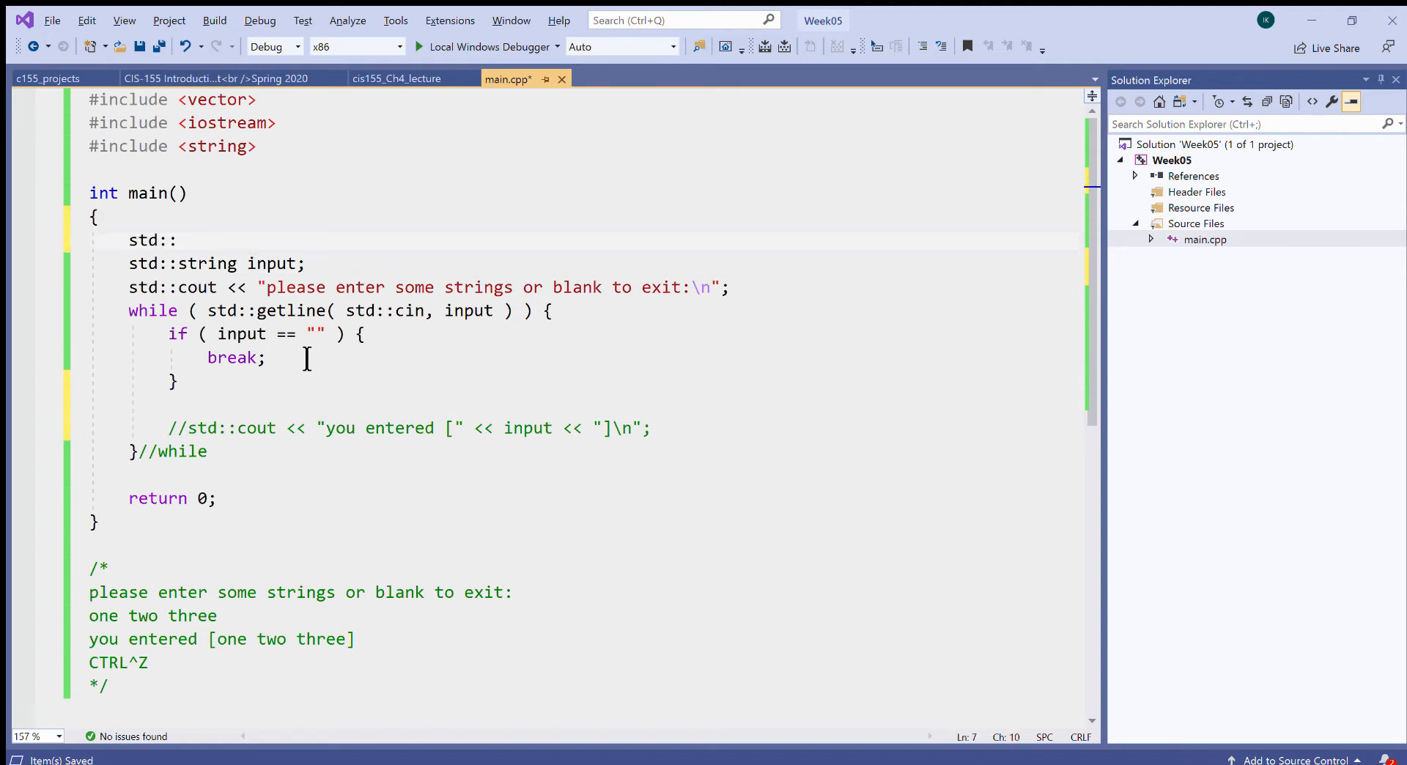
text(vectpo)
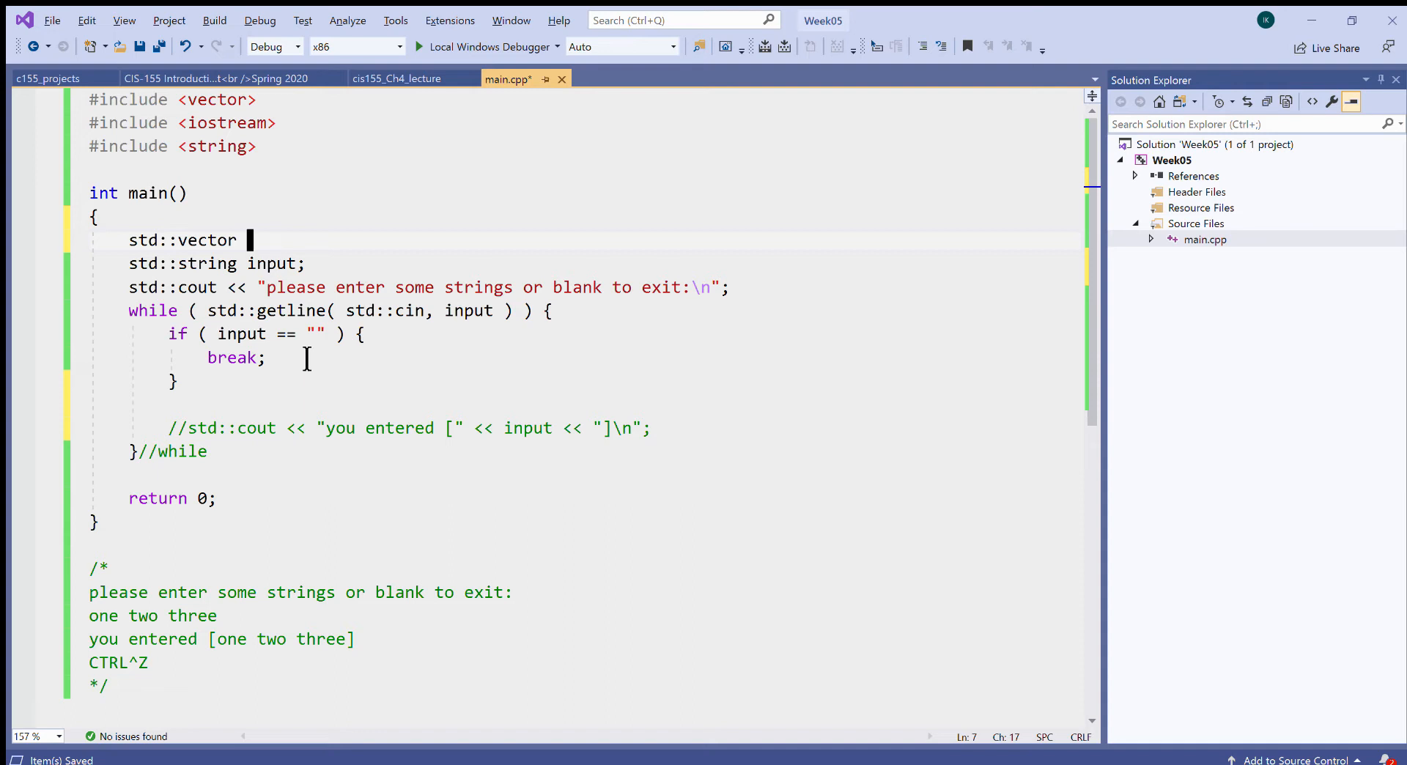
text(input)
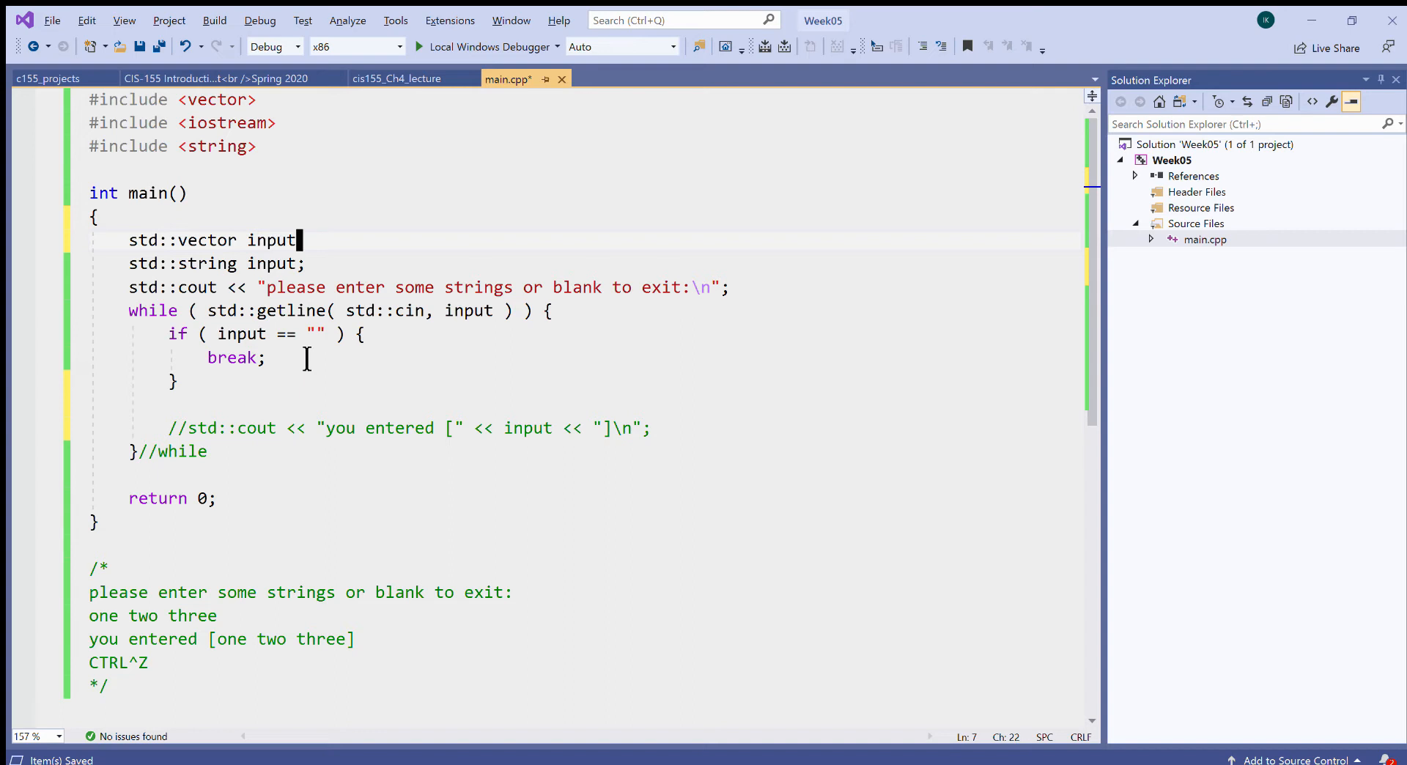
text(_stribgs)
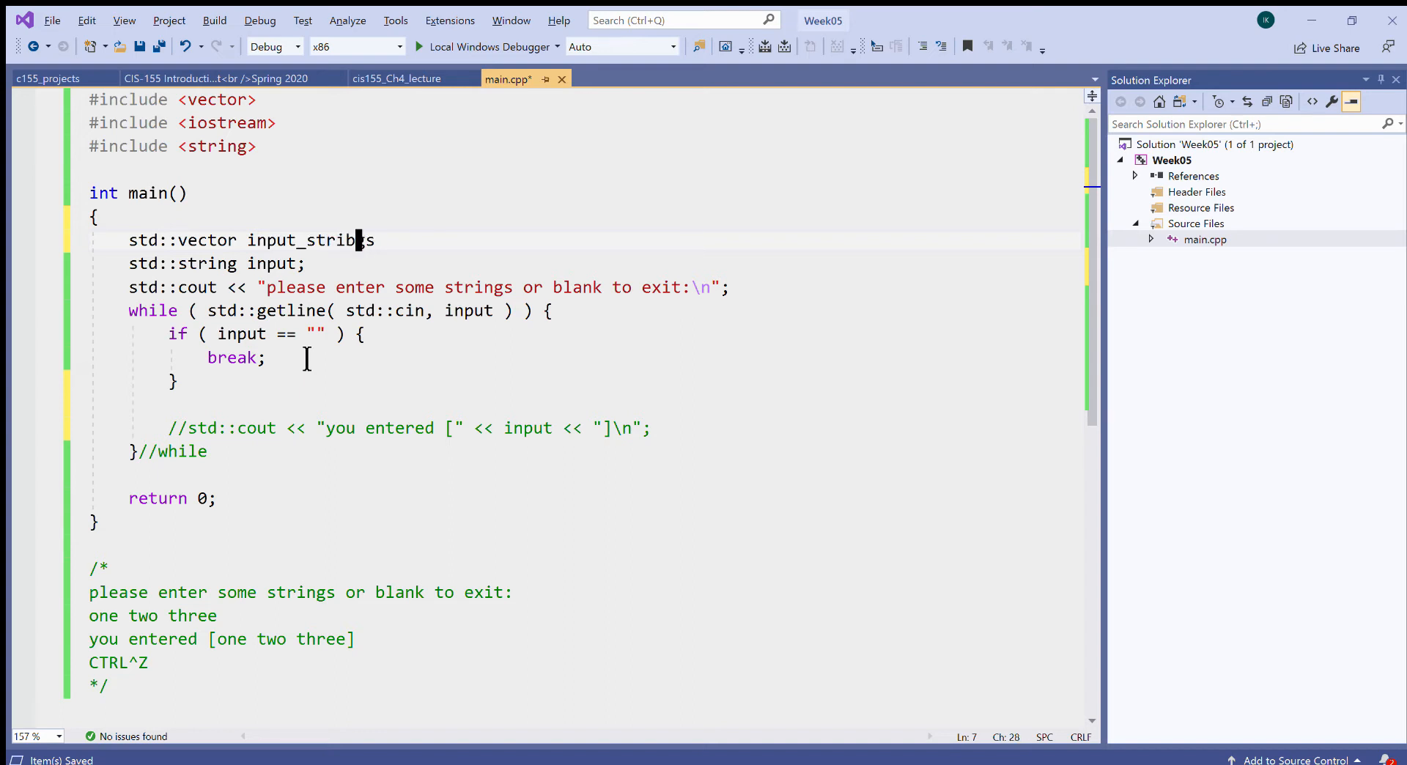
text(ngs;)
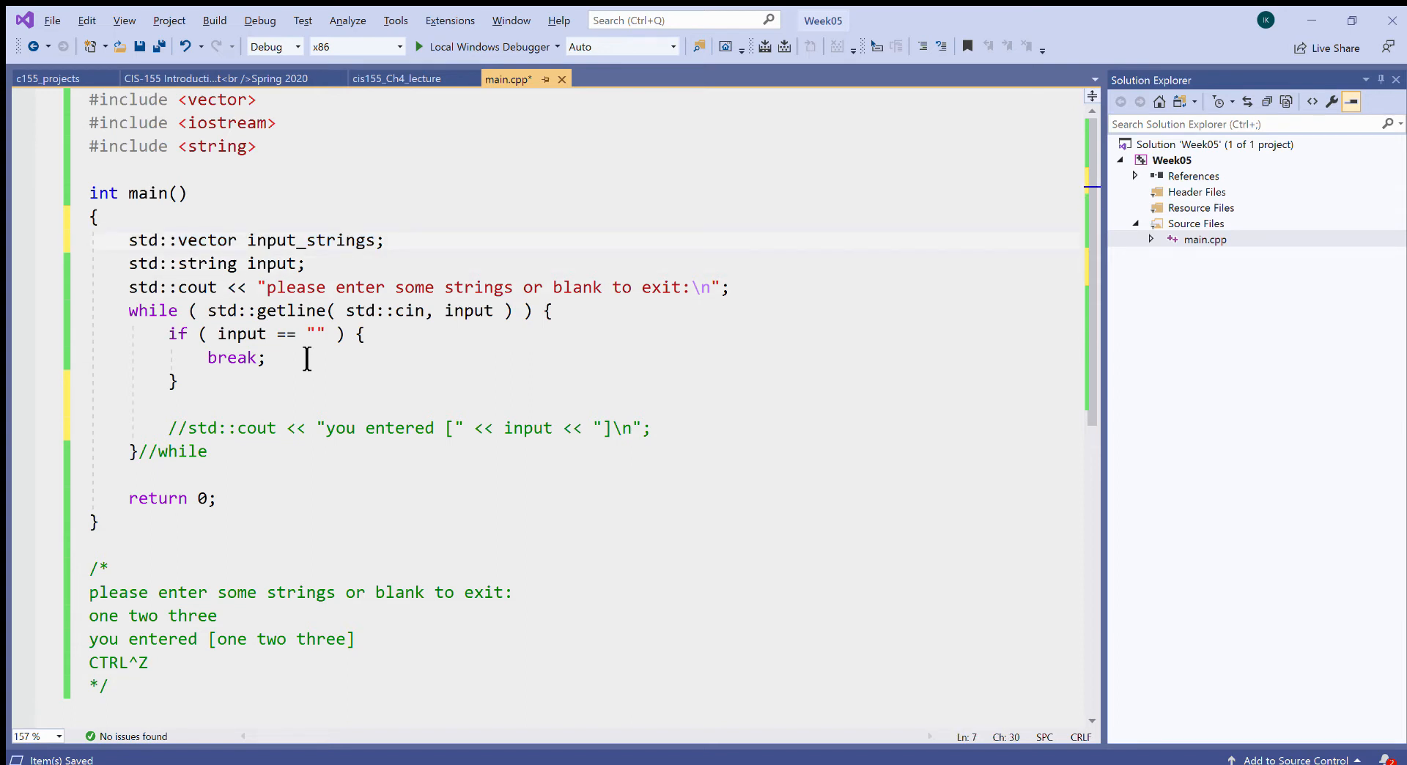
Give the vector declaration the element type <std::strings>.
double_click(312, 239)
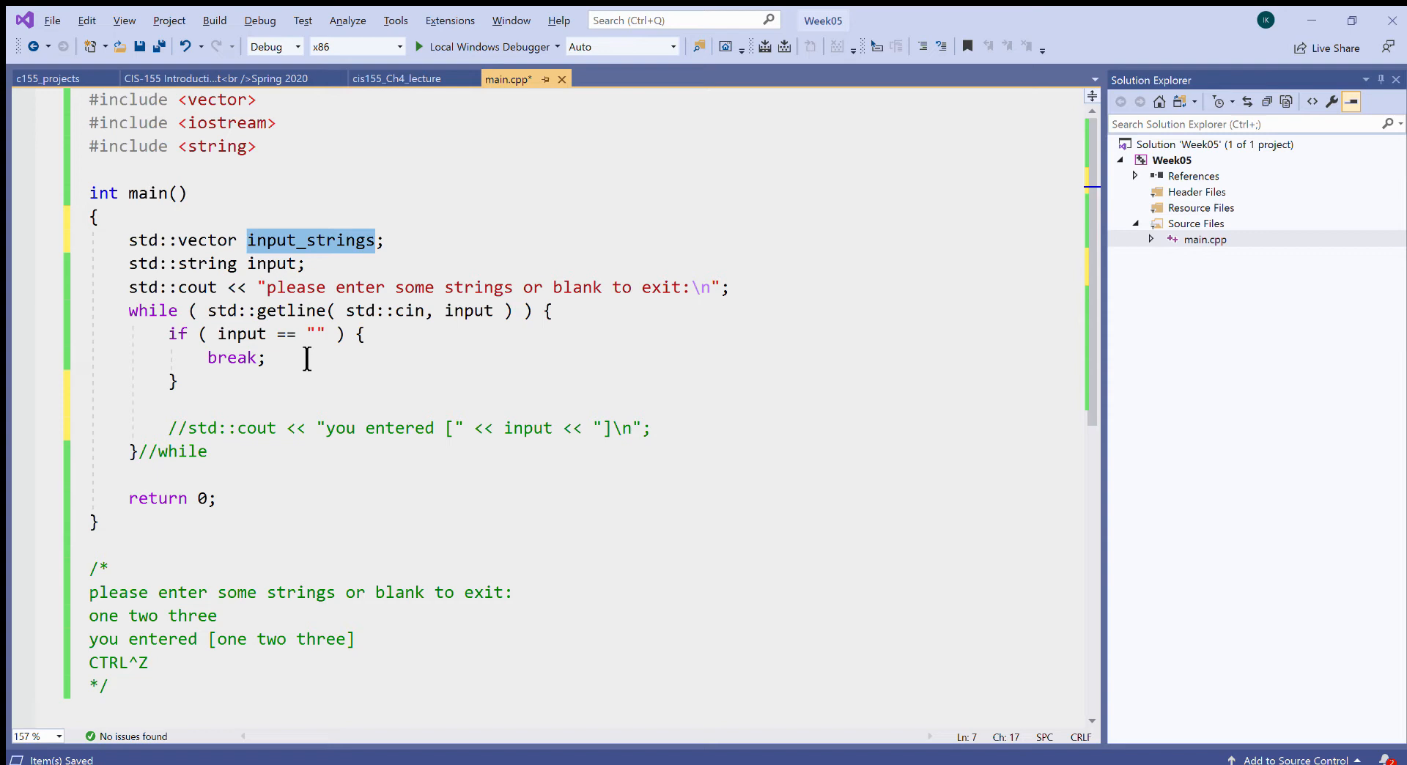
text(<>)
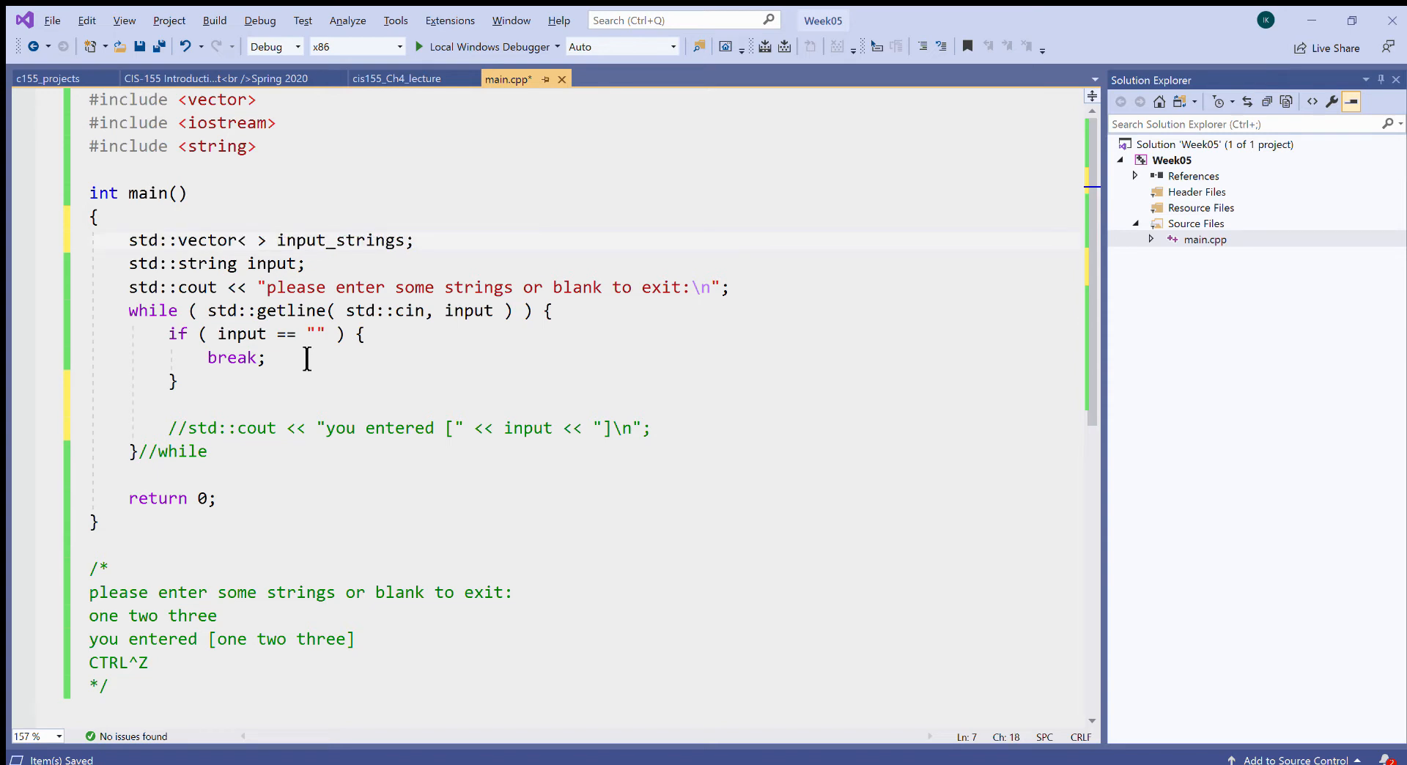
text(std::)
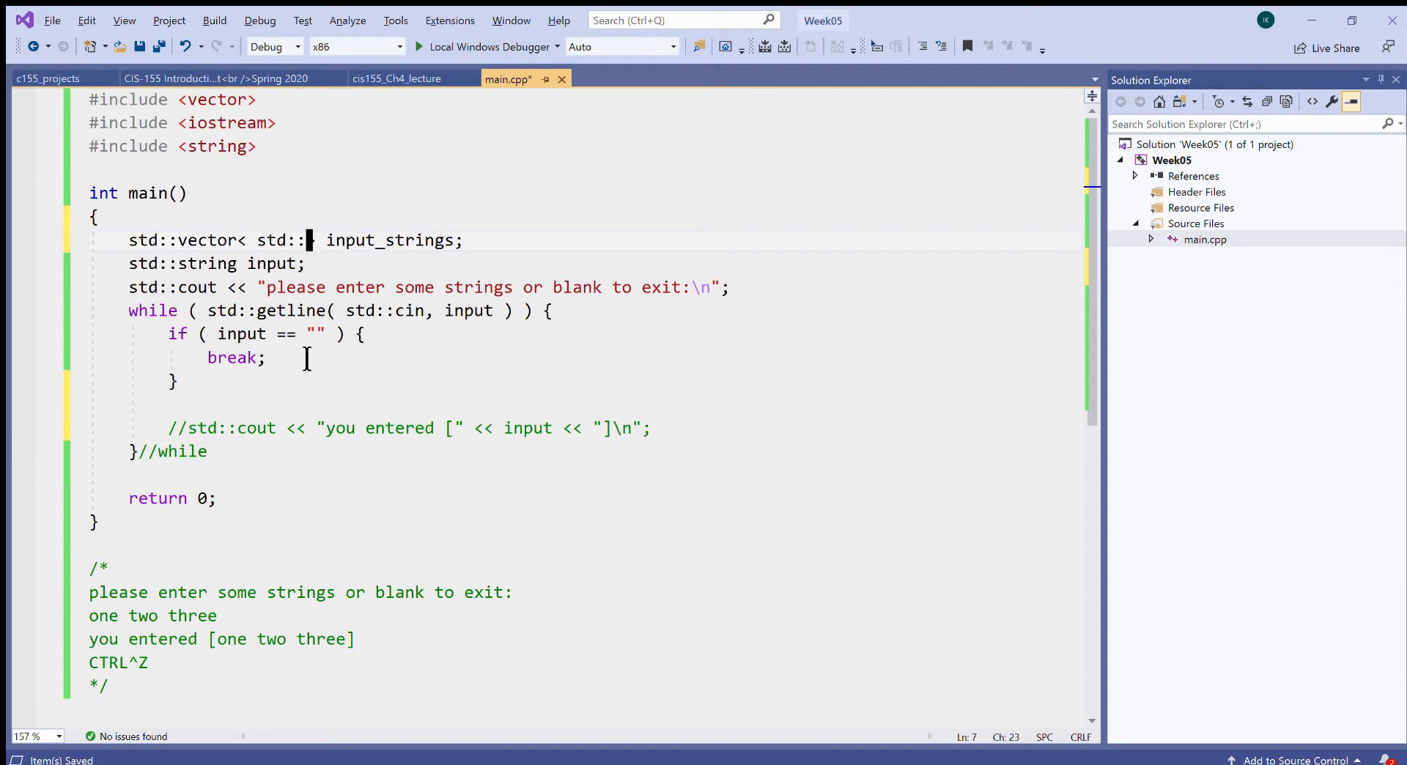
text(strings)
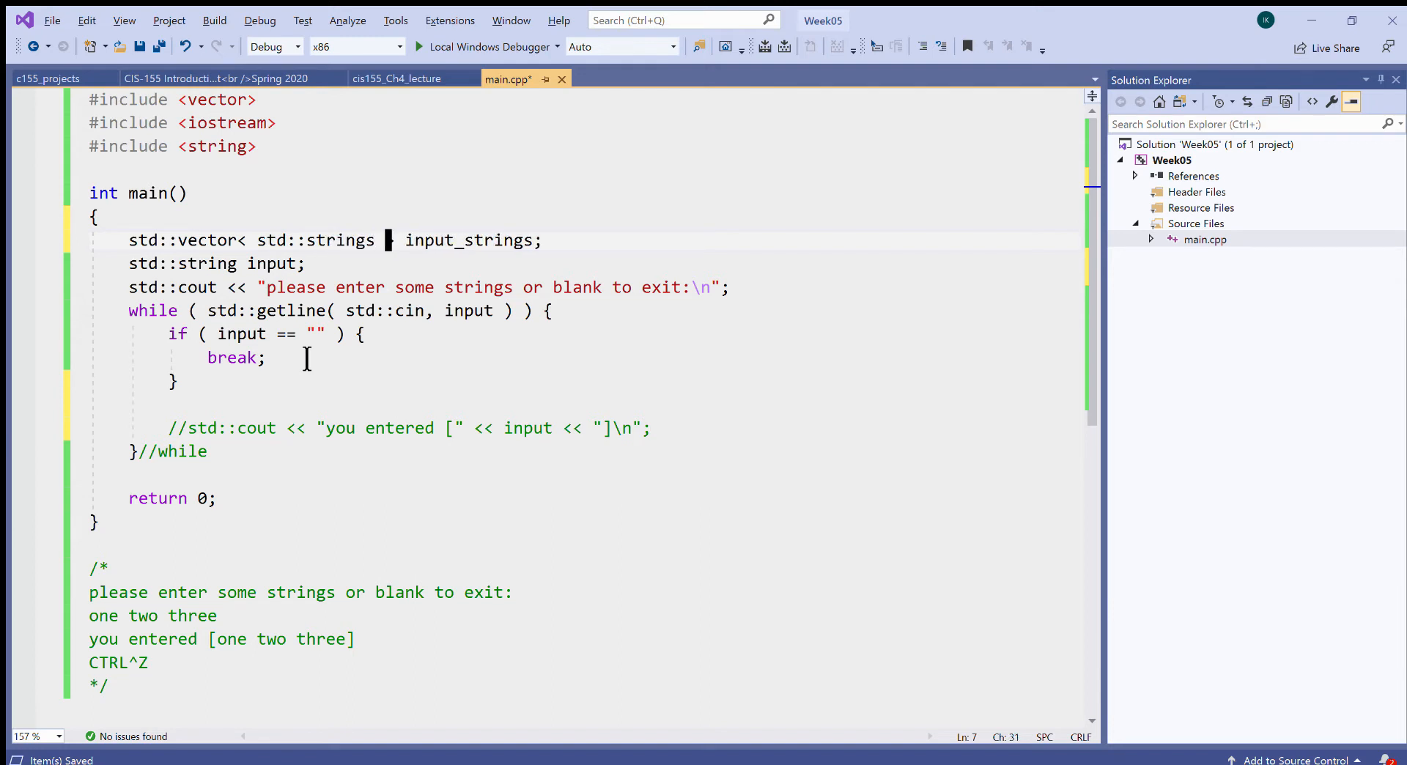
double_click(323, 241)
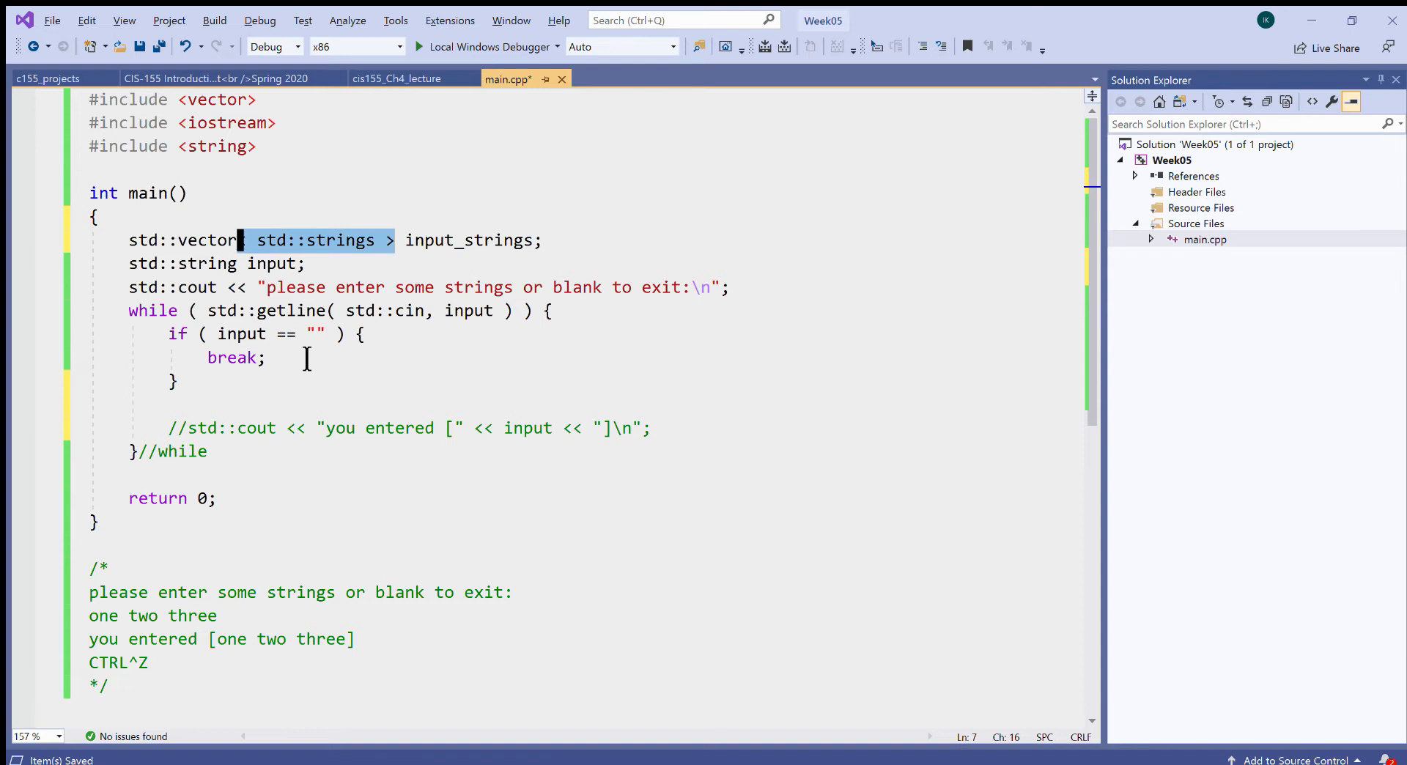
double_click(469, 239)
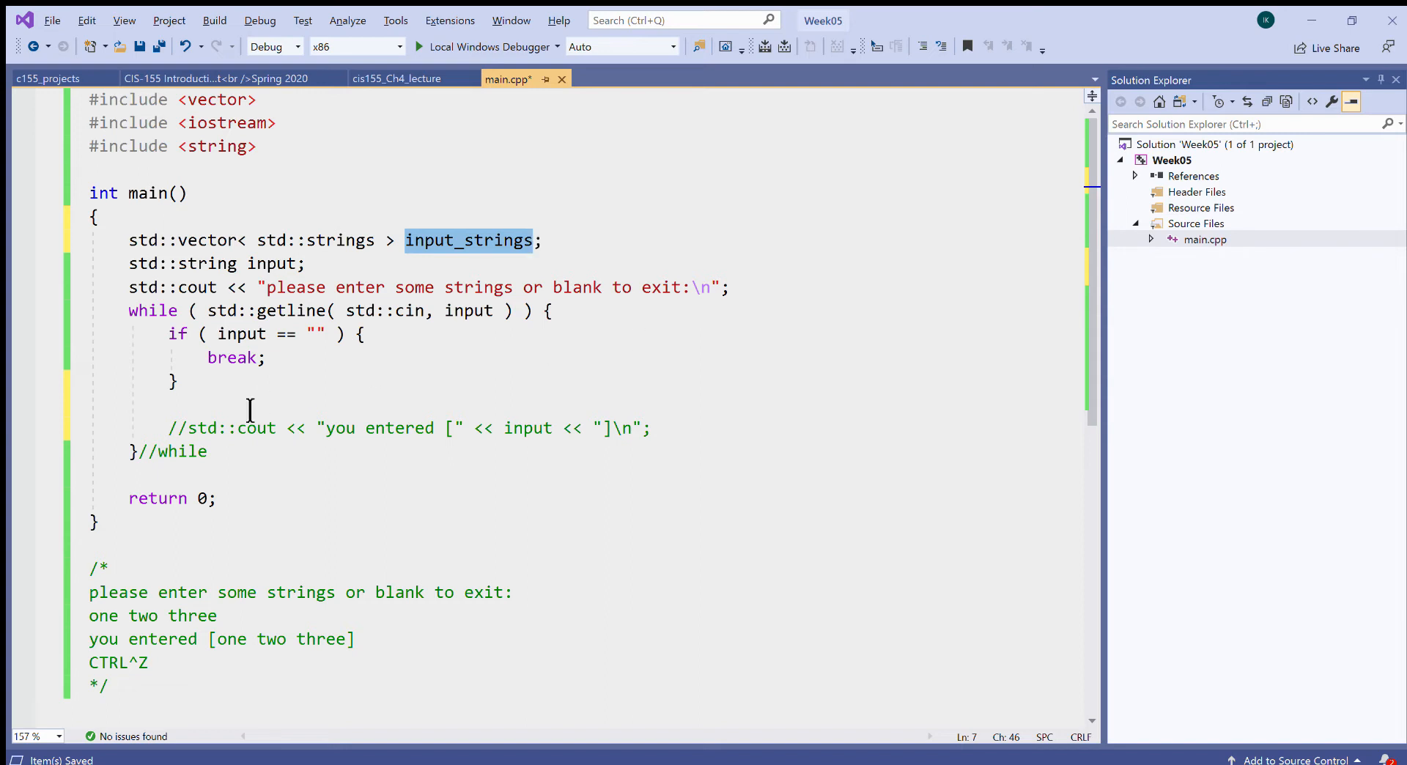
Add input_strings.push_back( input ) on the blank line inside the while loop.
click(336, 404)
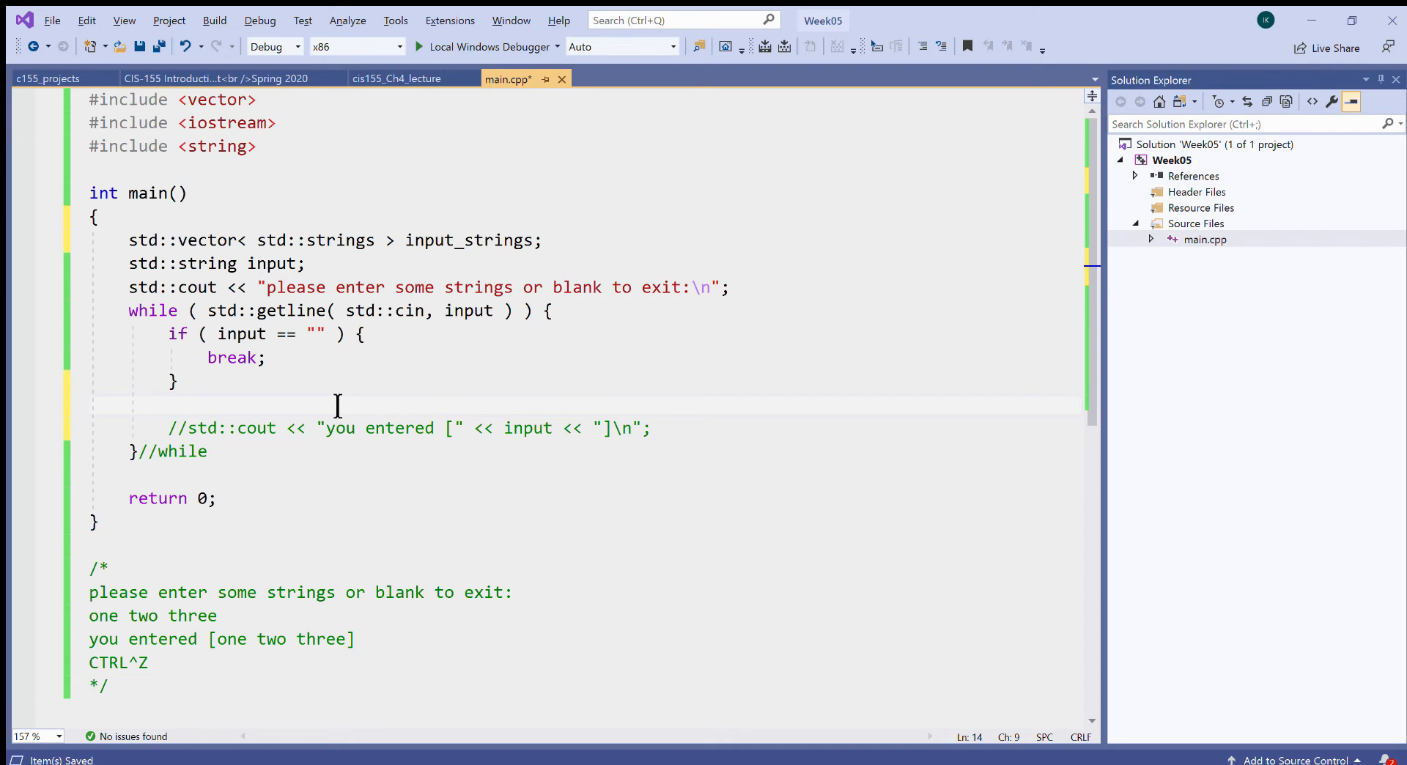
double_click(529, 428)
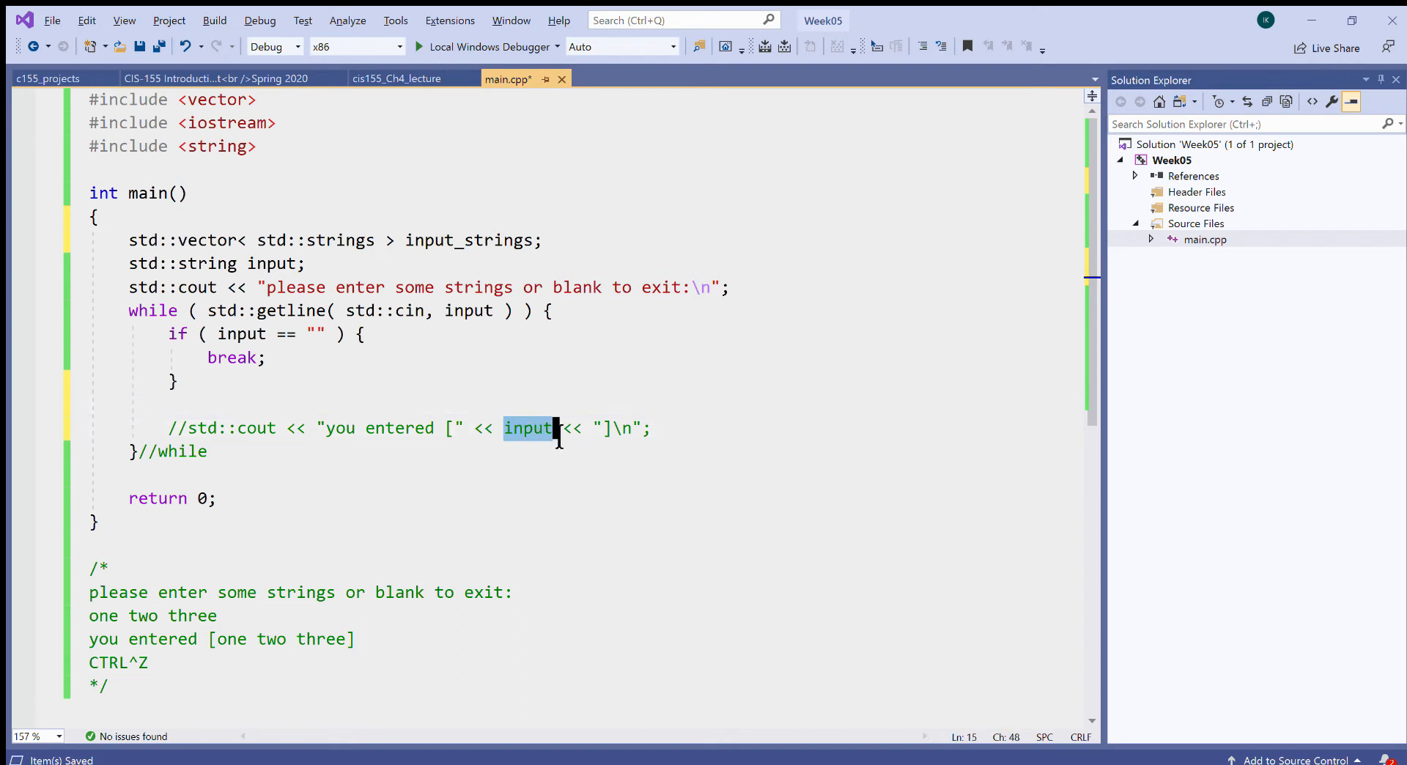
click(850, 497)
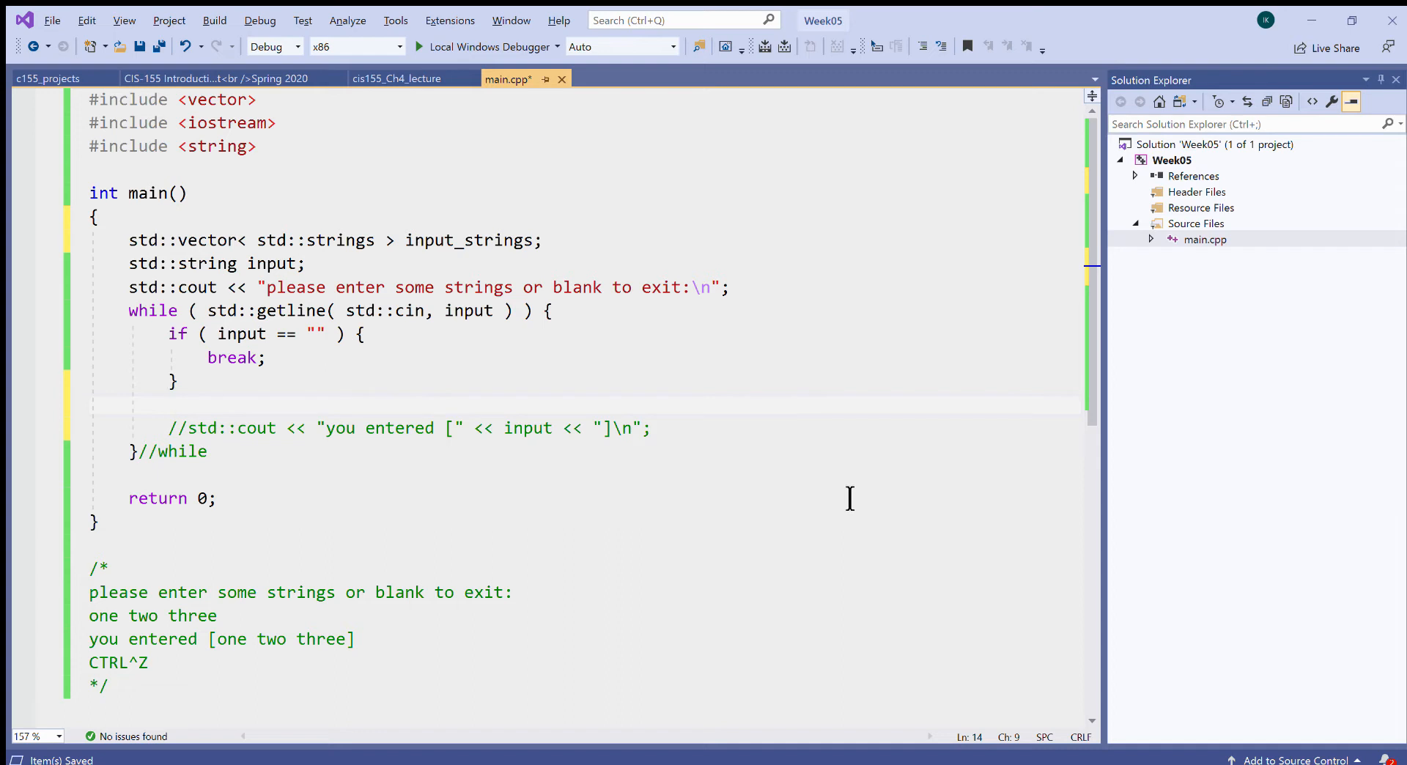
text(input_strings)
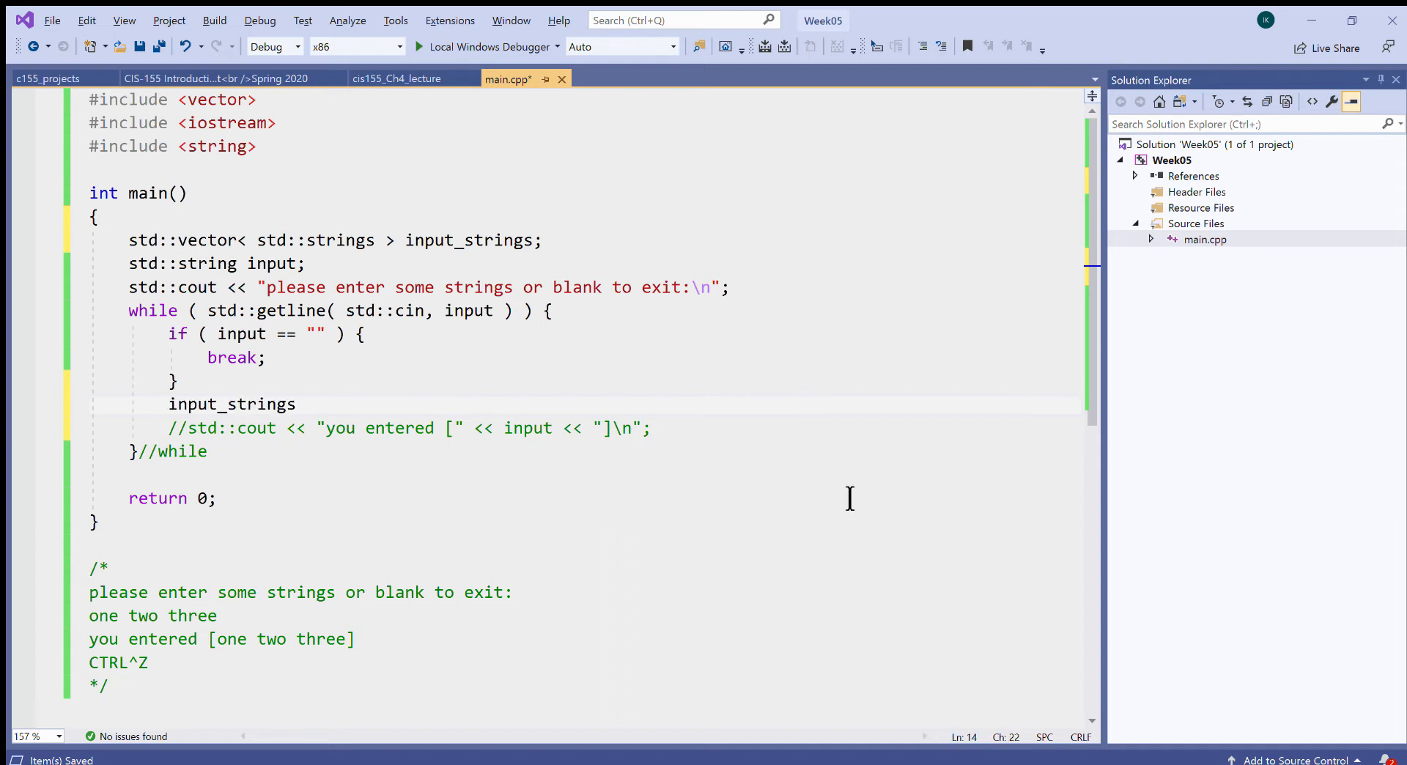
text(.push)
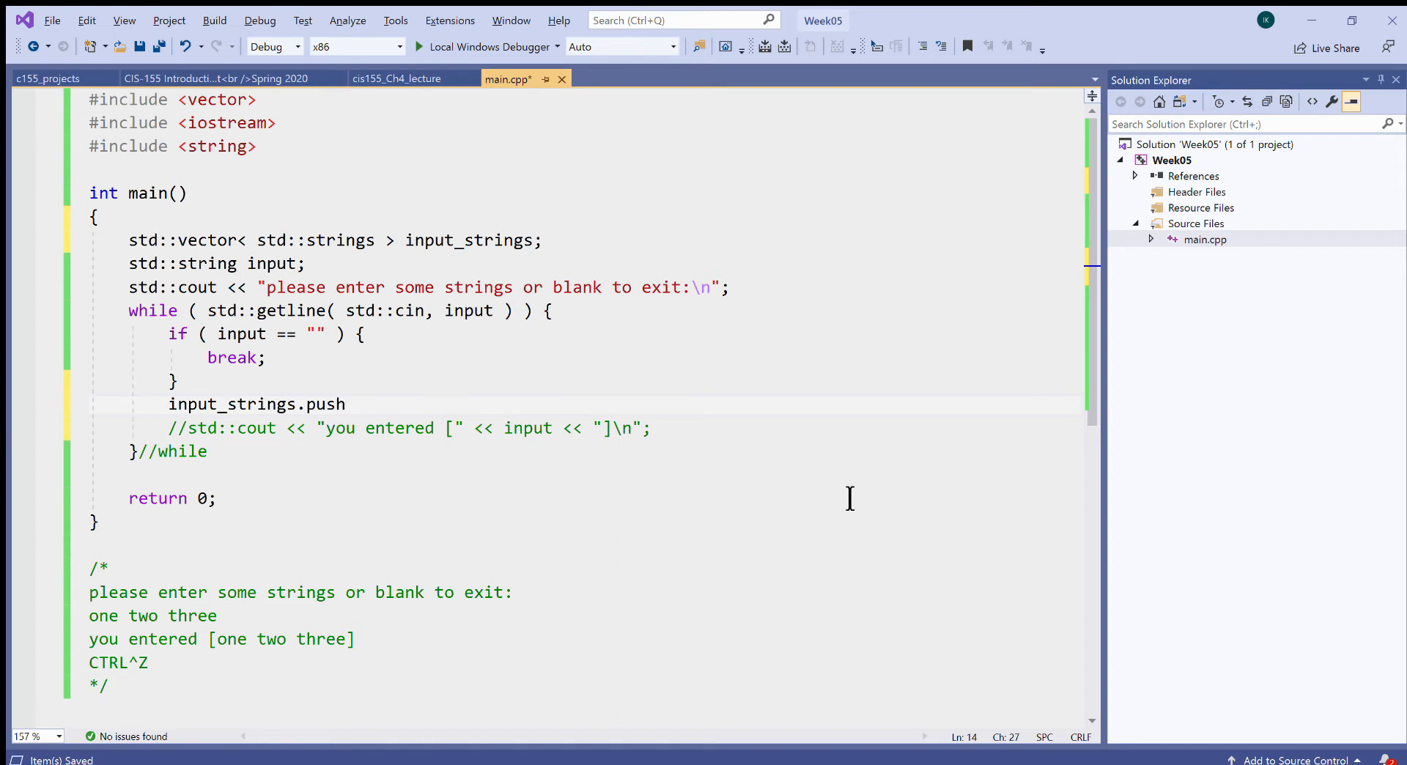
text(_back)
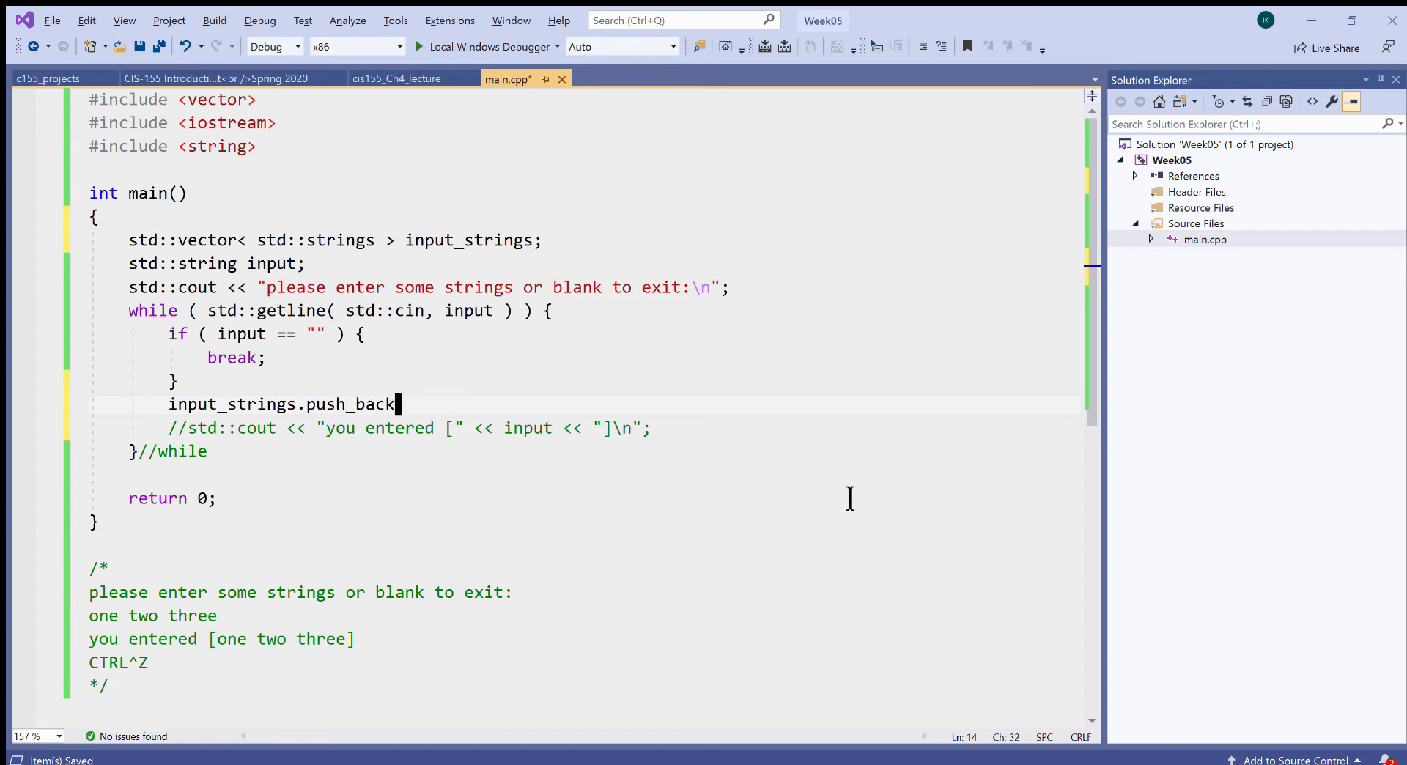
text(( ))
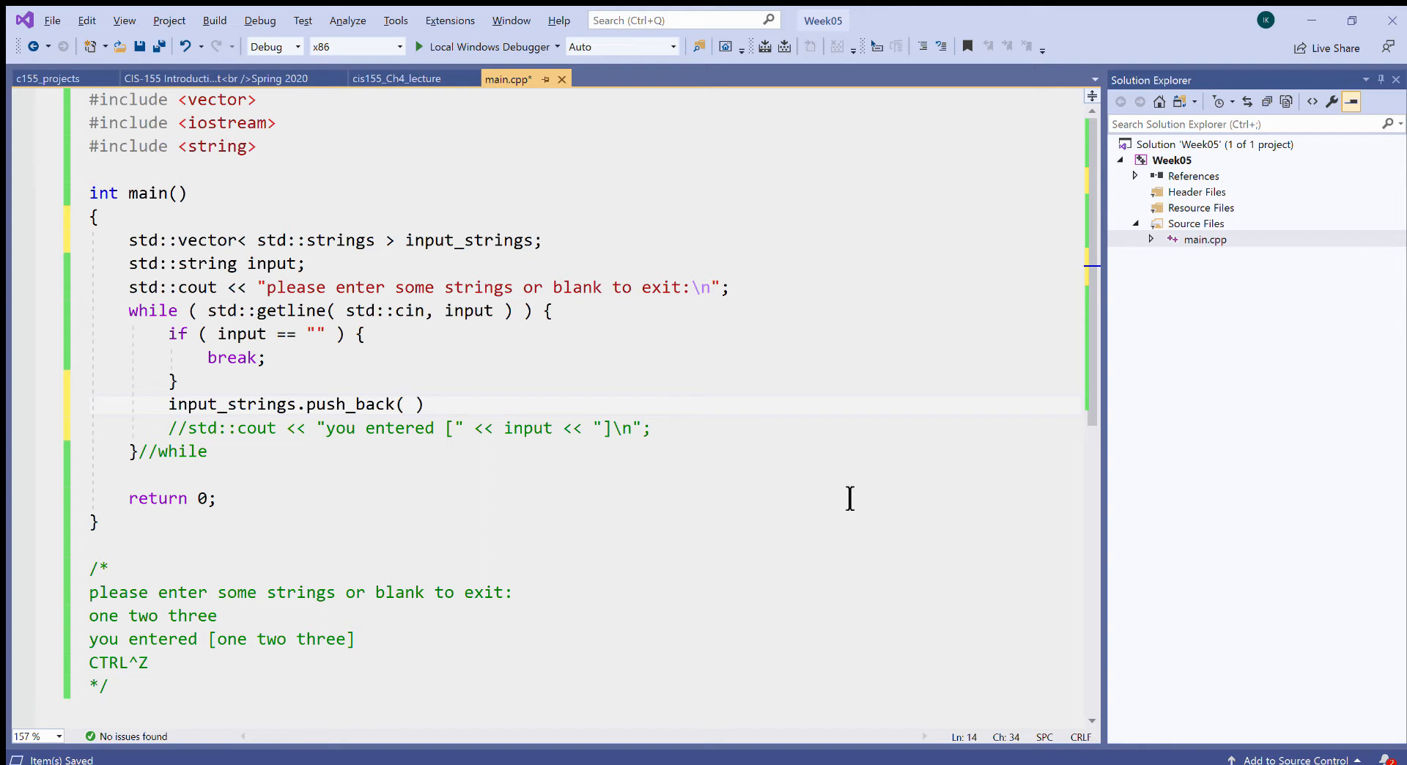
text(input)
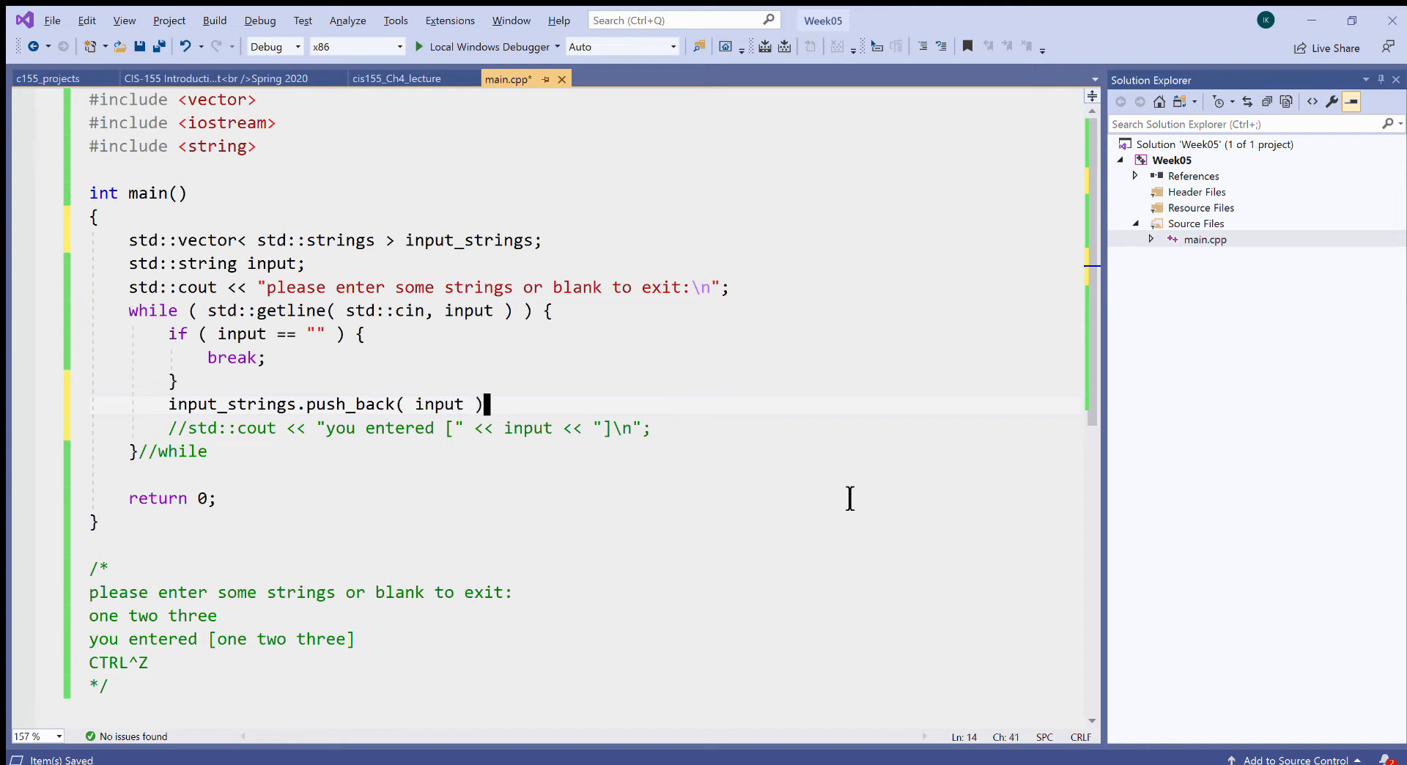
Comment the push_back line with '// append new text at the end of the vector'.
text(; //)
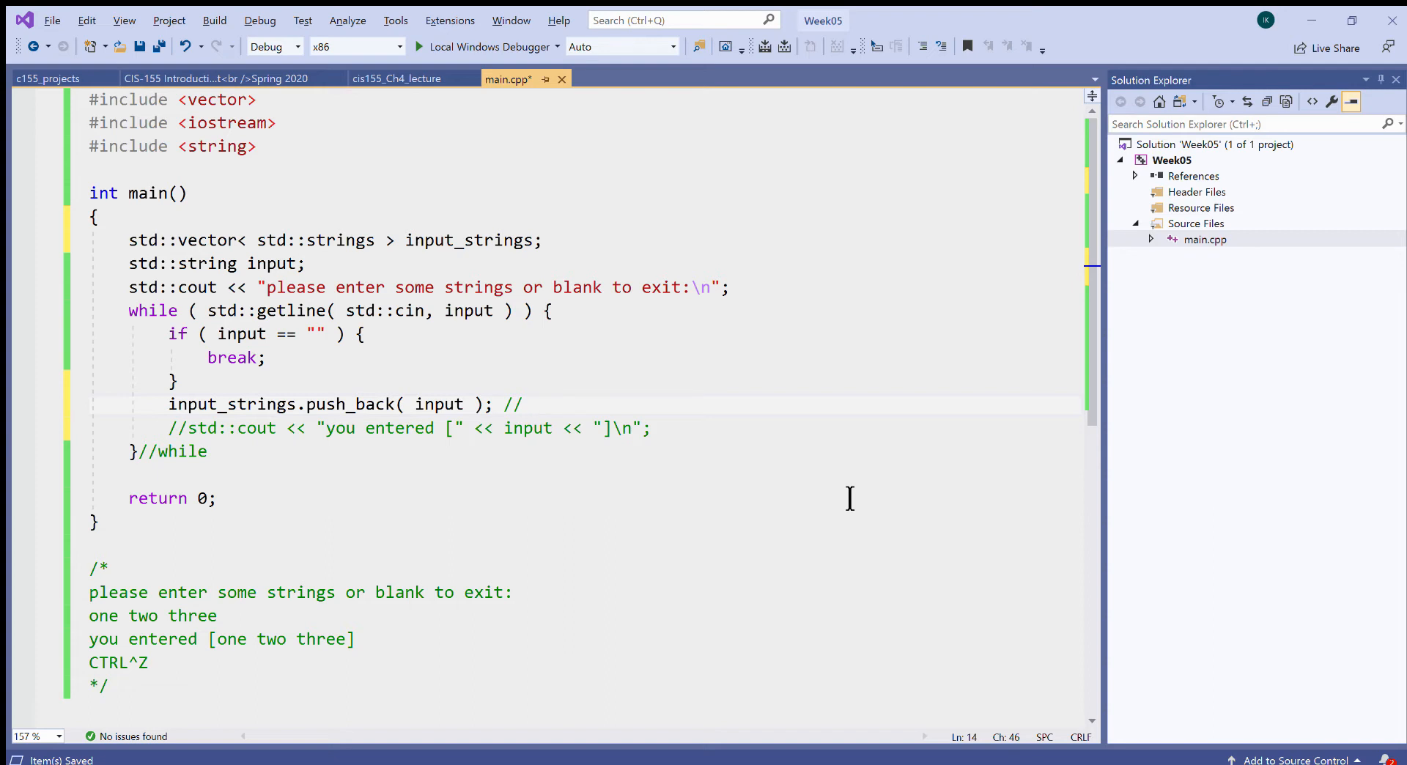
text(append)
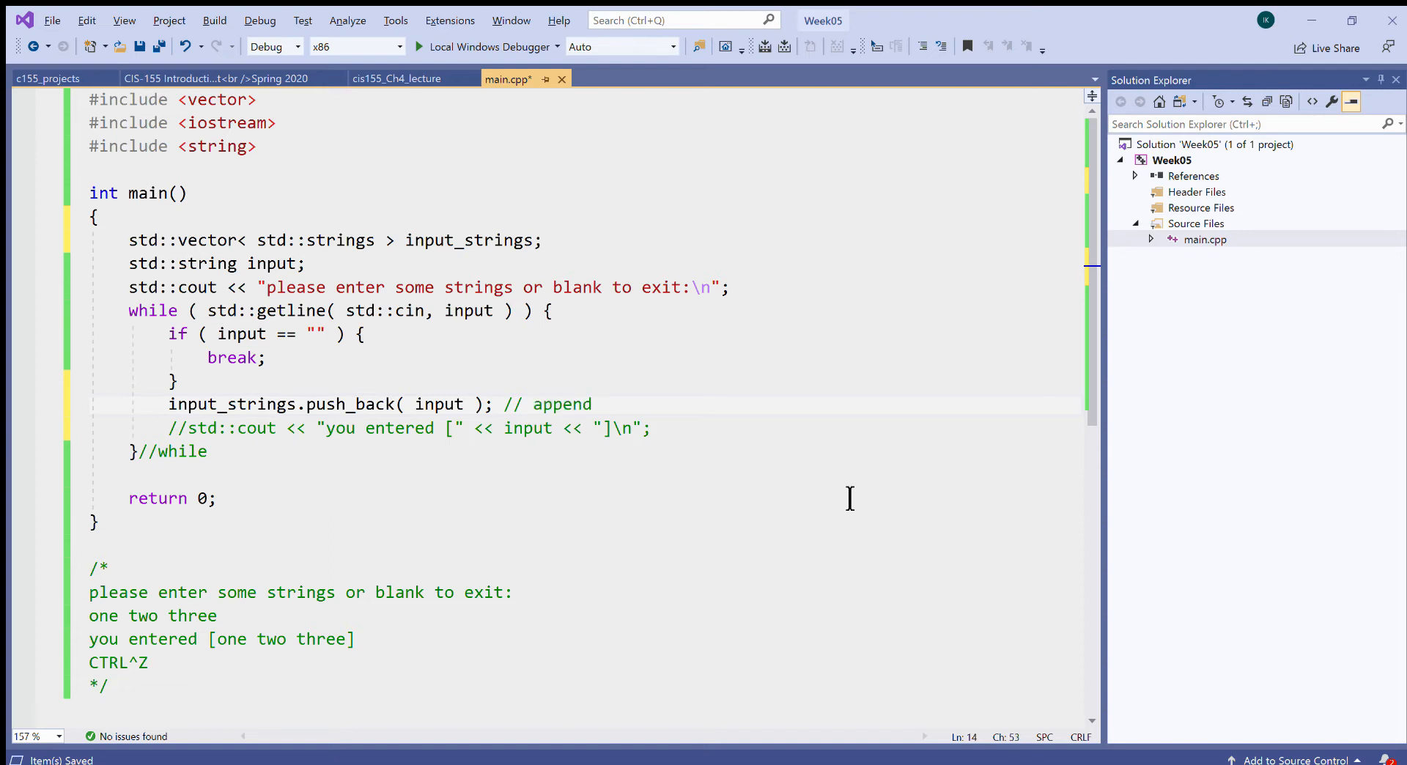
text(new)
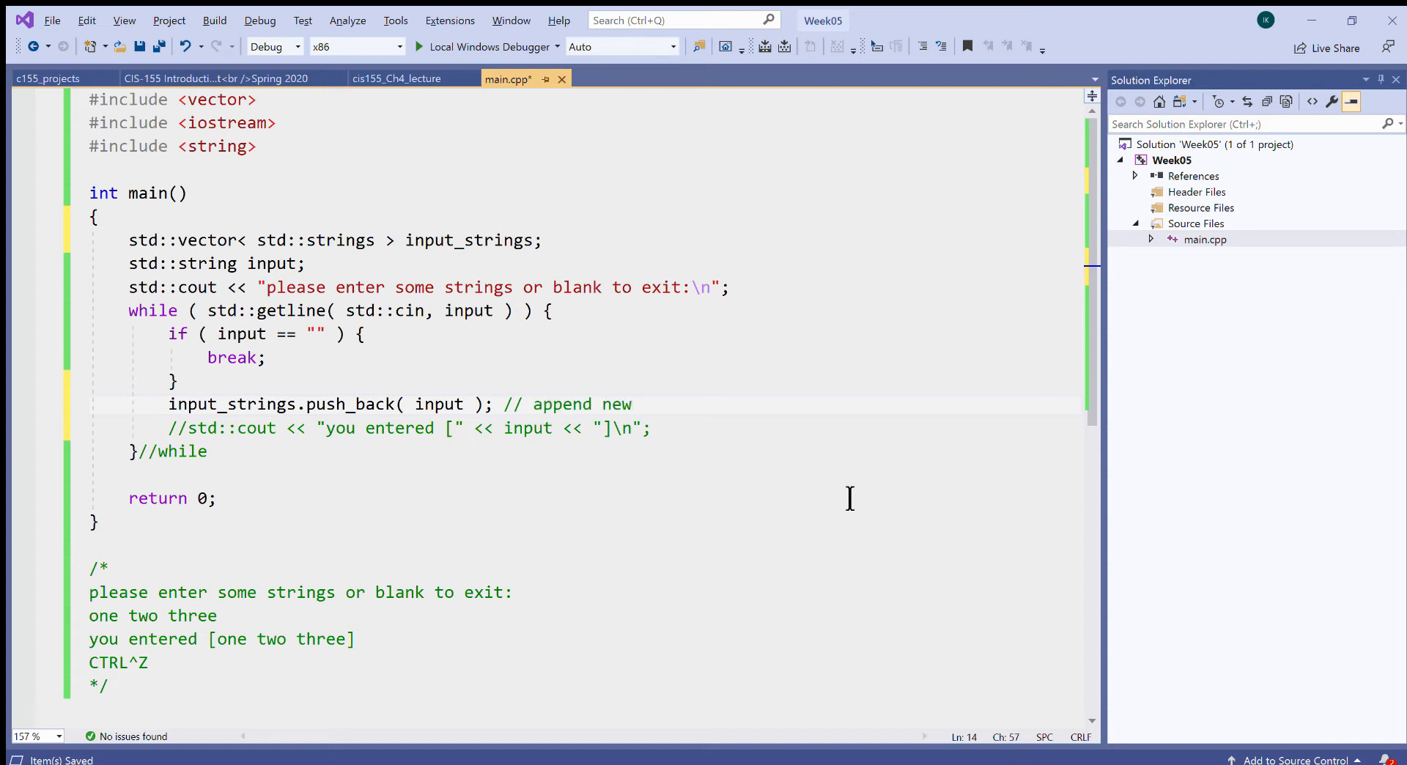
text(text a)
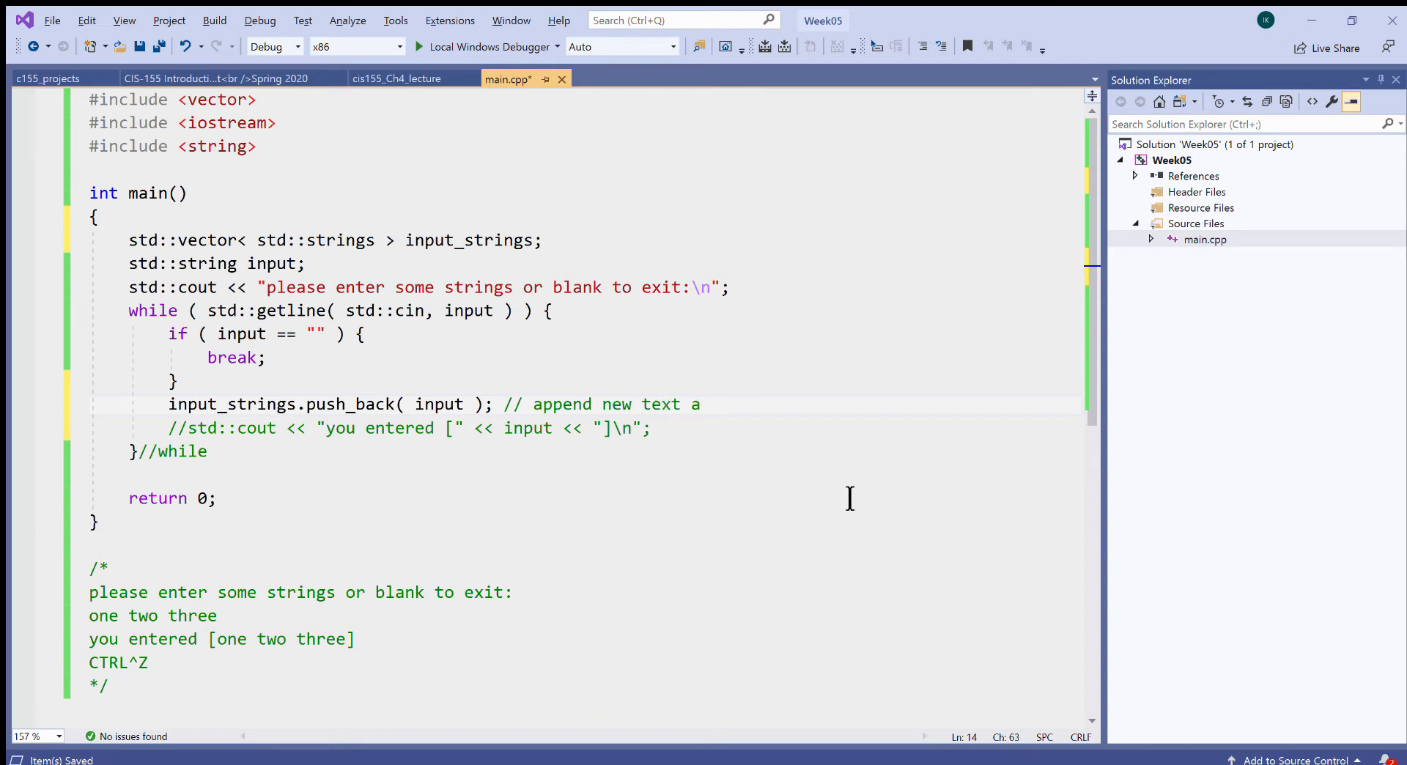
text(t the end)
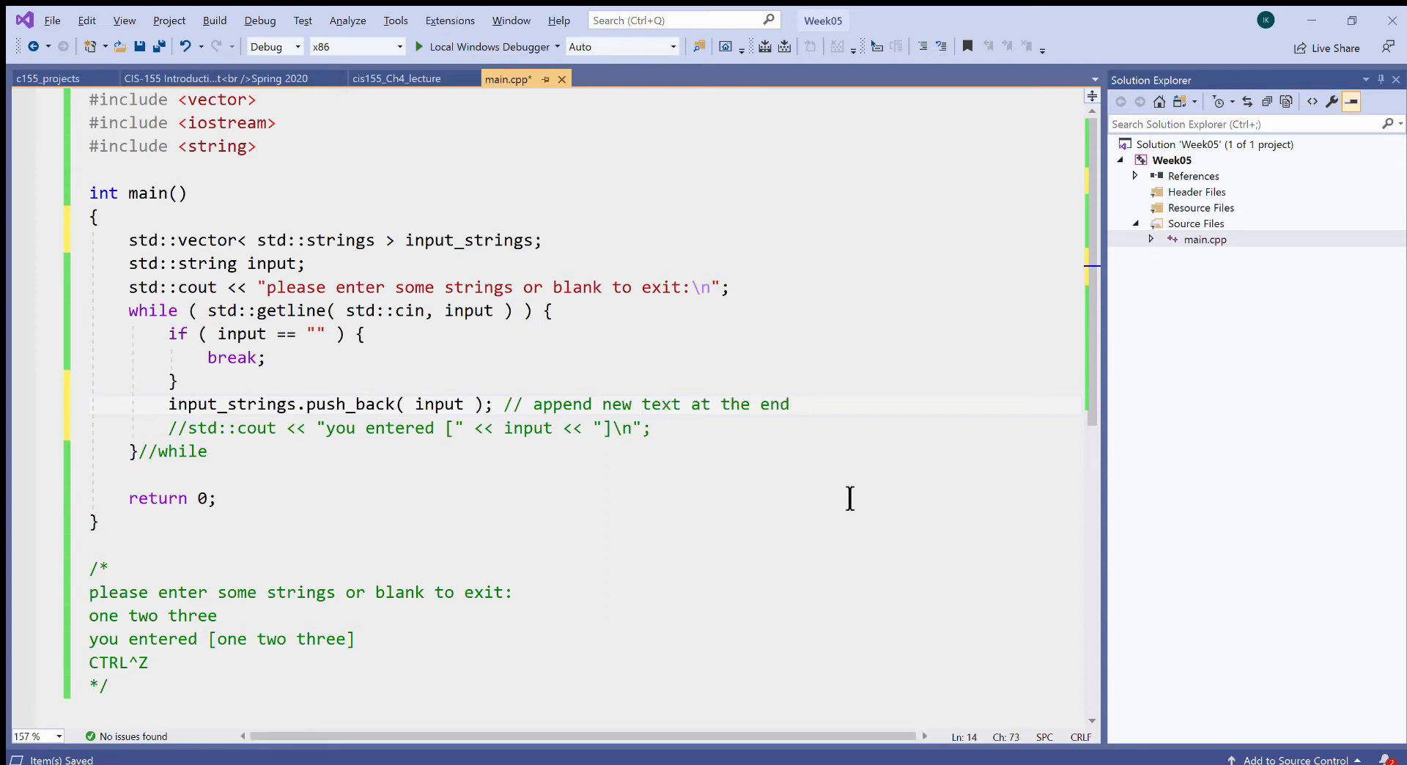
text(of the ve)
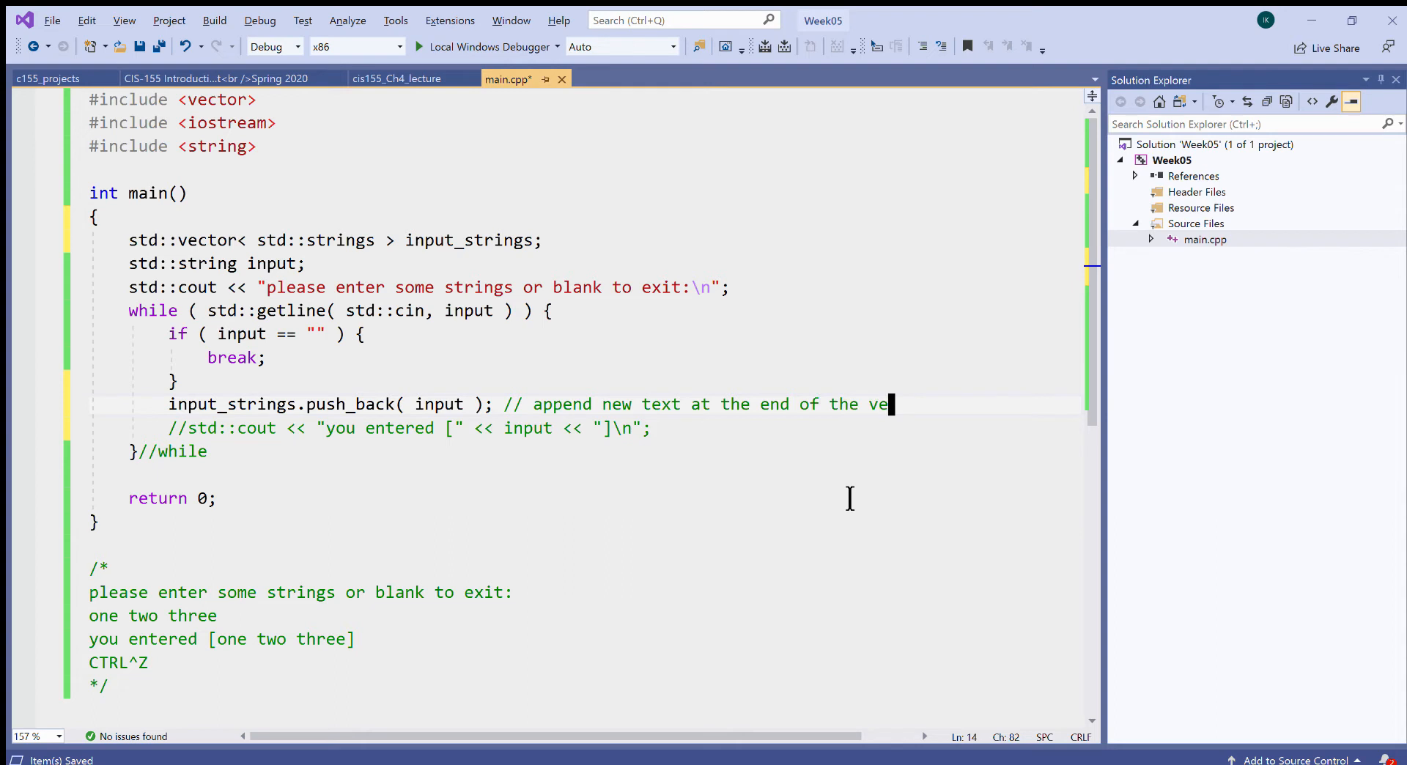
text(tor)
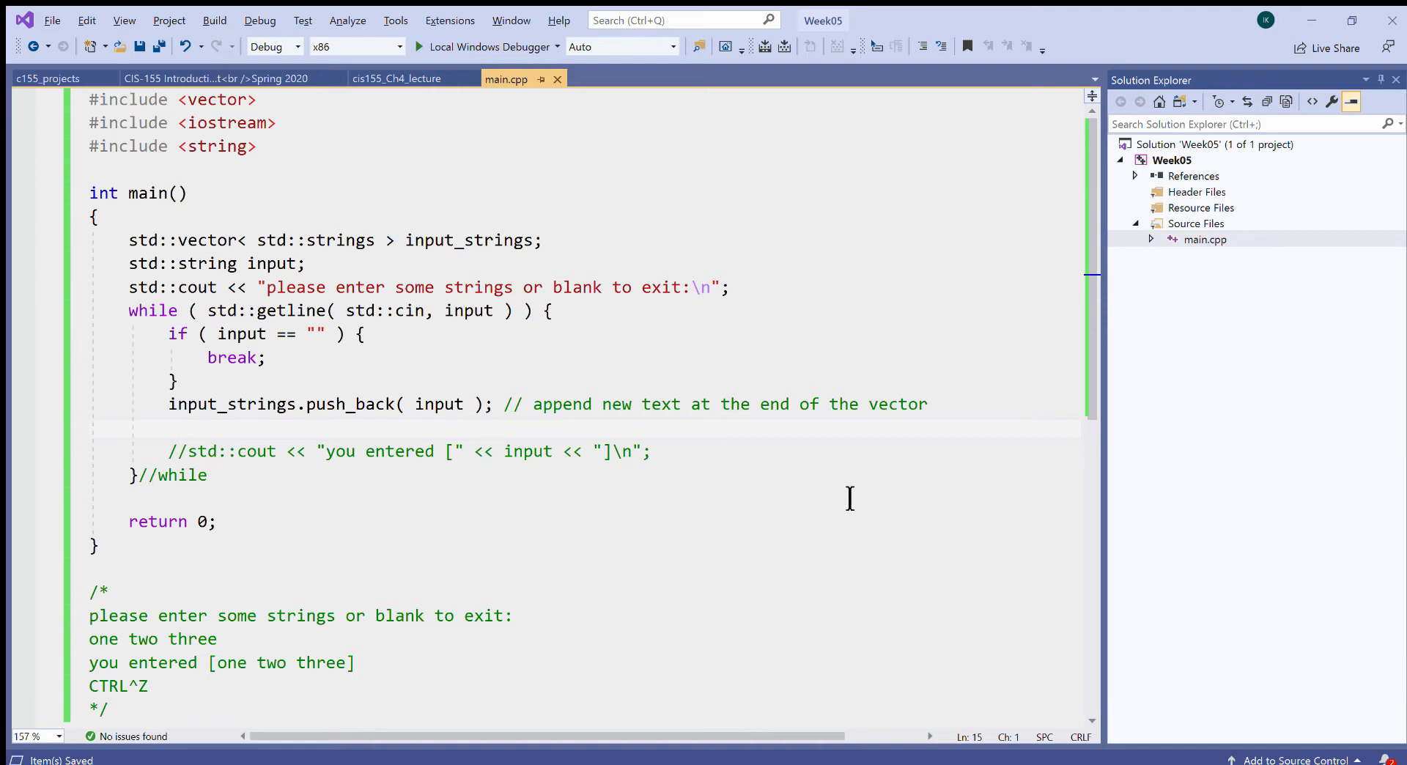
mouse_move(617, 375)
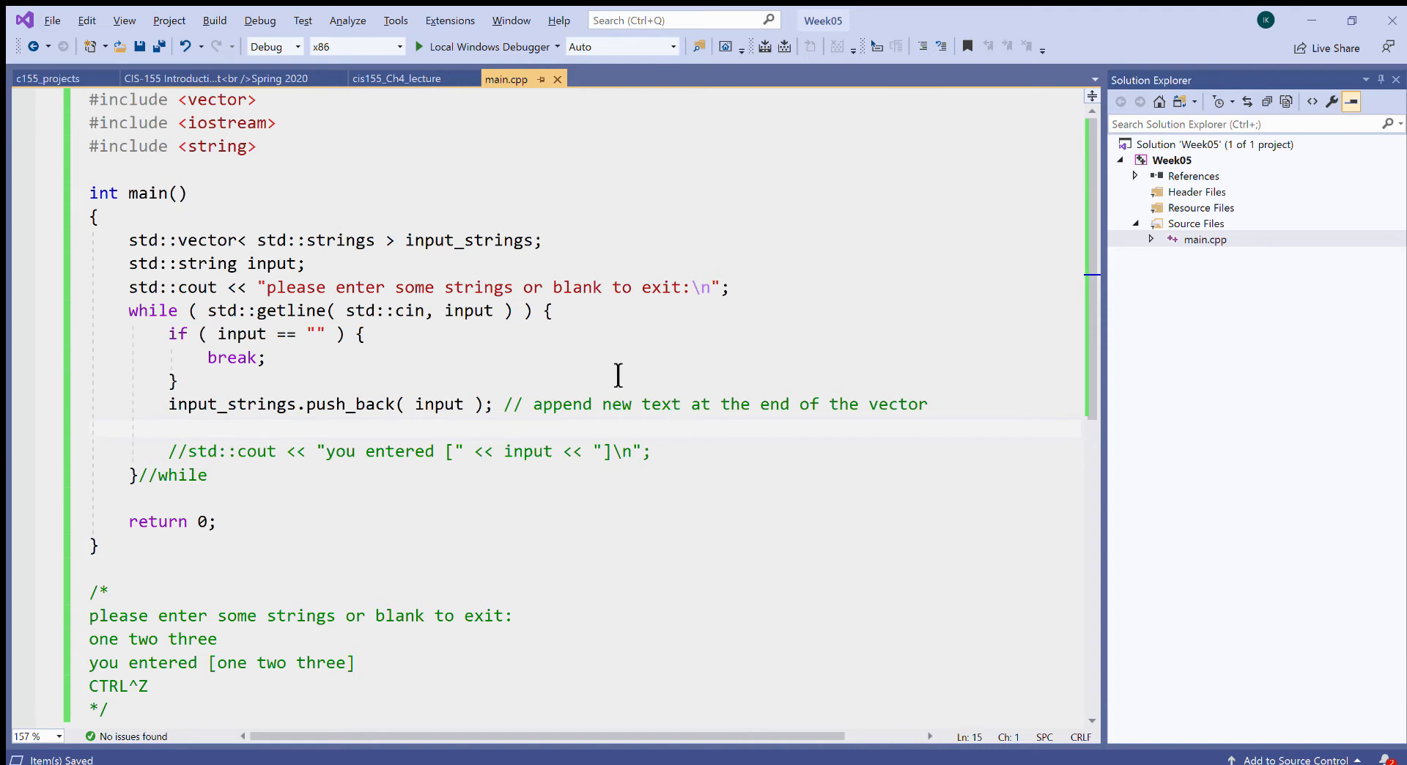
click(556, 287)
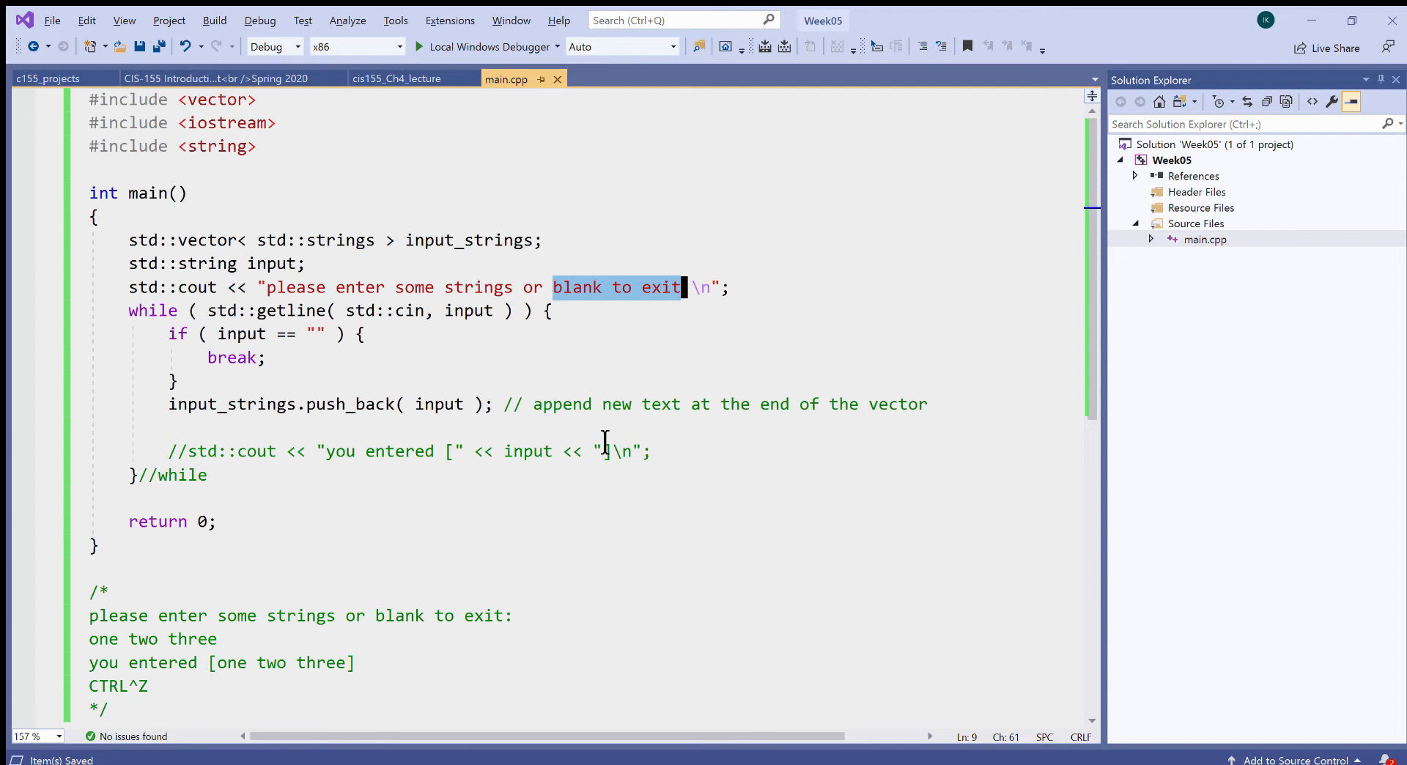
click(338, 500)
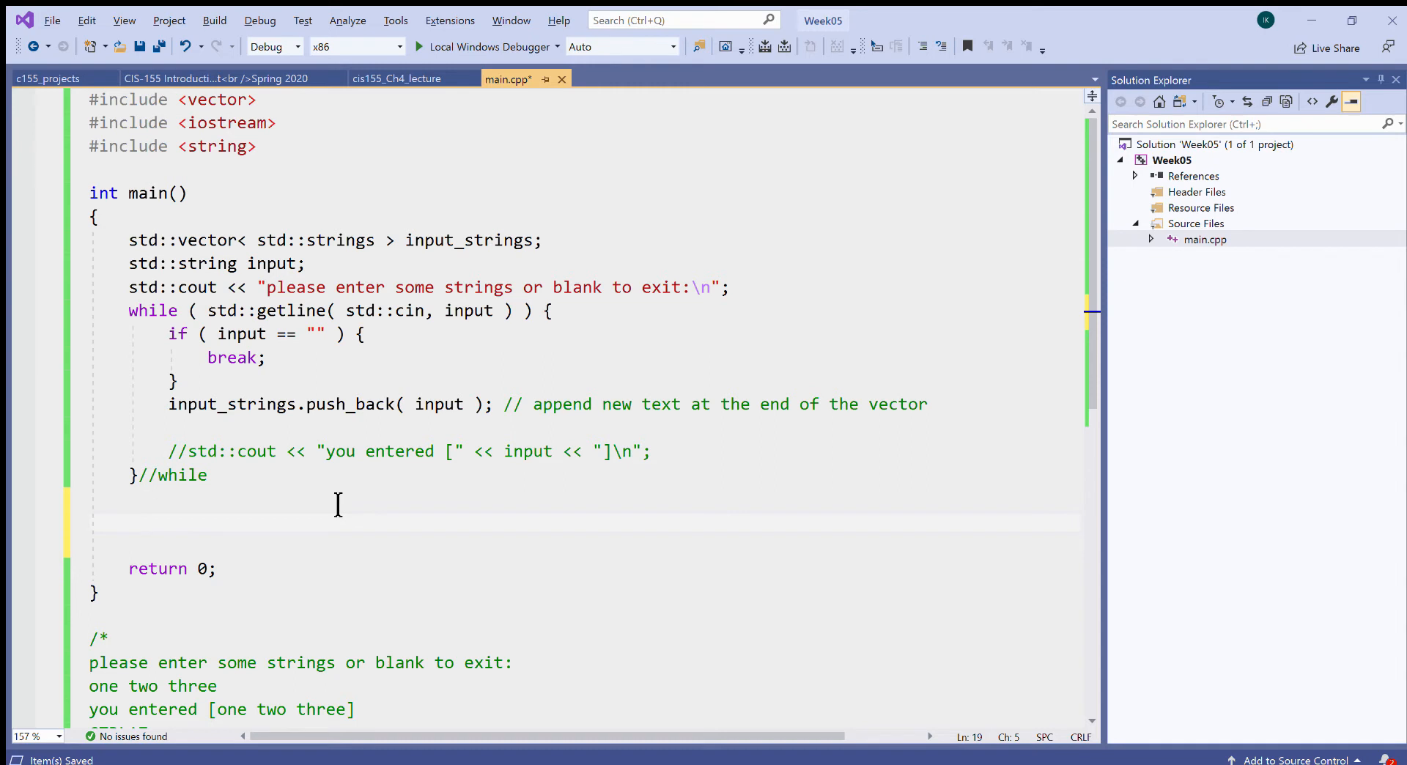
Write for ( int idx = 0; idx < input_strings.size(); ++idx ) with an empty body.
text(for ()
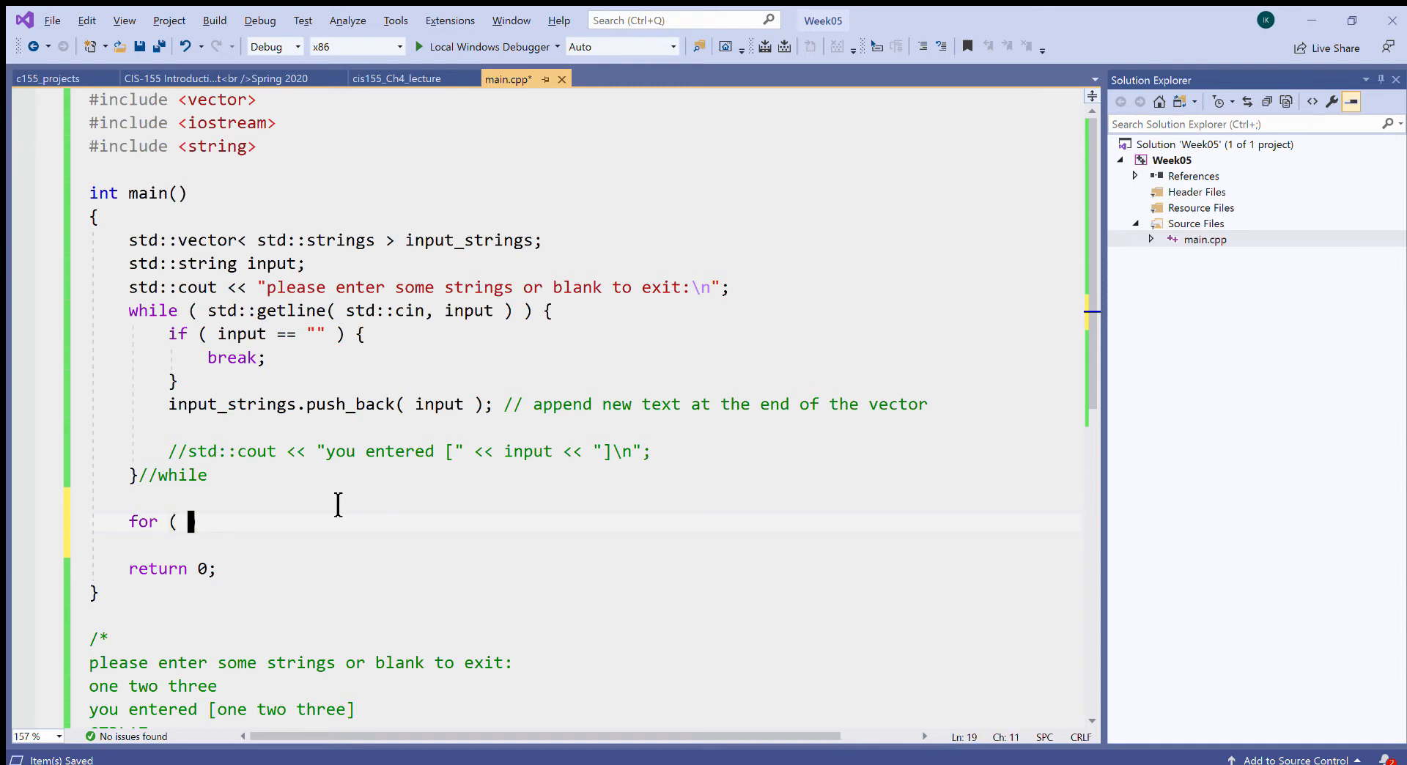
text(in)
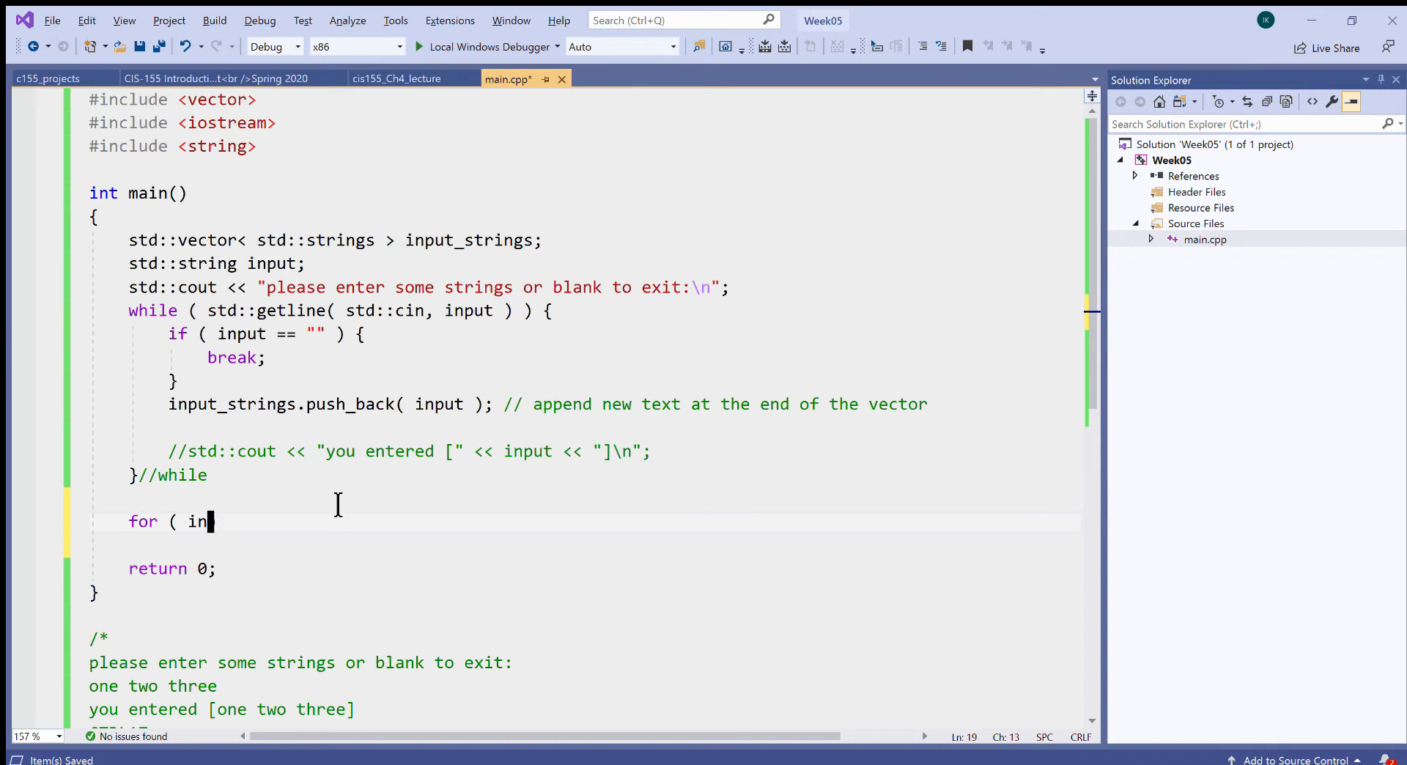
text(t)
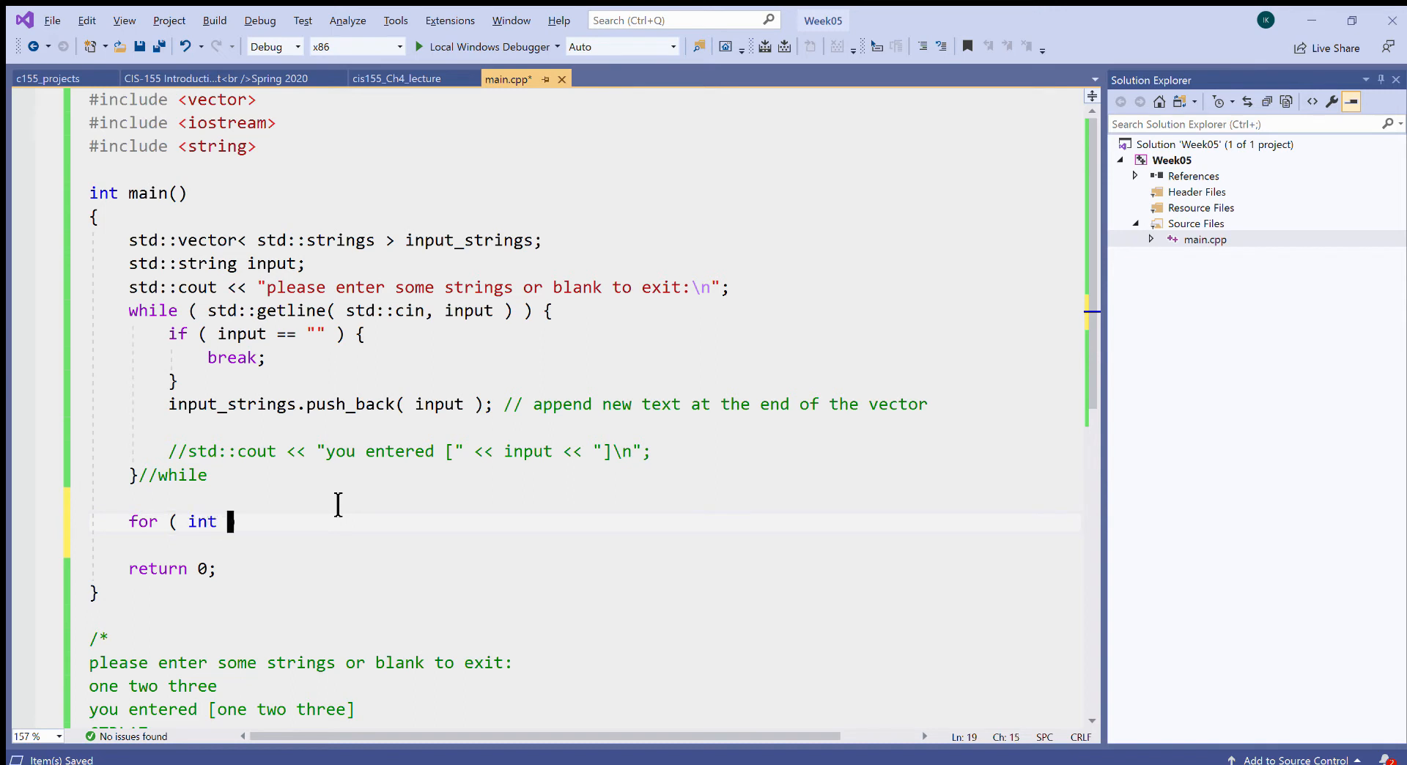
text(idx =)
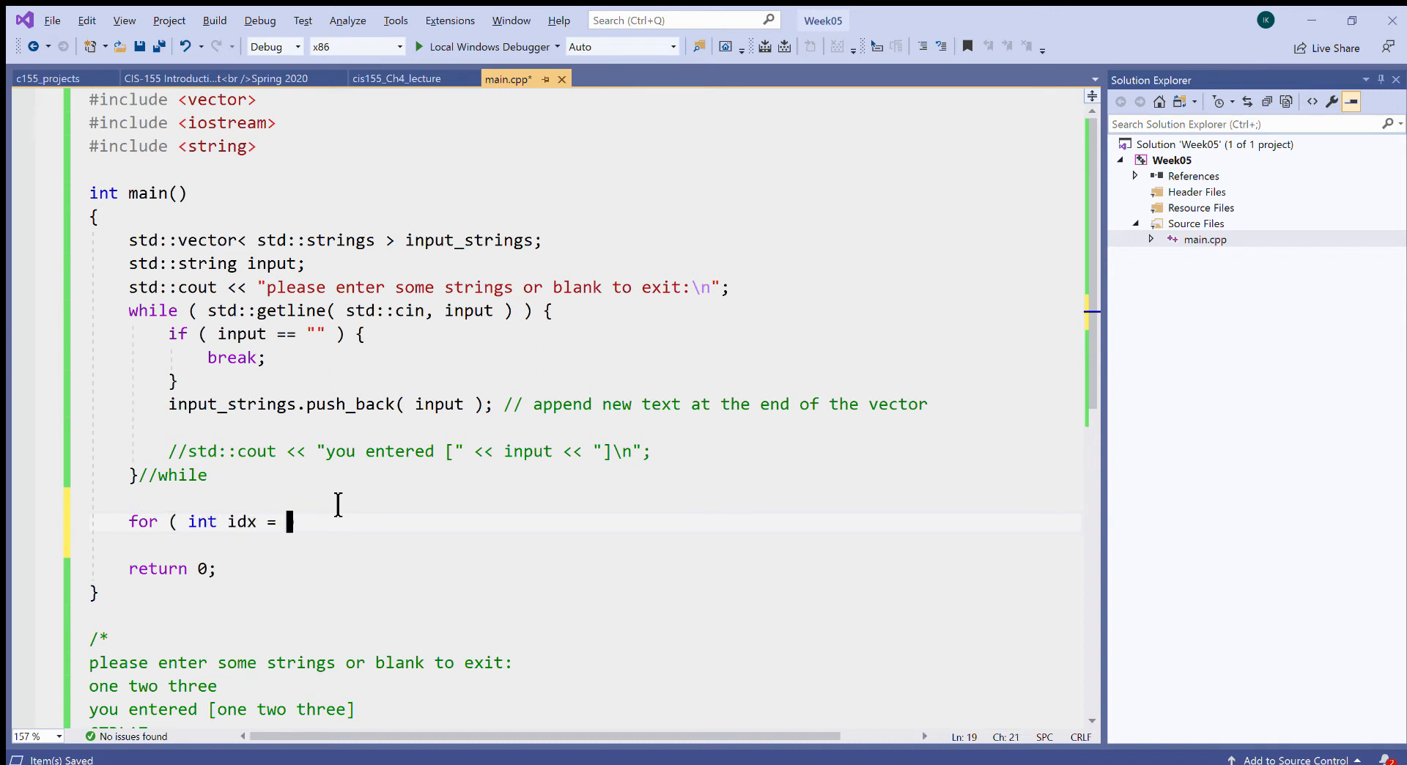
text(0; ))
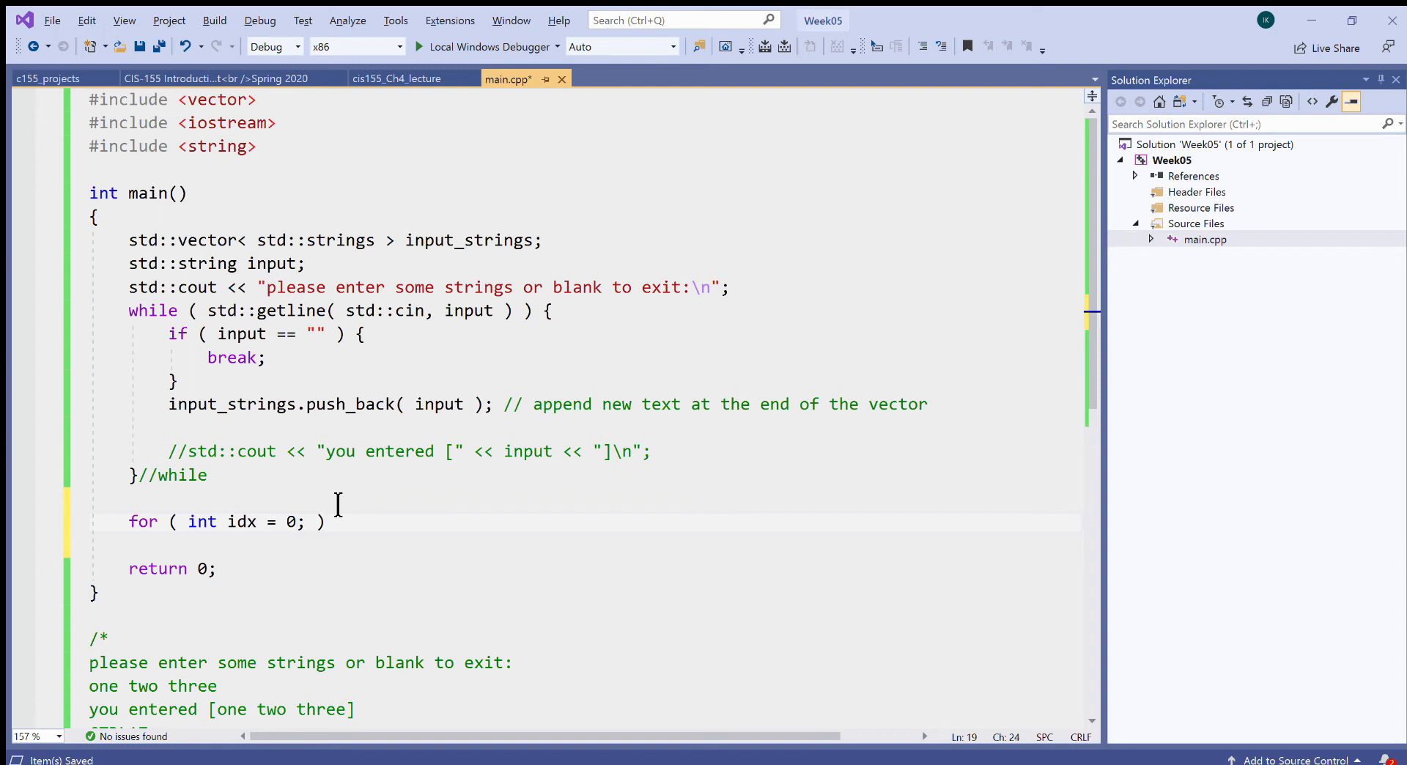
text(idx <)
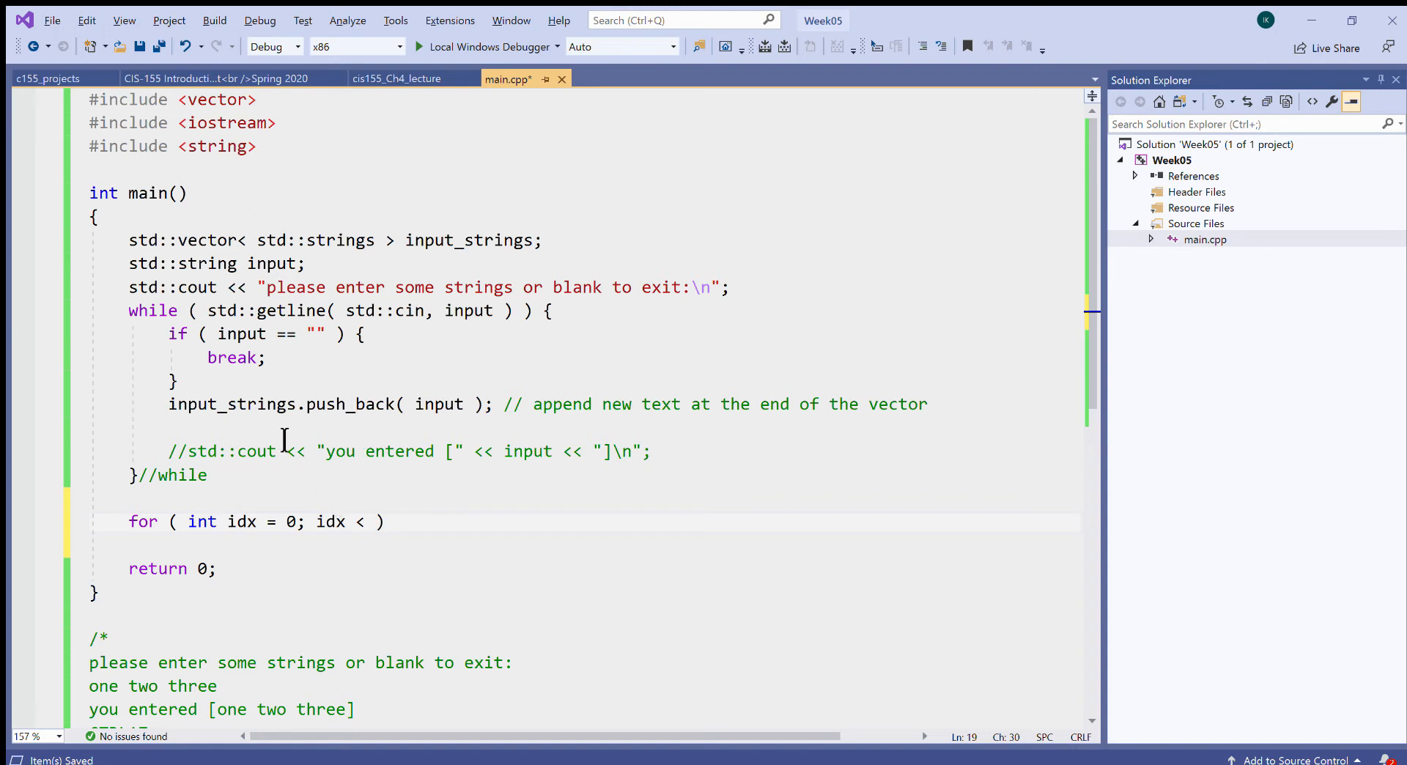
double_click(232, 403)
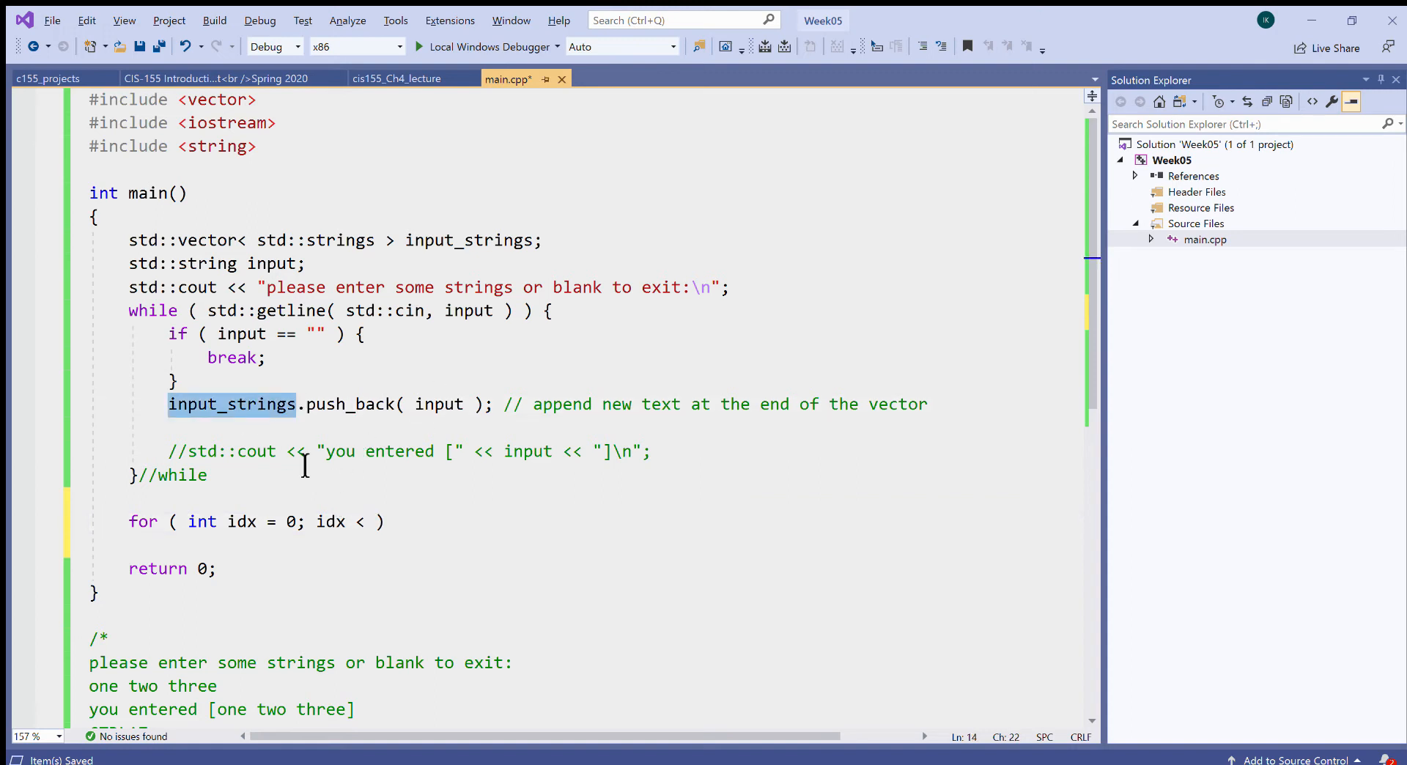
text(input_strings)
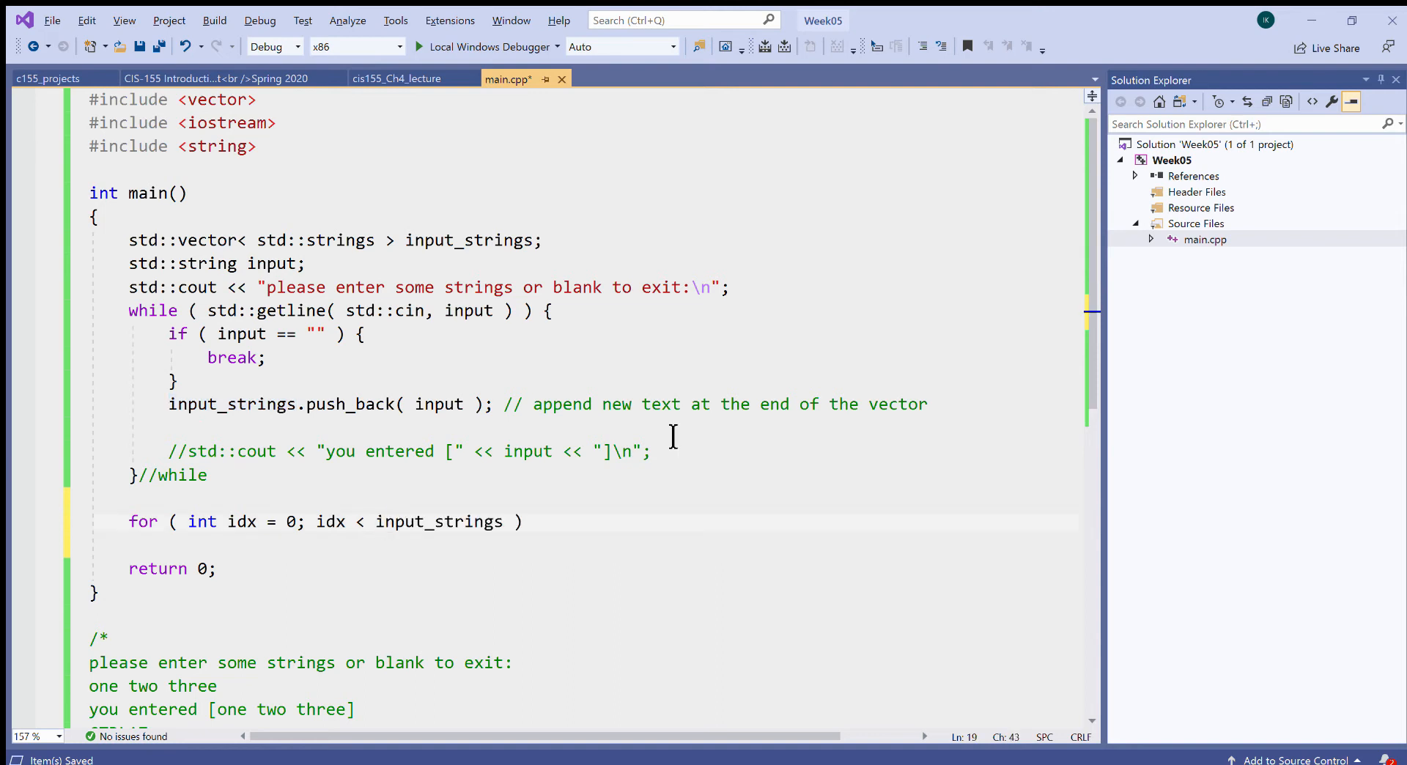
text(.size)
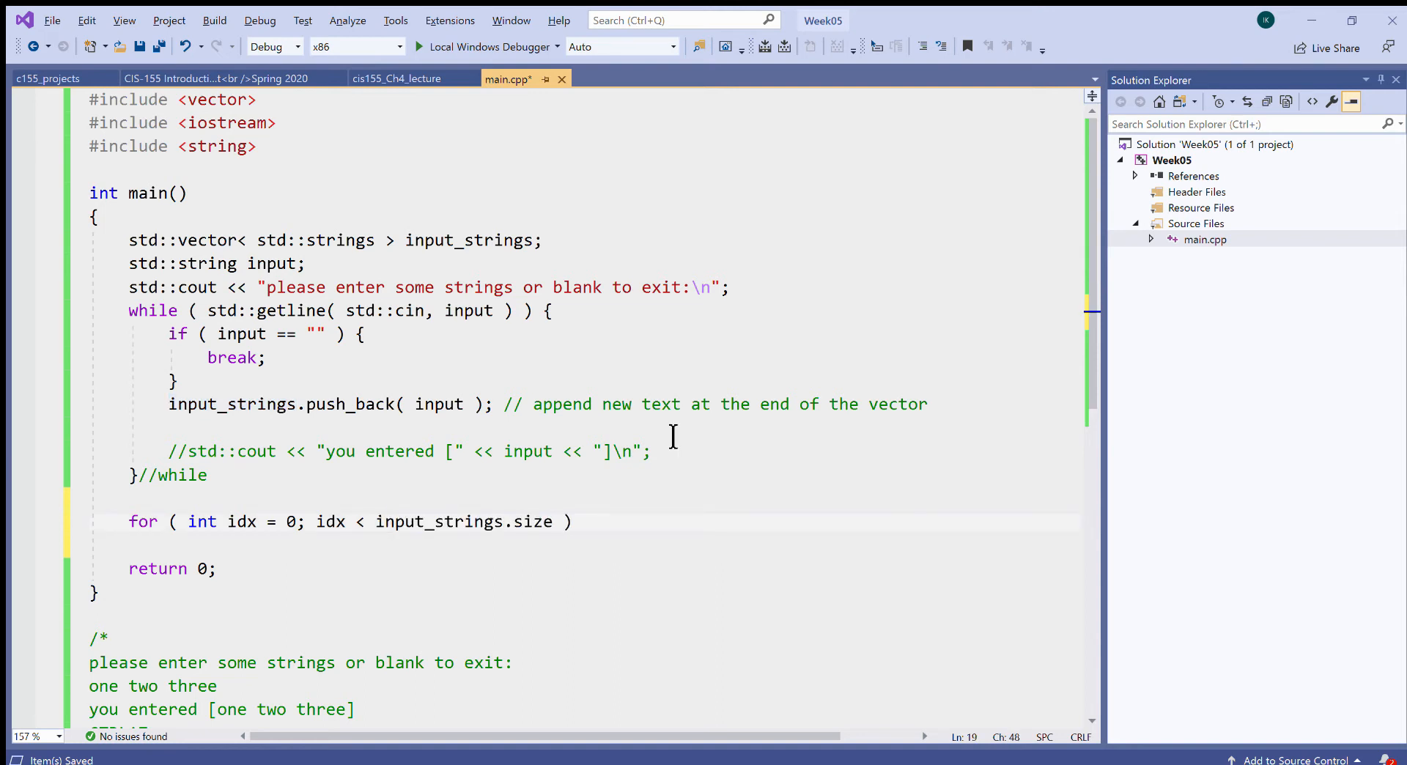
text(();)
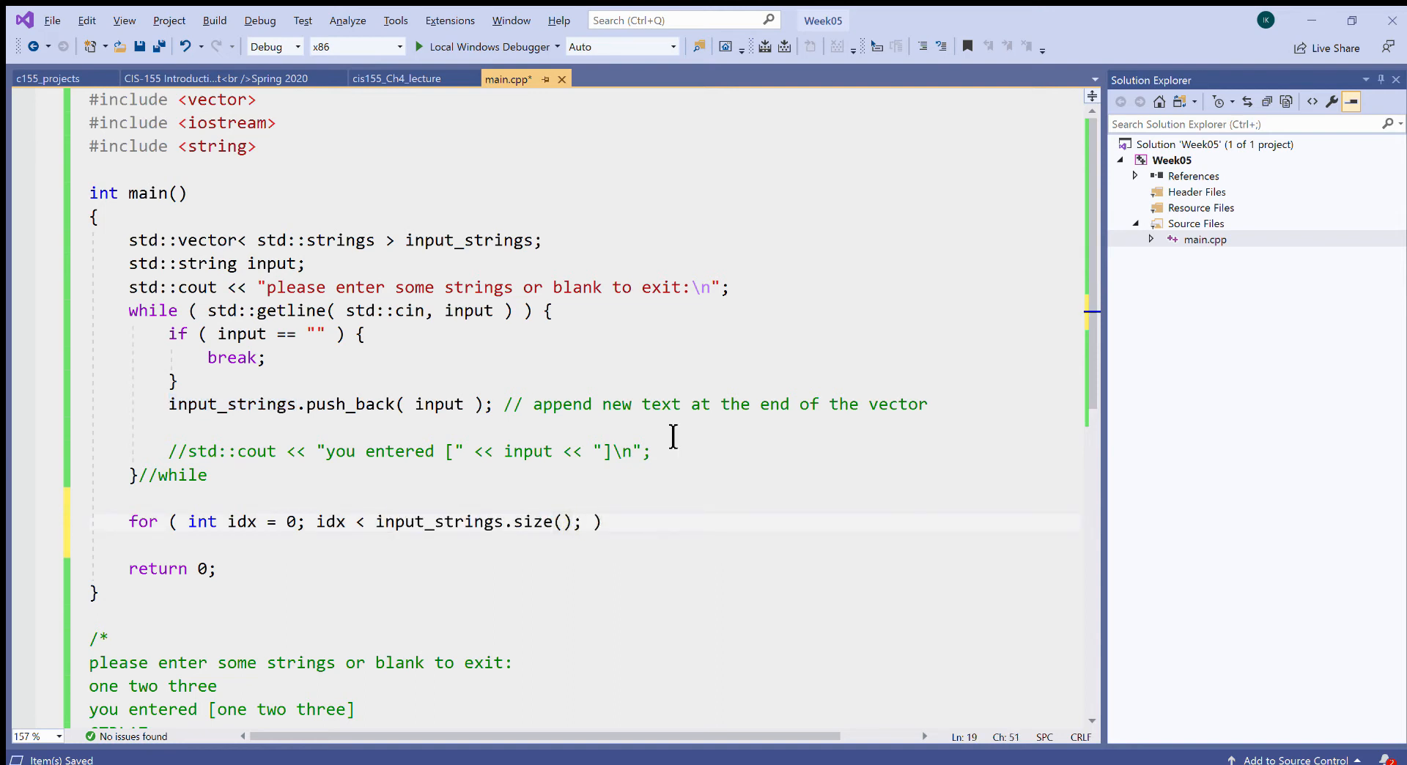
text(++idx)
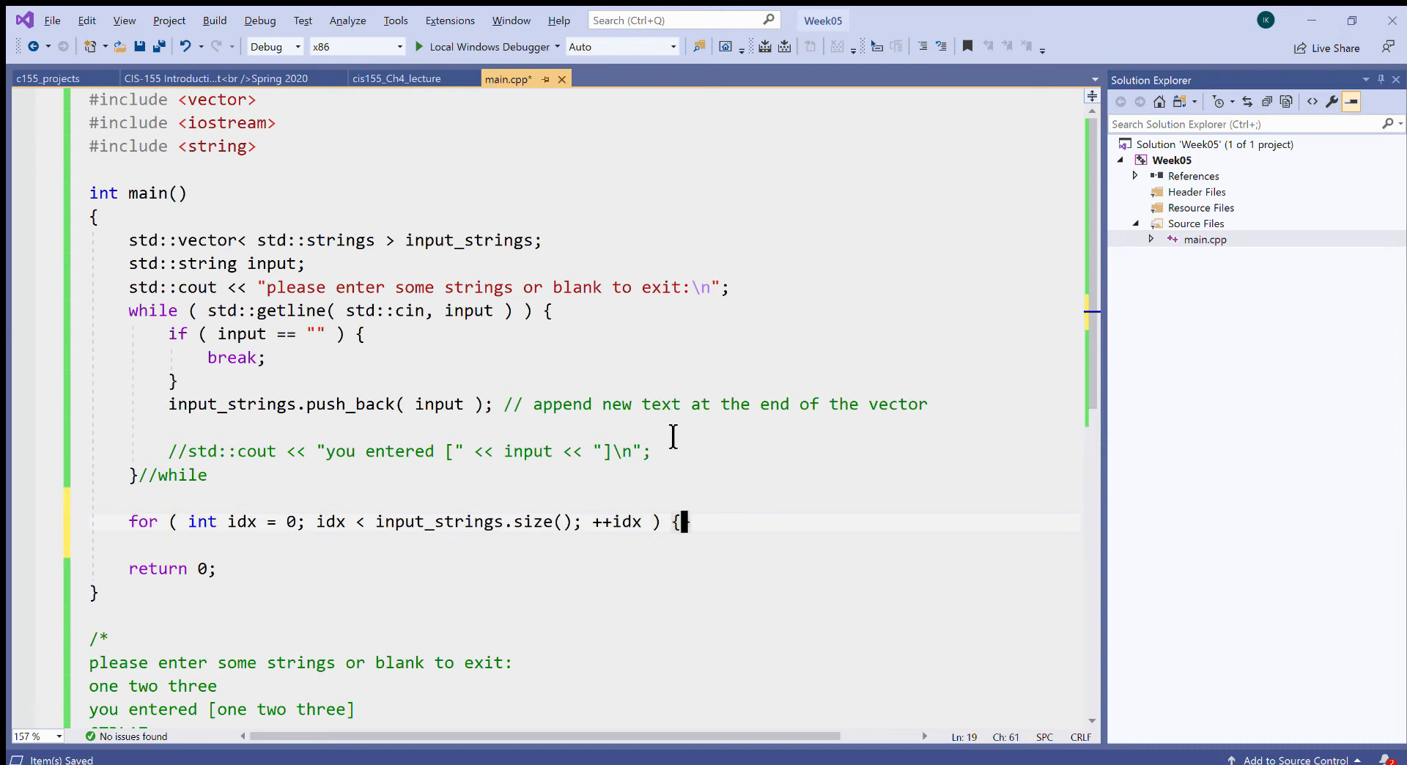
key(enter)
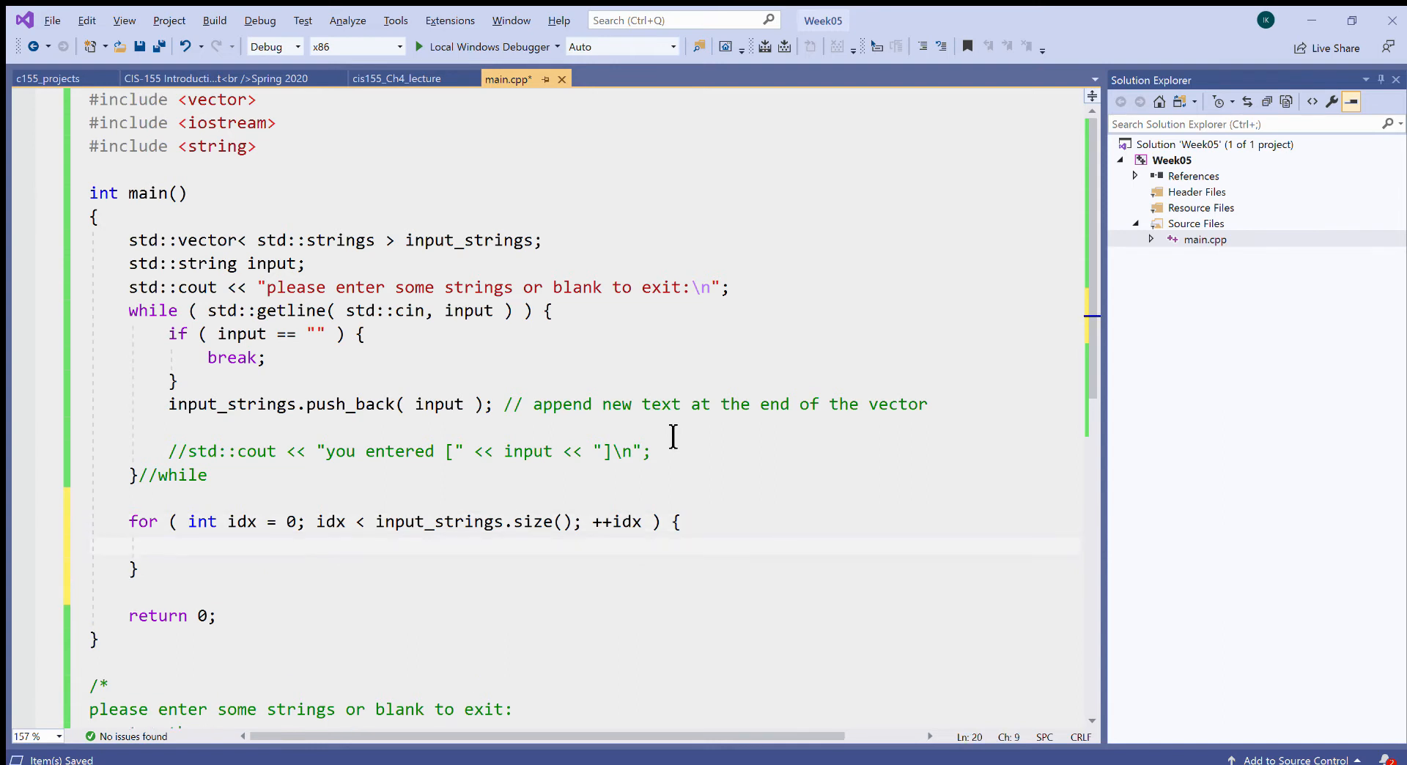
Print std::cout << input_strings[ idx ] << "\n" in the loop body and copy that statement.
double_click(440, 521)
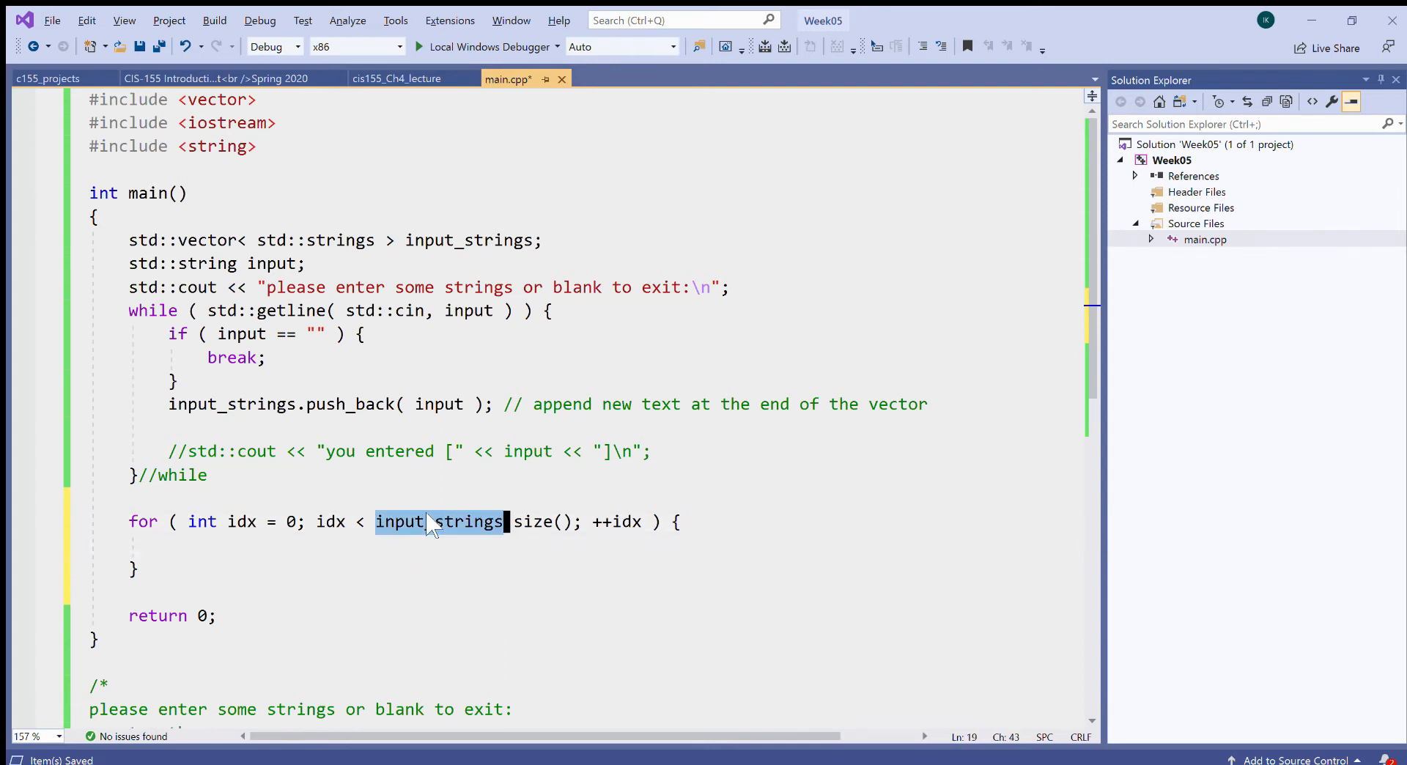
click(452, 544)
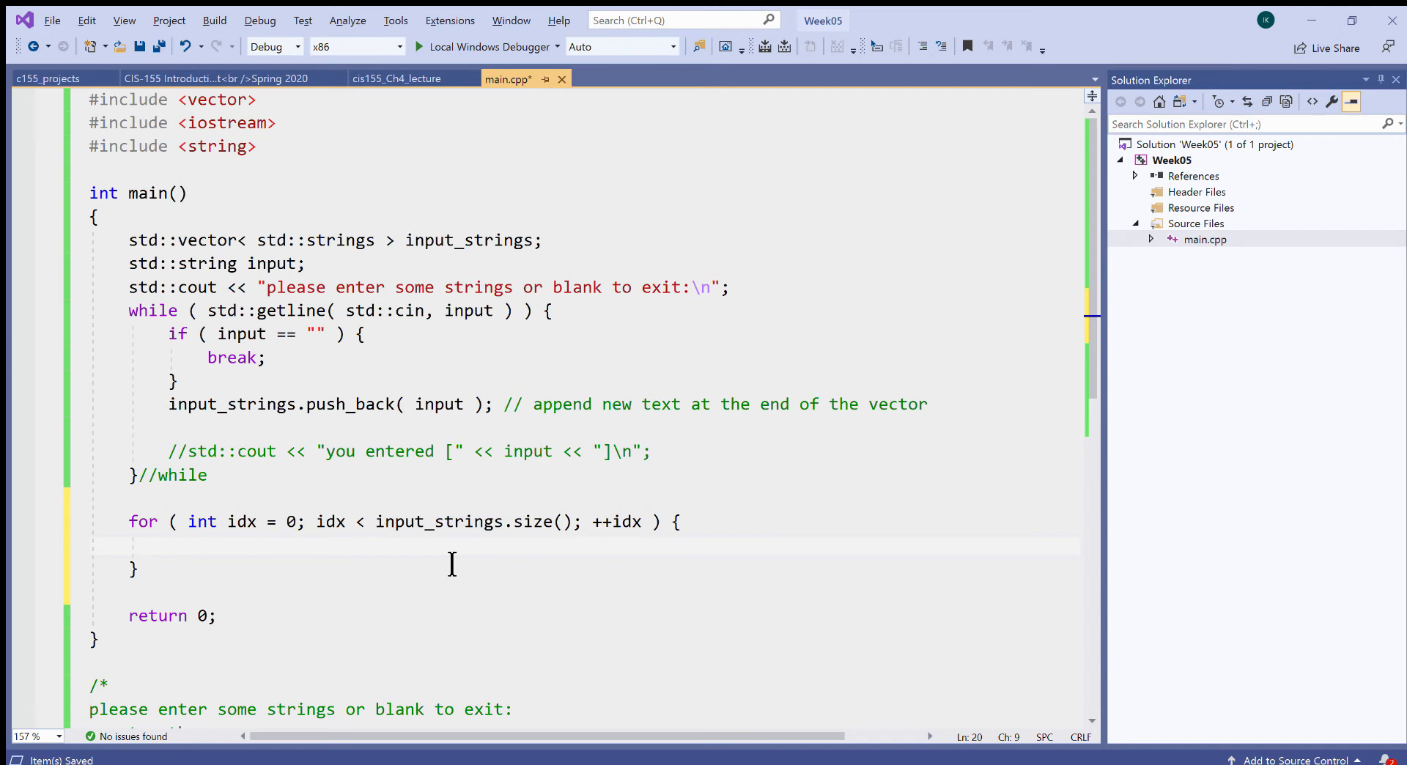
text(input_strings[)
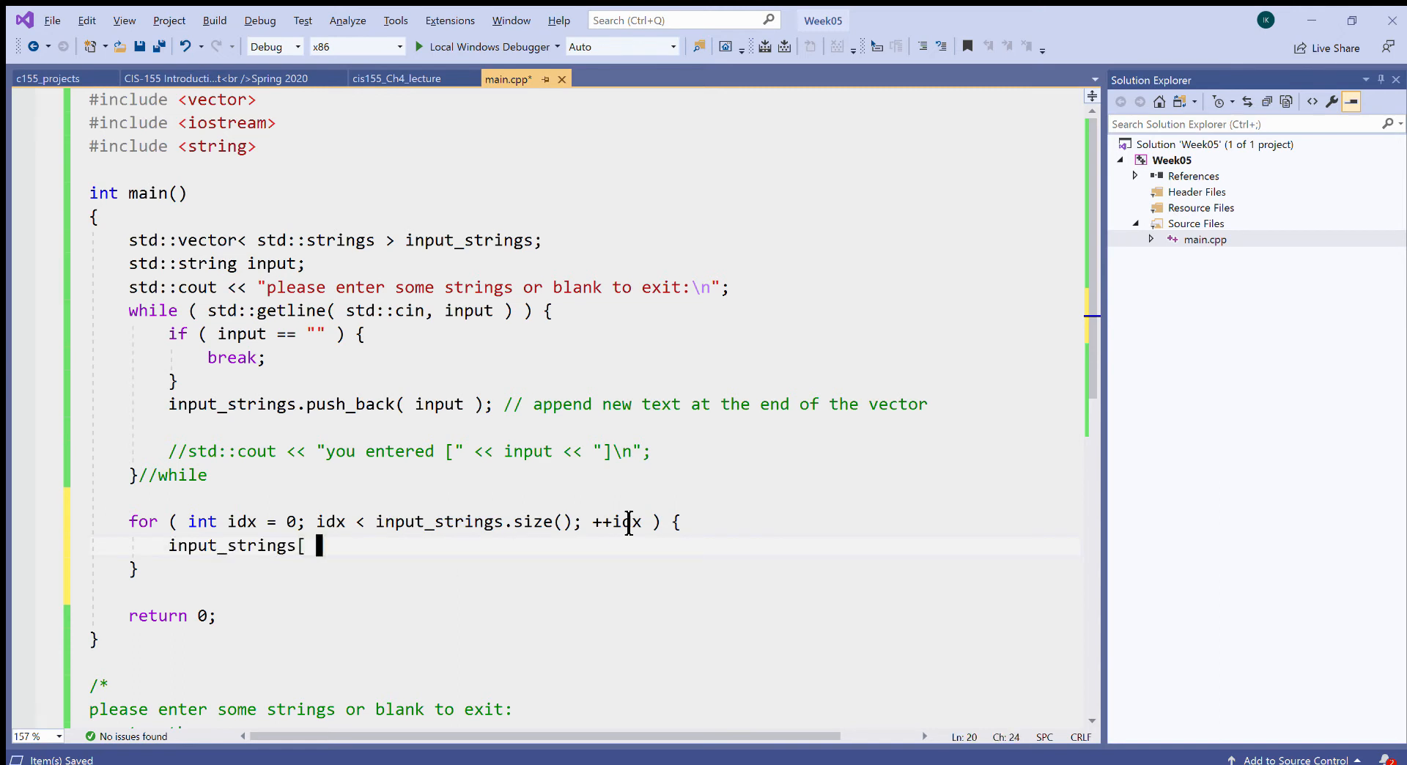
text(idx)
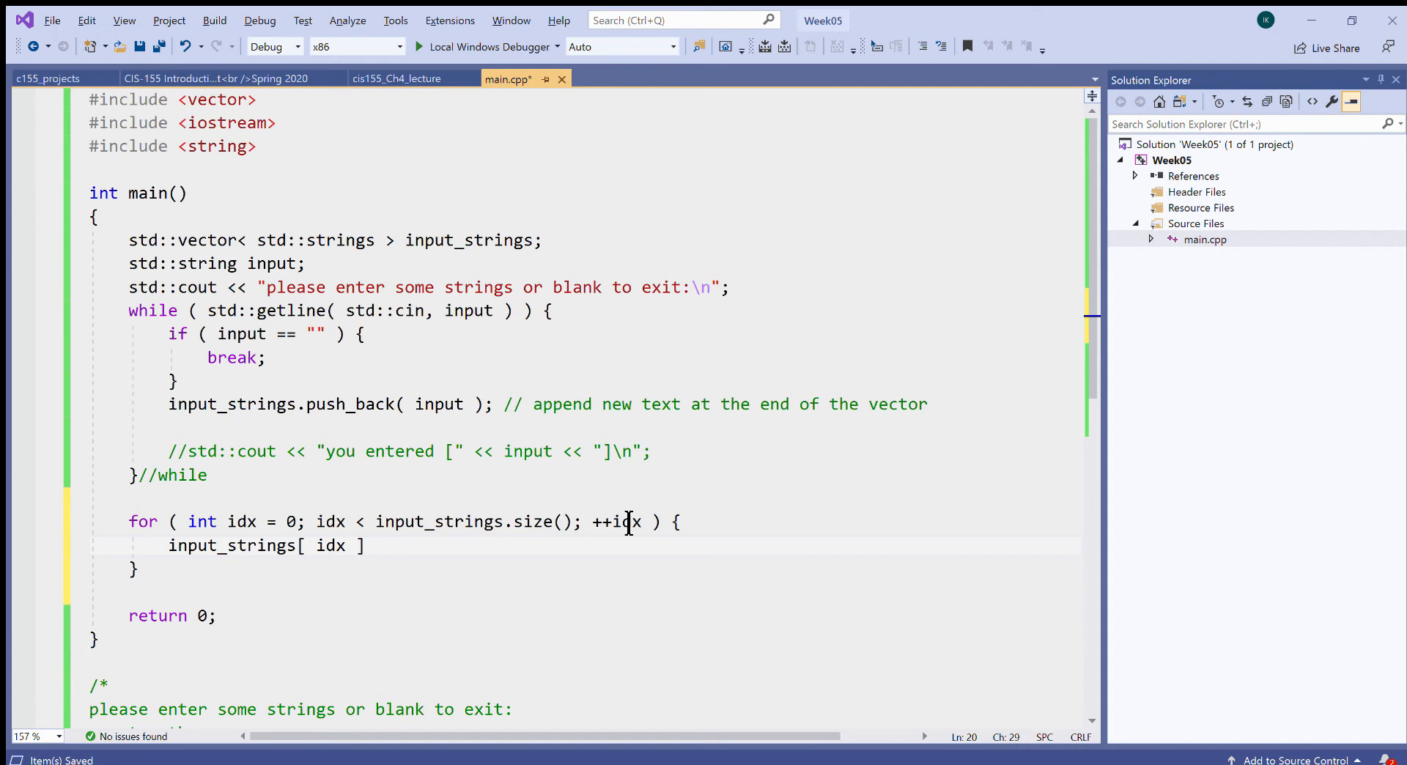
click(175, 545)
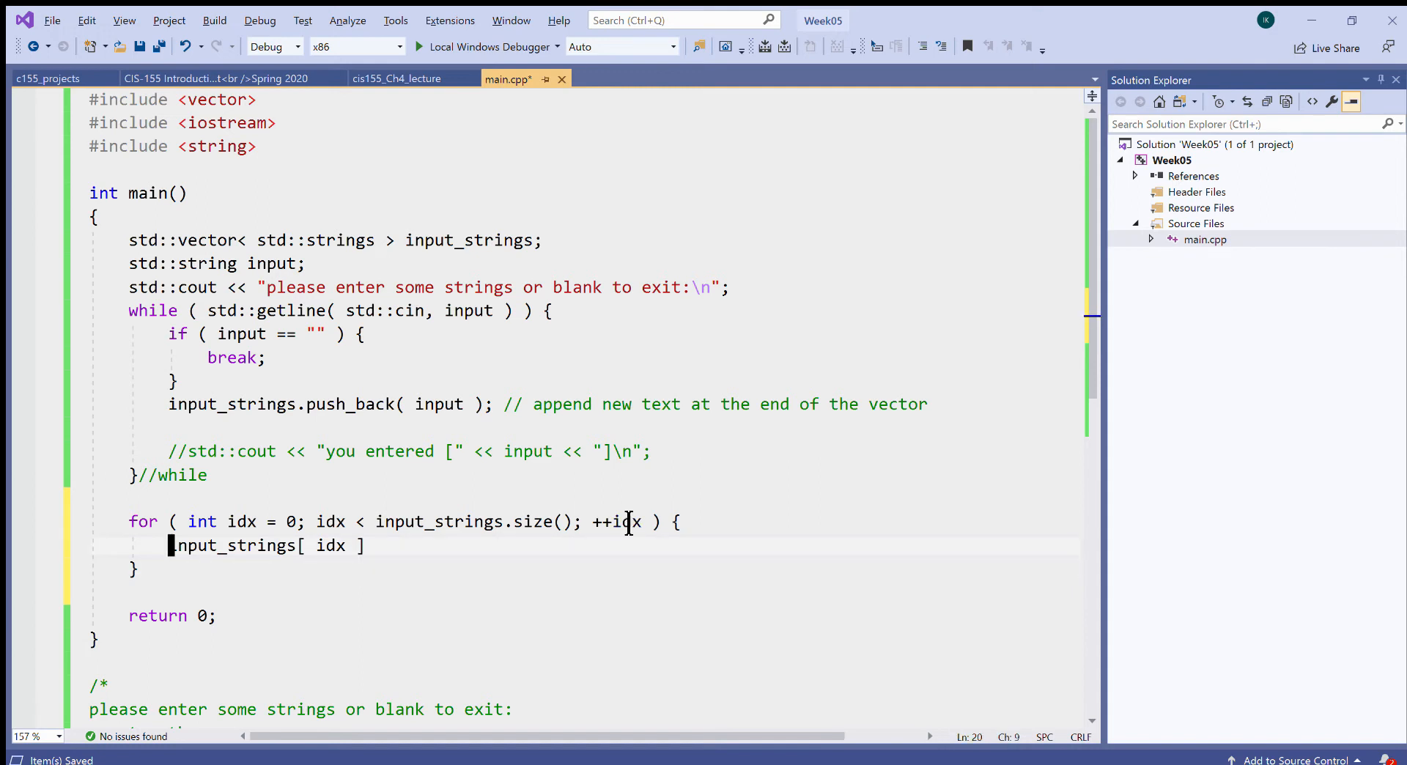
text(std::)
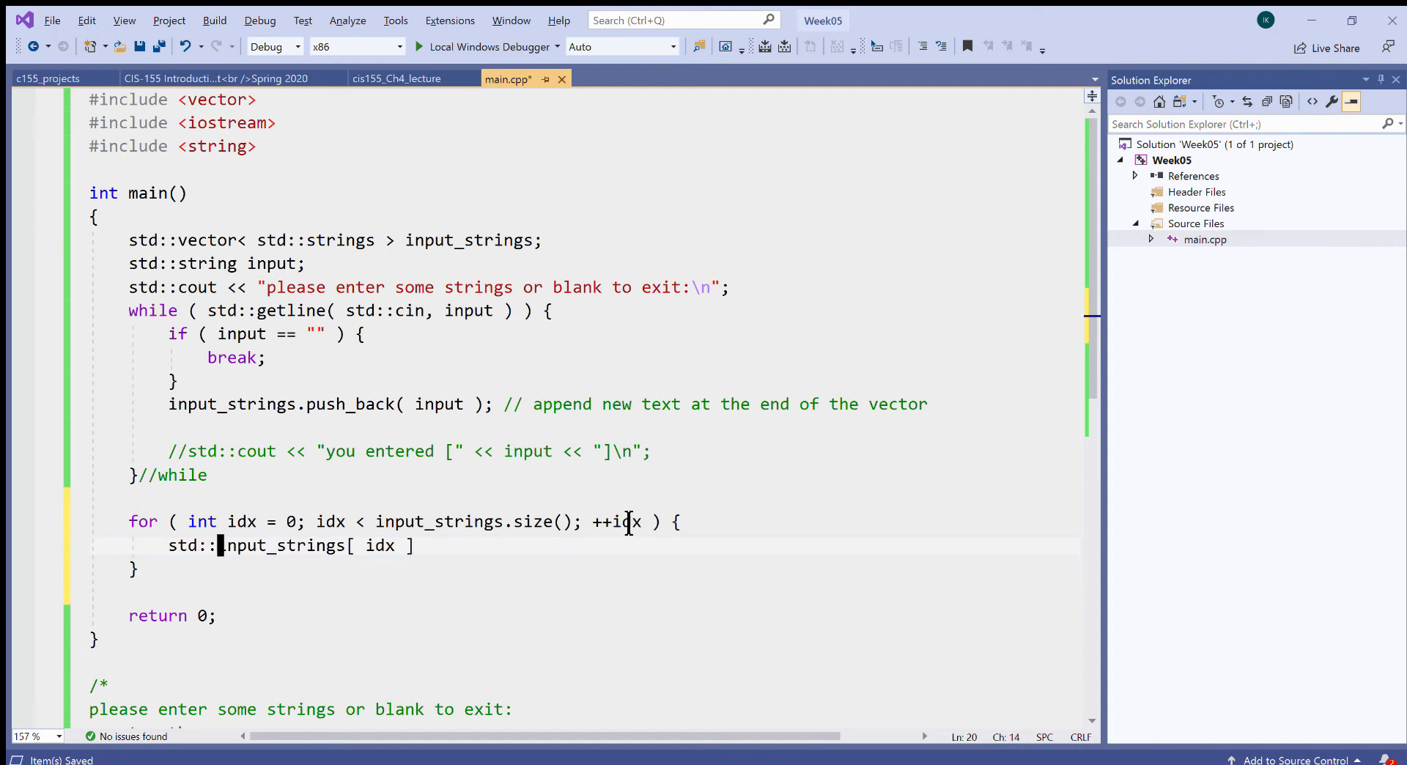
text(cout <<)
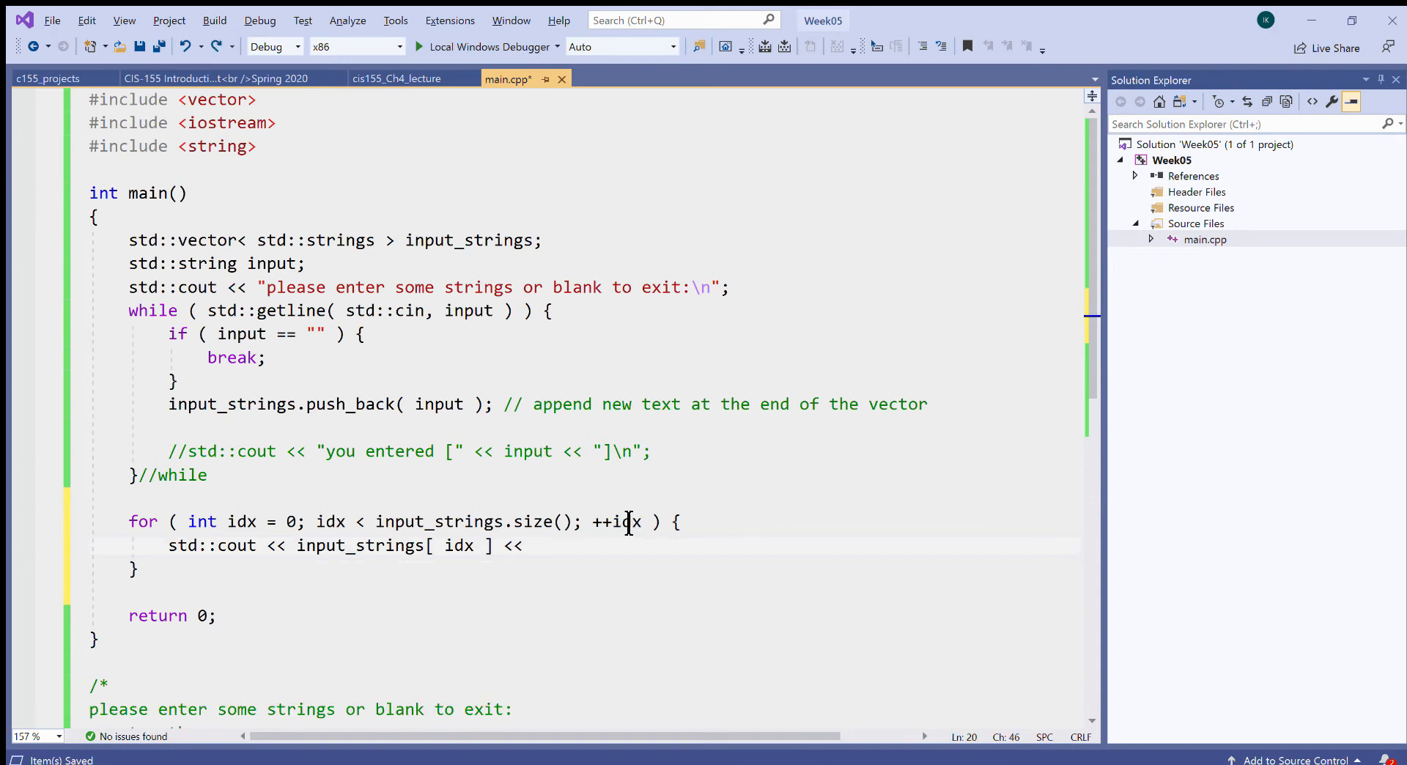
text(")
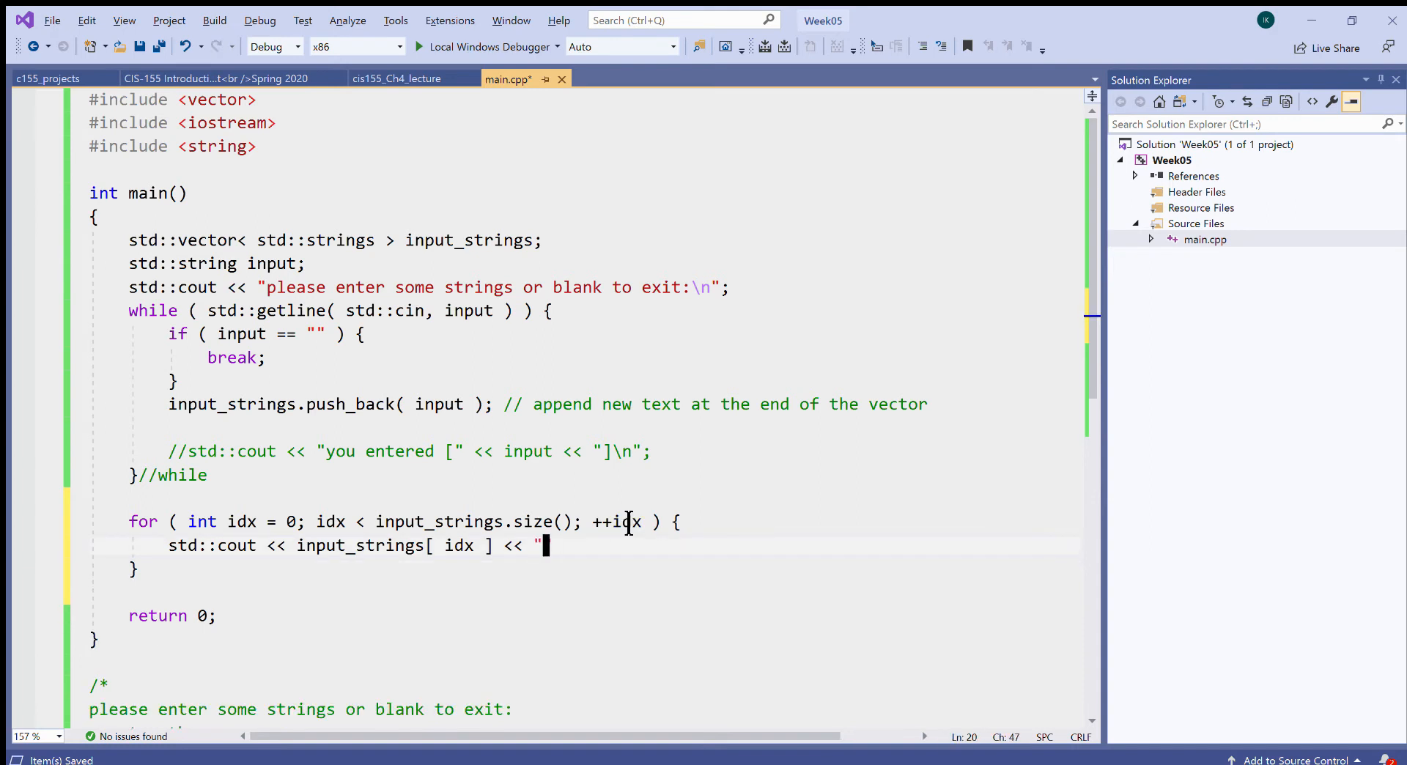
text(\n";)
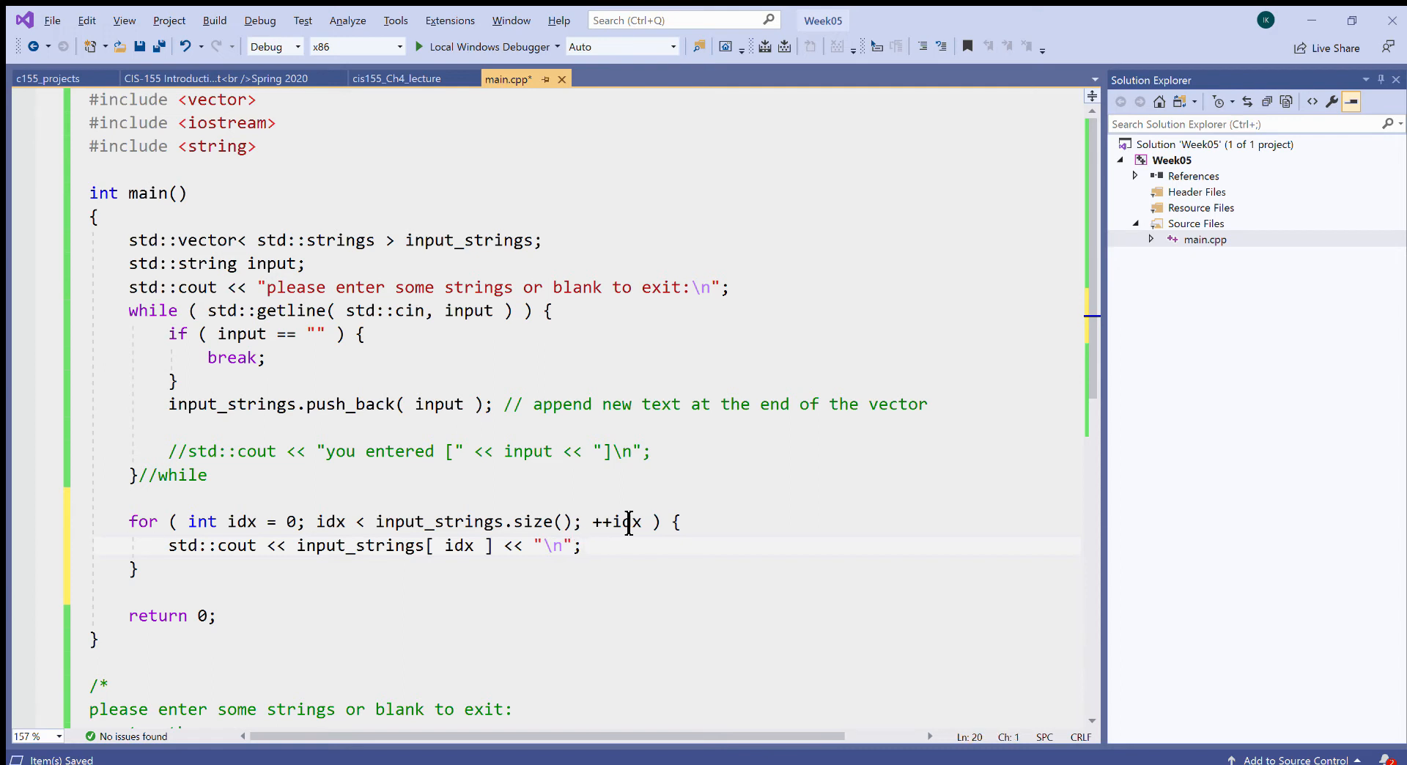
click(626, 521)
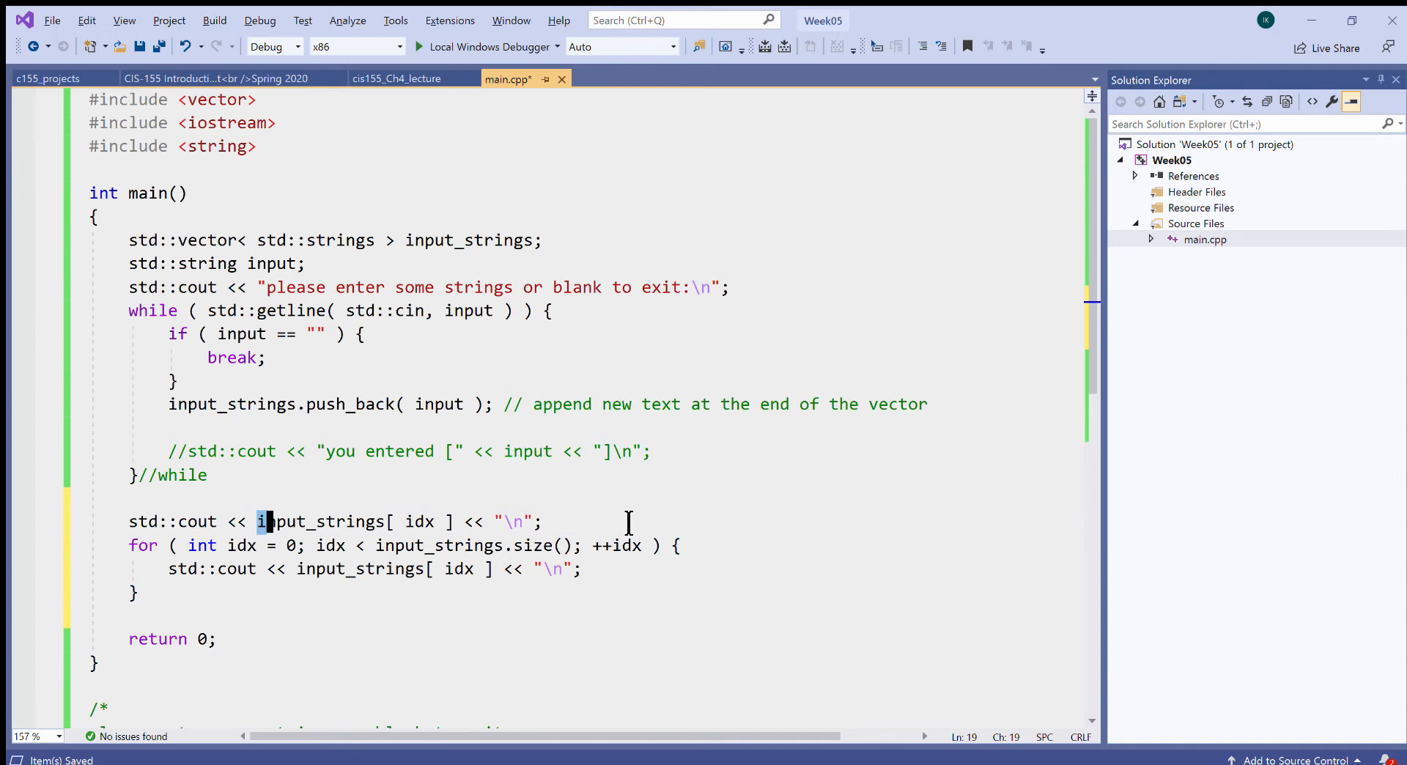
Edit the copied line to print "you entered " << input_strings.size() << " strings:\n".
key(Backspace)
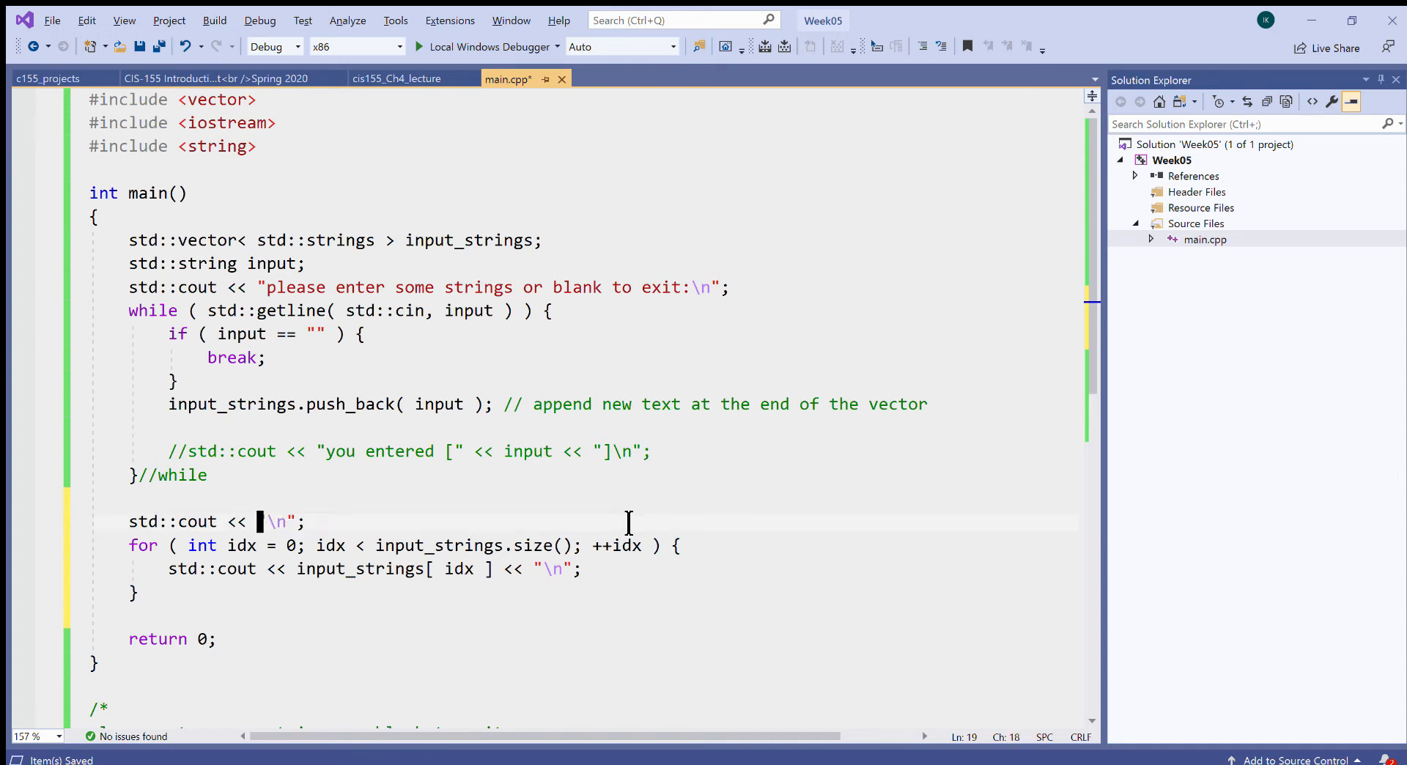
text(y)
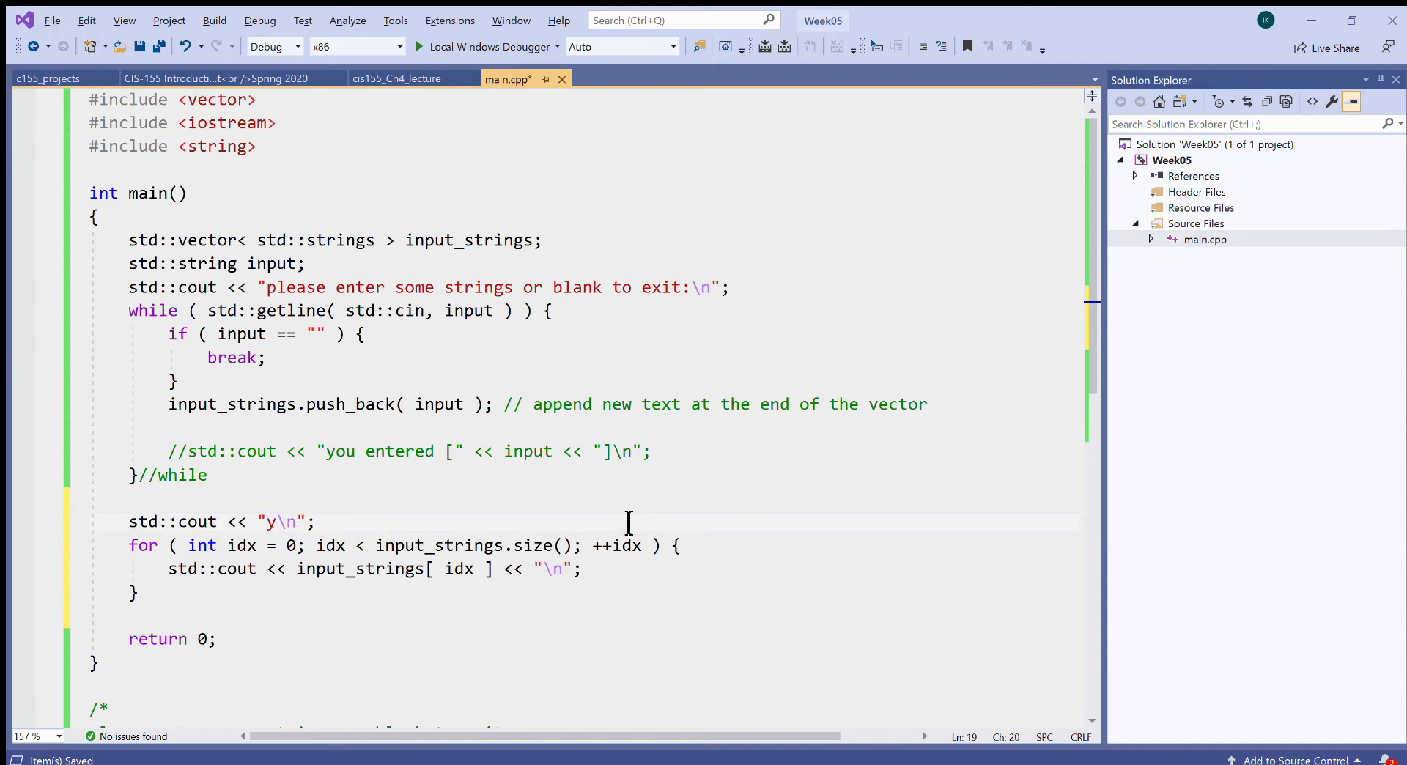
text(ou ent)
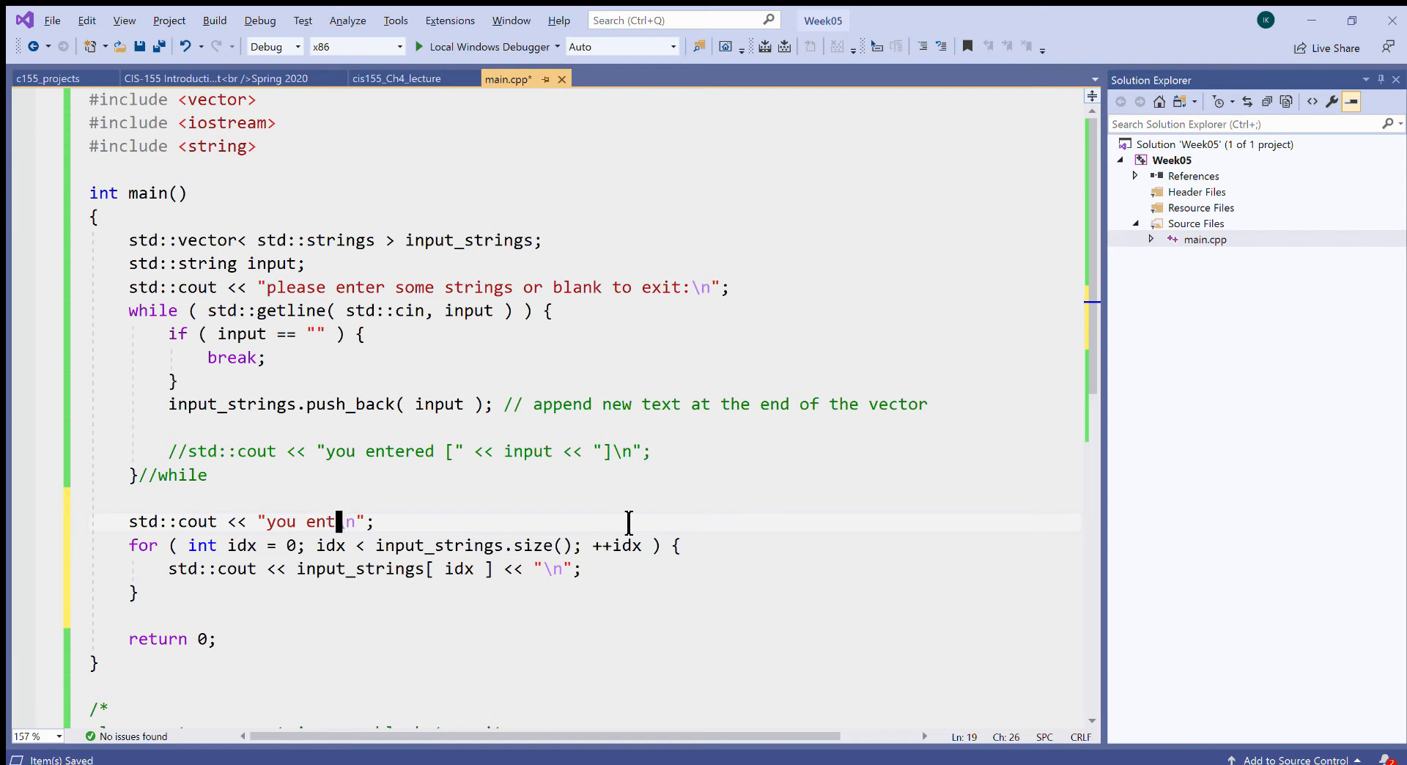
text(ered)
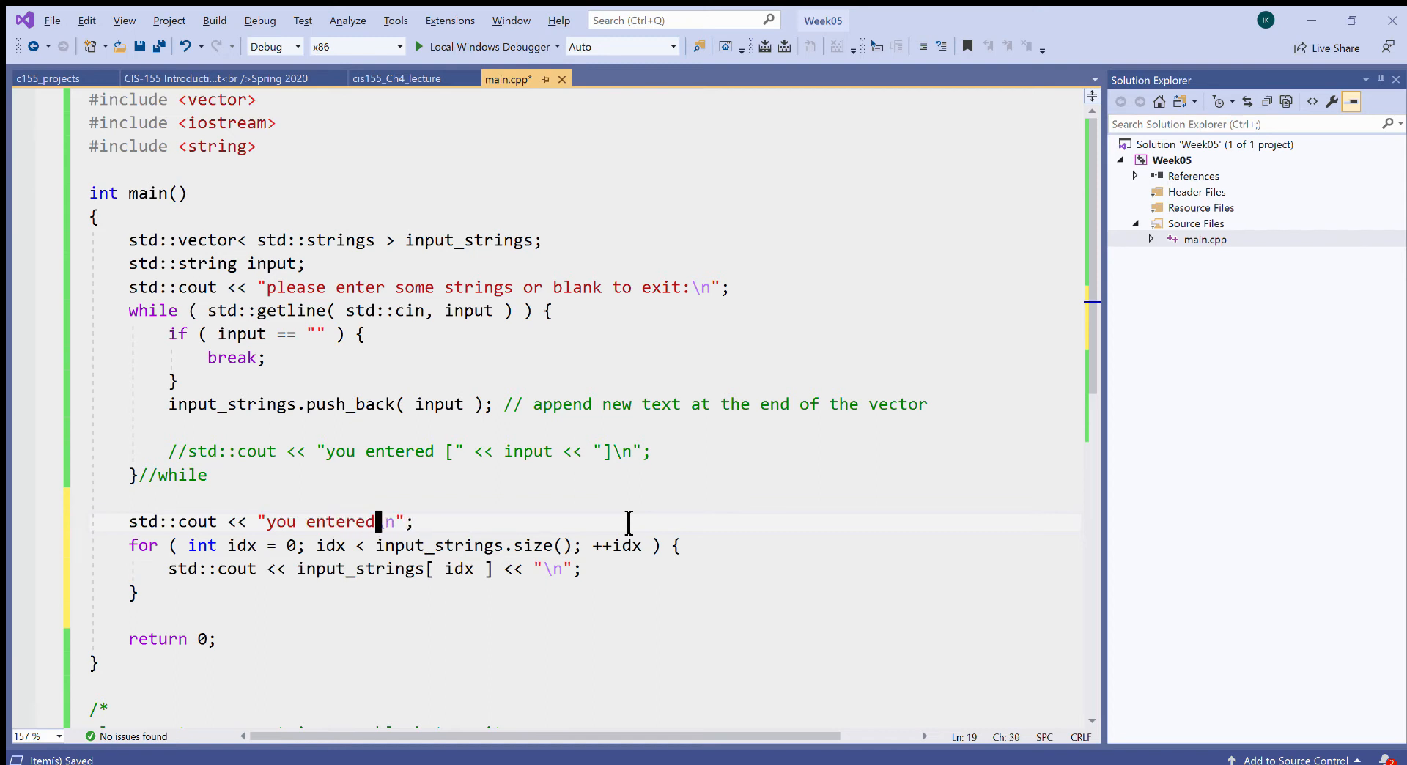
text("")
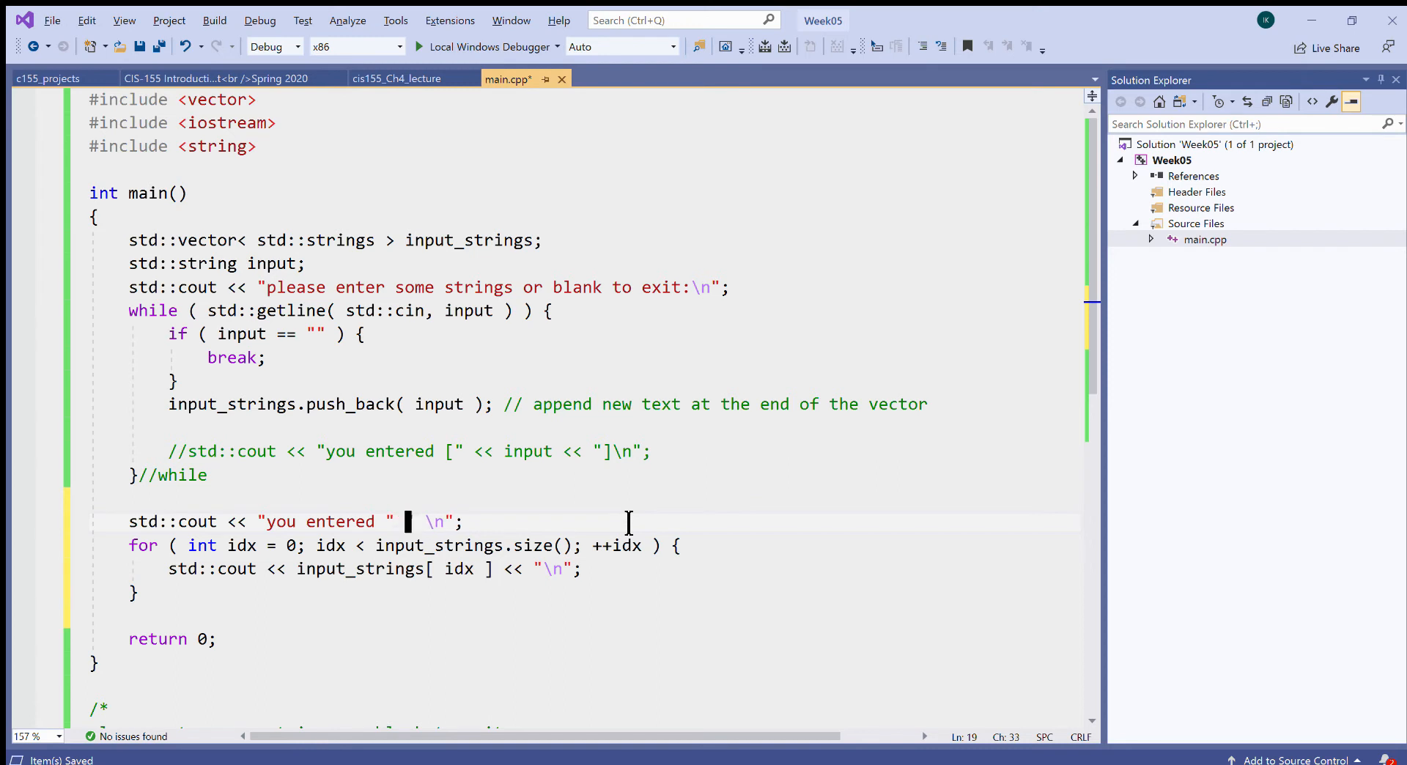
text(<<)
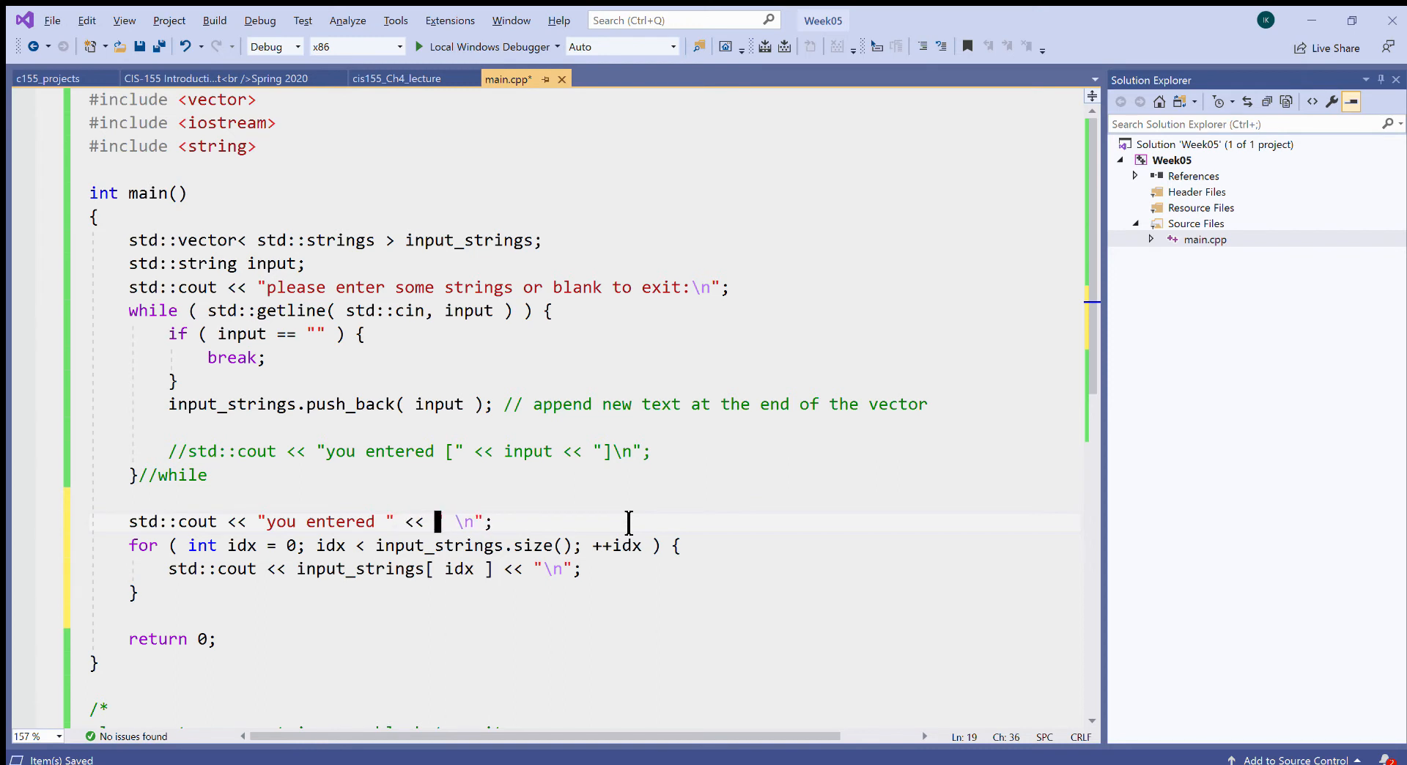
text(<<)
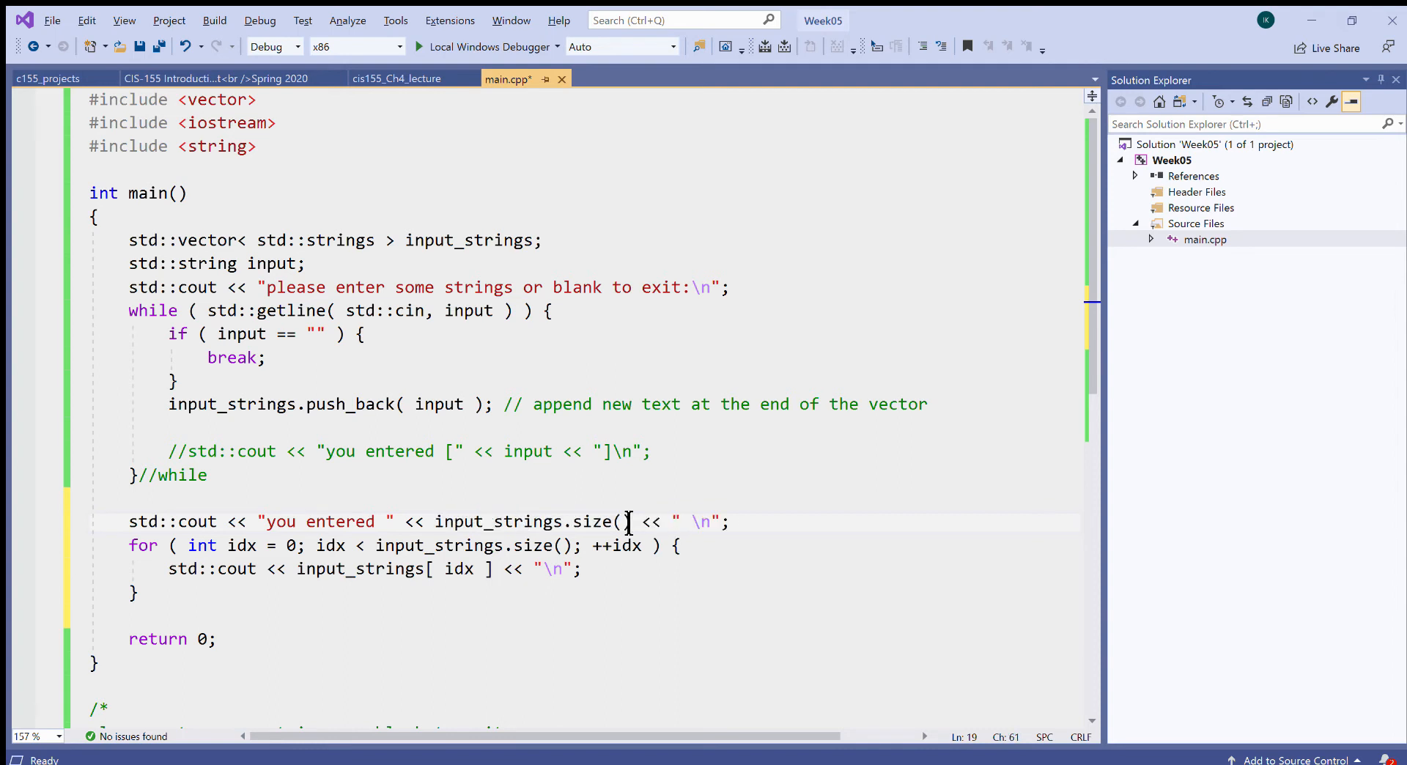
text(strings)
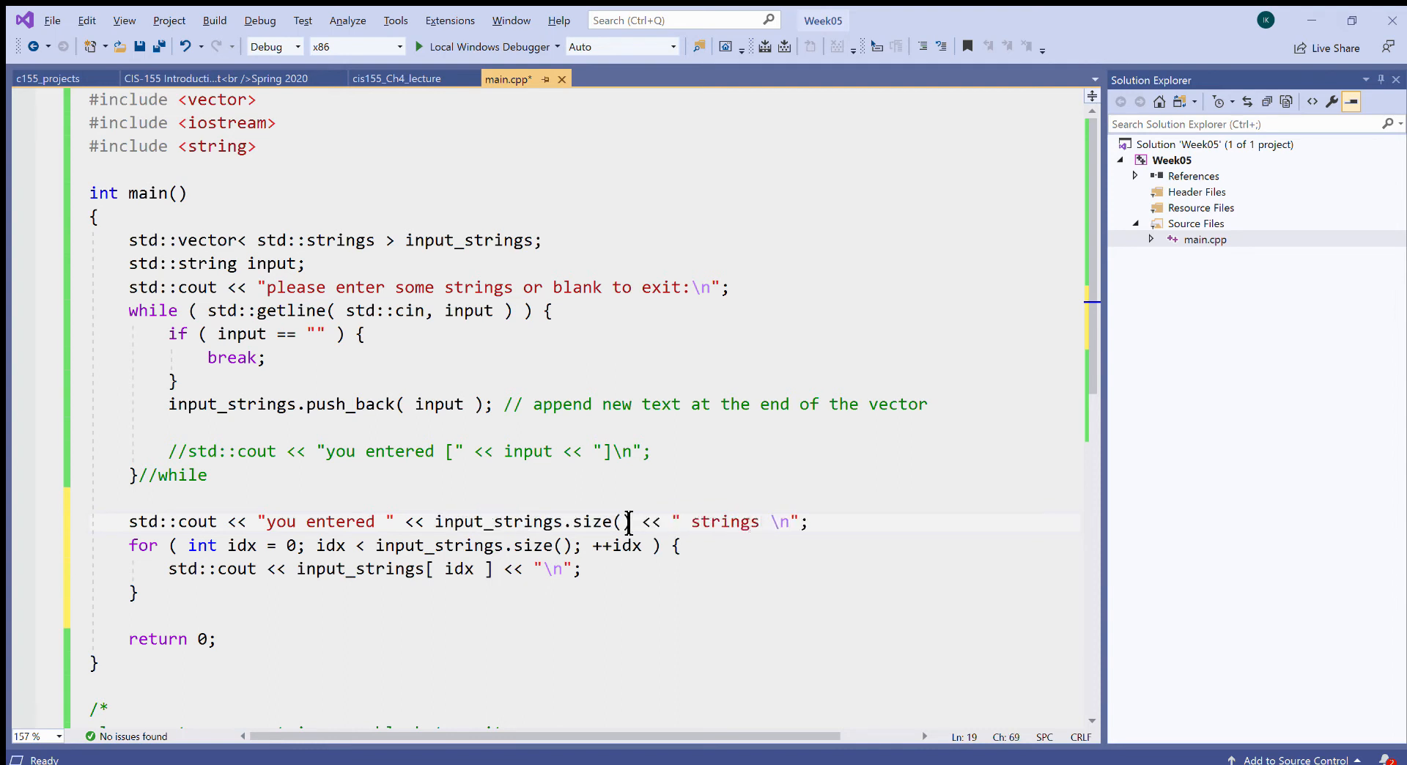
text(:)
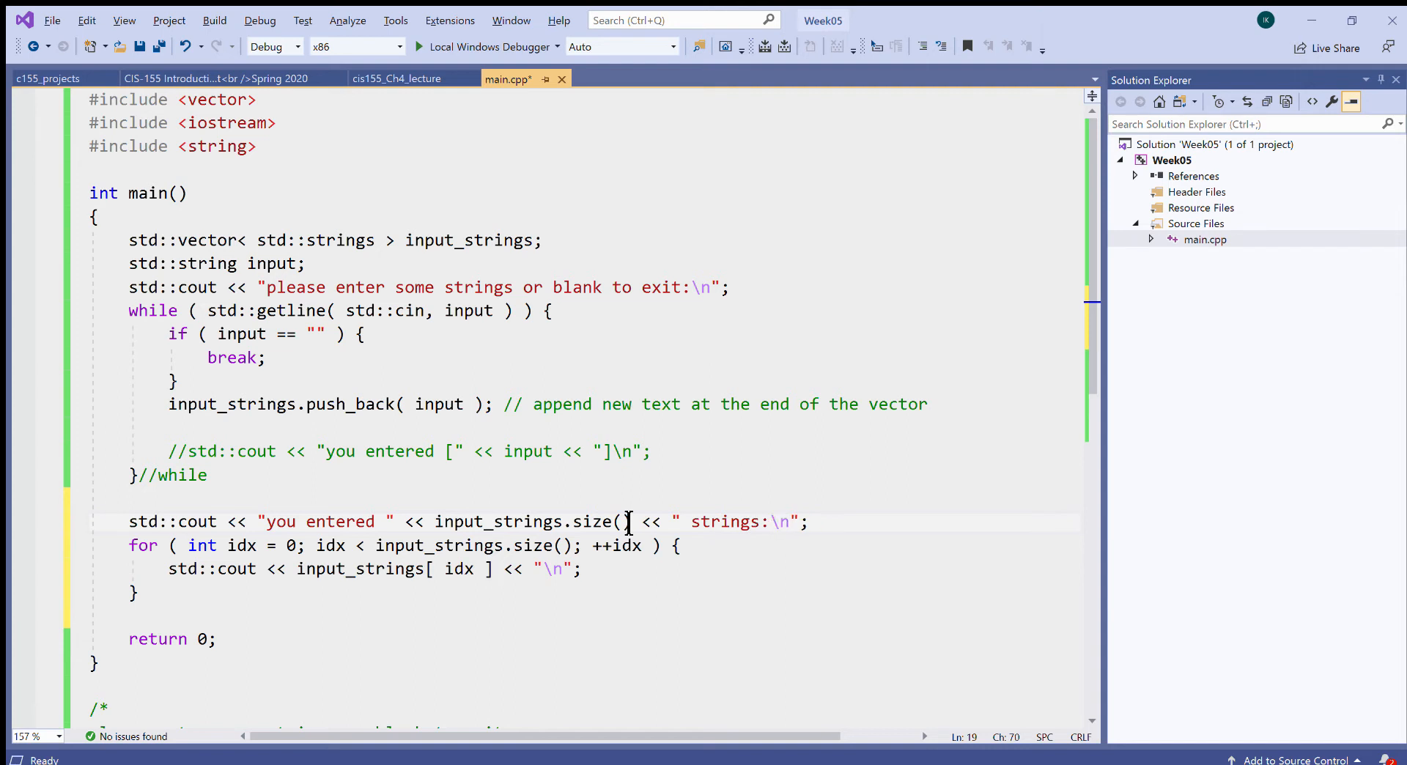
mouse_move(383, 551)
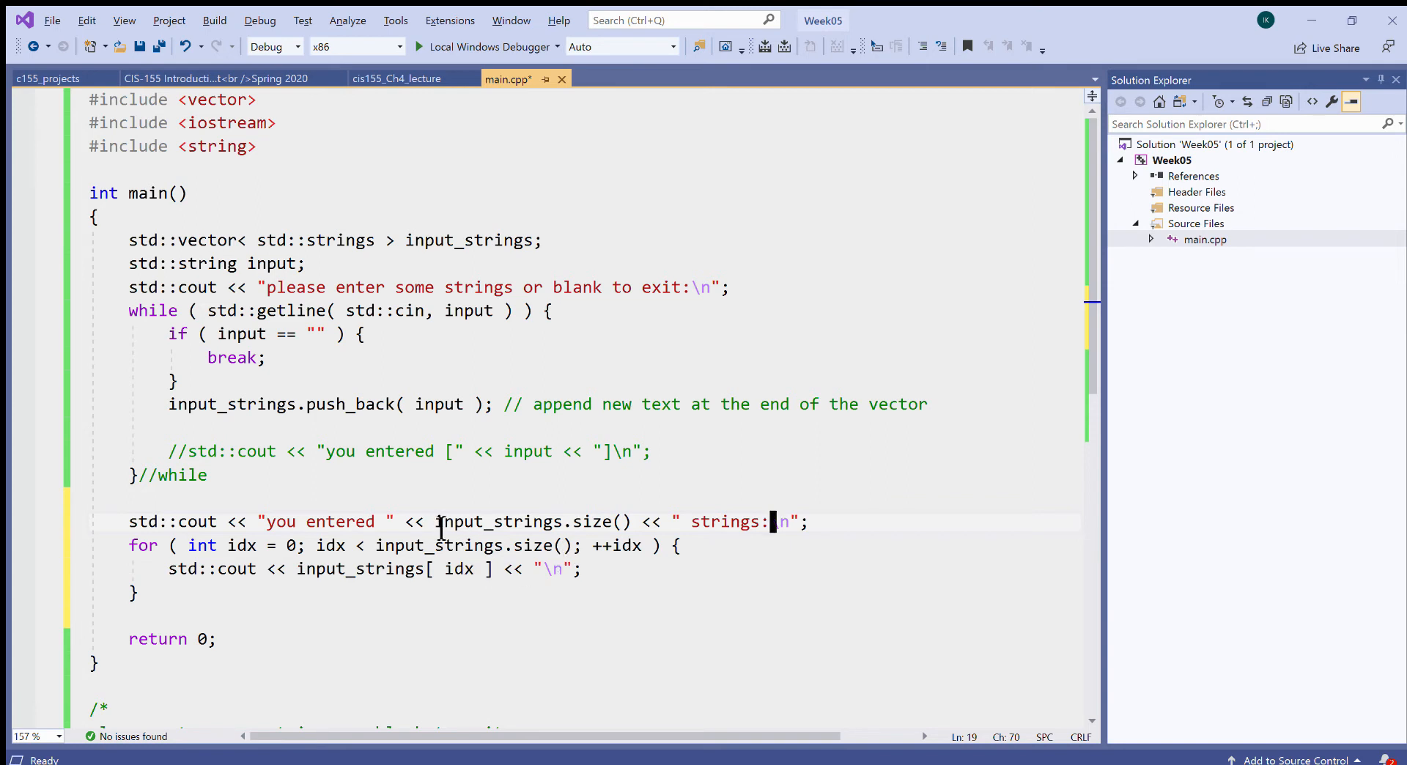
double_click(503, 521)
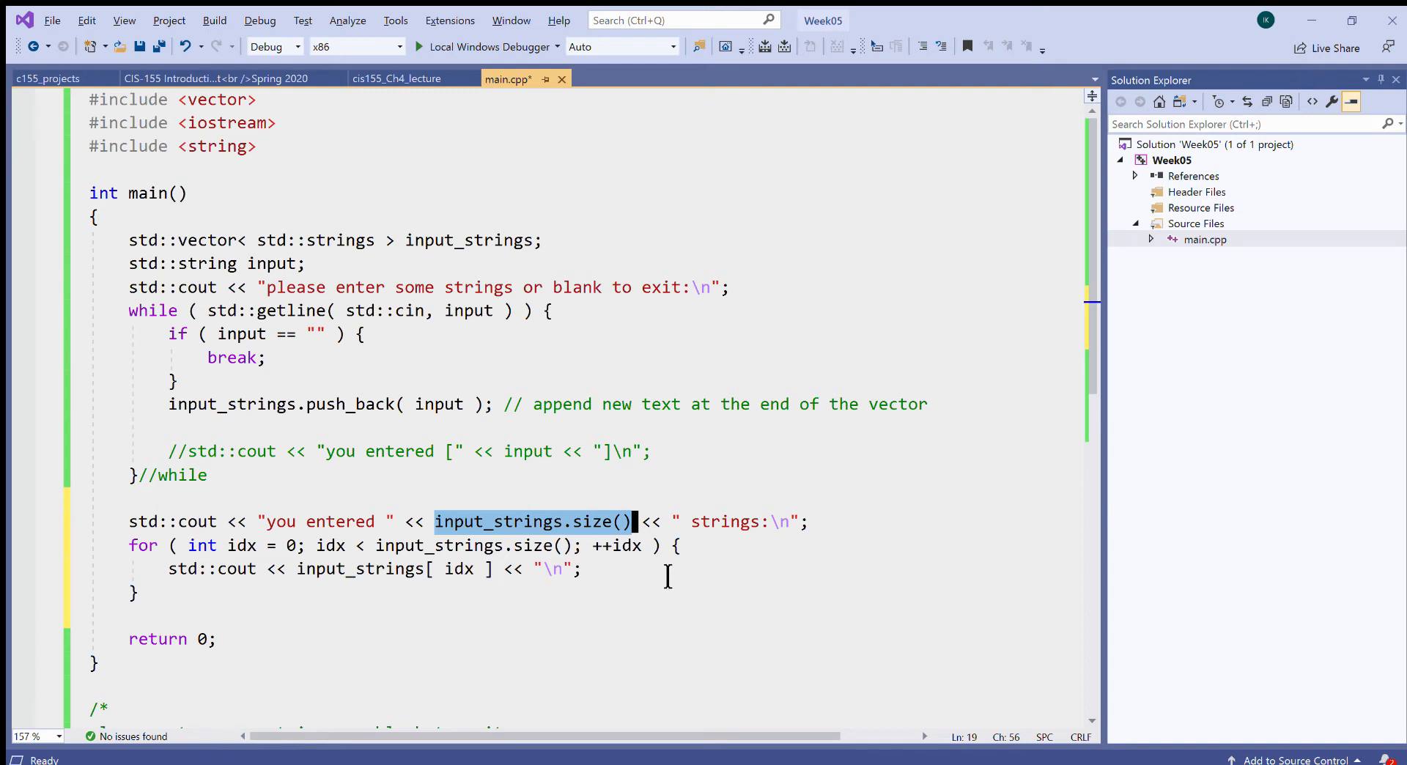
mouse_move(738, 591)
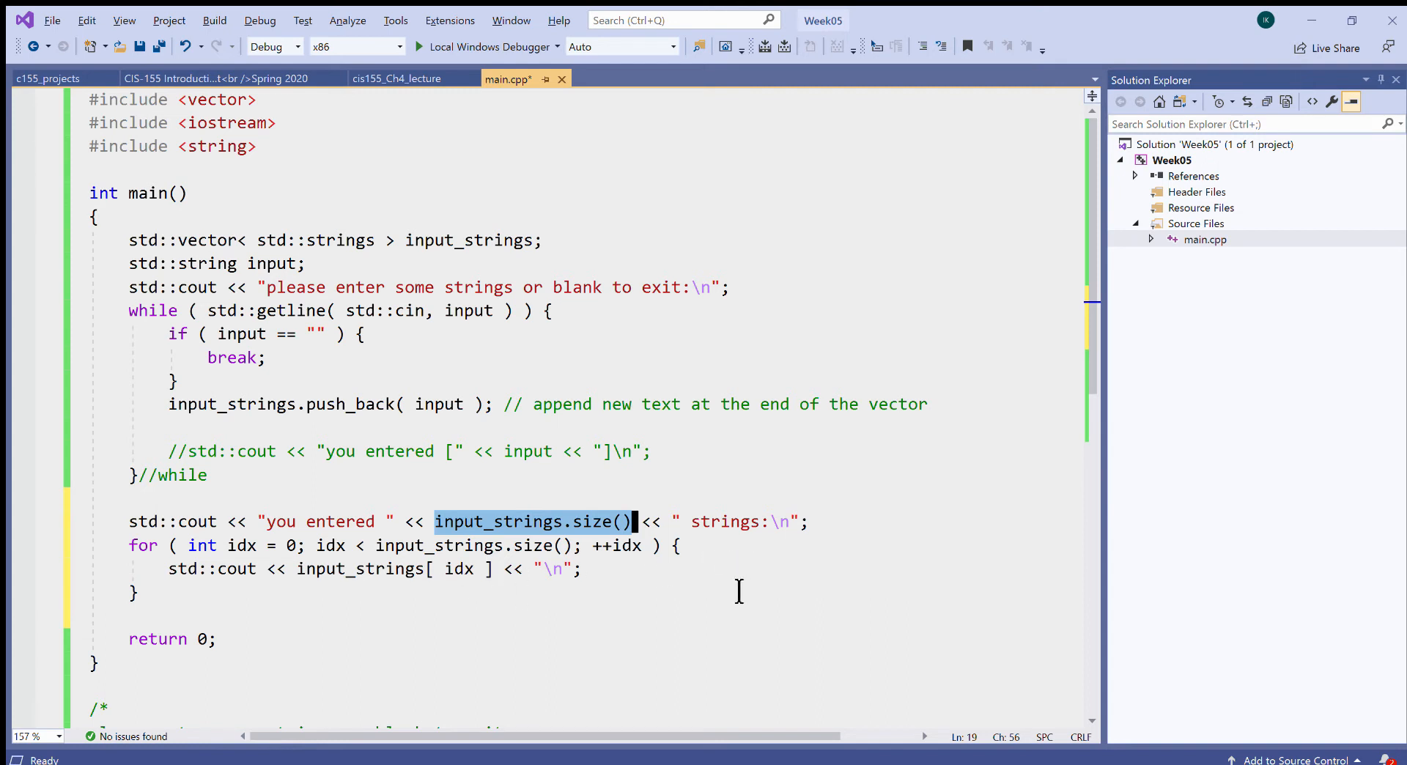
Build, jump to the C2039 error, change std::strings to std::string, and rebuild.
click(386, 639)
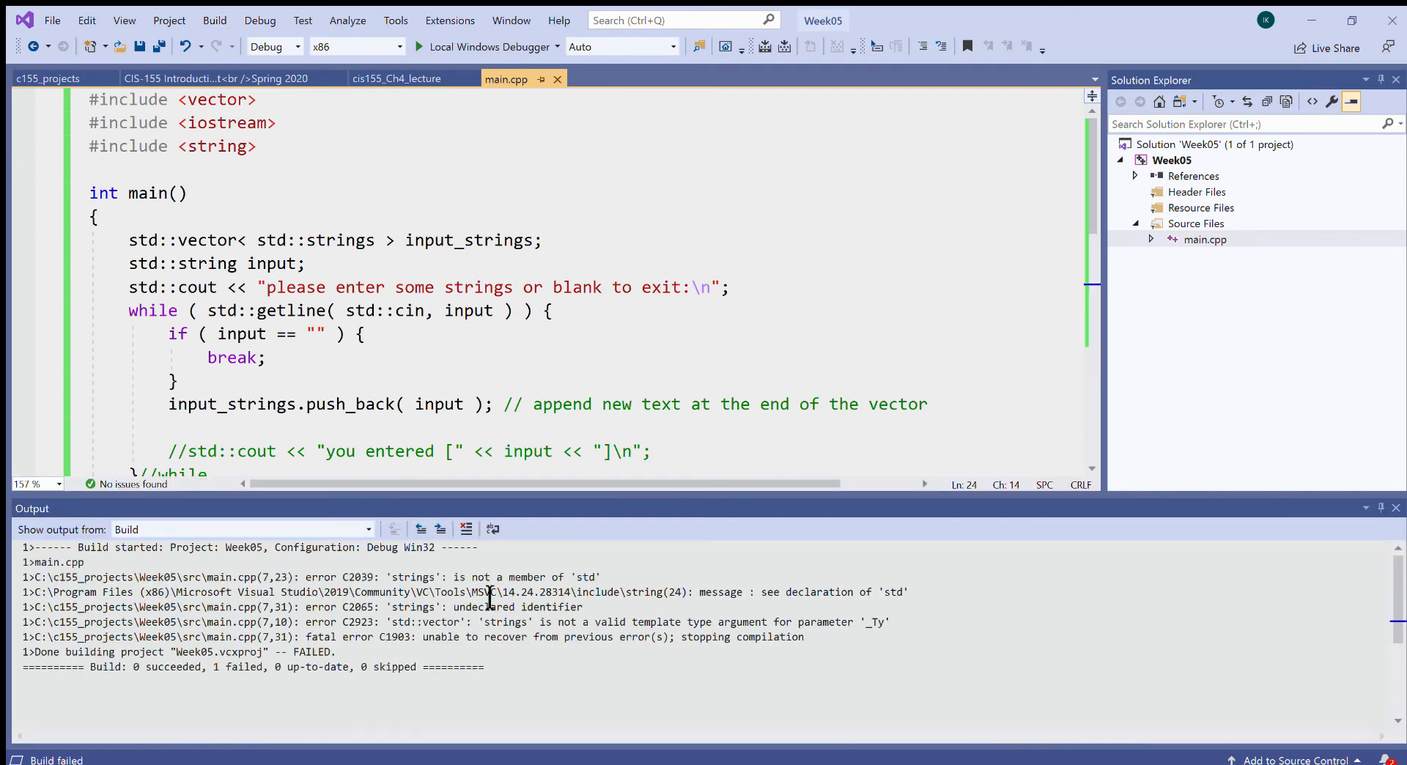
double_click(312, 576)
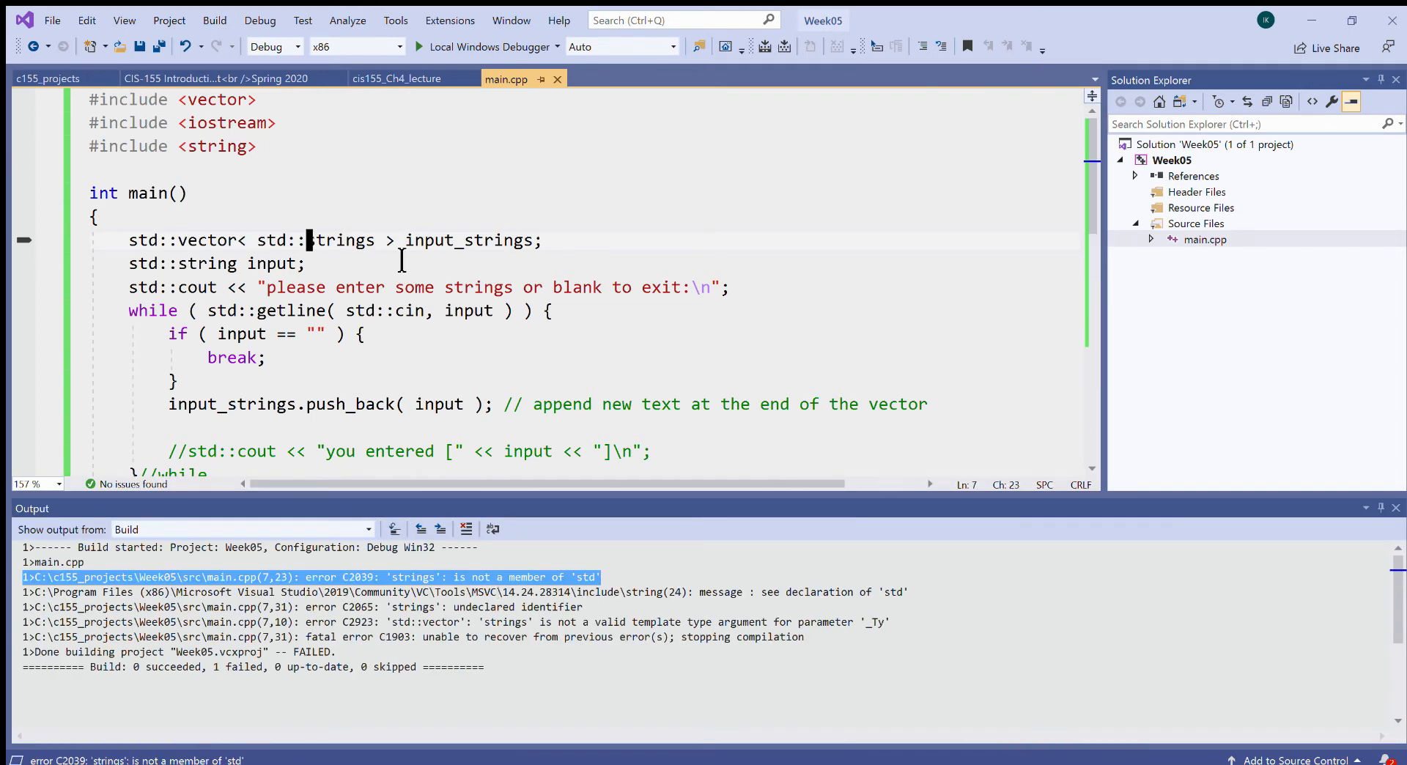
text(string)
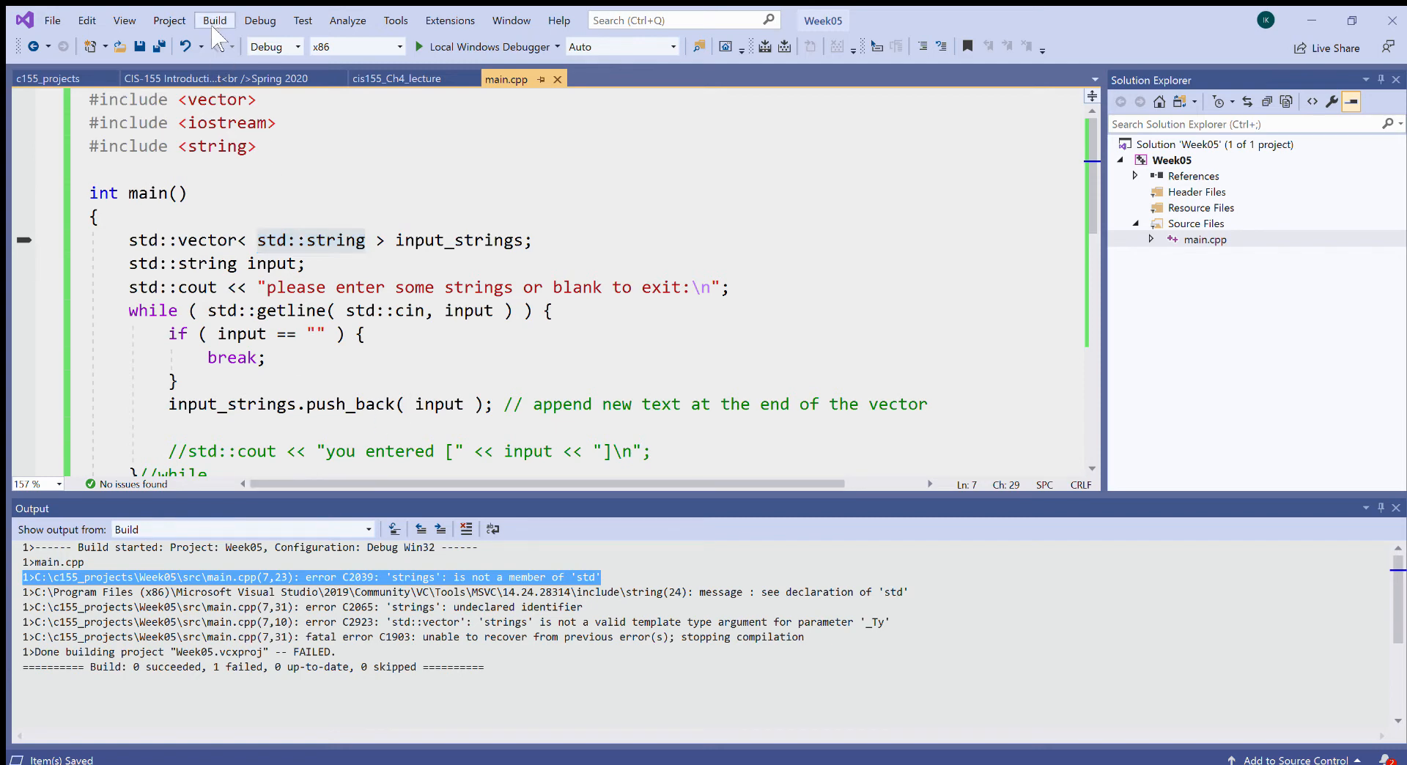
click(213, 20)
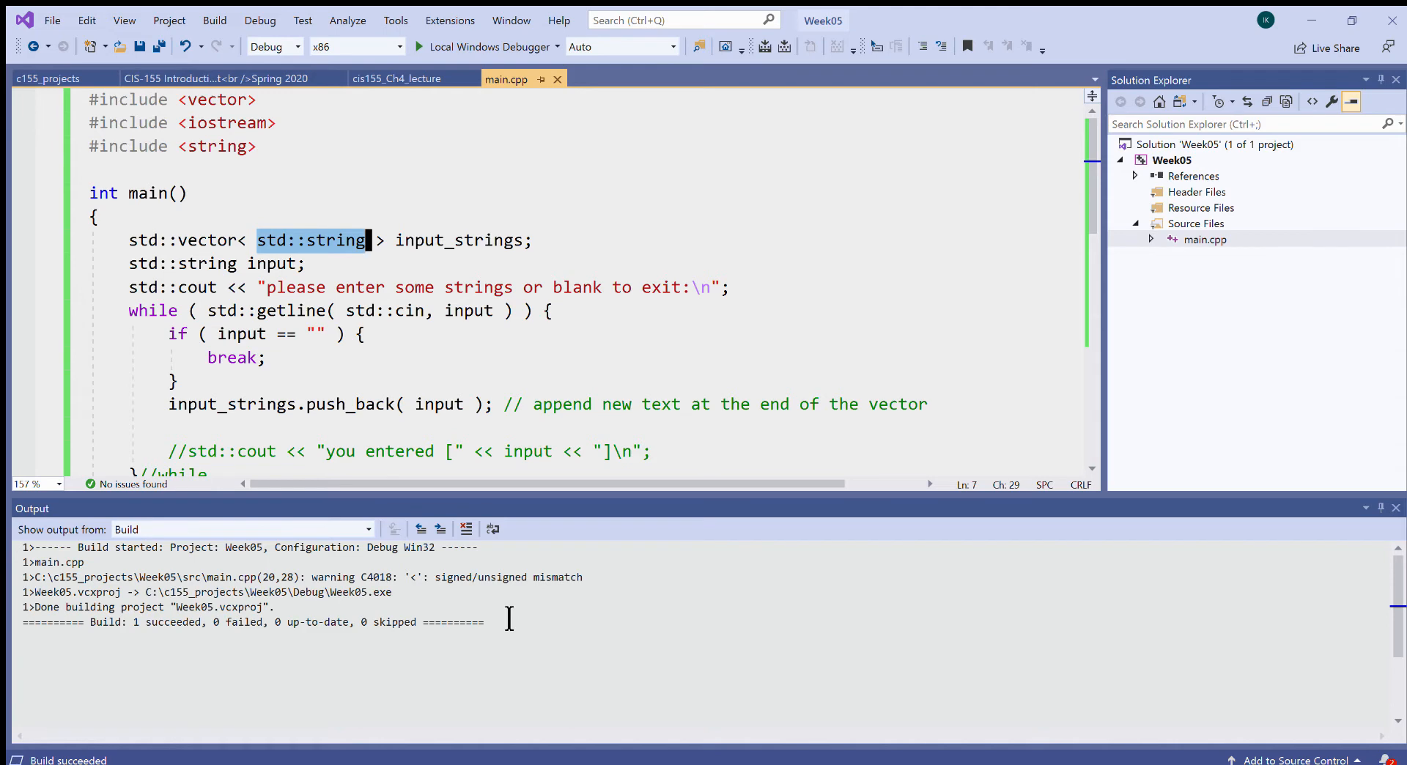
mouse_move(457, 584)
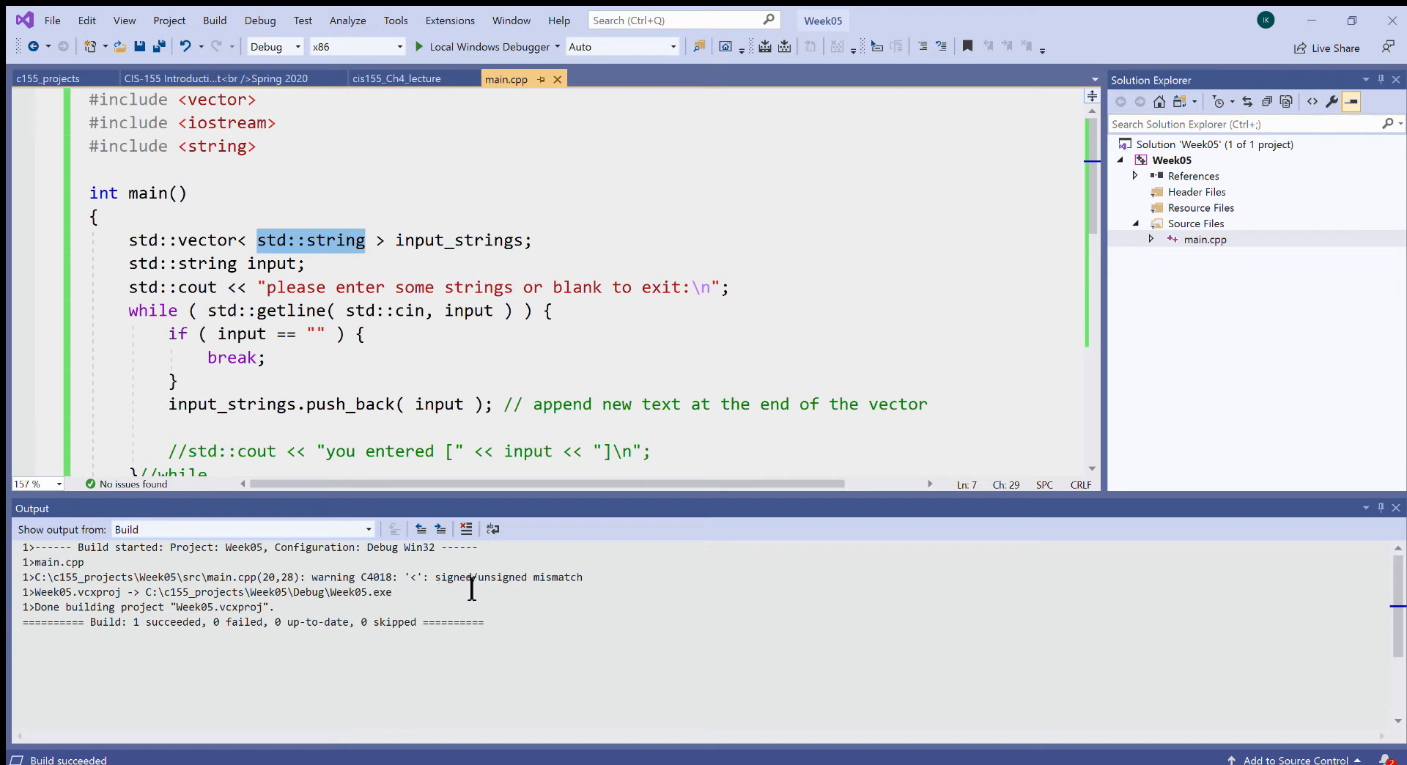
mouse_move(501, 596)
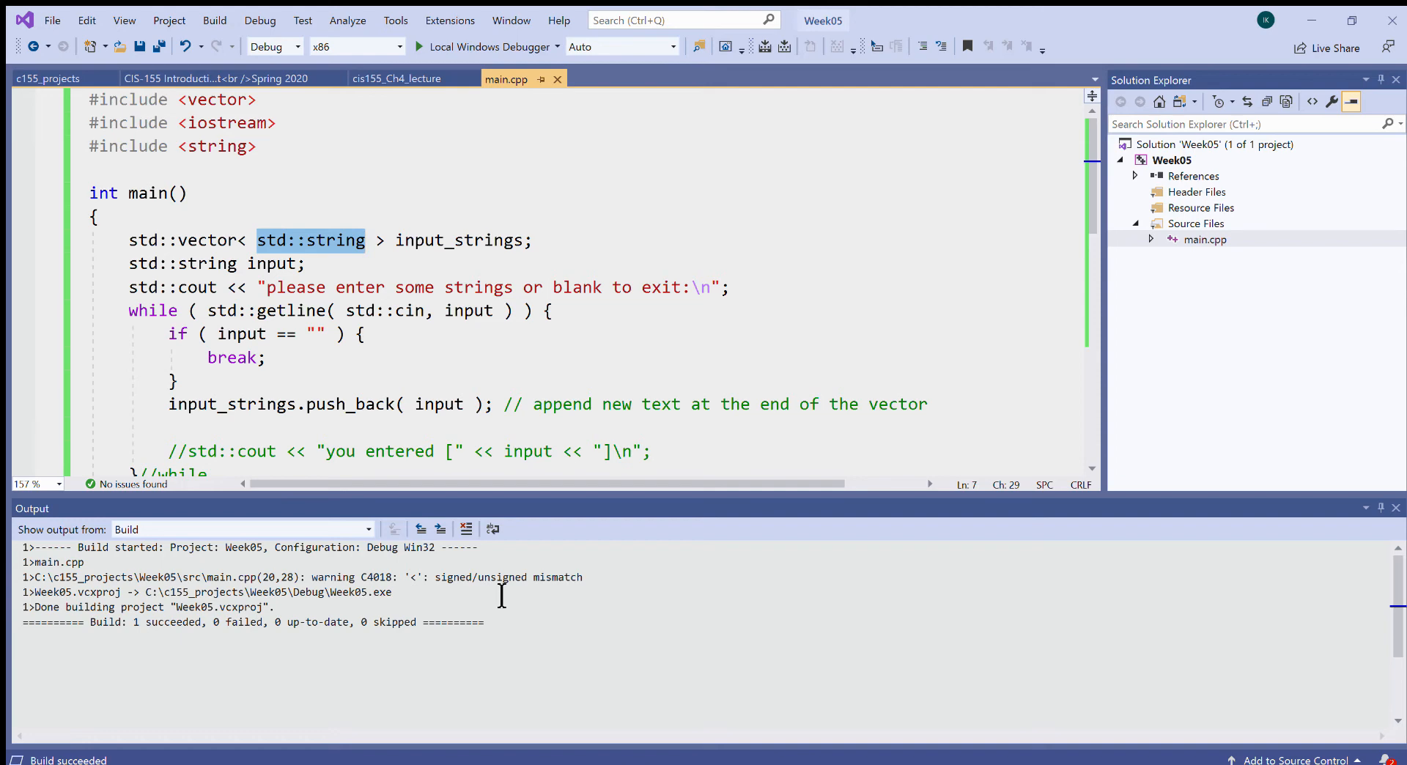
mouse_move(500, 597)
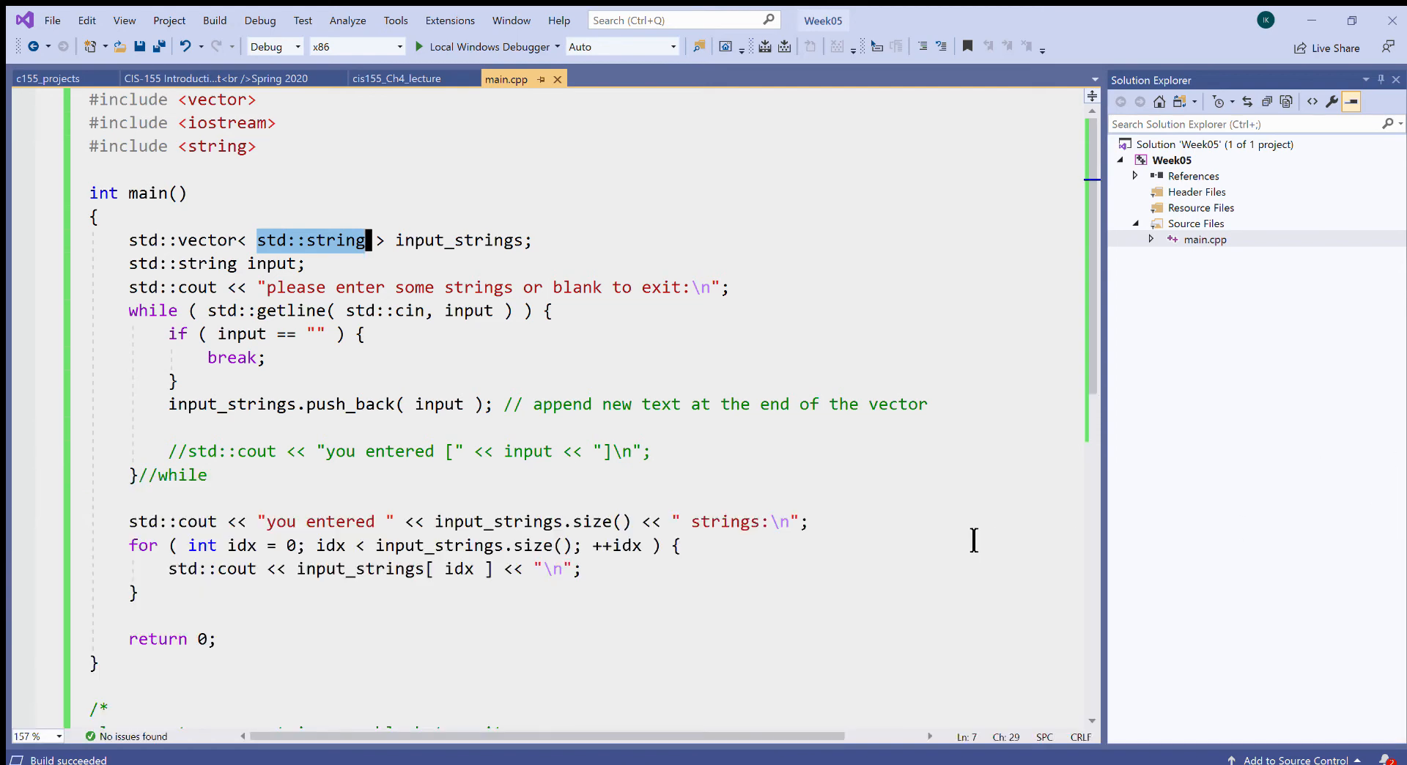
mouse_move(848, 556)
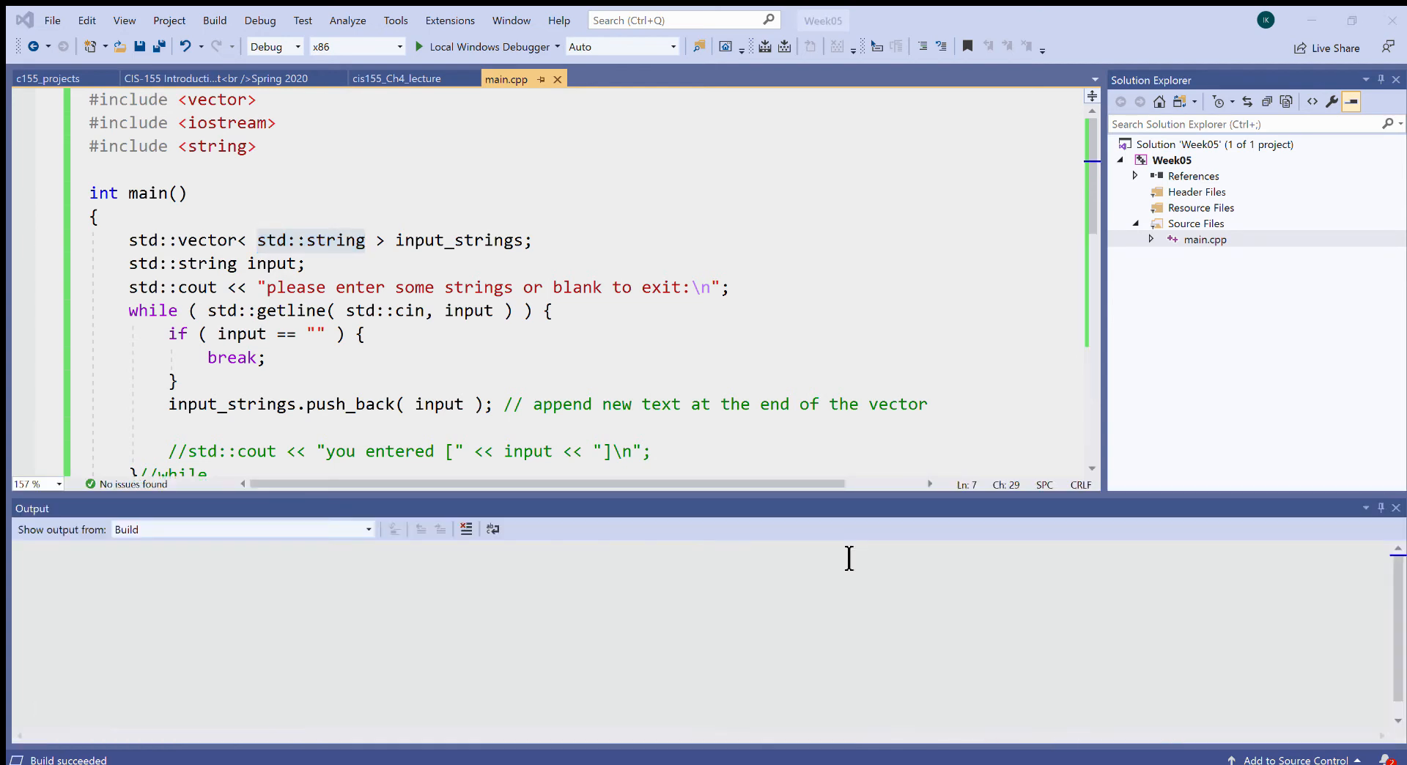
mouse_move(693, 191)
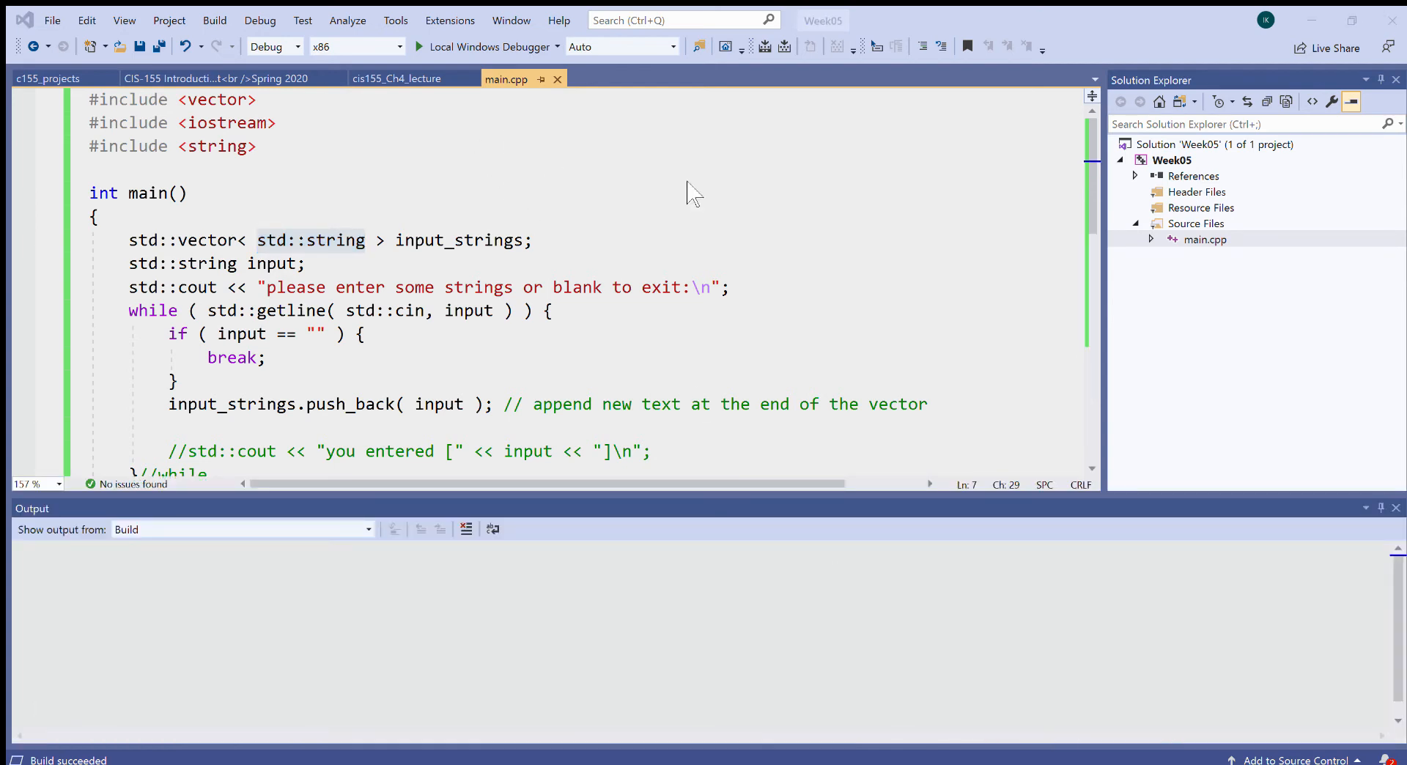
mouse_move(798, 269)
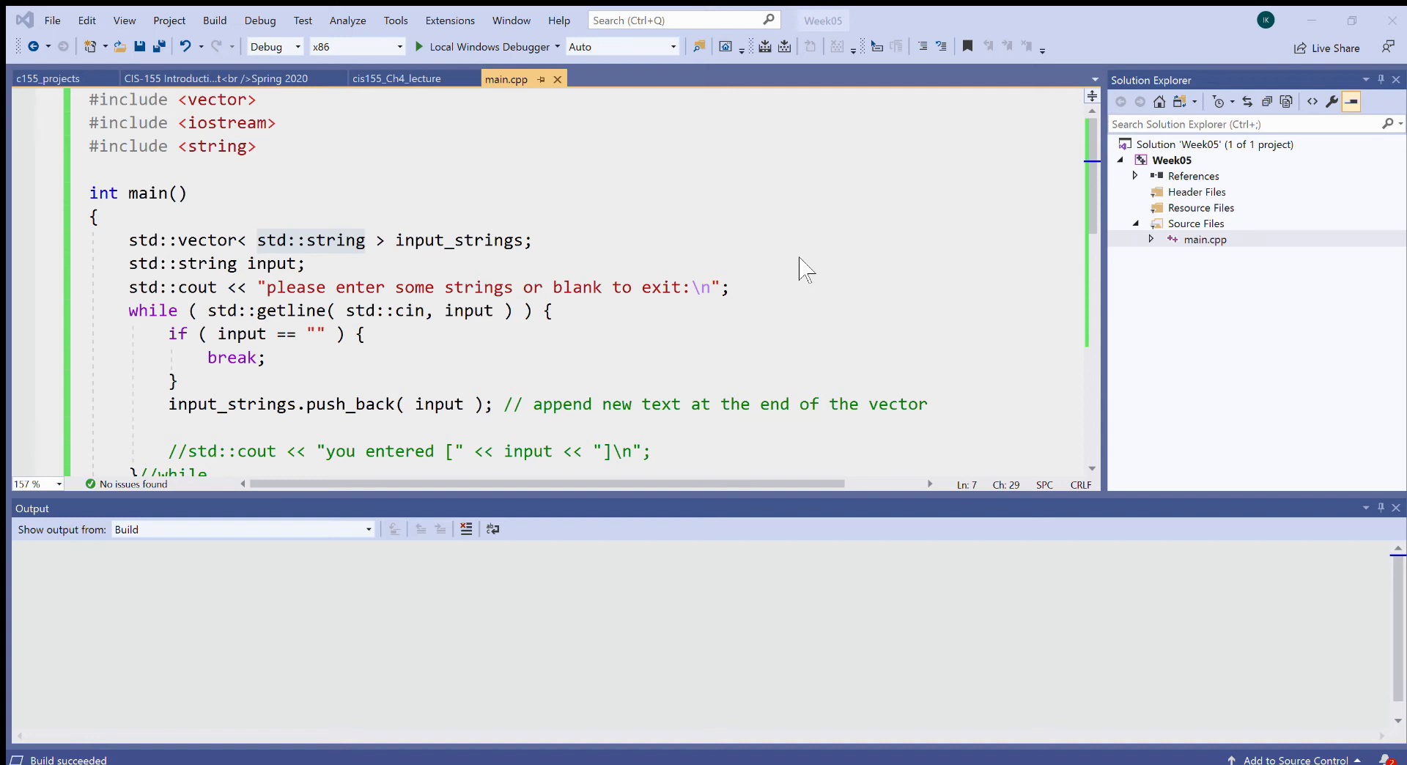
mouse_move(529, 233)
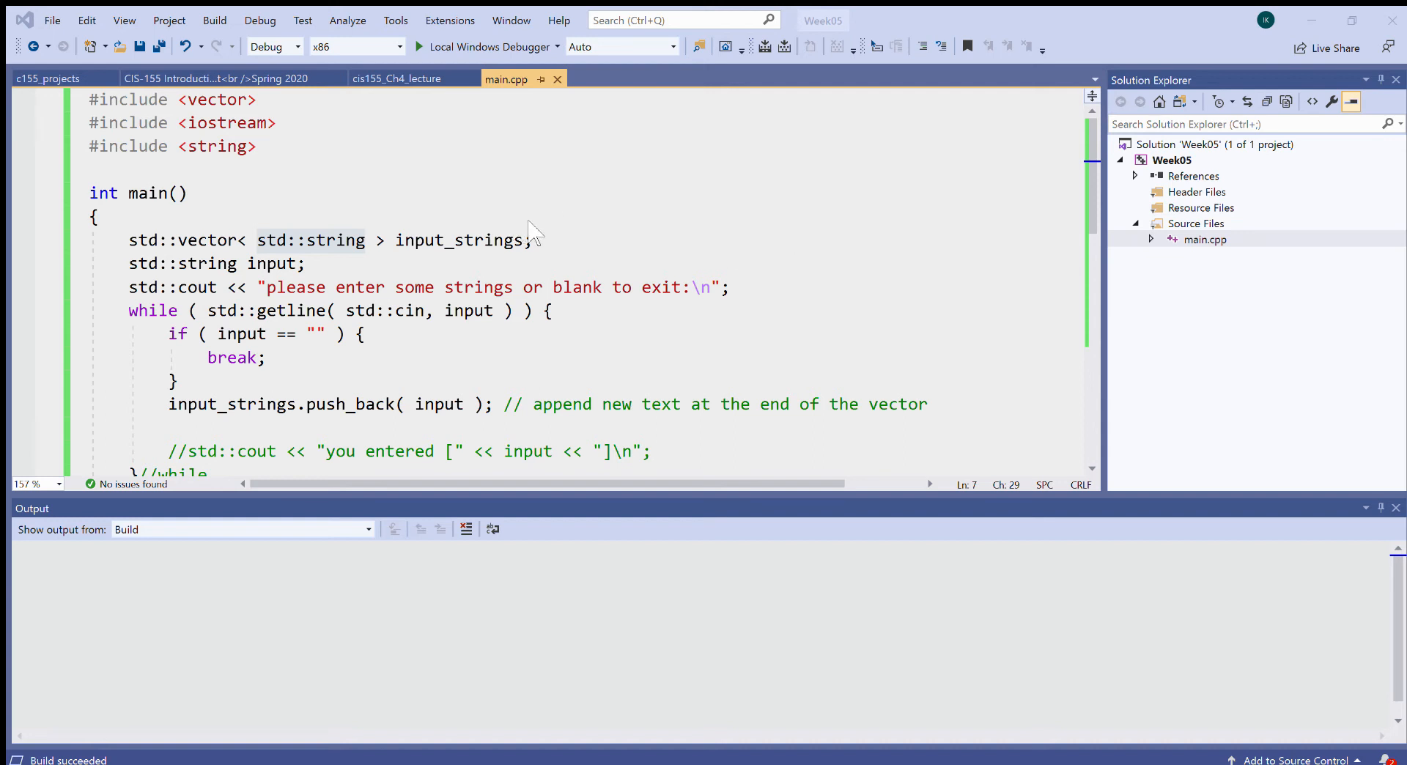
mouse_move(551, 336)
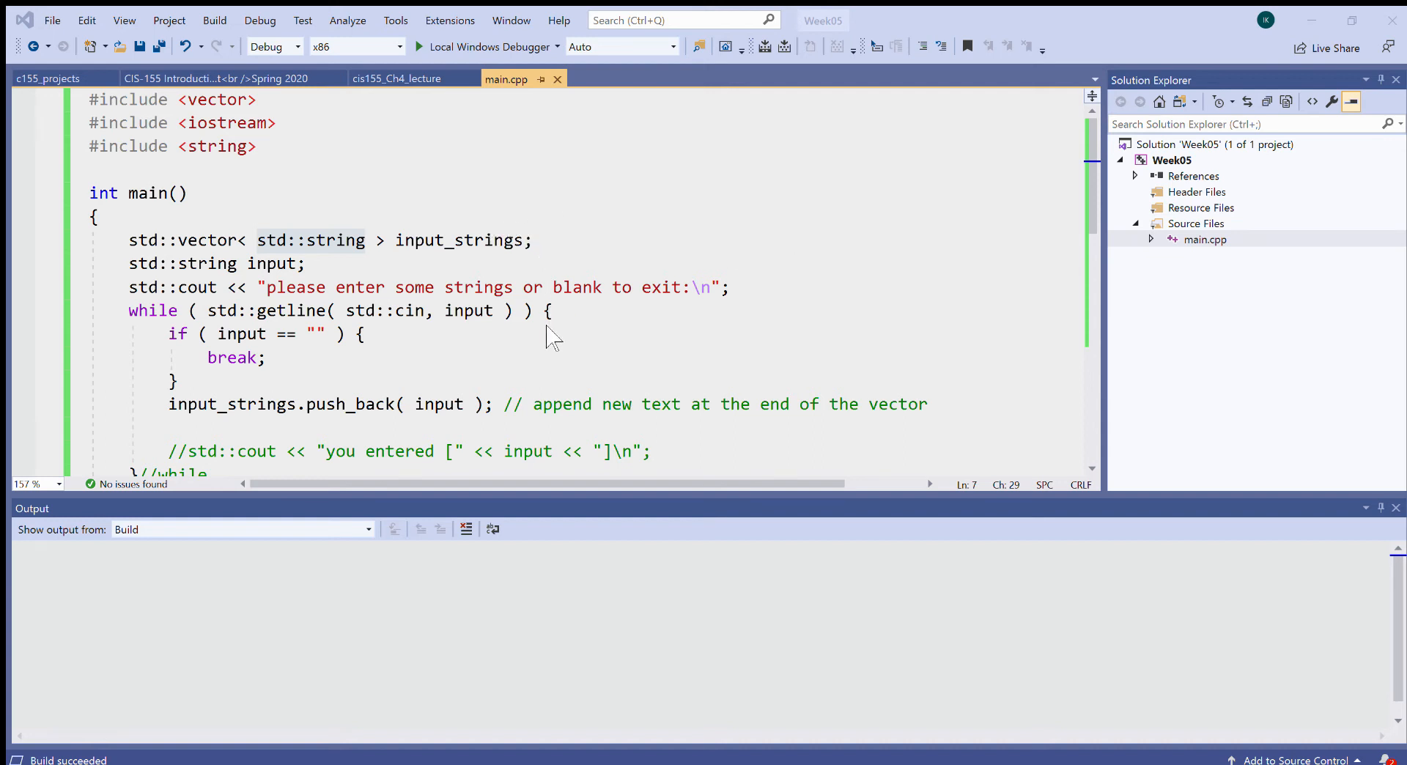
Close the Output pane and scroll down to the sample-run comment block.
double_click(311, 239)
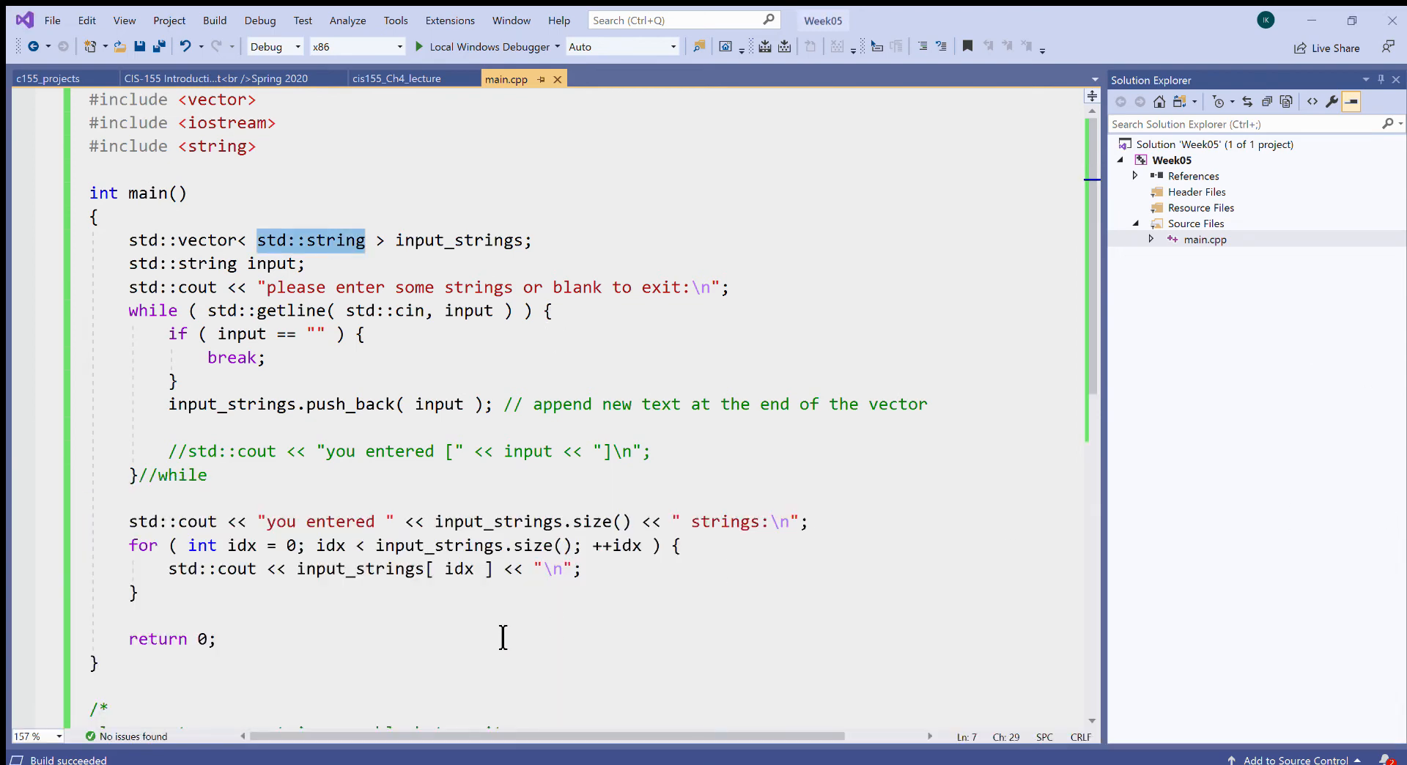
scroll(down, 3)
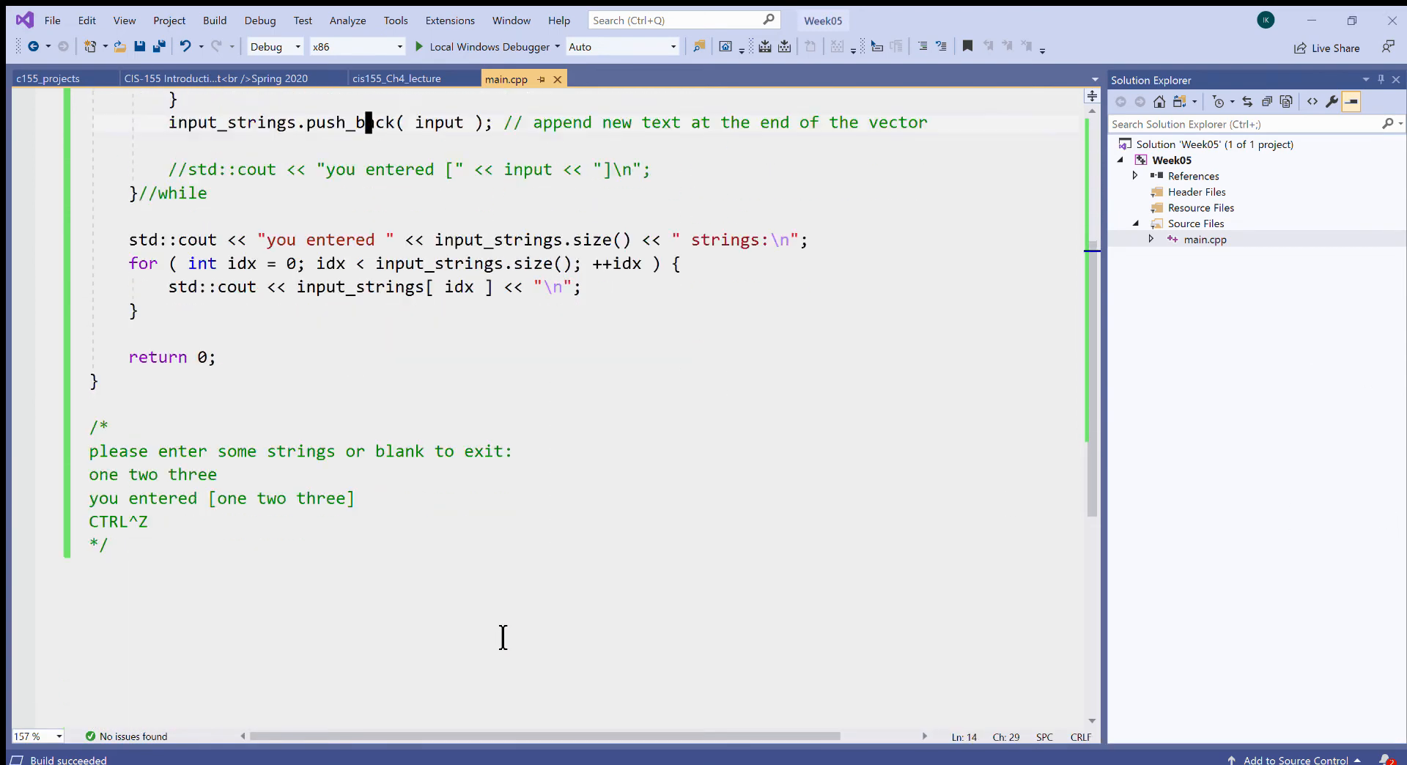
Paste the 1111, 222, 333 run reporting 3 strings into the comment and save main.cpp.
scroll(up, 3)
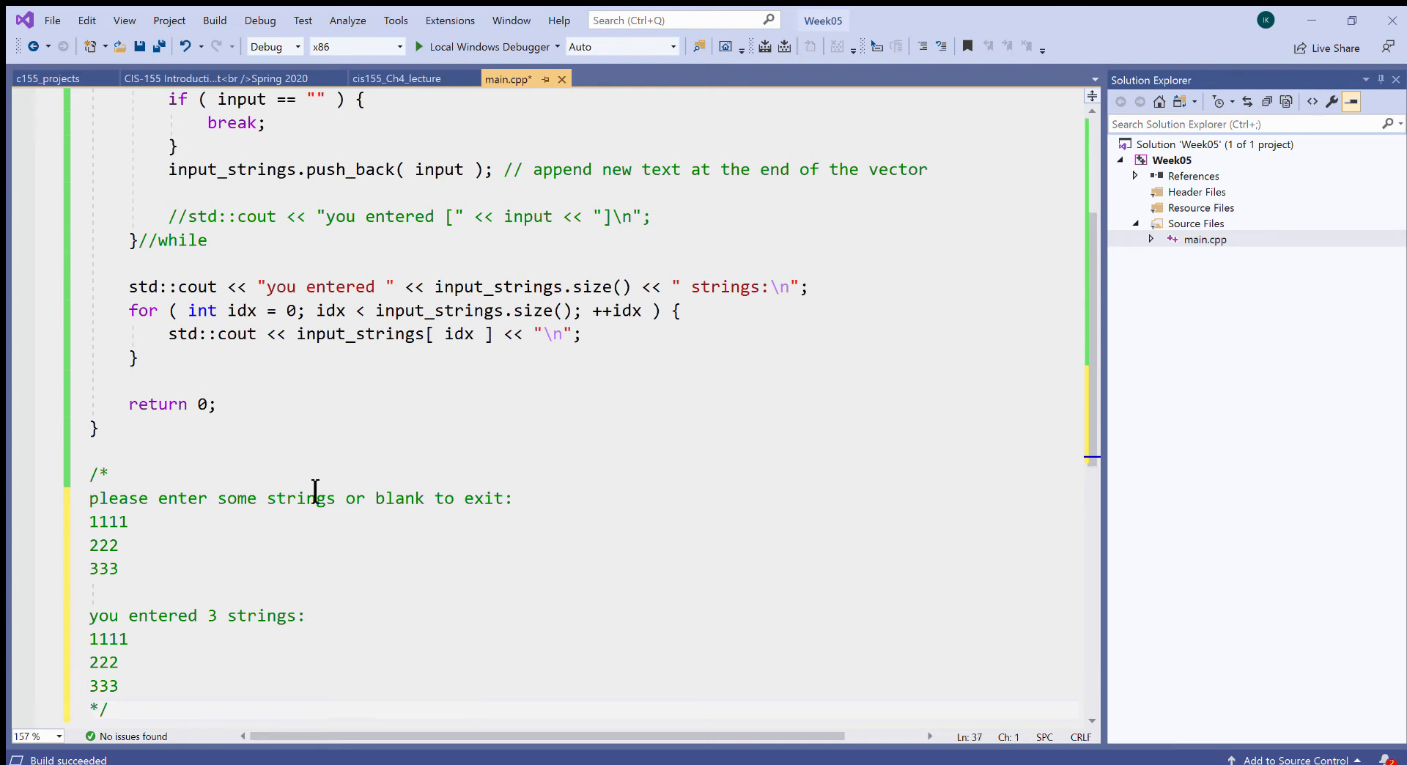
key(ctrl+s)
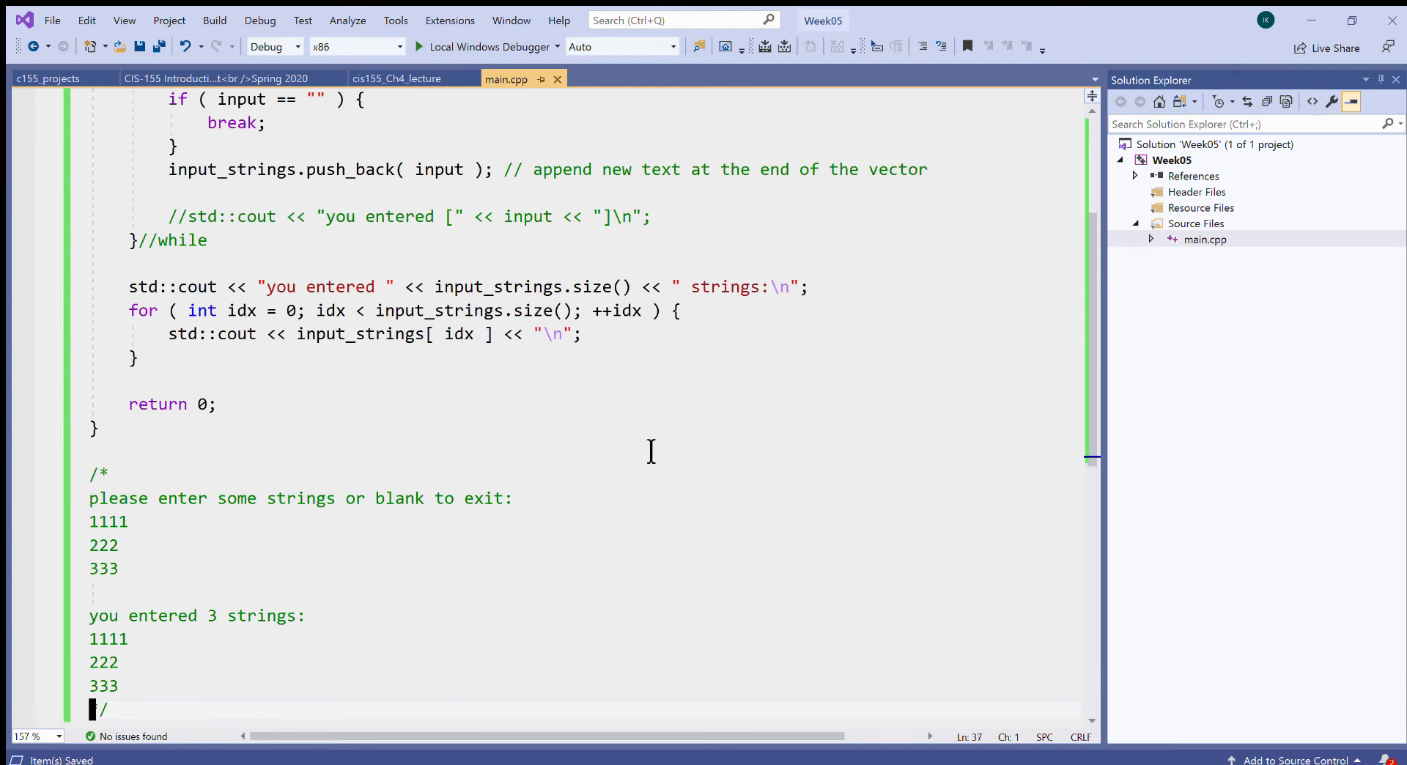
click(127, 568)
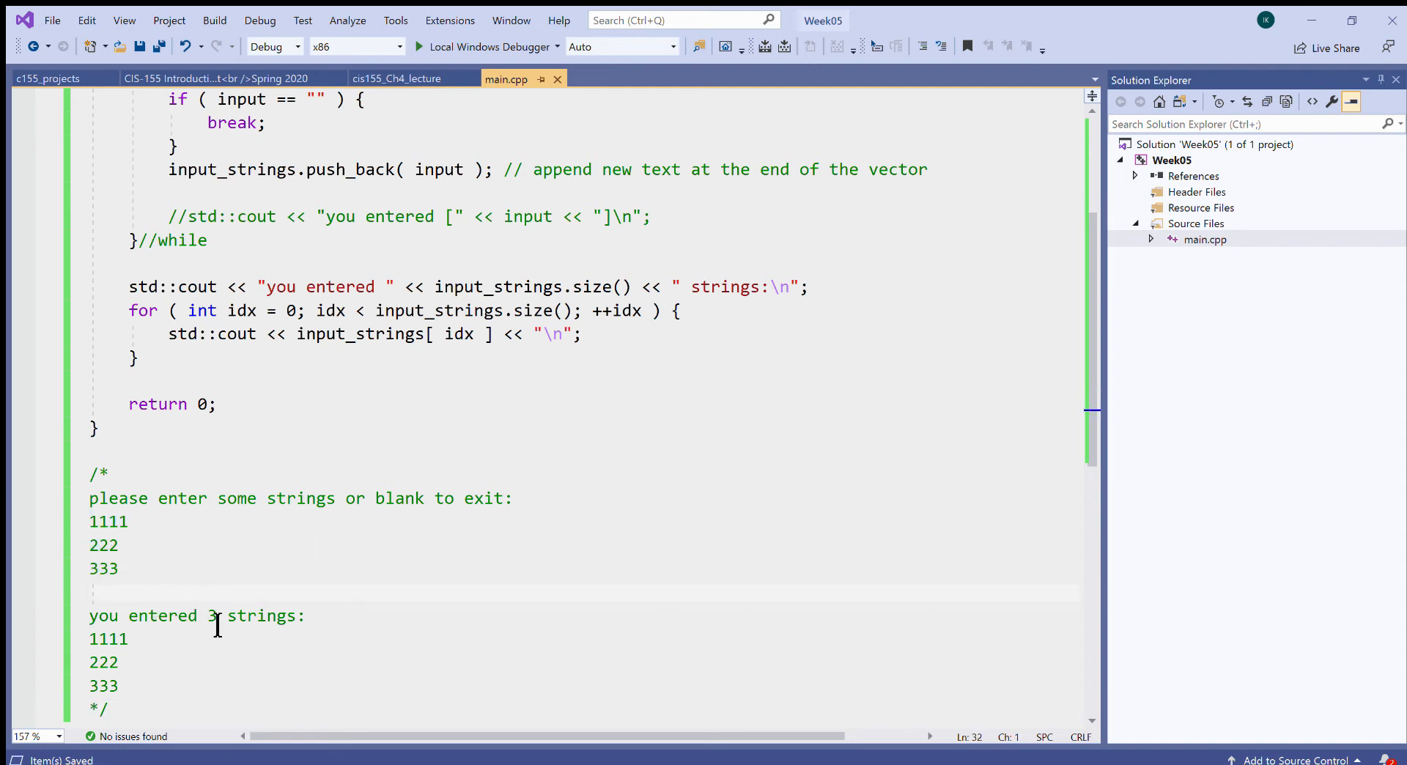
mouse_move(376, 453)
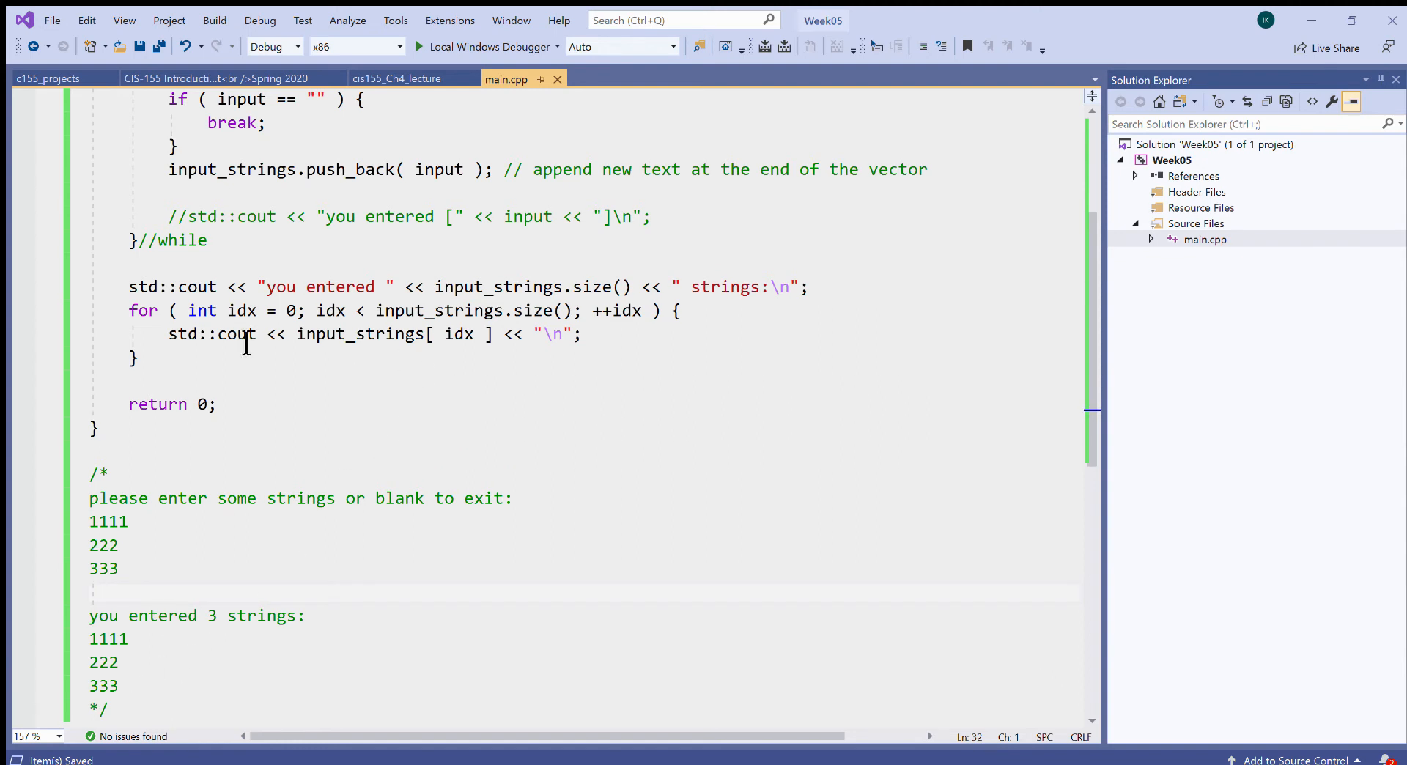
Highlight the for keyword, counter idx, start value 0 and loop condition while explaining.
double_click(142, 310)
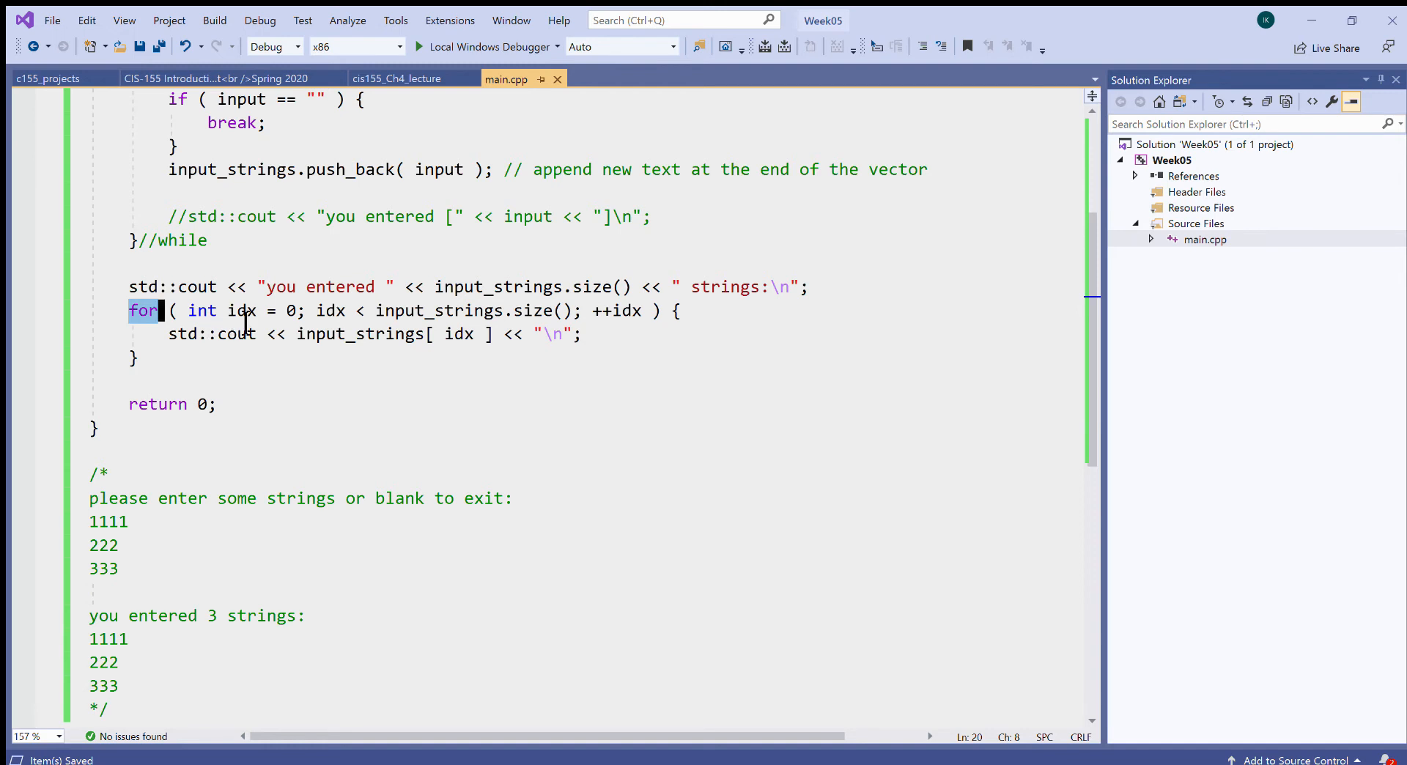
double_click(240, 310)
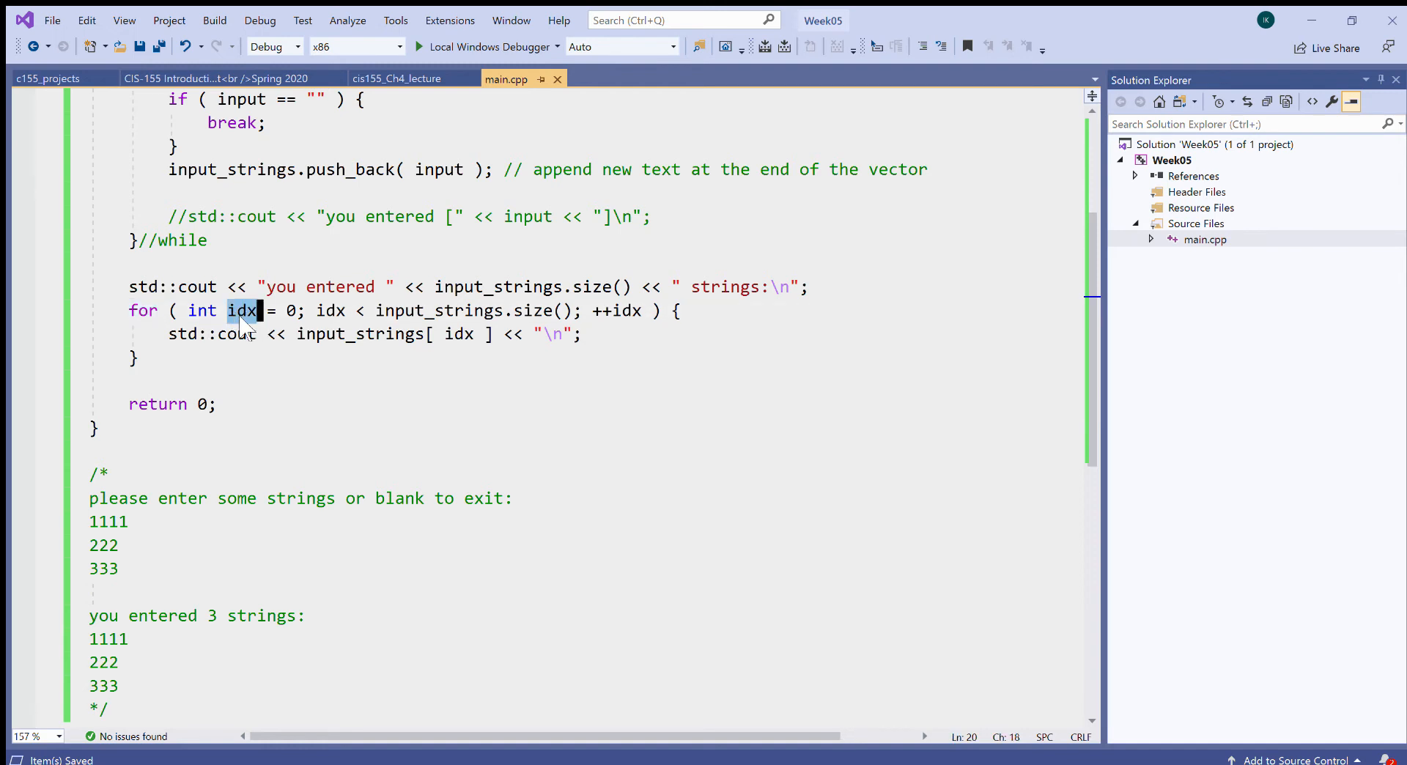
click(304, 310)
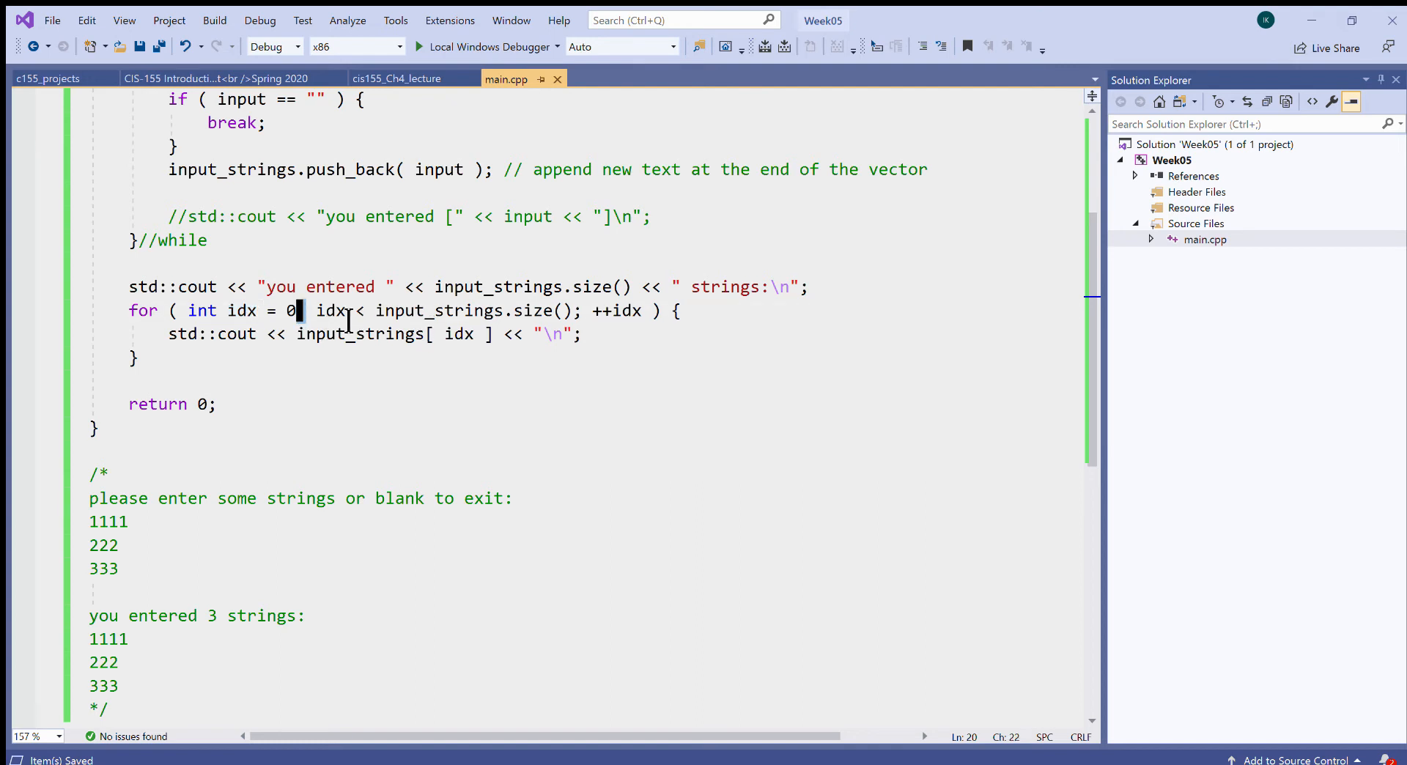
double_click(331, 310)
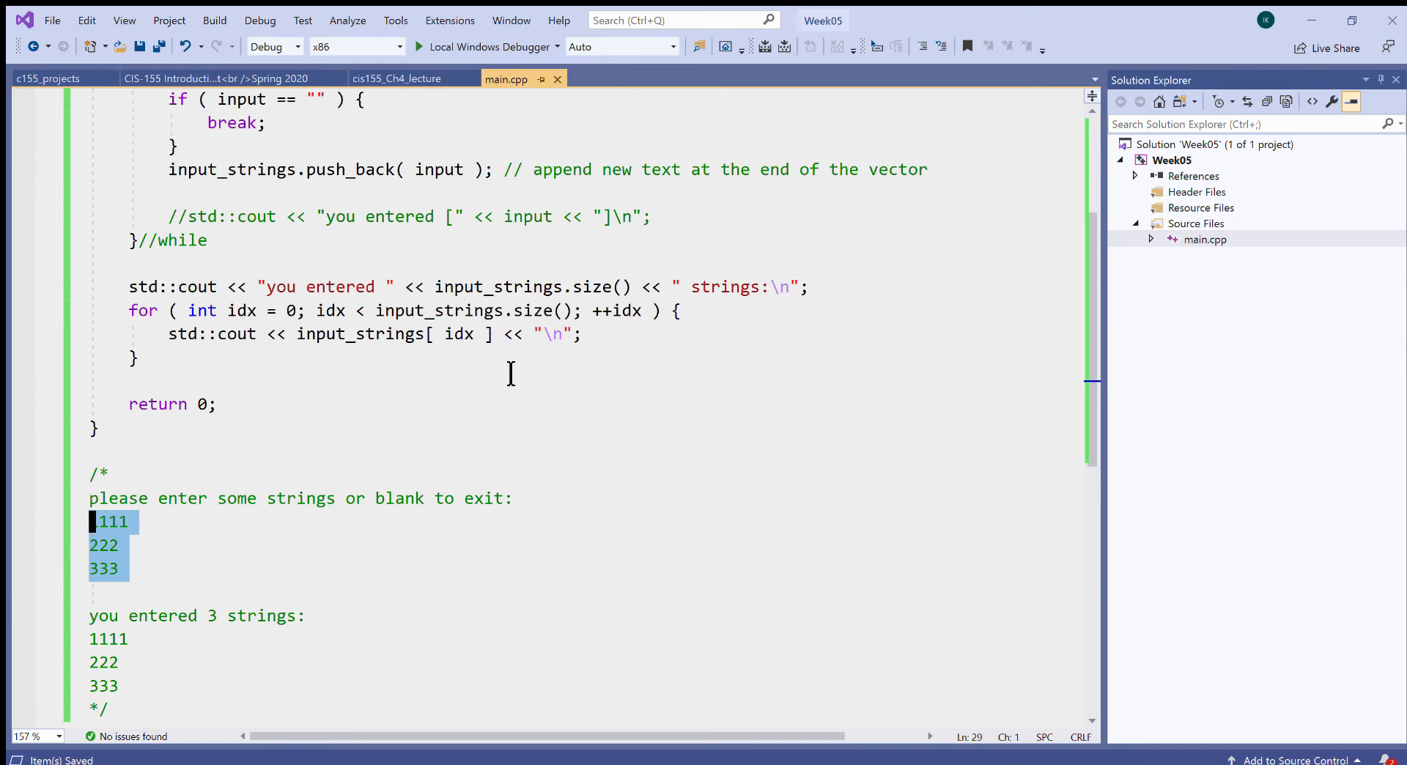
double_click(438, 310)
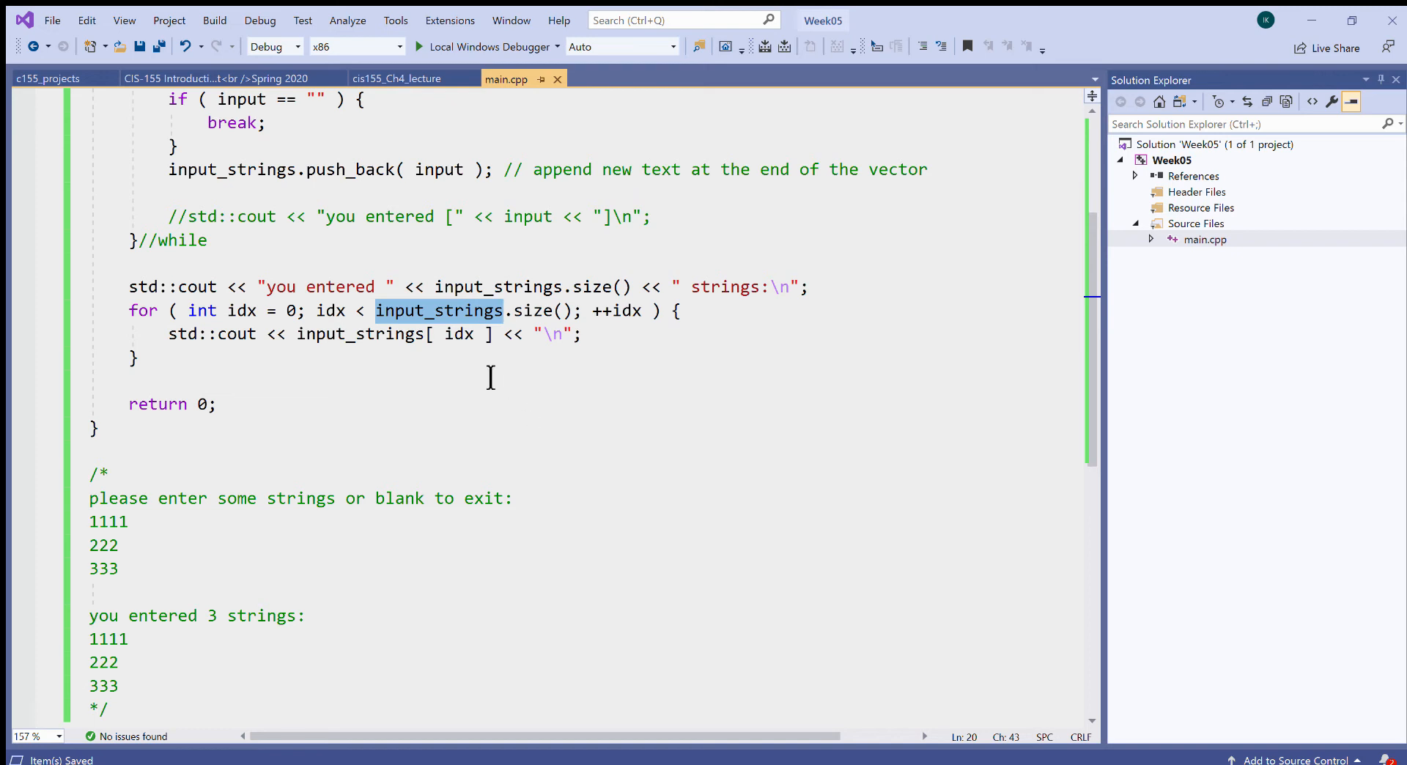
double_click(329, 310)
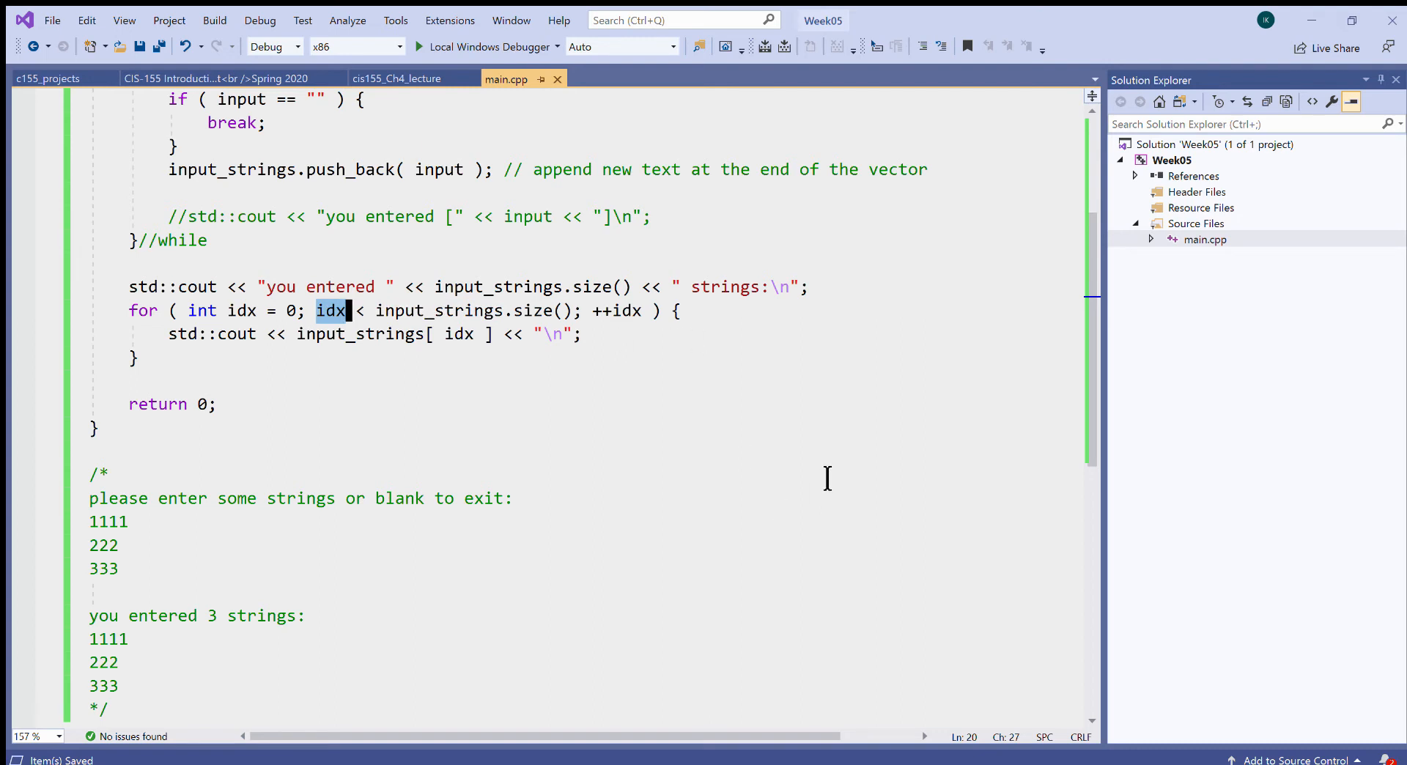
Highlight input_strings[ idx ] in the print statement, then switch to the CIS-155 syllabus tab.
double_click(440, 310)
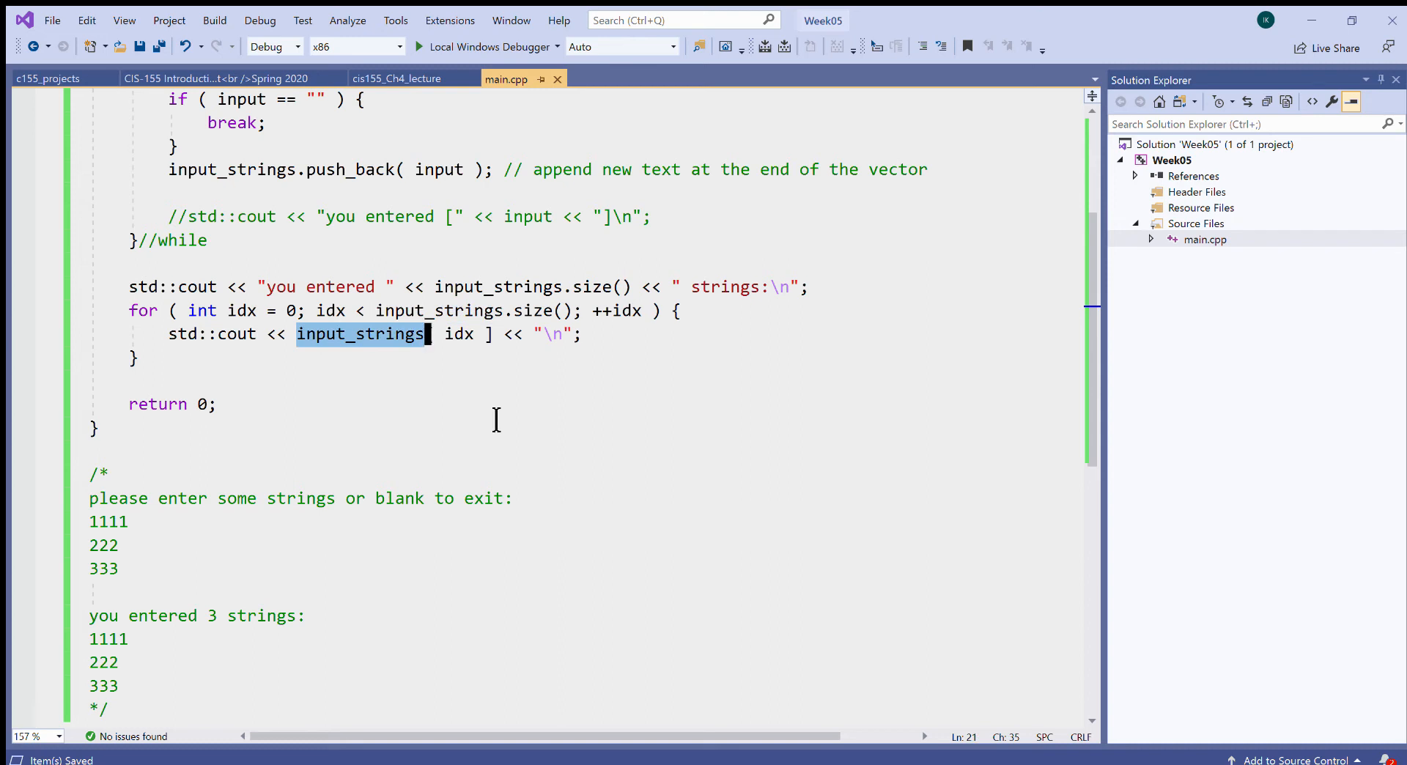
click(436, 333)
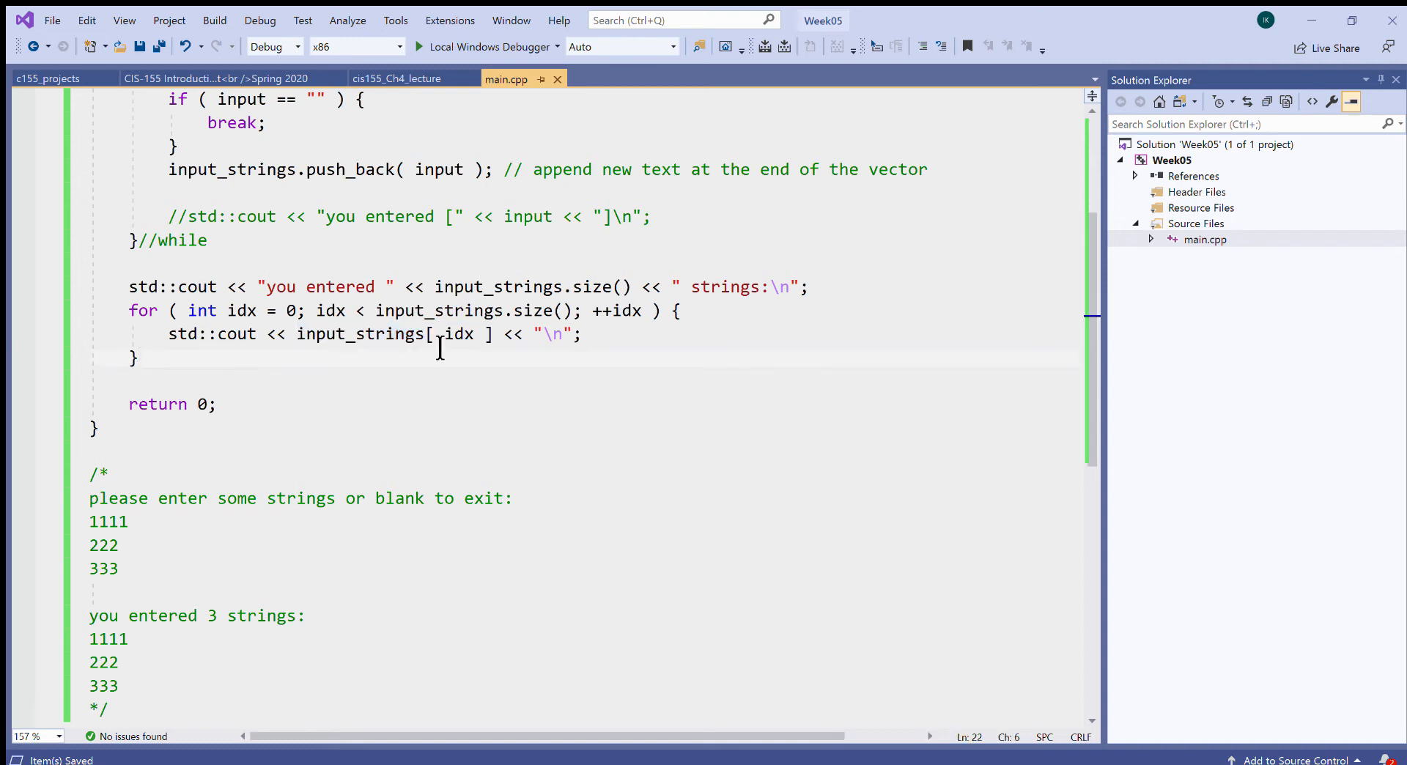
double_click(457, 333)
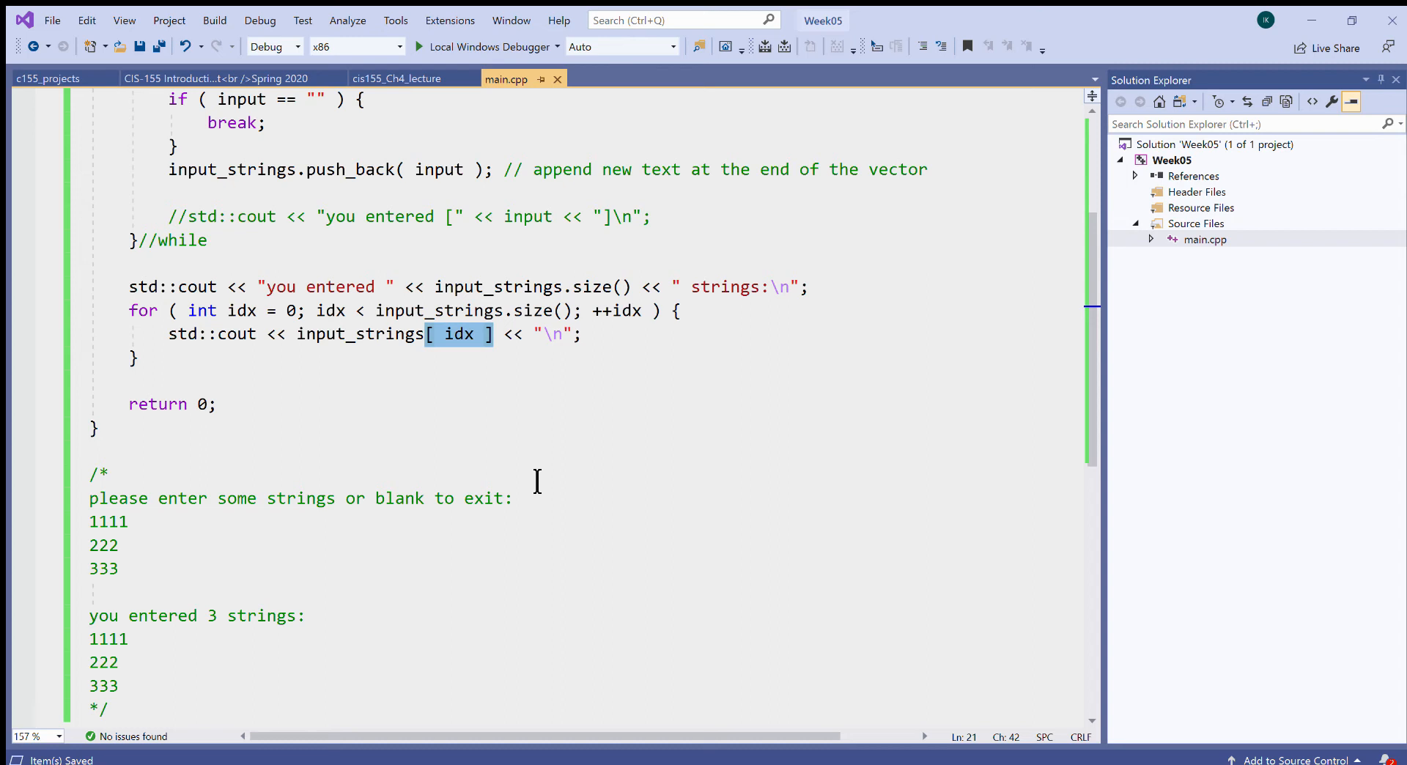
mouse_move(419, 343)
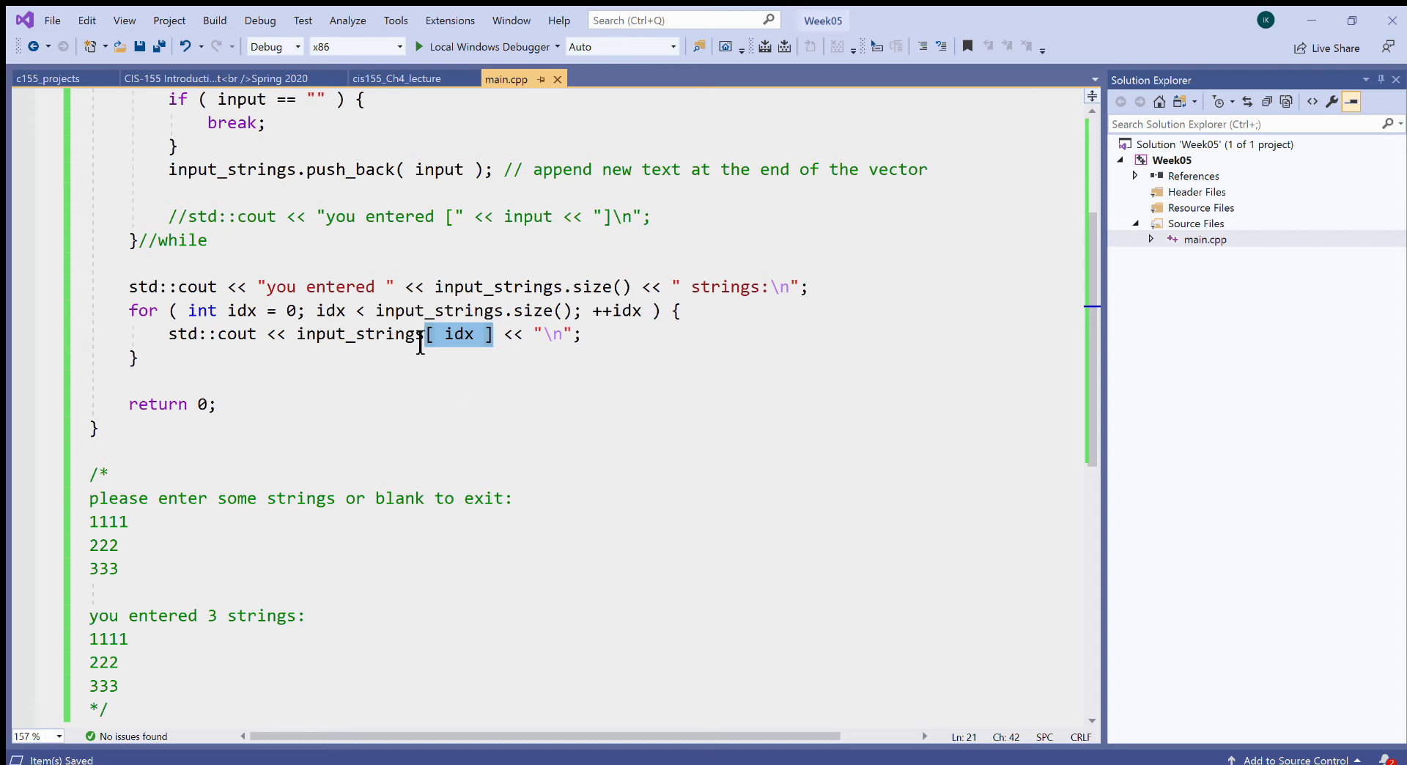
mouse_move(574, 376)
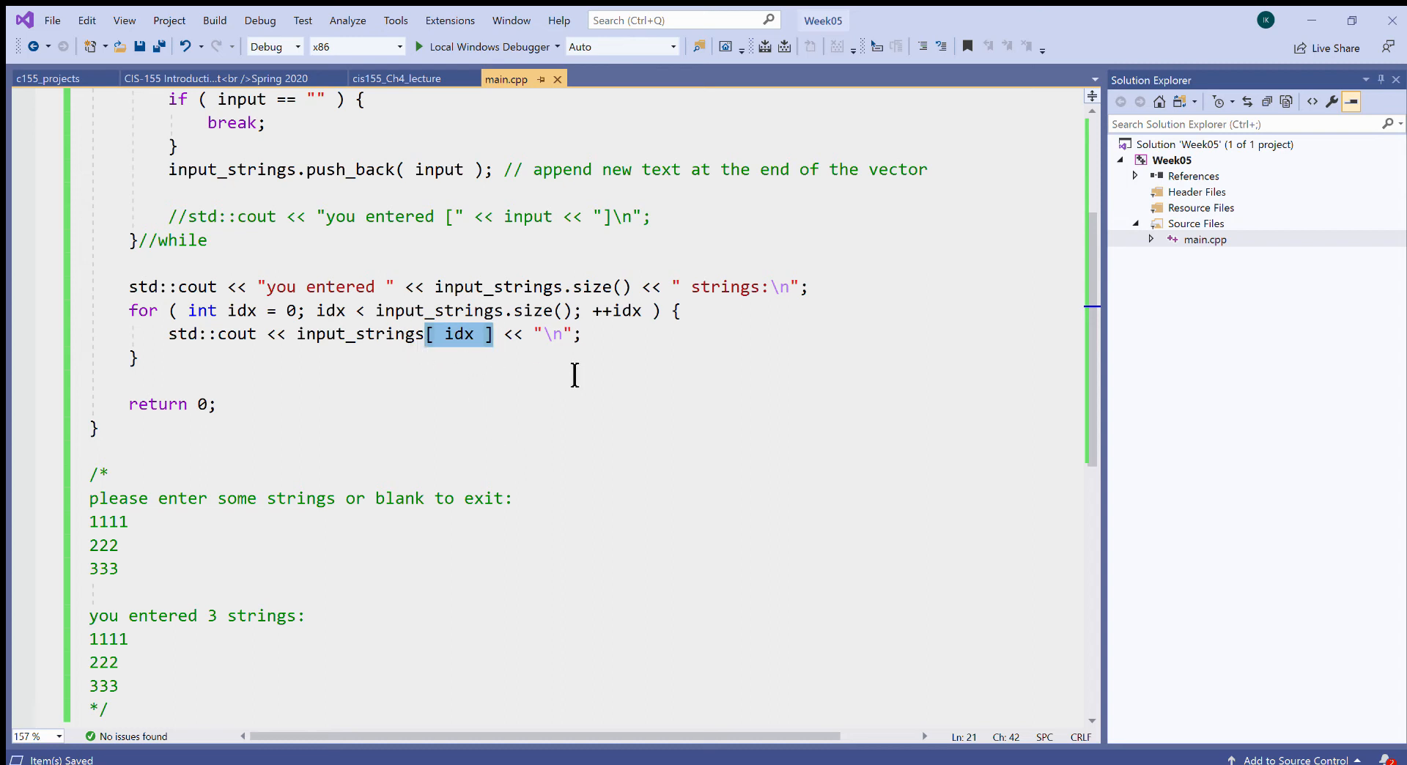
click(493, 334)
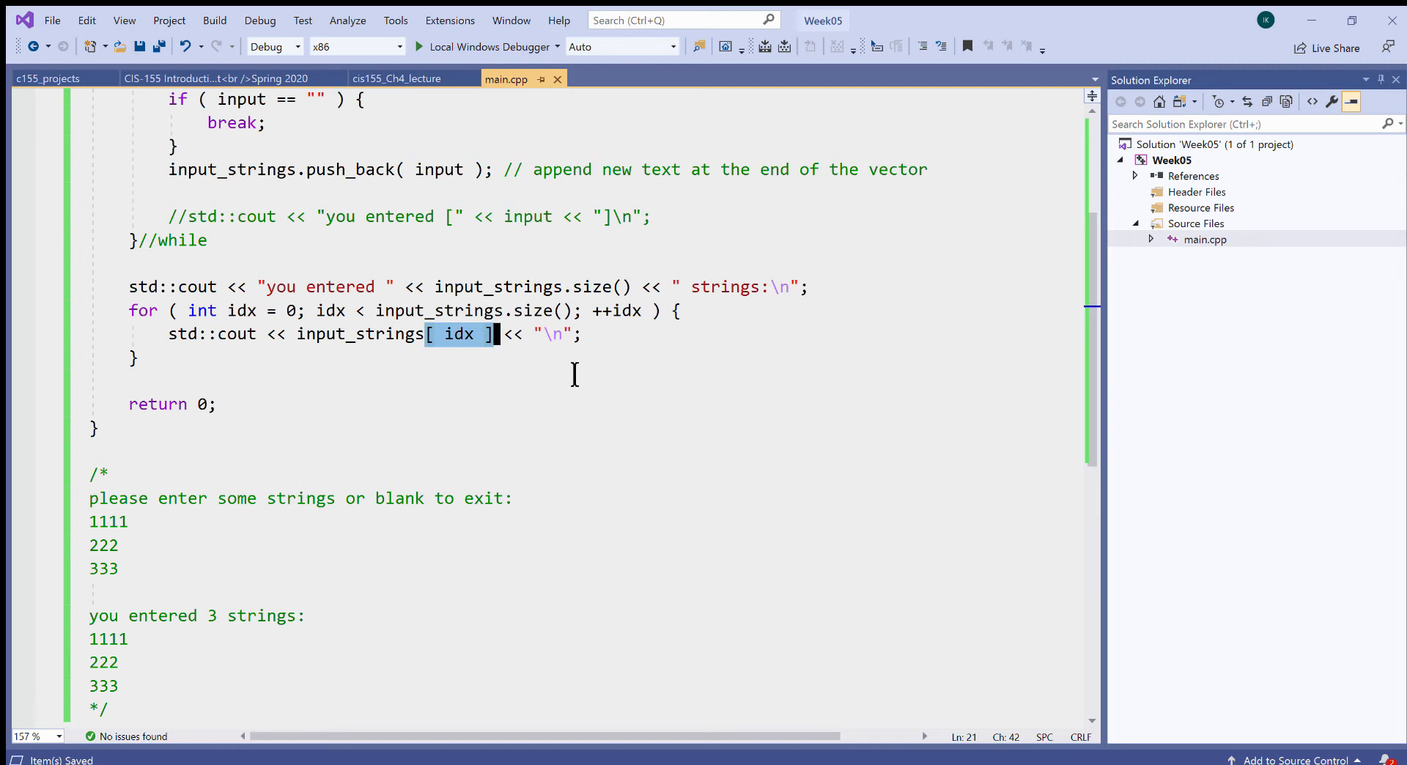
click(215, 78)
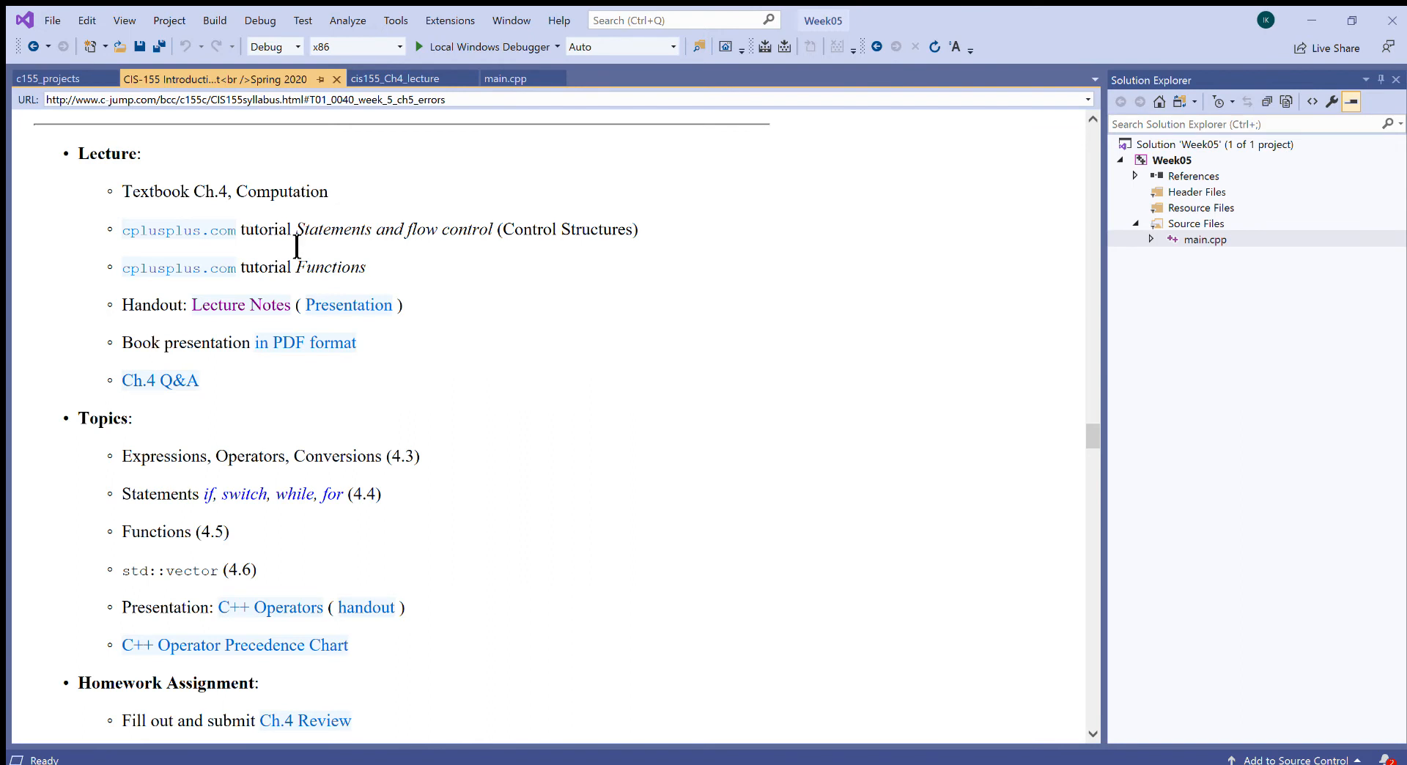
mouse_move(496, 341)
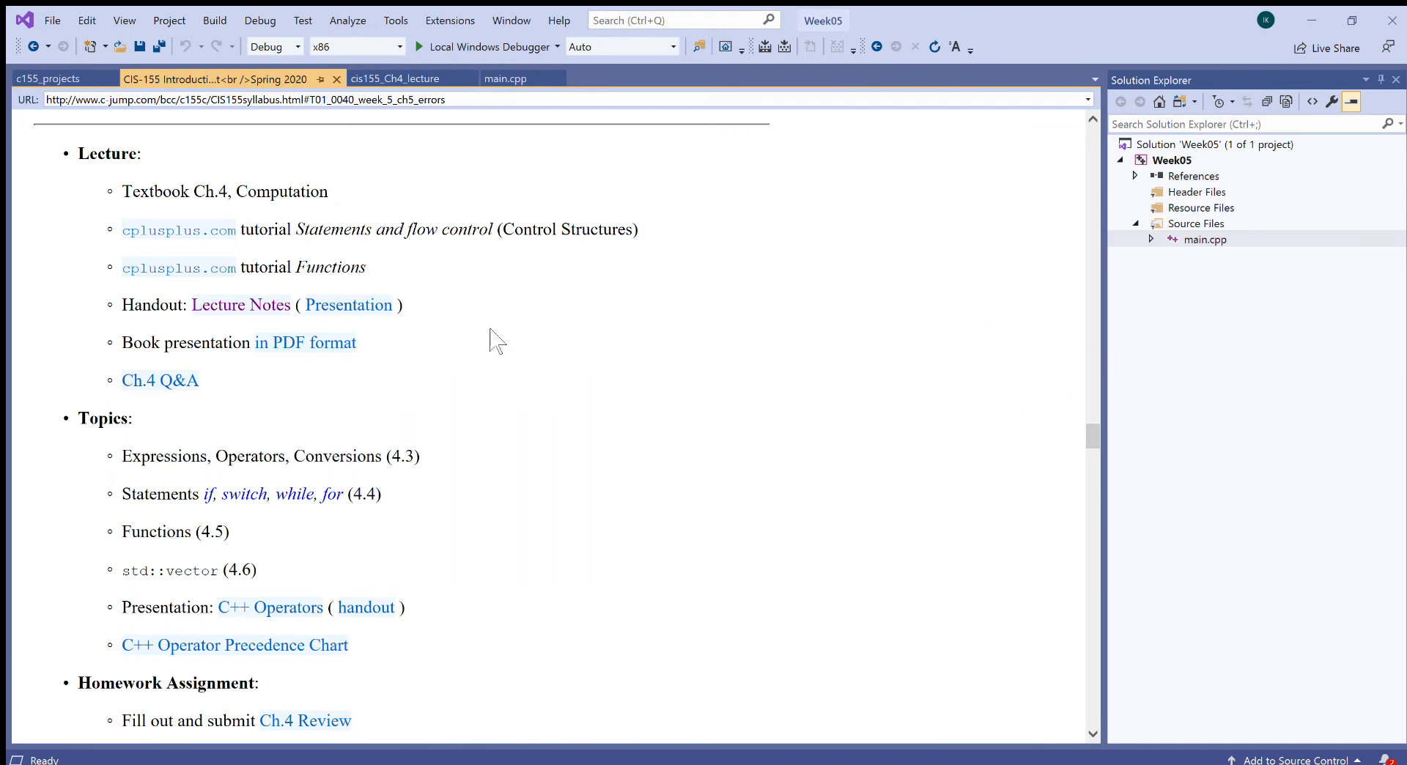
mouse_move(1088, 442)
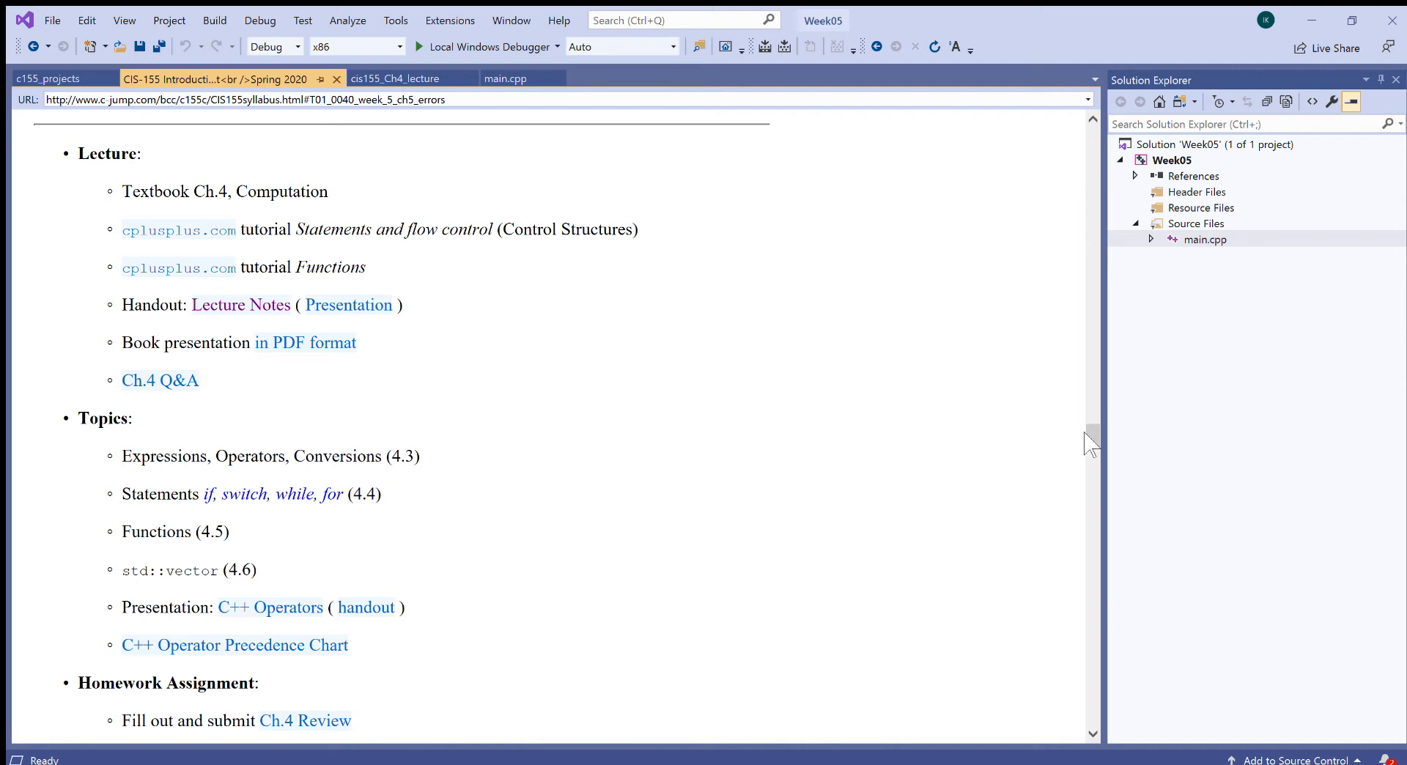
Scroll the syllabus up and select 'Computation' in the Weeks 3-4 heading.
scroll(up, 3)
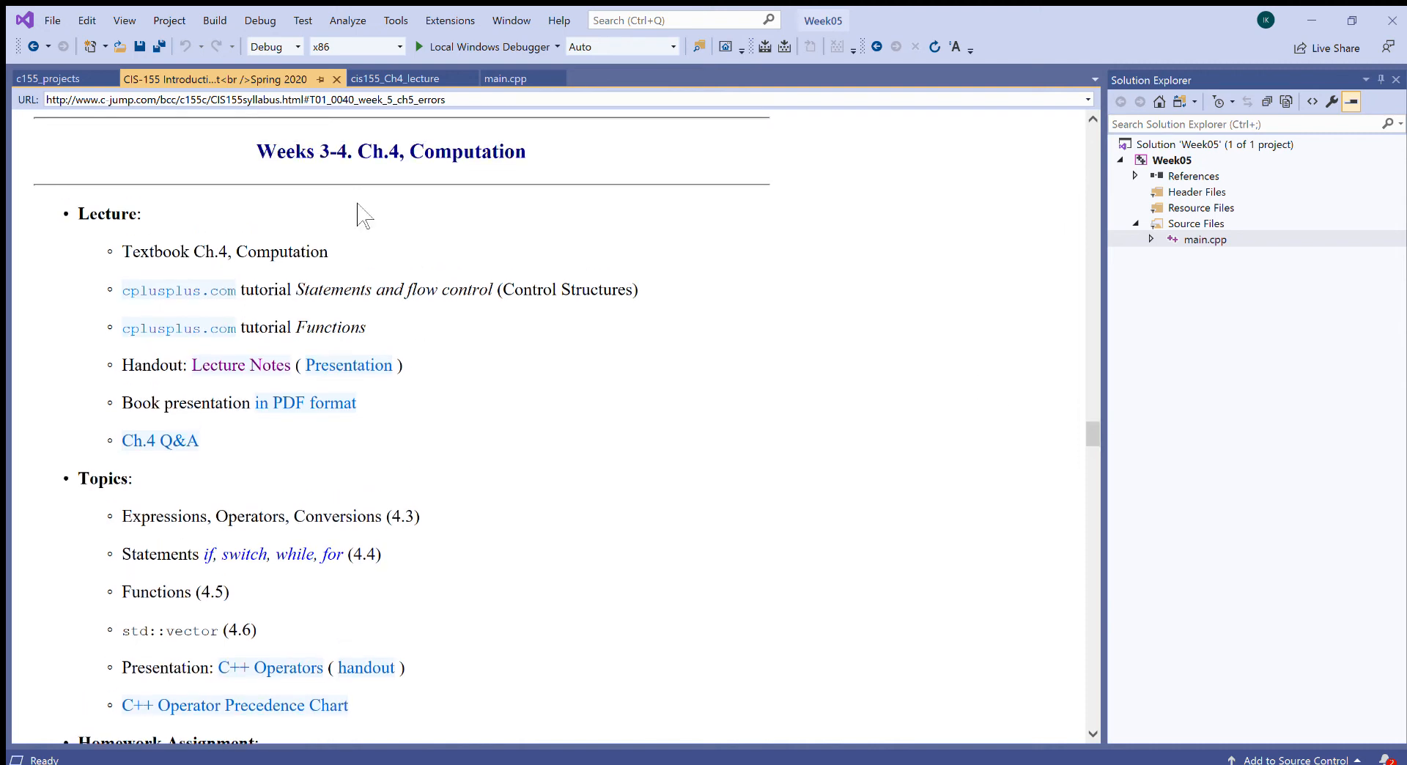
double_click(468, 151)
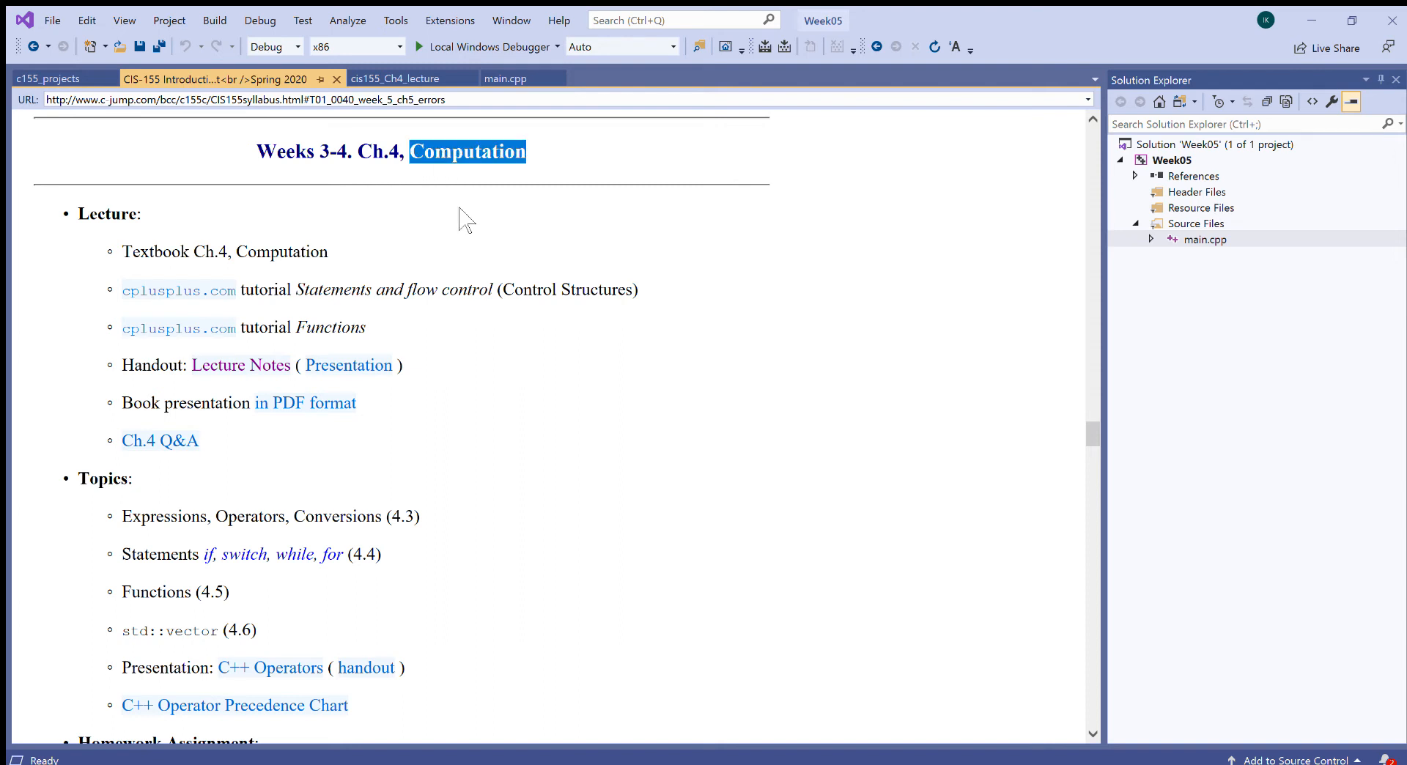
mouse_move(241, 365)
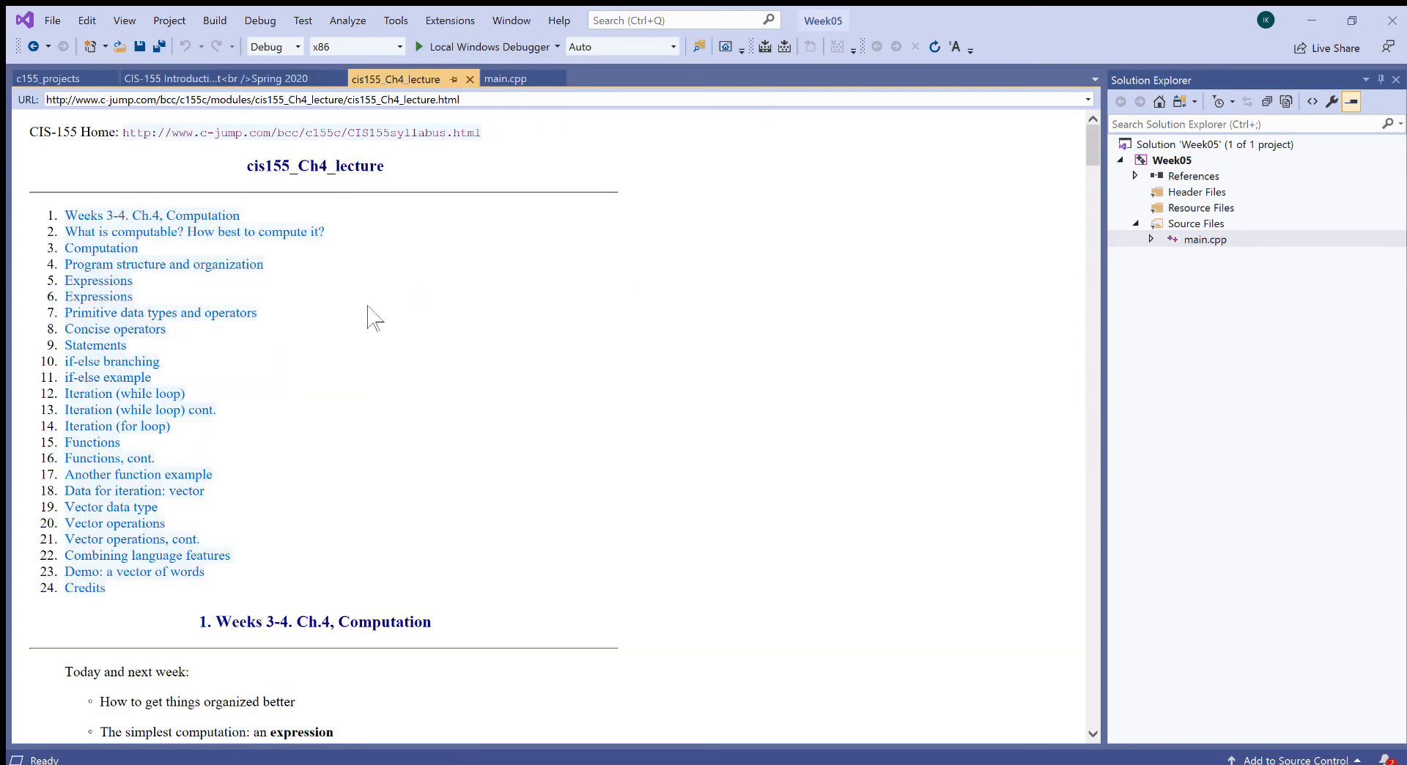
mouse_move(111, 507)
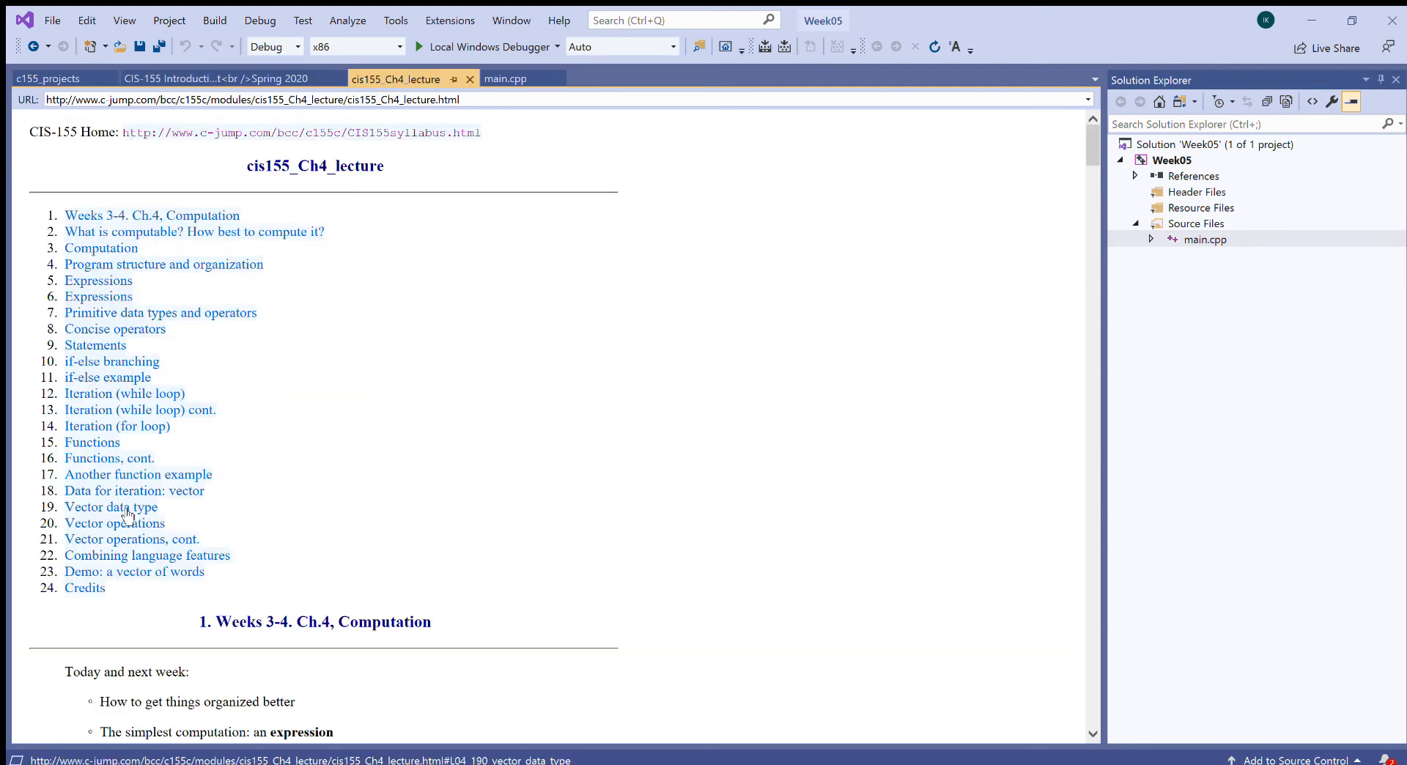
Show the Vector data type slide, auto-hide Solution Explorer, and return to main.cpp.
click(109, 507)
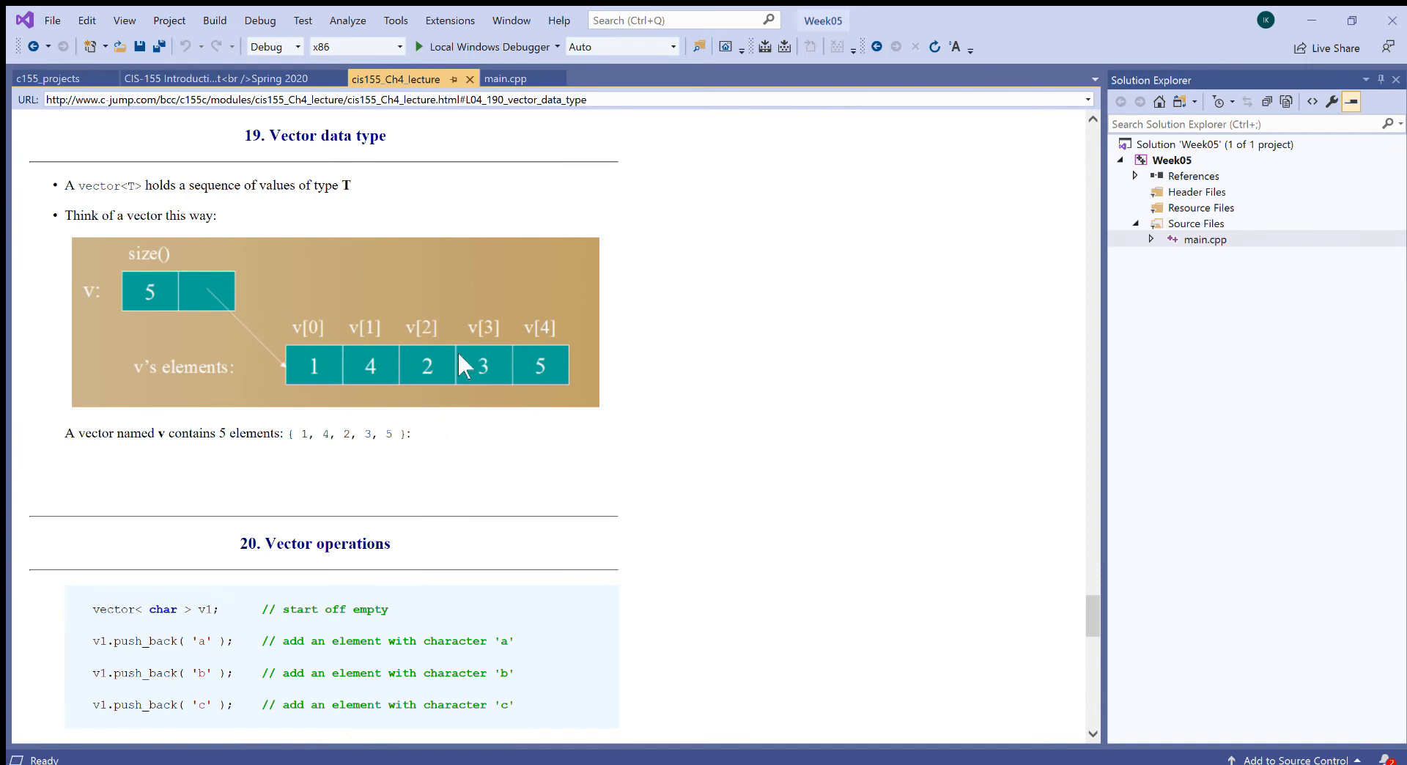
mouse_move(971, 374)
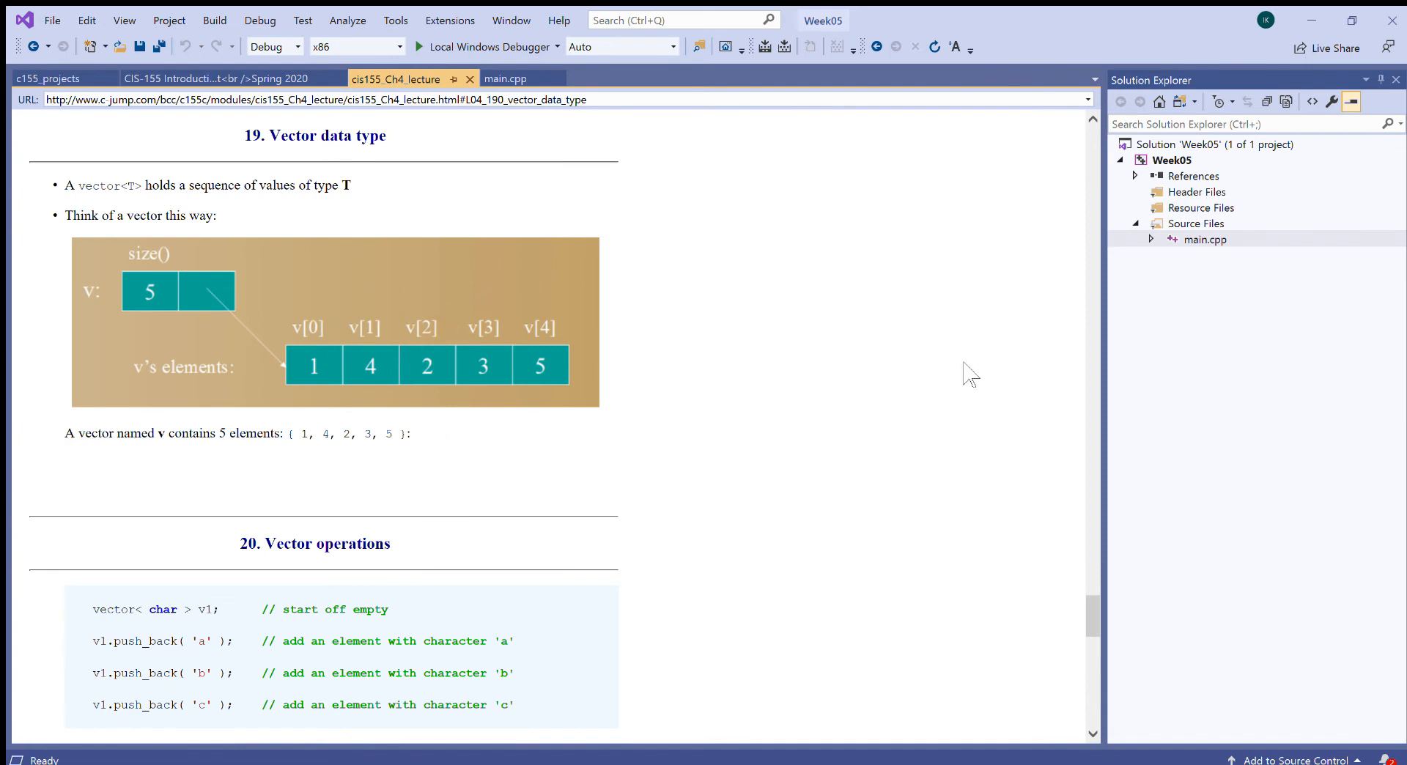
mouse_move(1394, 87)
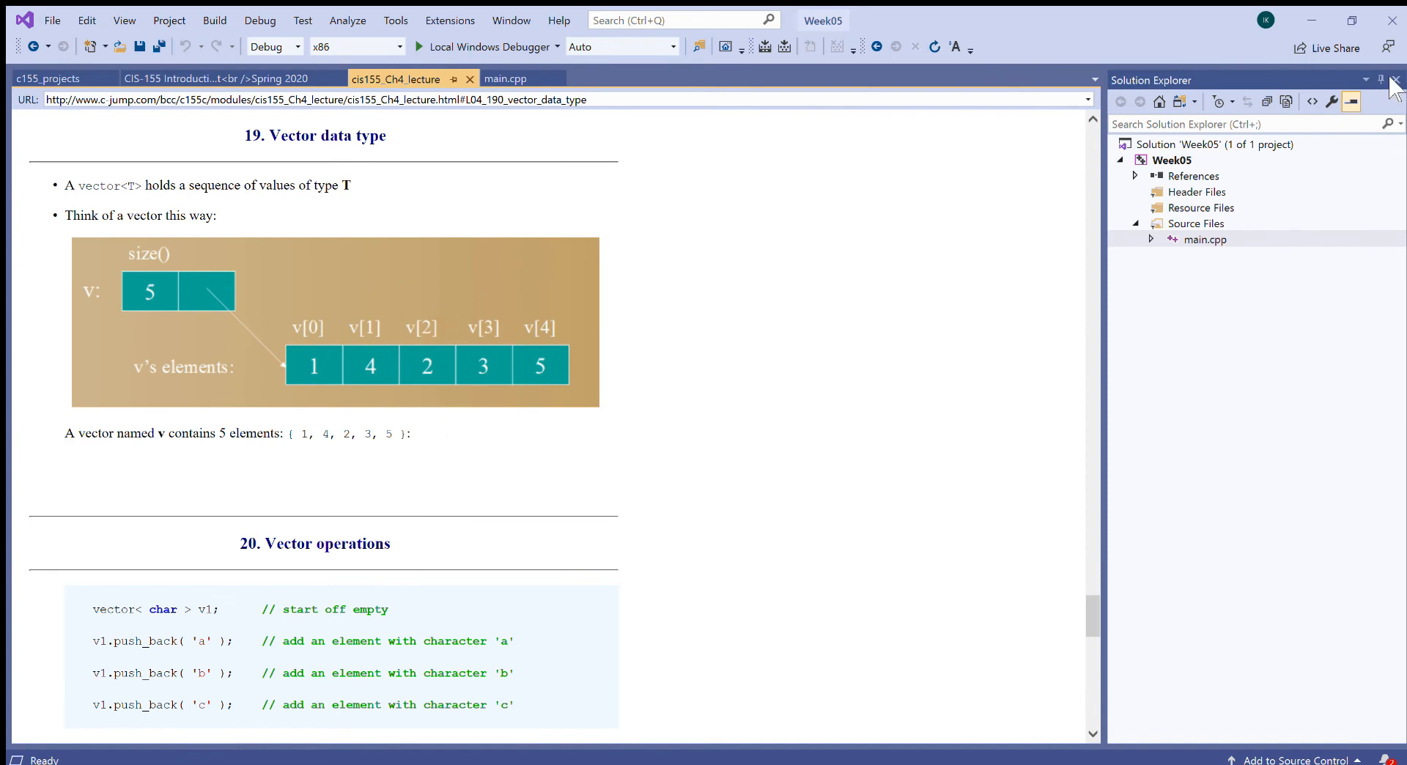
click(1394, 80)
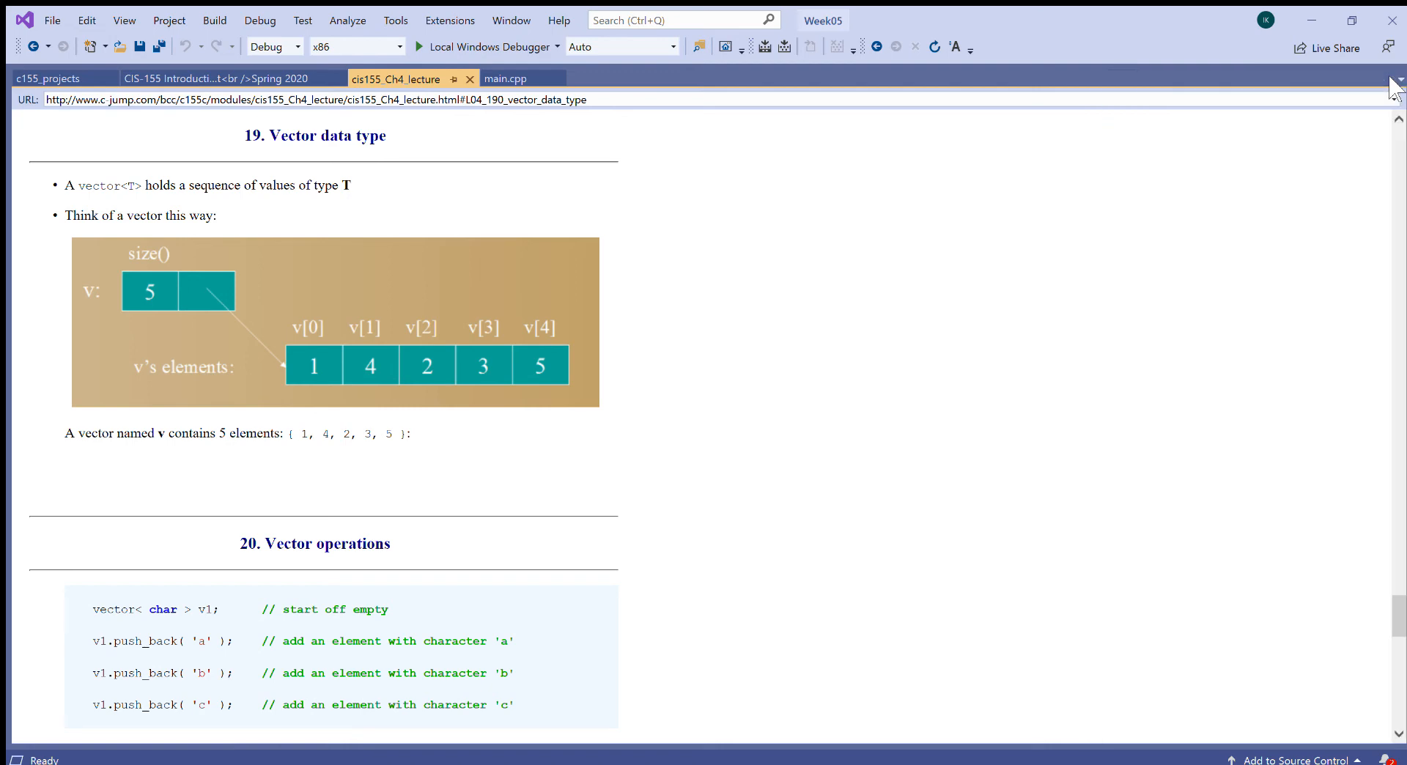
click(511, 80)
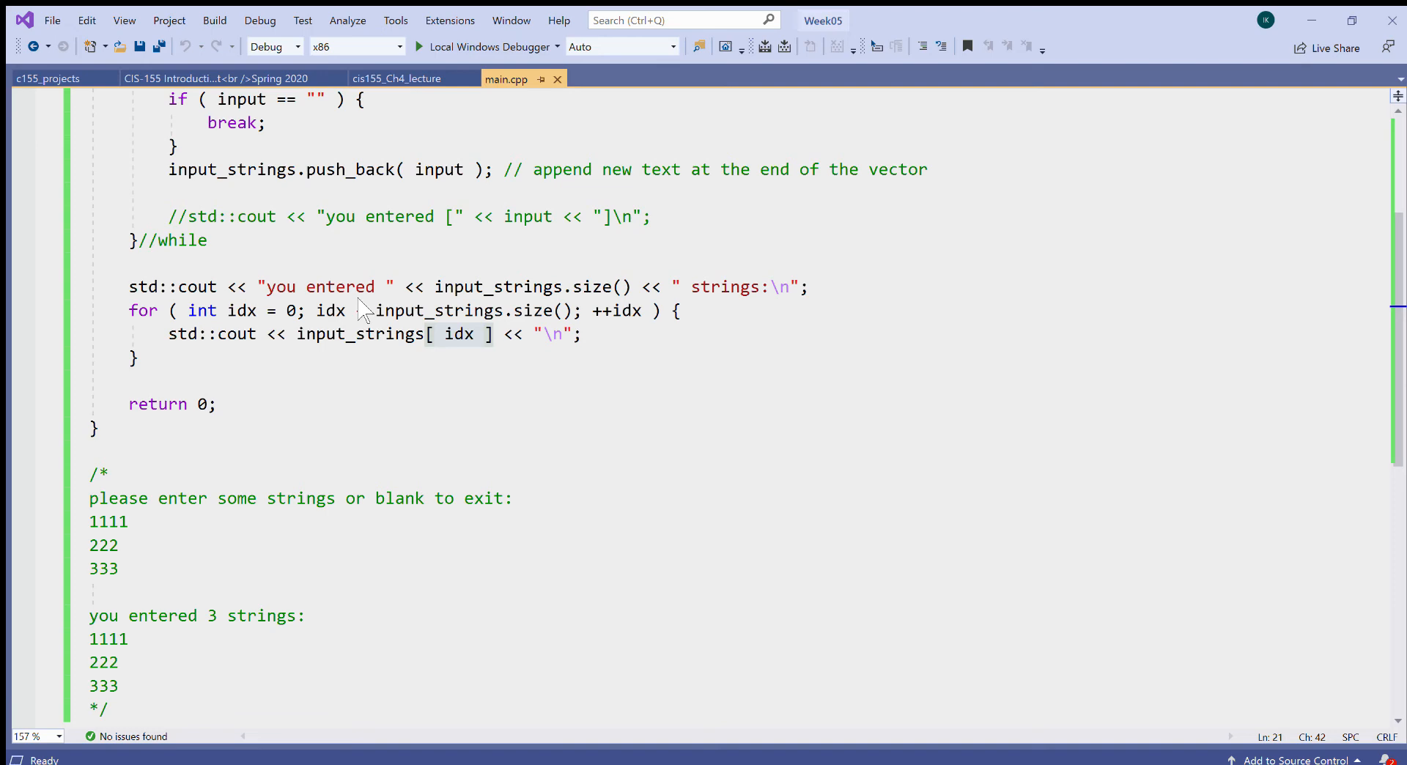
click(395, 77)
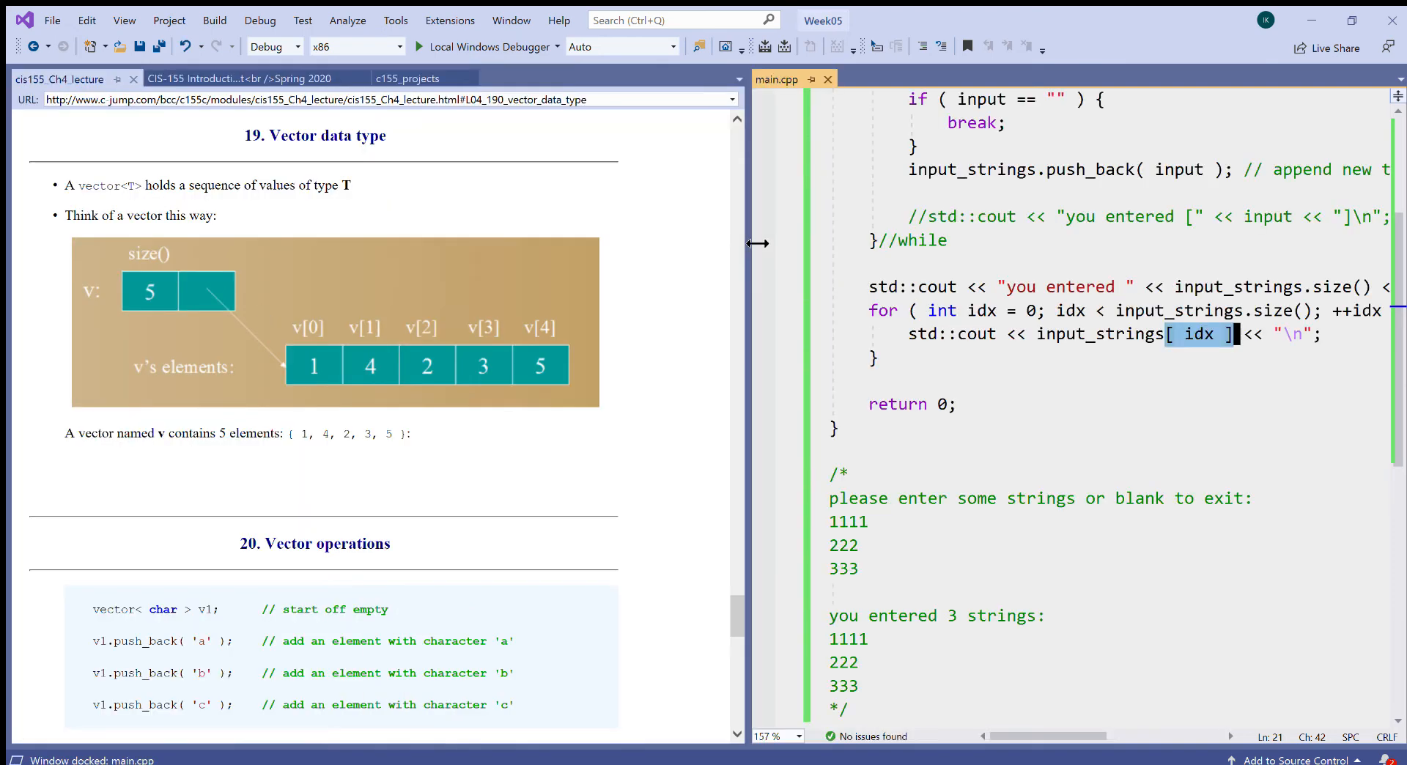
double_click(1099, 333)
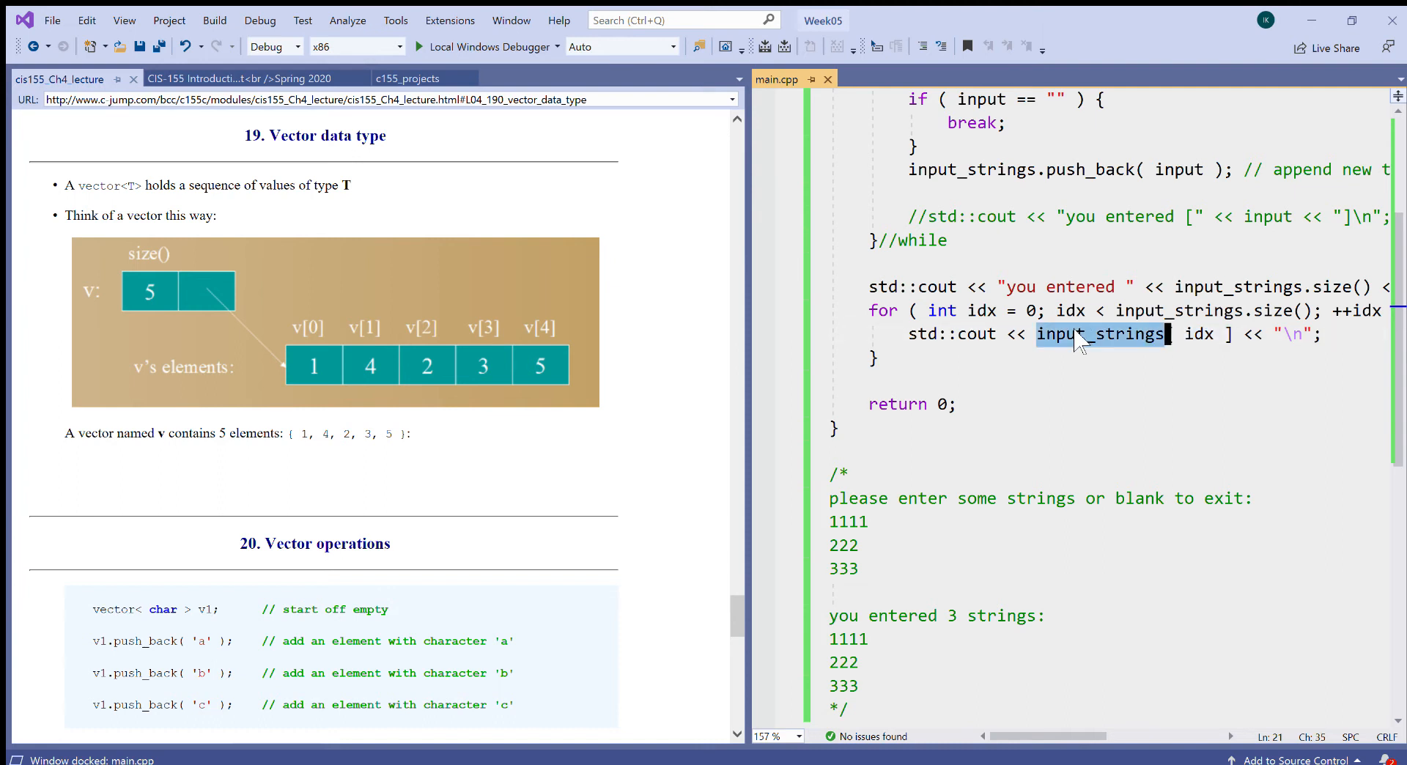
mouse_move(224, 318)
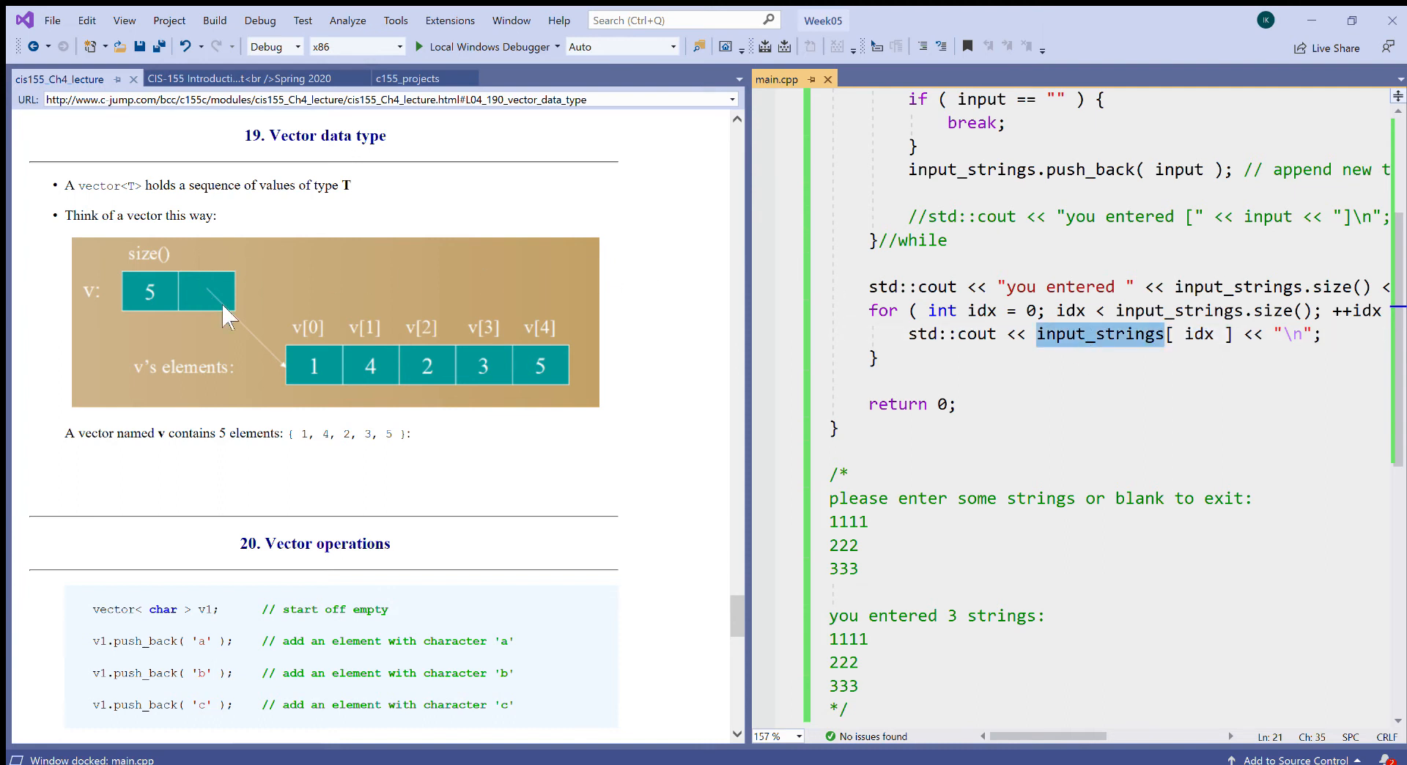
mouse_move(113, 345)
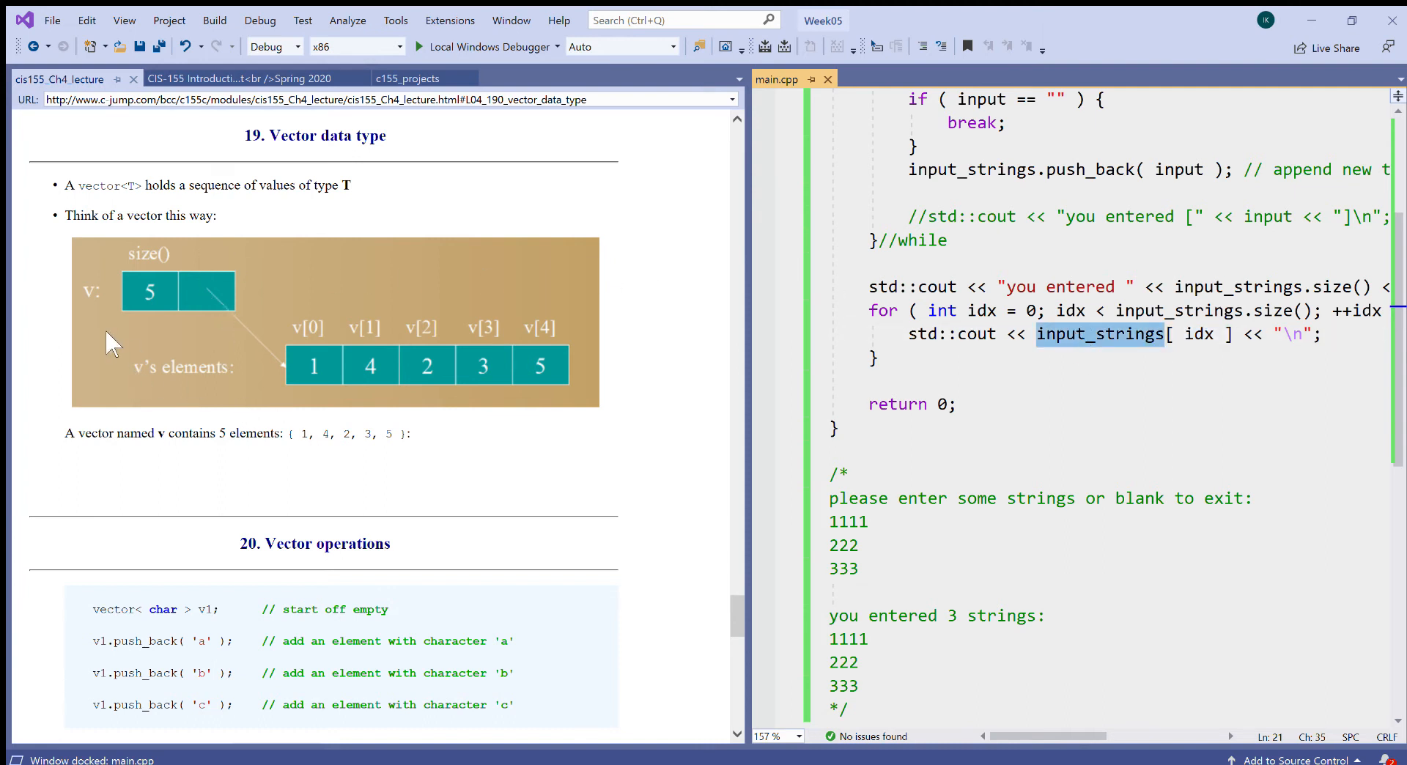
mouse_move(1108, 397)
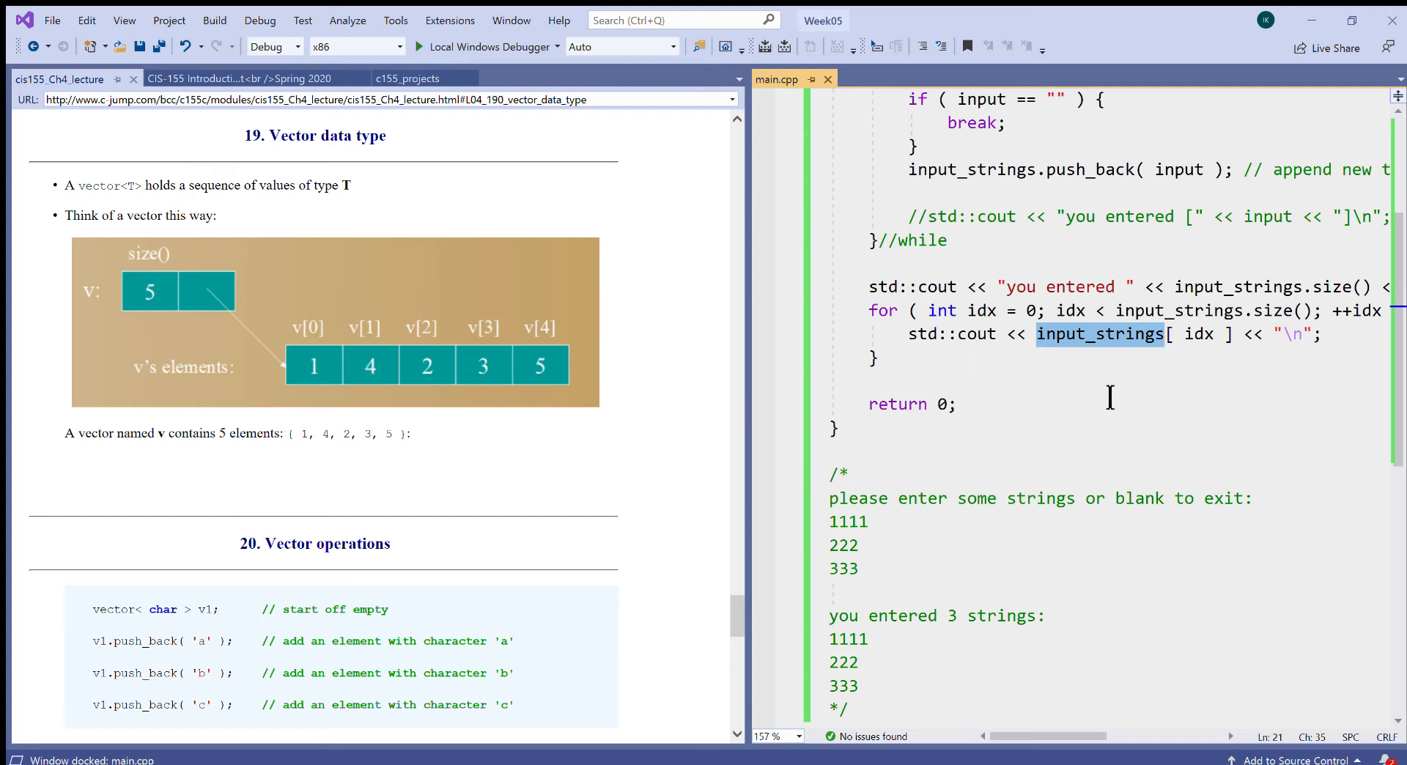
mouse_move(1091, 348)
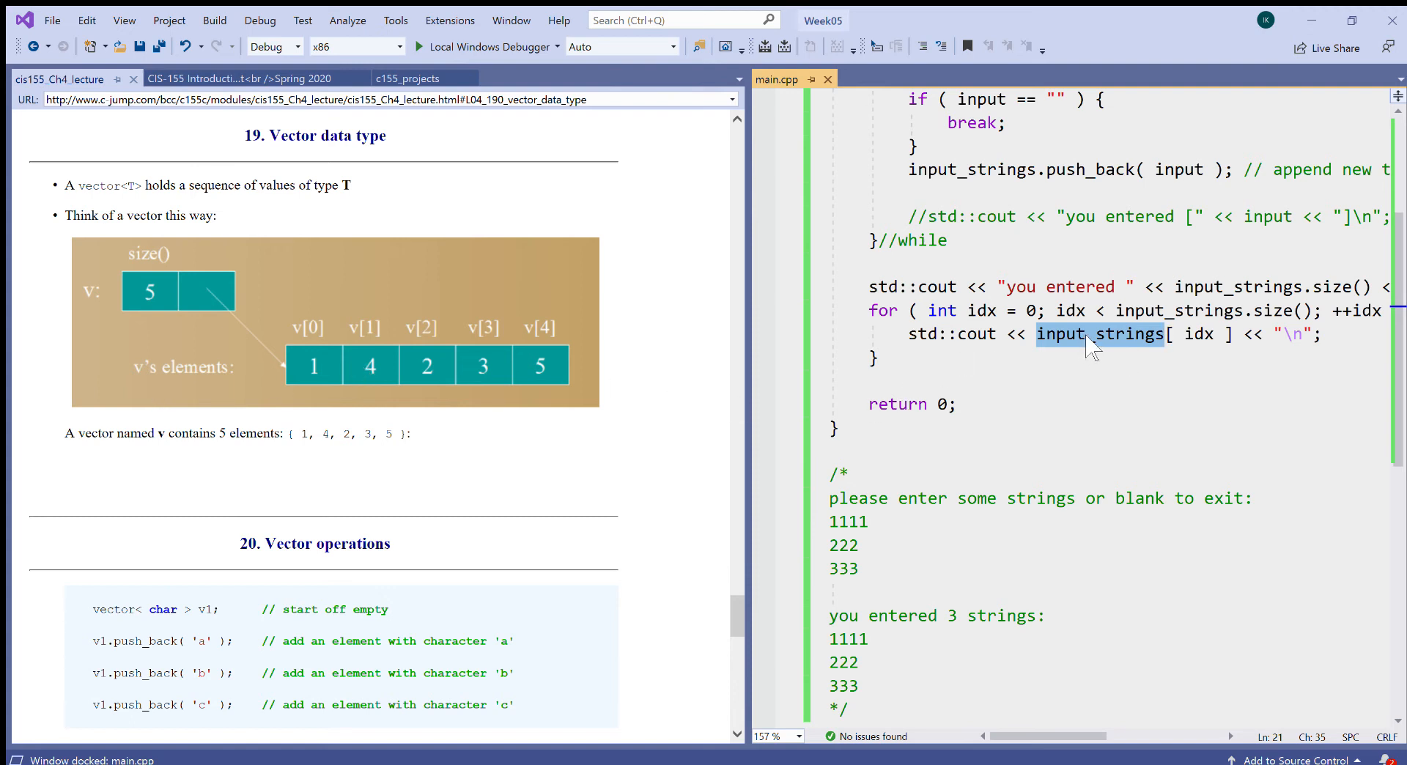
text(v)
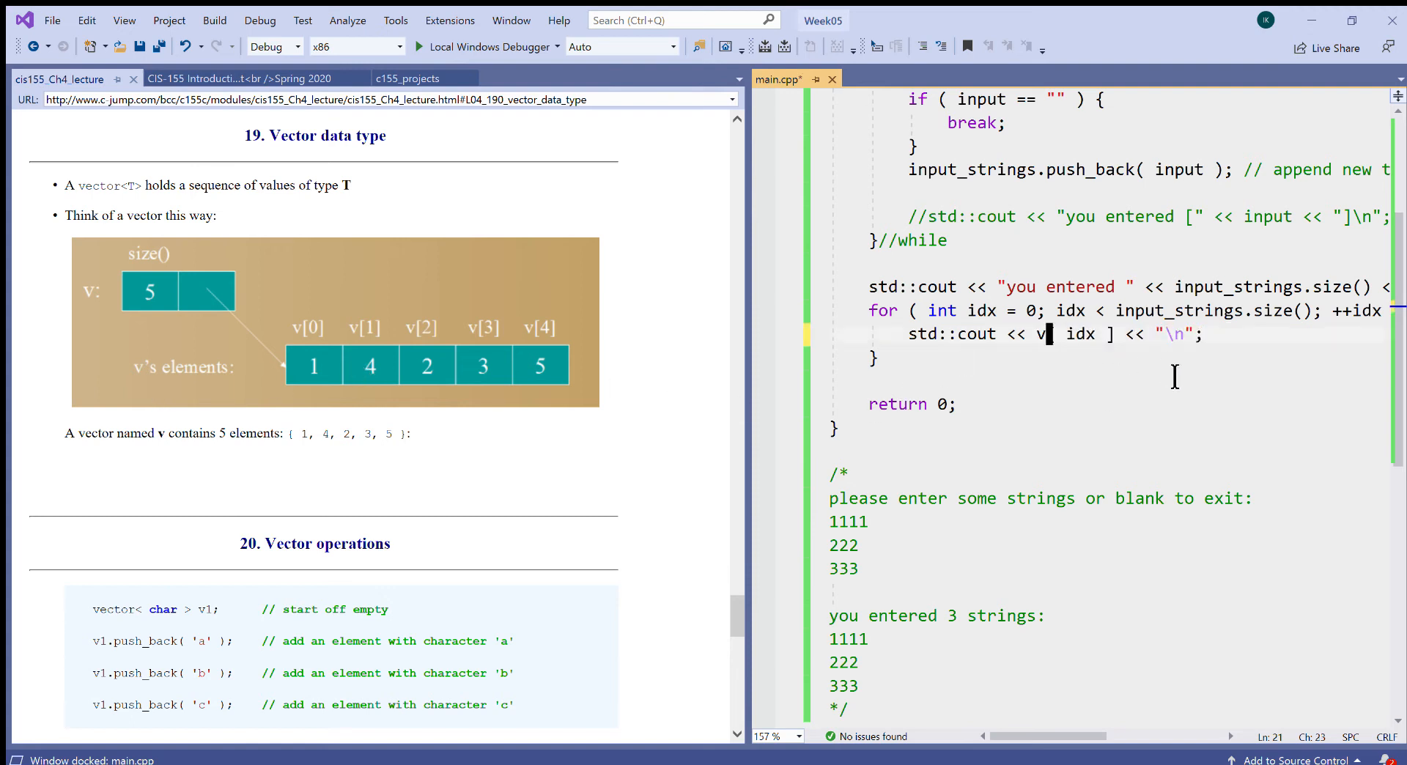
mouse_move(208, 313)
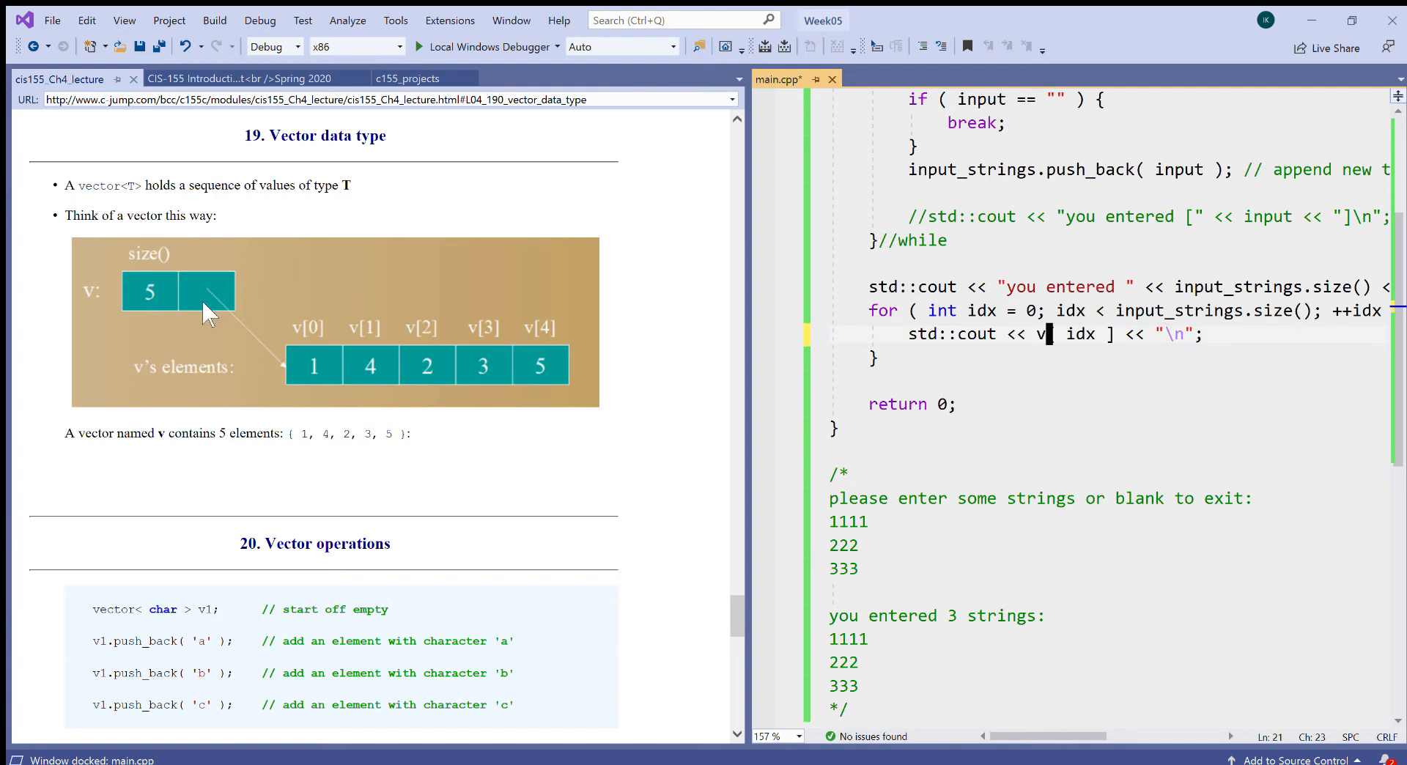
mouse_move(386, 354)
text(input_strings)
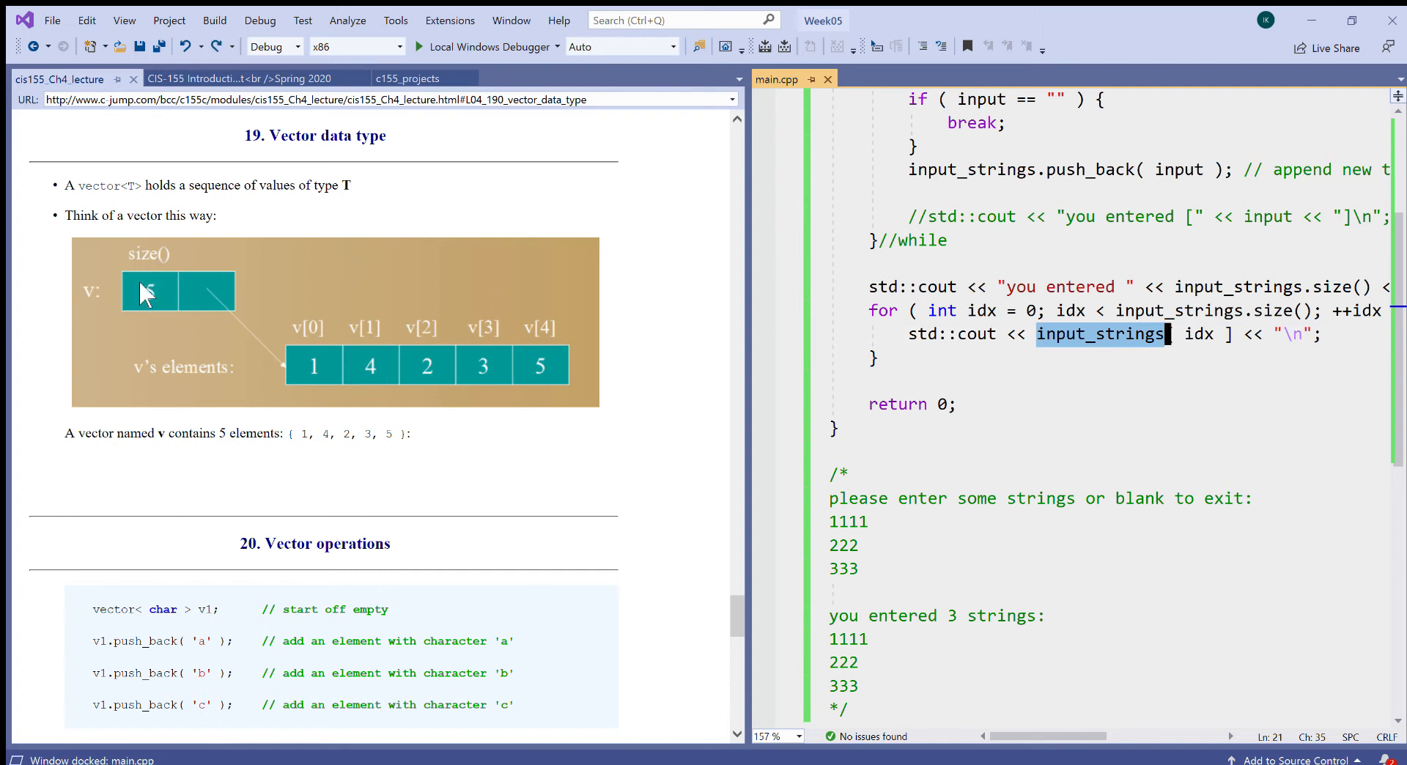
mouse_move(125, 260)
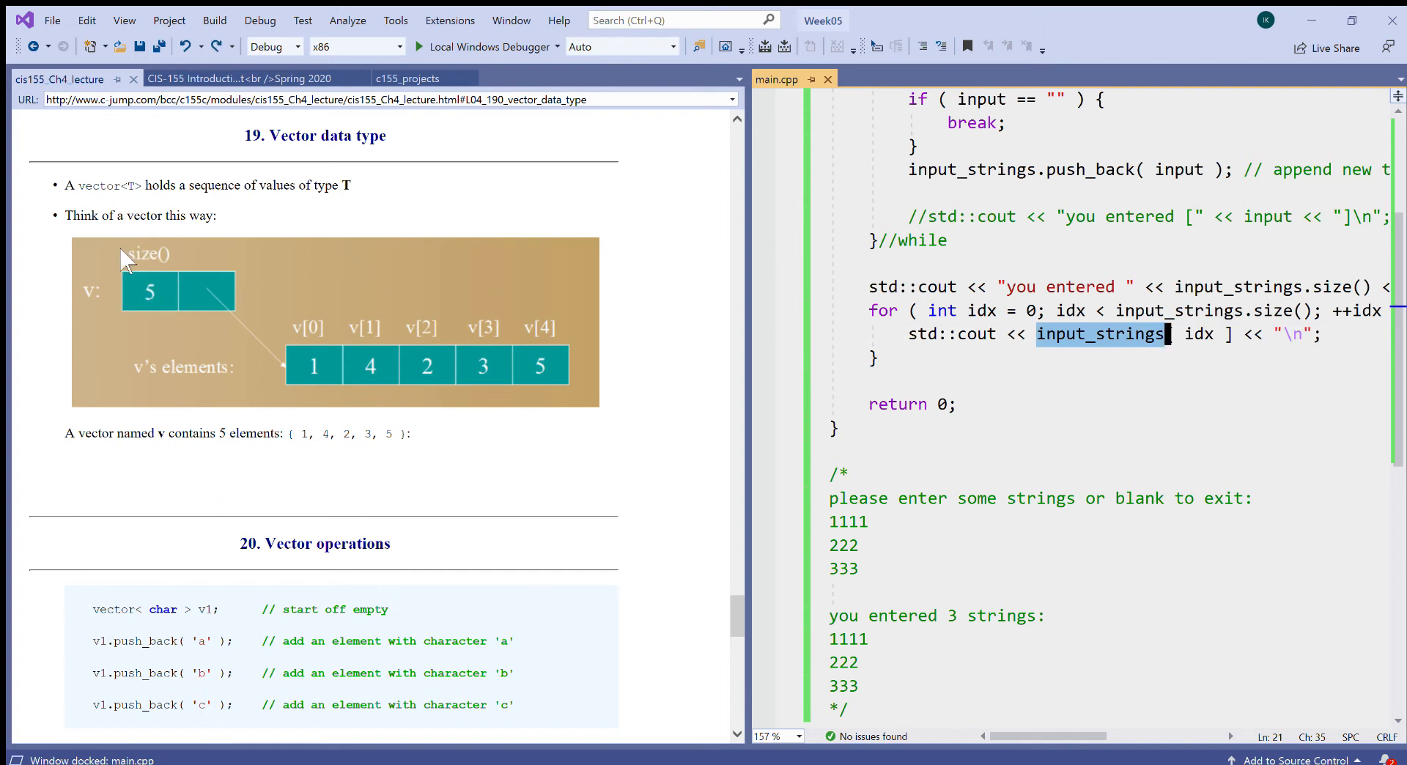
mouse_move(964, 364)
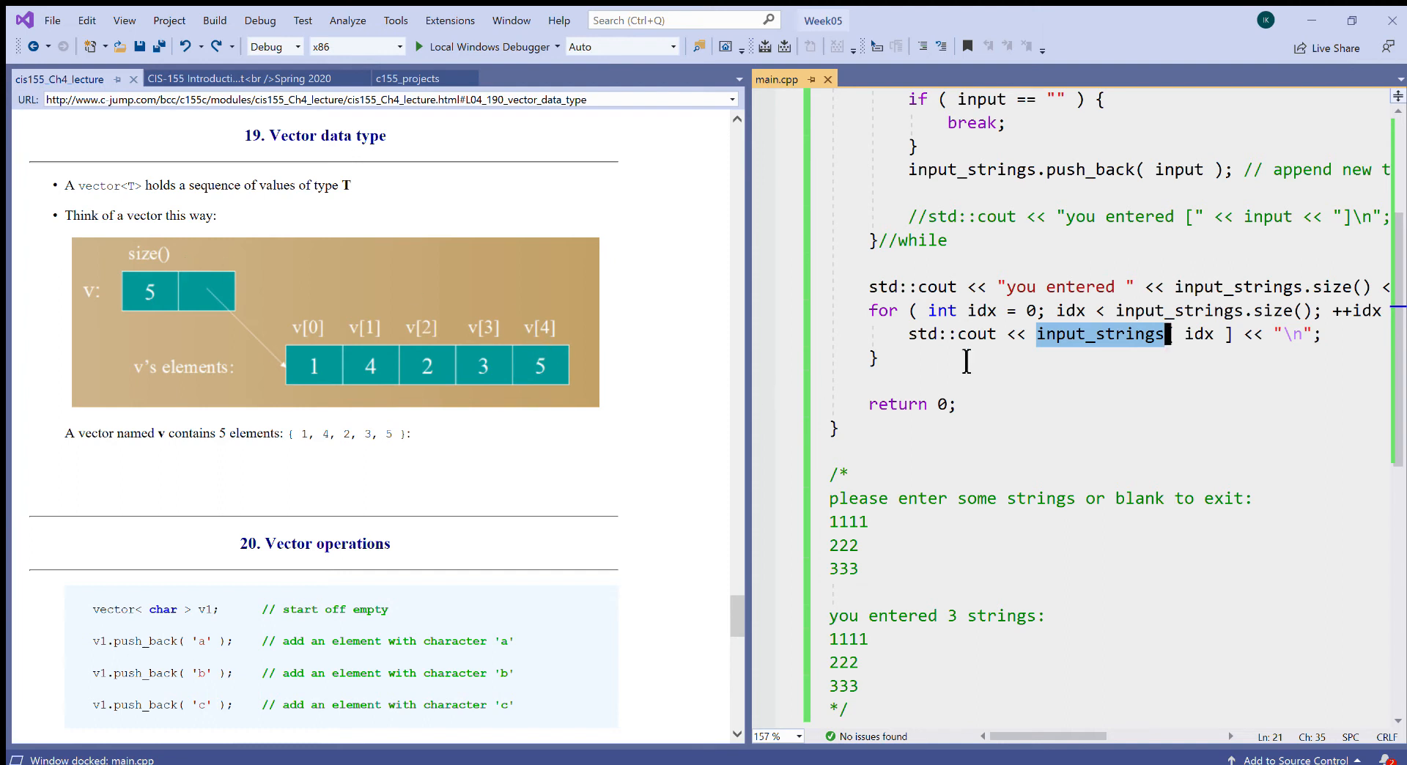
mouse_move(1186, 294)
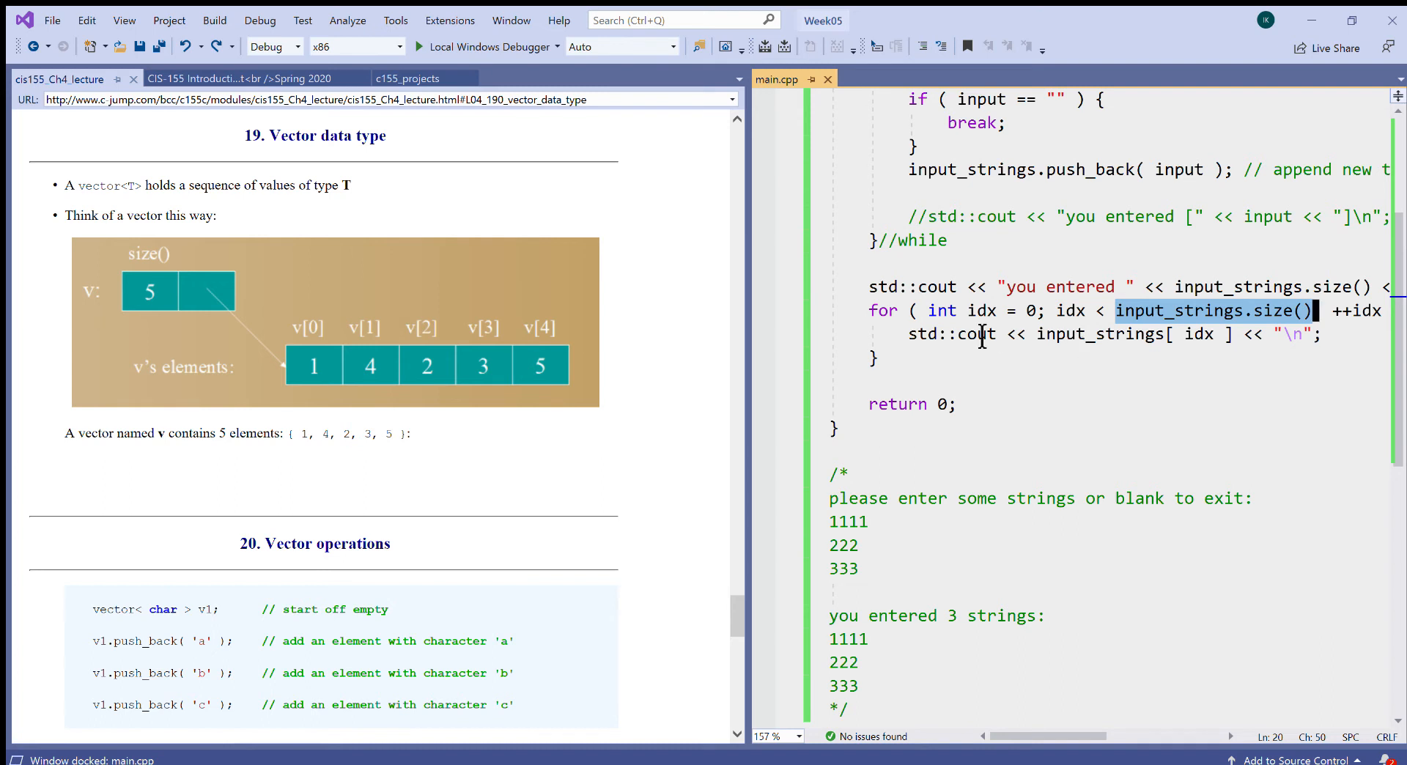
mouse_move(464, 328)
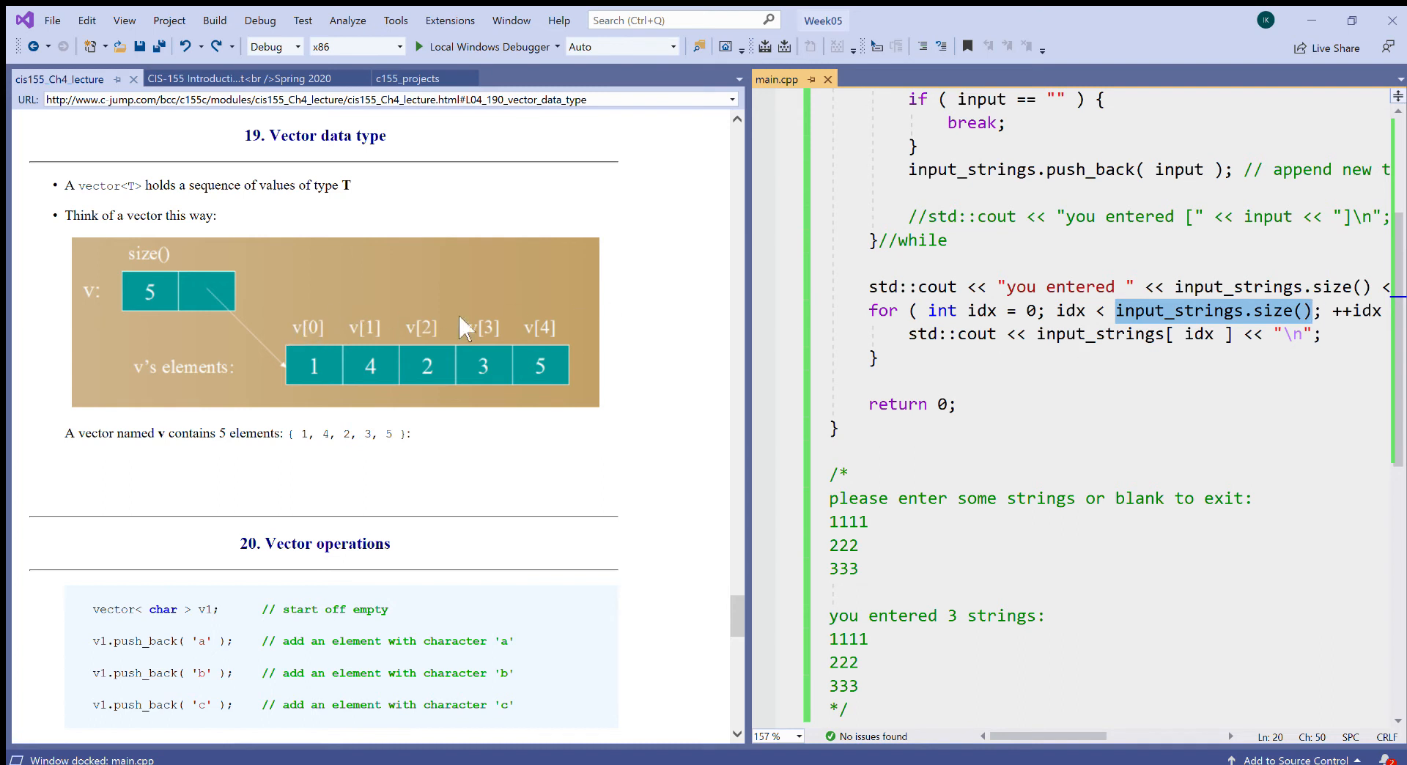
mouse_move(1038, 318)
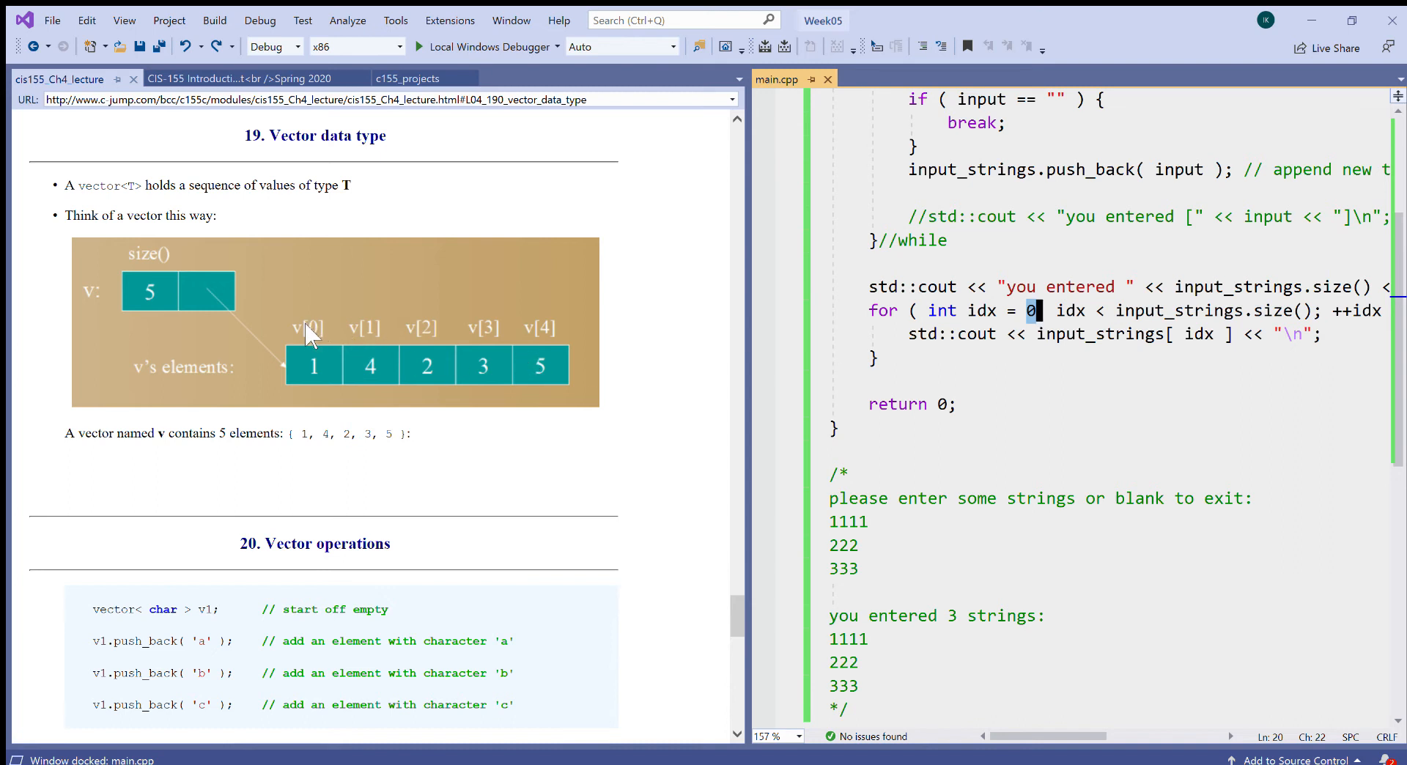
mouse_move(1372, 314)
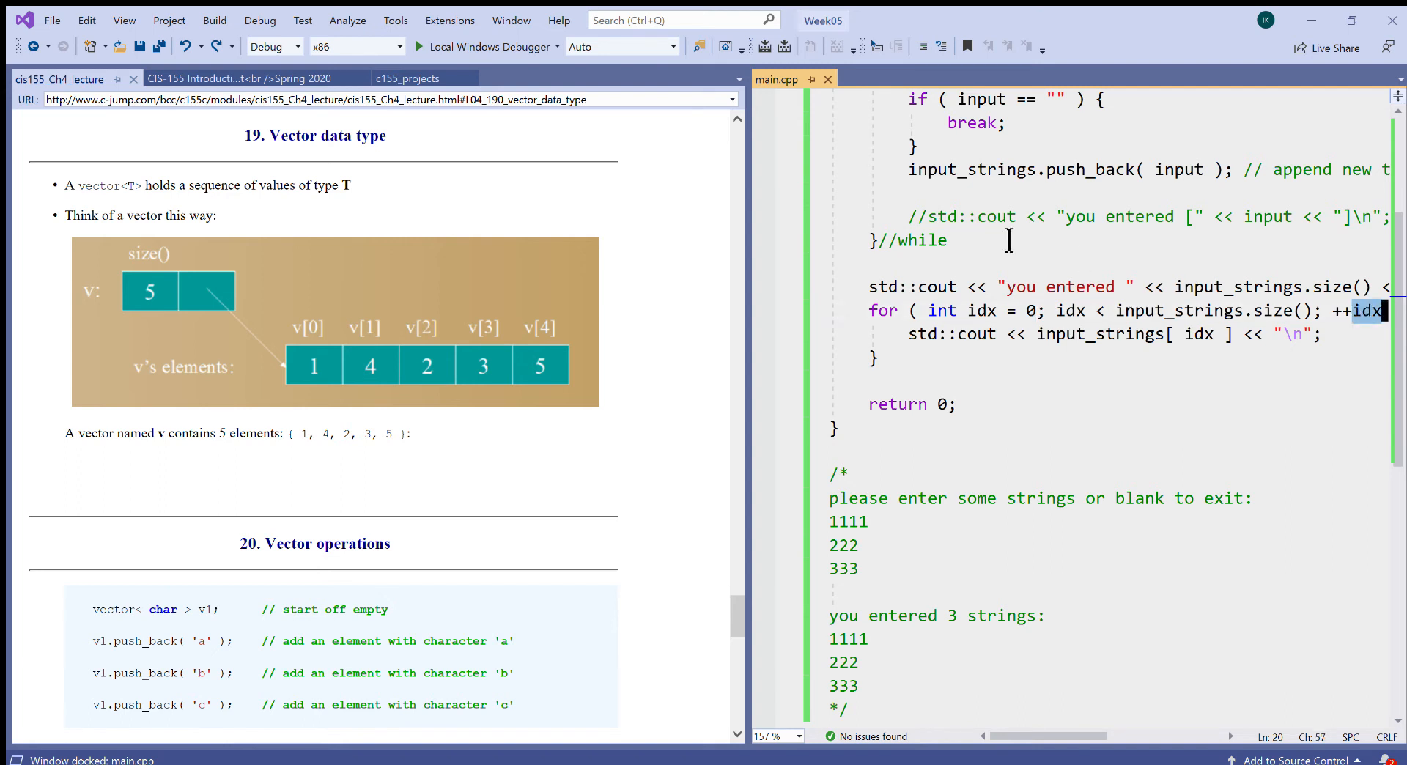
mouse_move(360, 339)
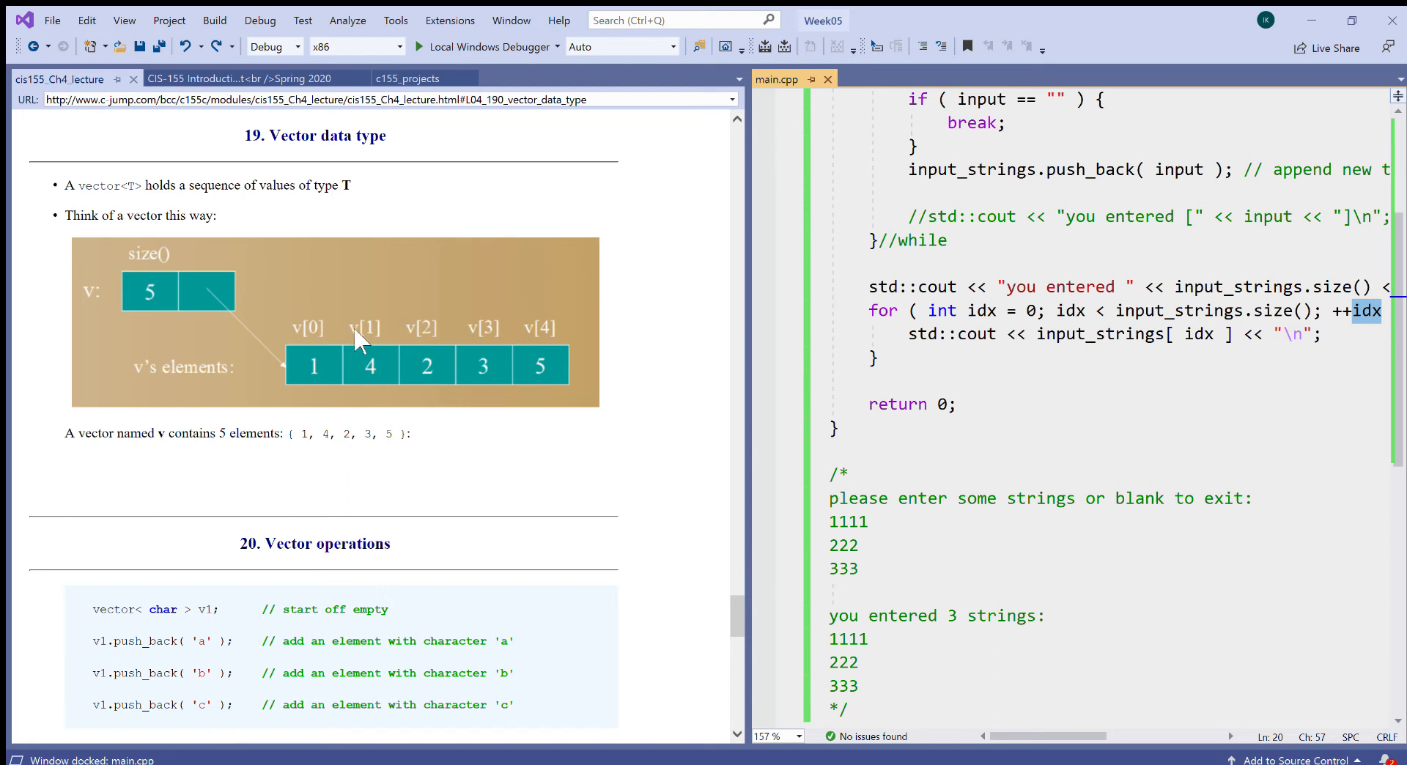
mouse_move(559, 345)
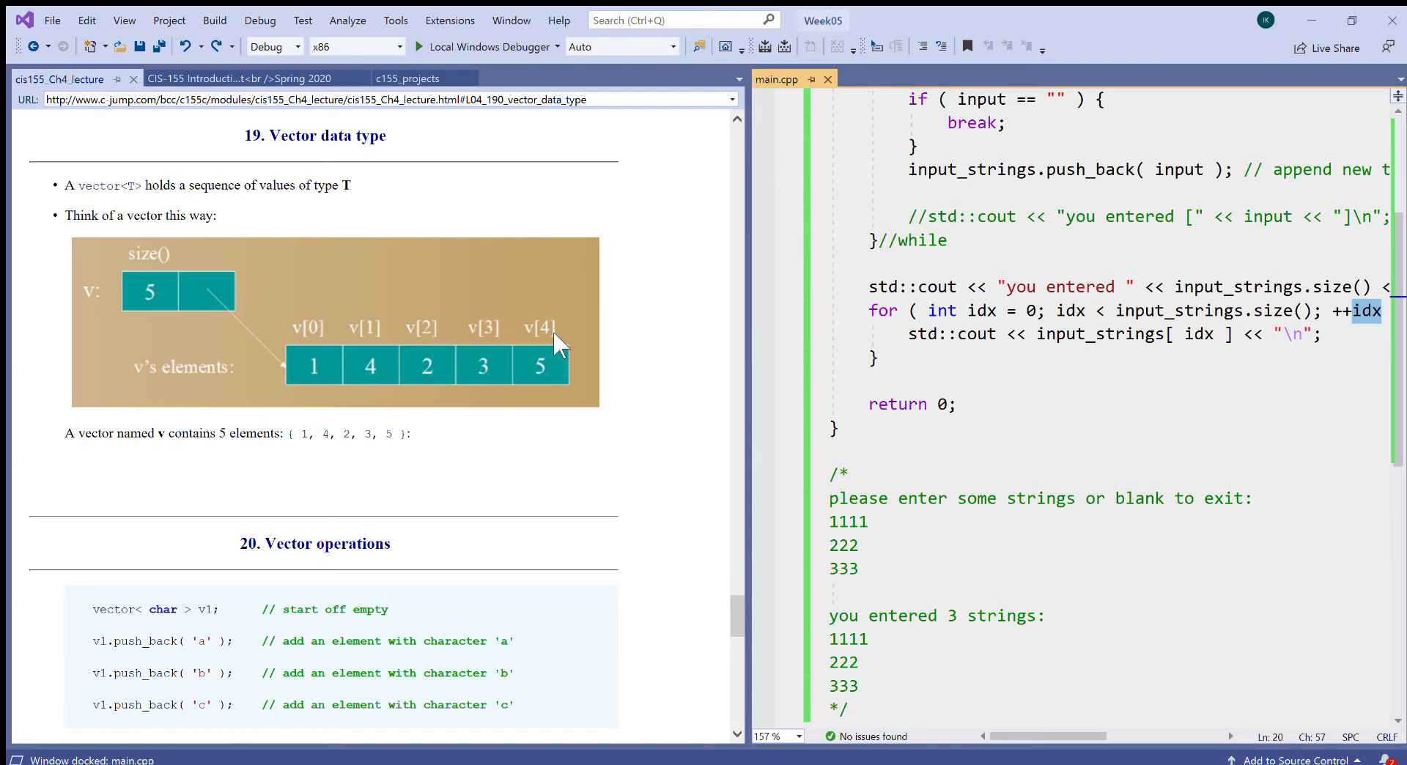
mouse_move(647, 354)
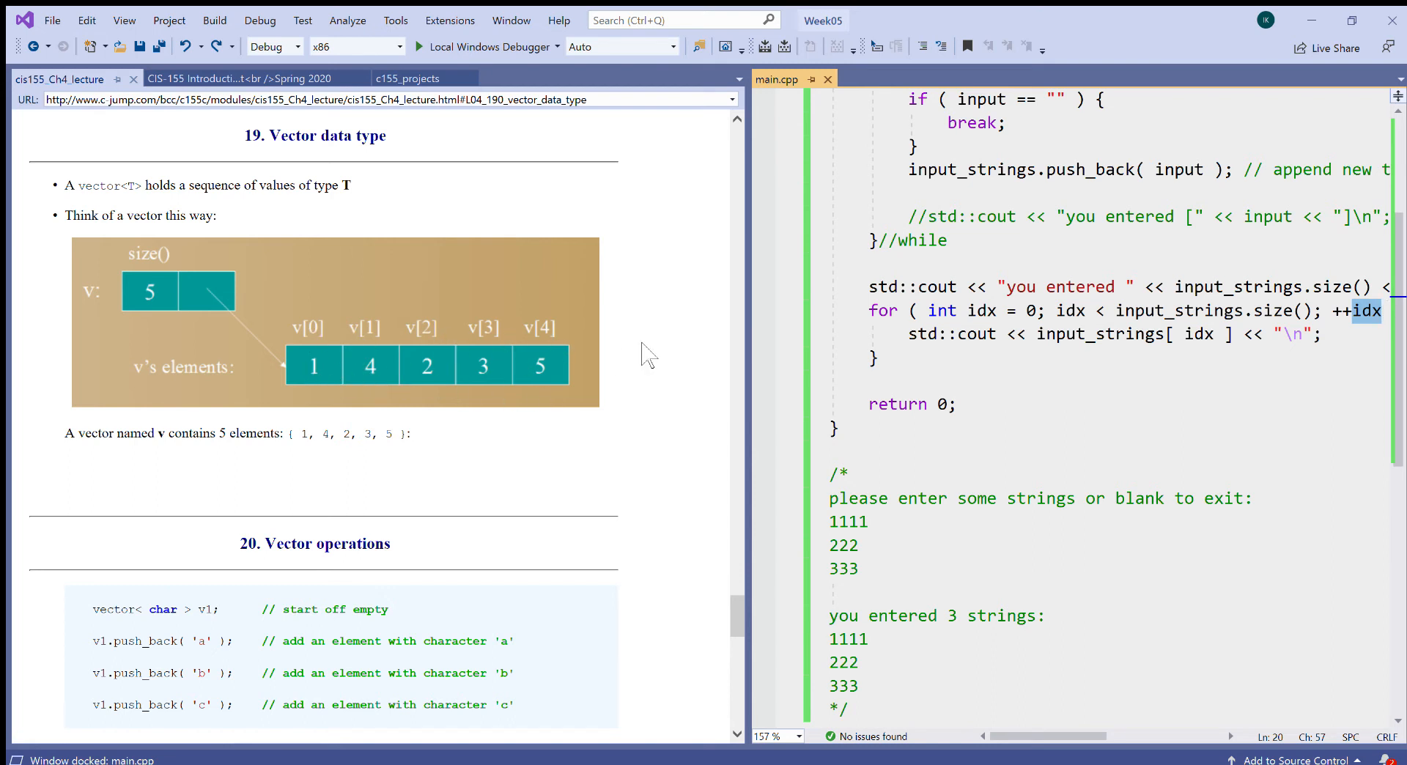
mouse_move(789, 357)
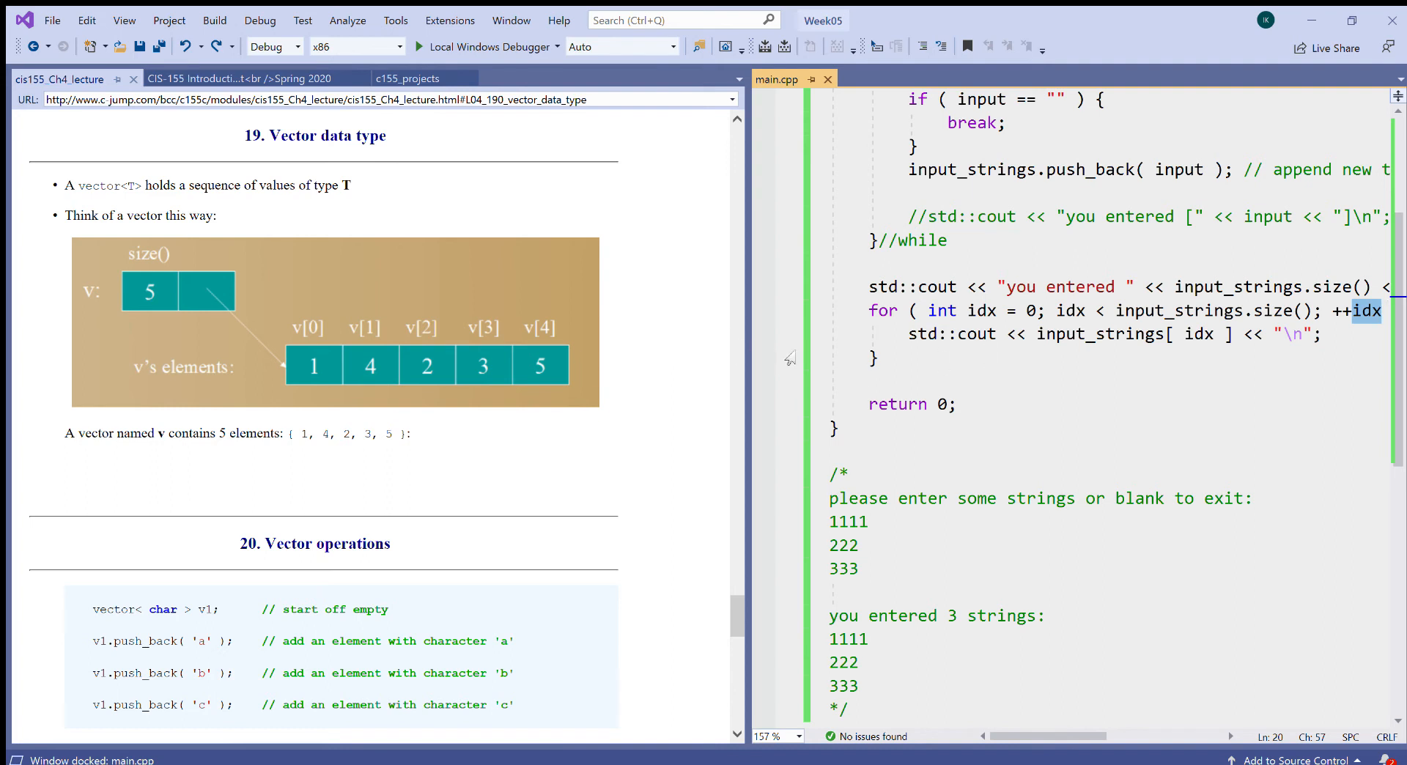
mouse_move(447, 357)
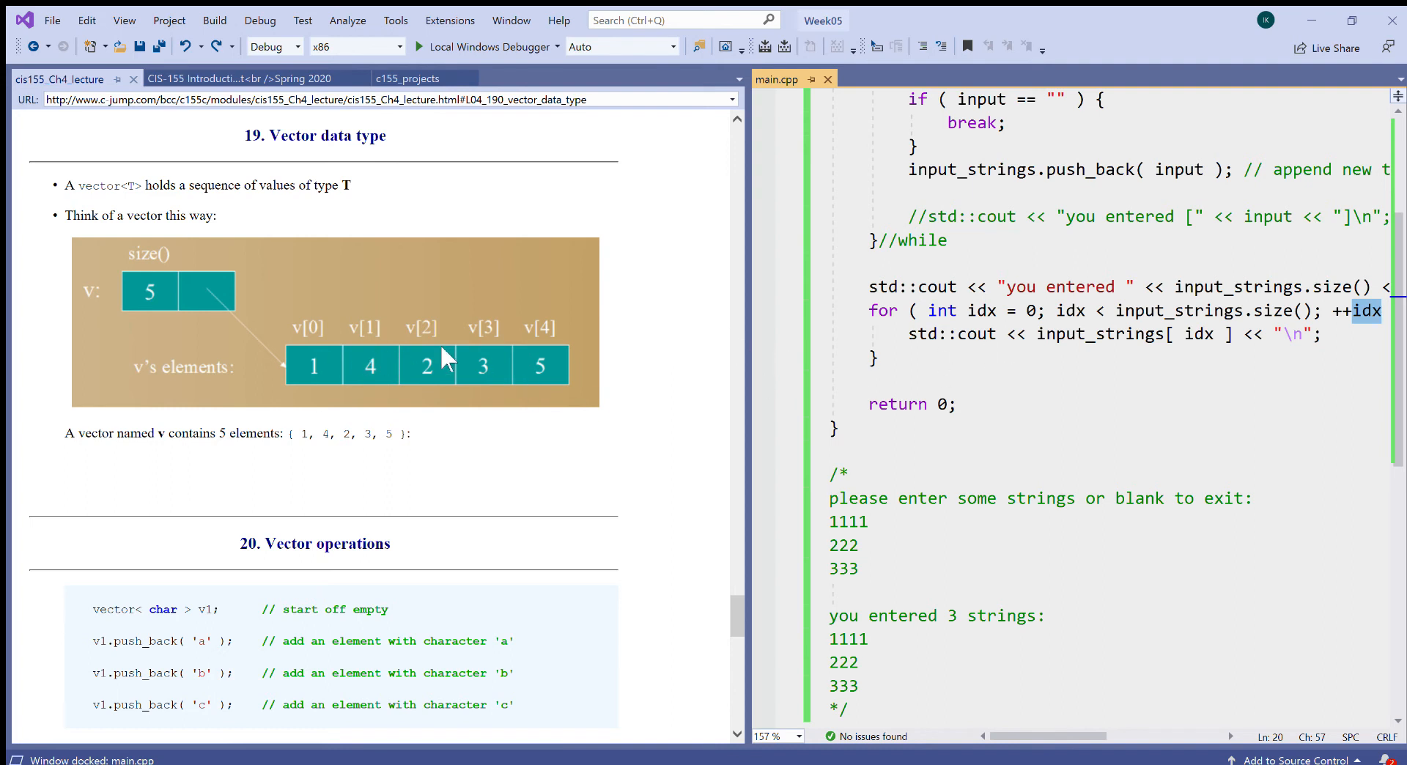
mouse_move(538, 364)
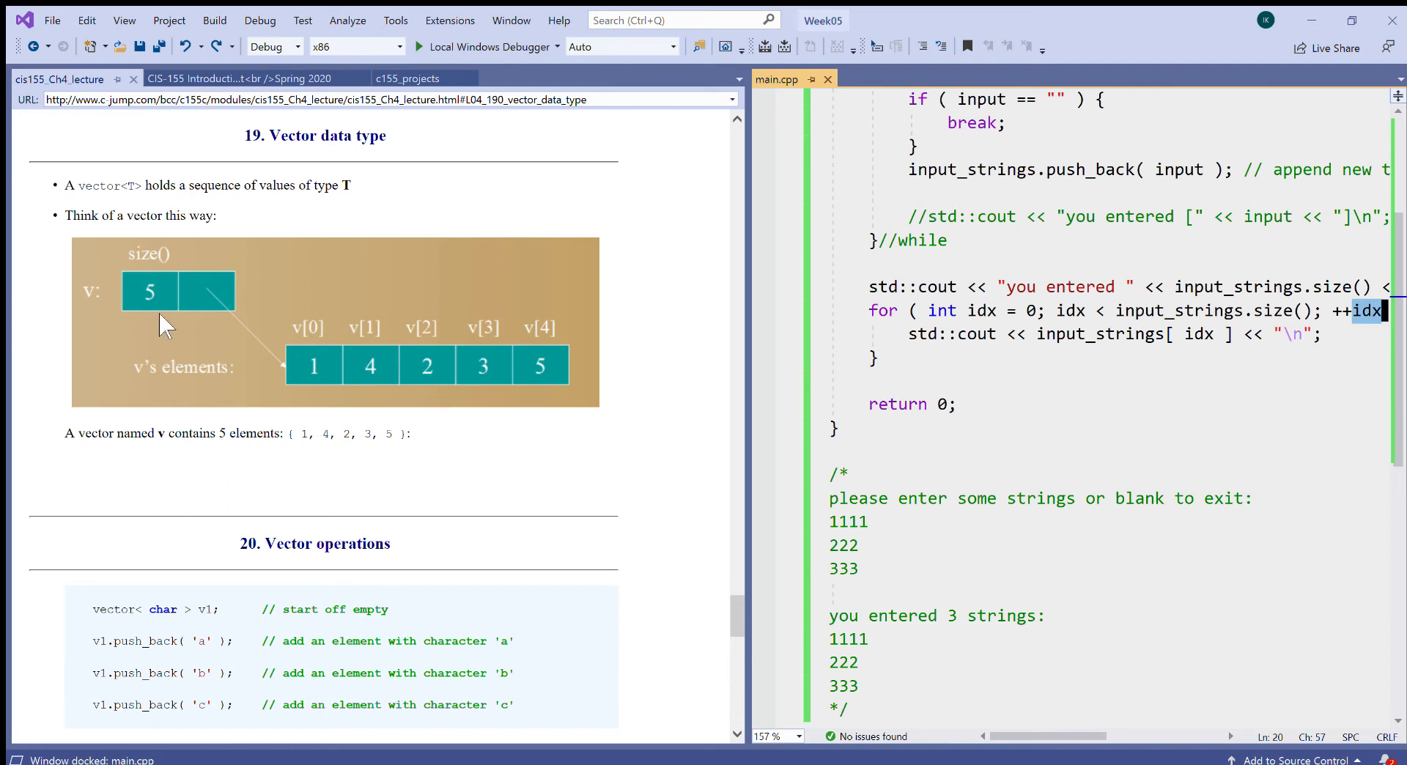
mouse_move(224, 278)
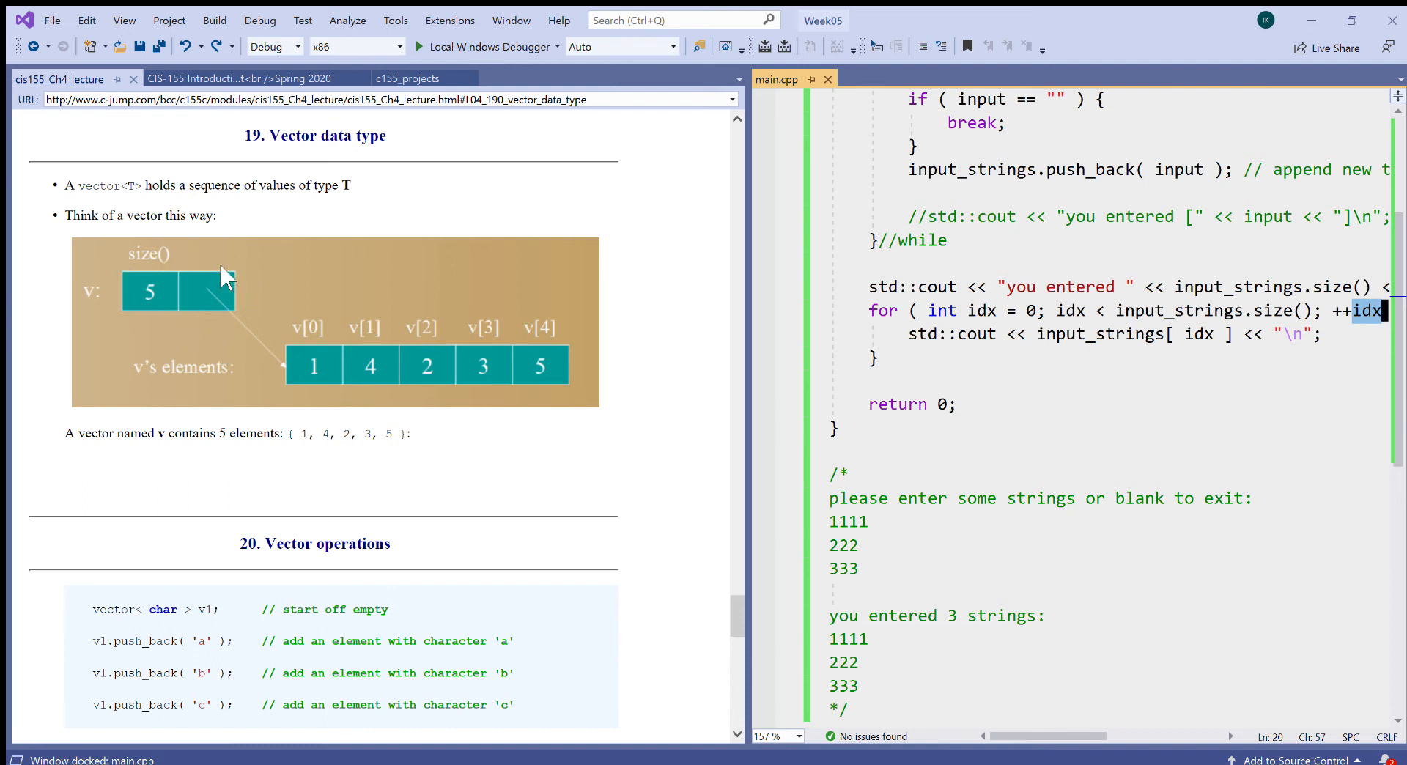
mouse_move(129, 282)
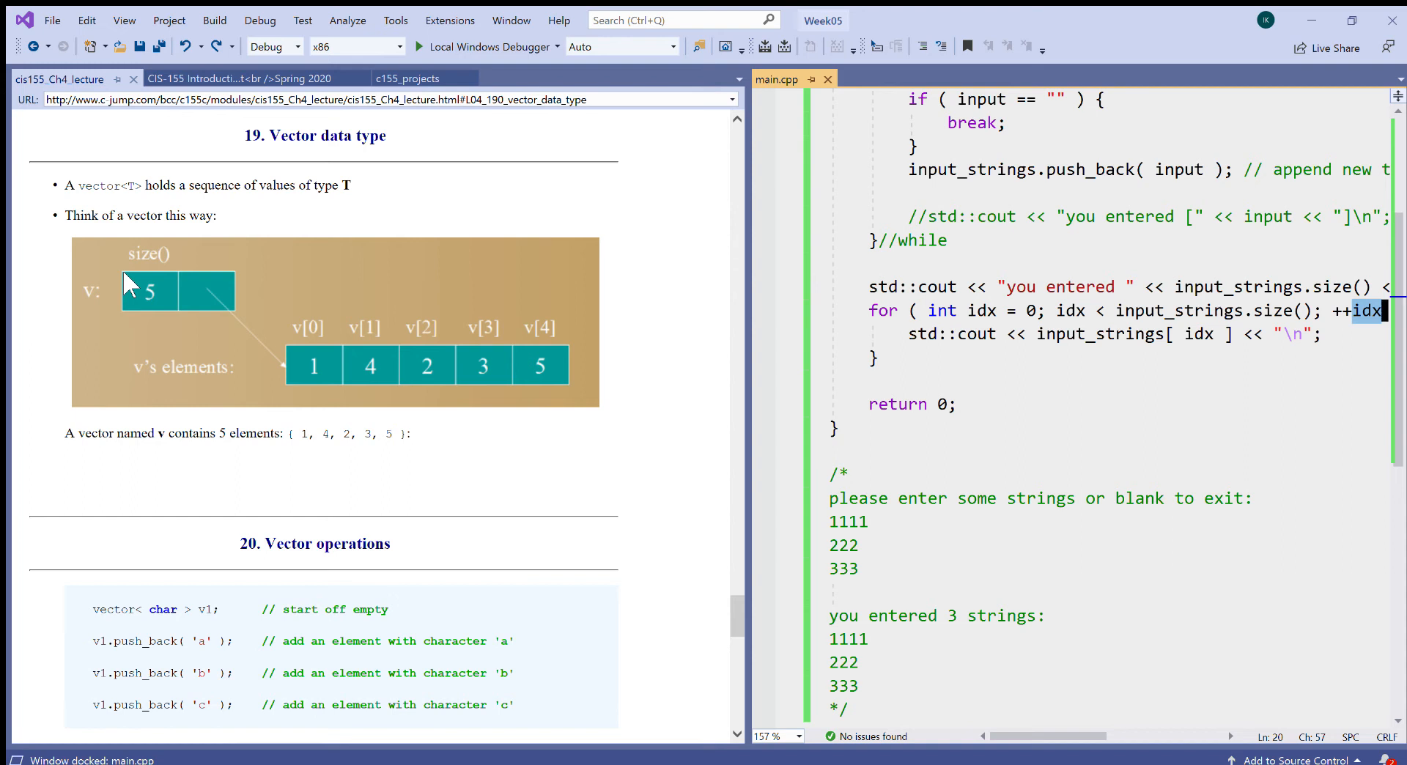
mouse_move(572, 400)
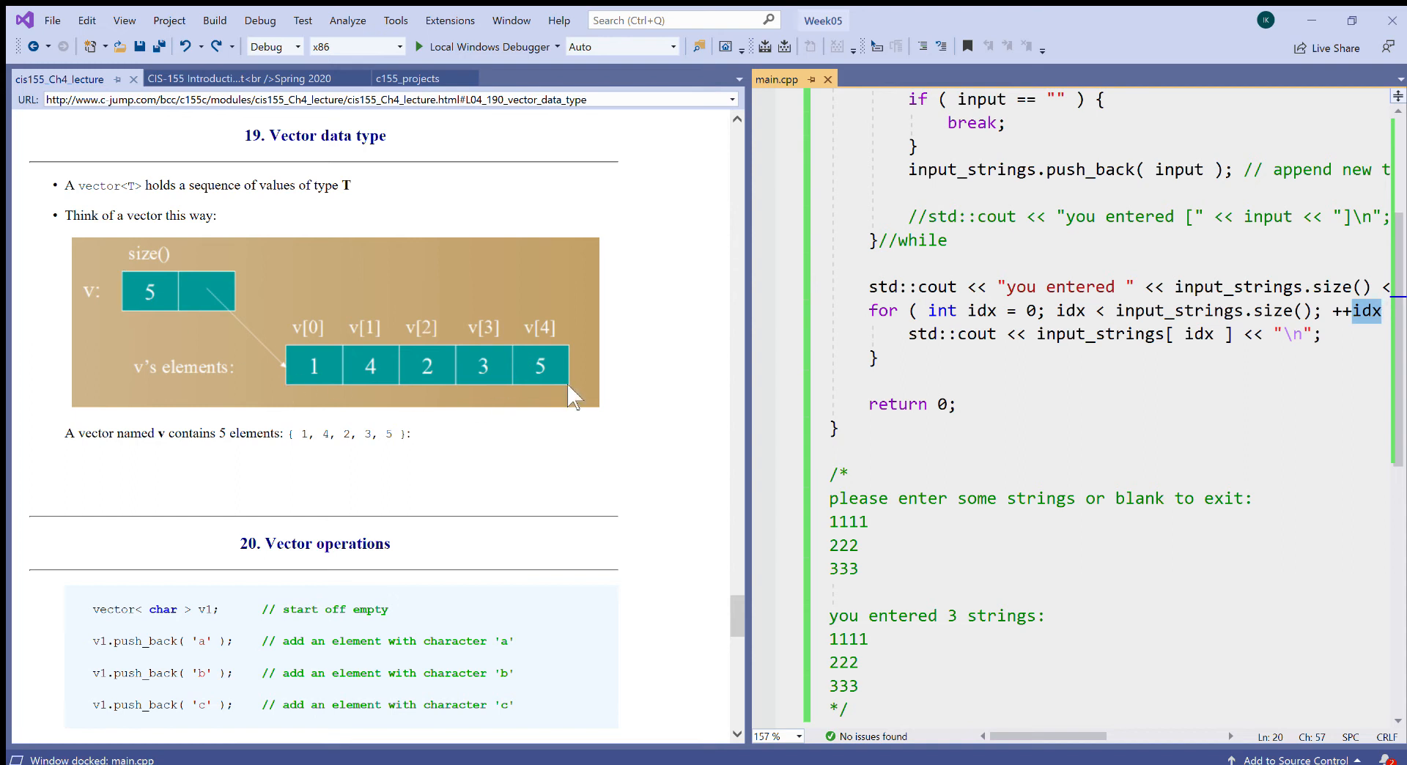
mouse_move(400, 381)
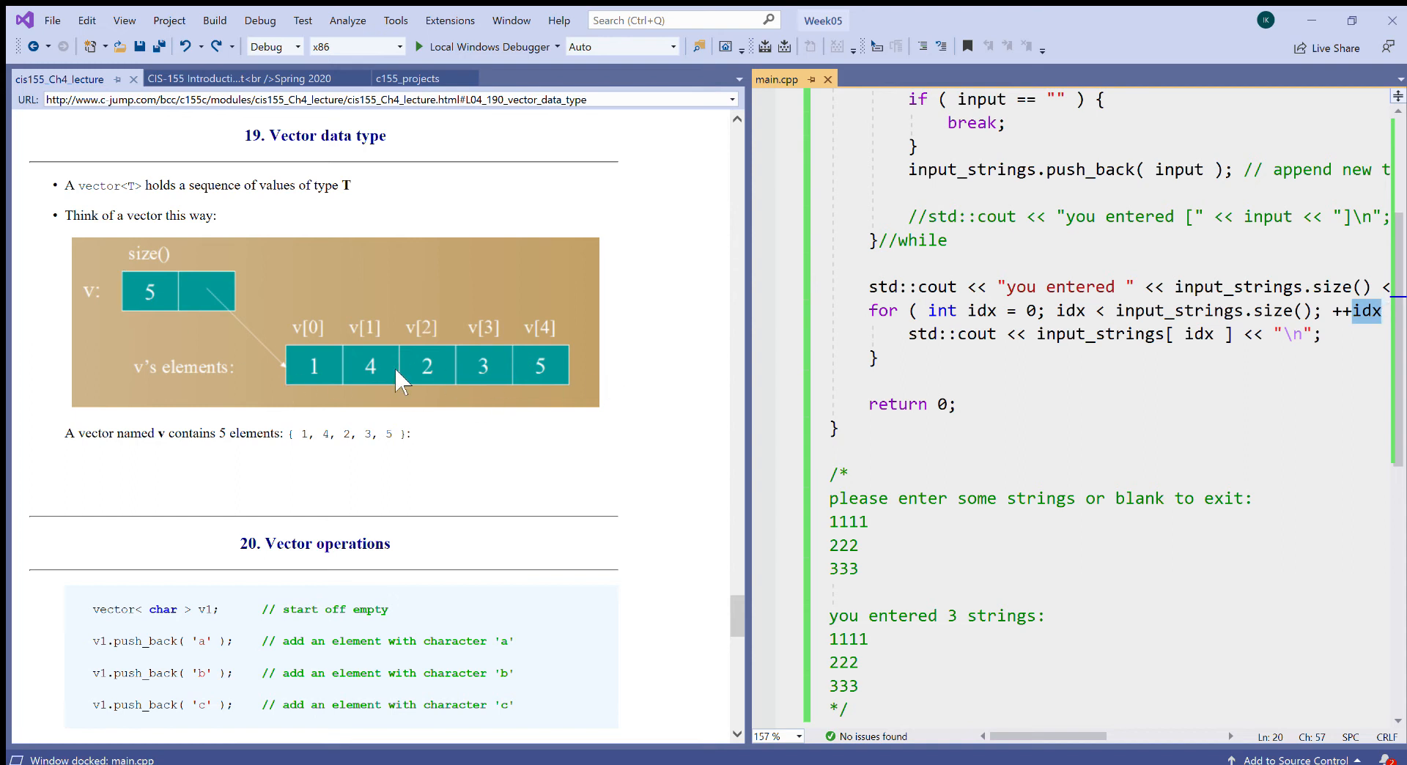
mouse_move(350, 375)
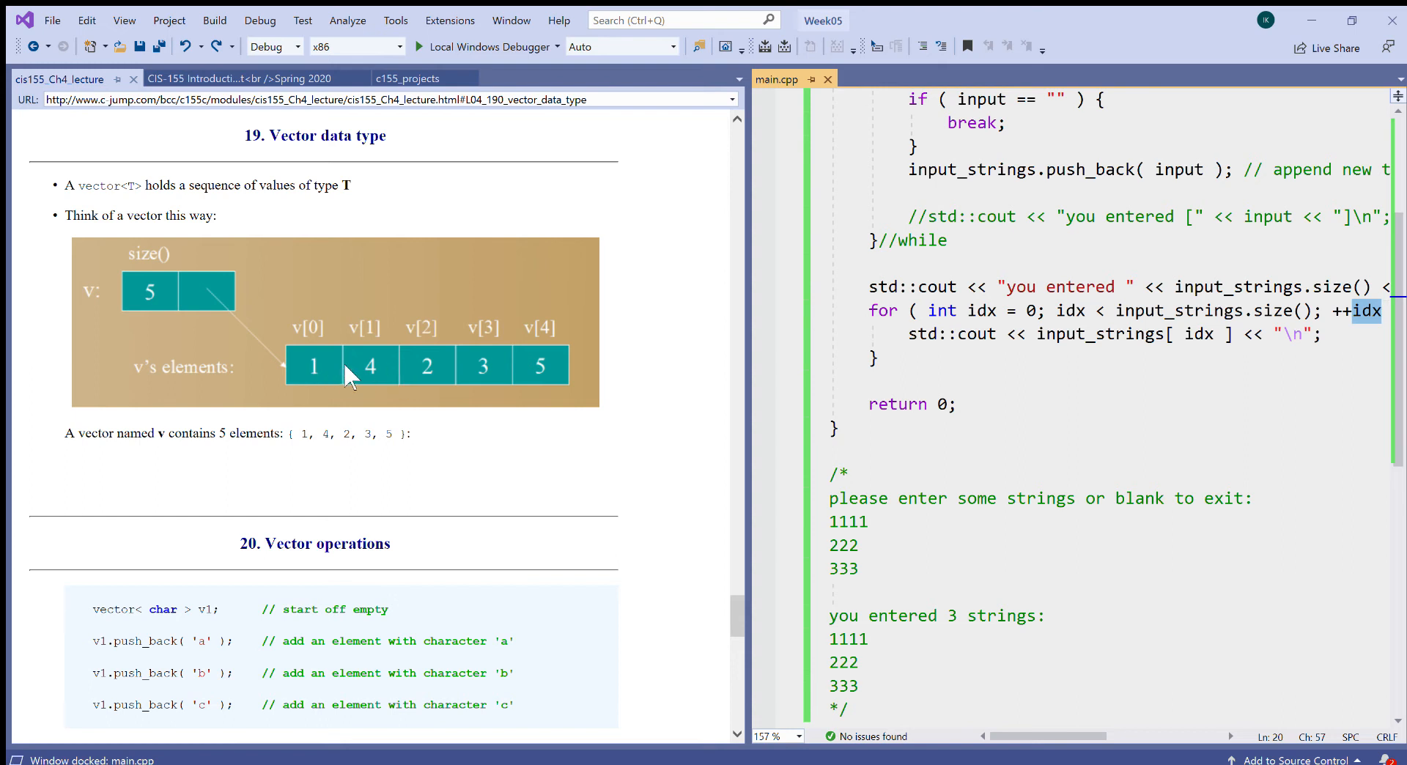
mouse_move(320, 374)
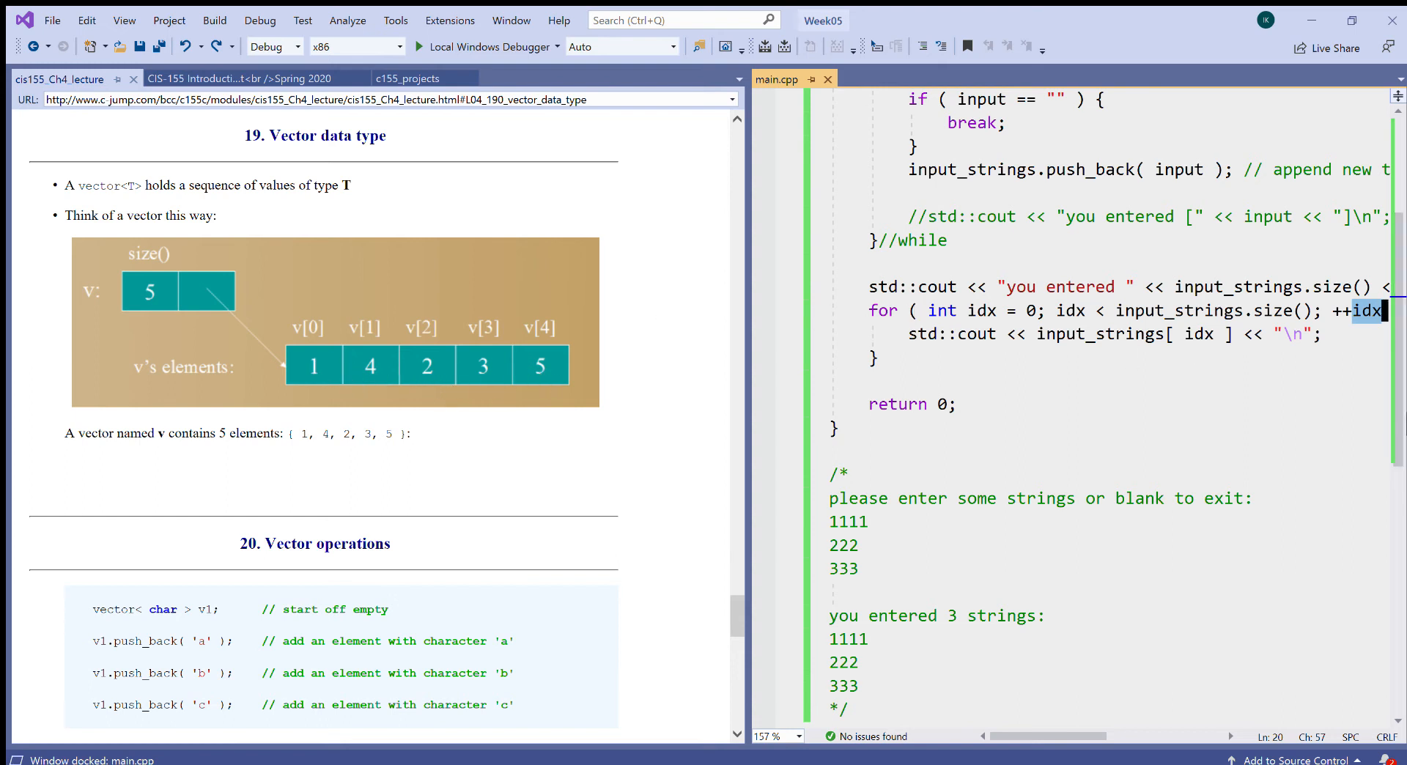
scroll(up, 3)
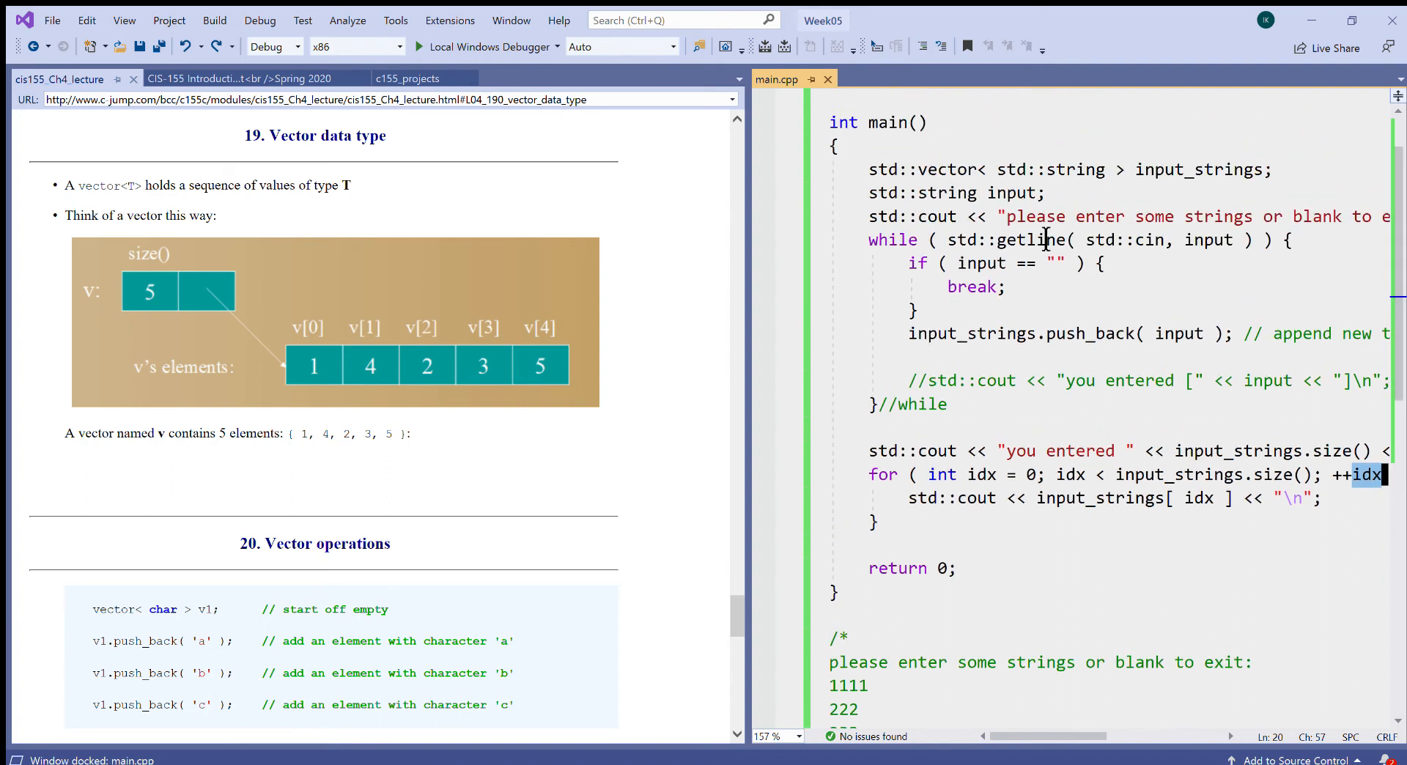
double_click(1199, 169)
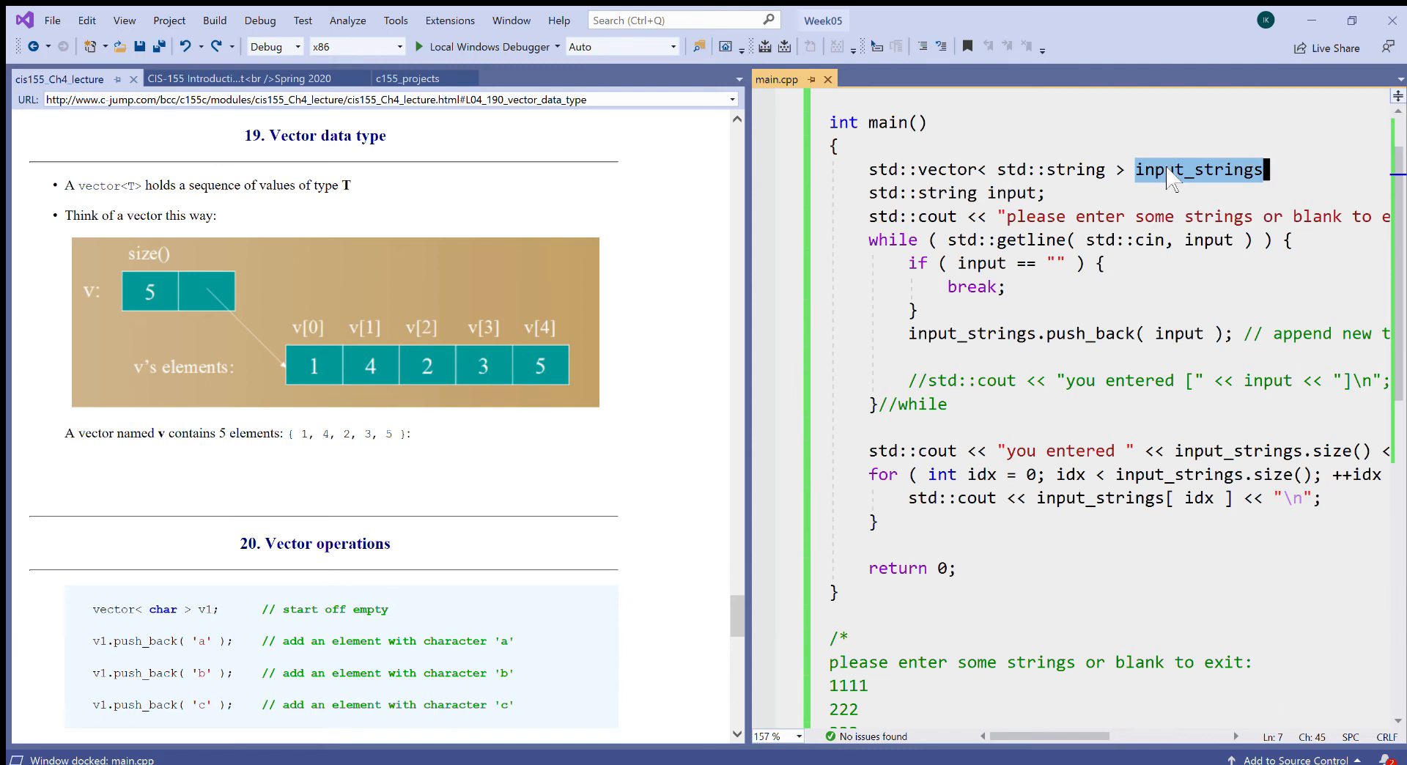
mouse_move(976, 332)
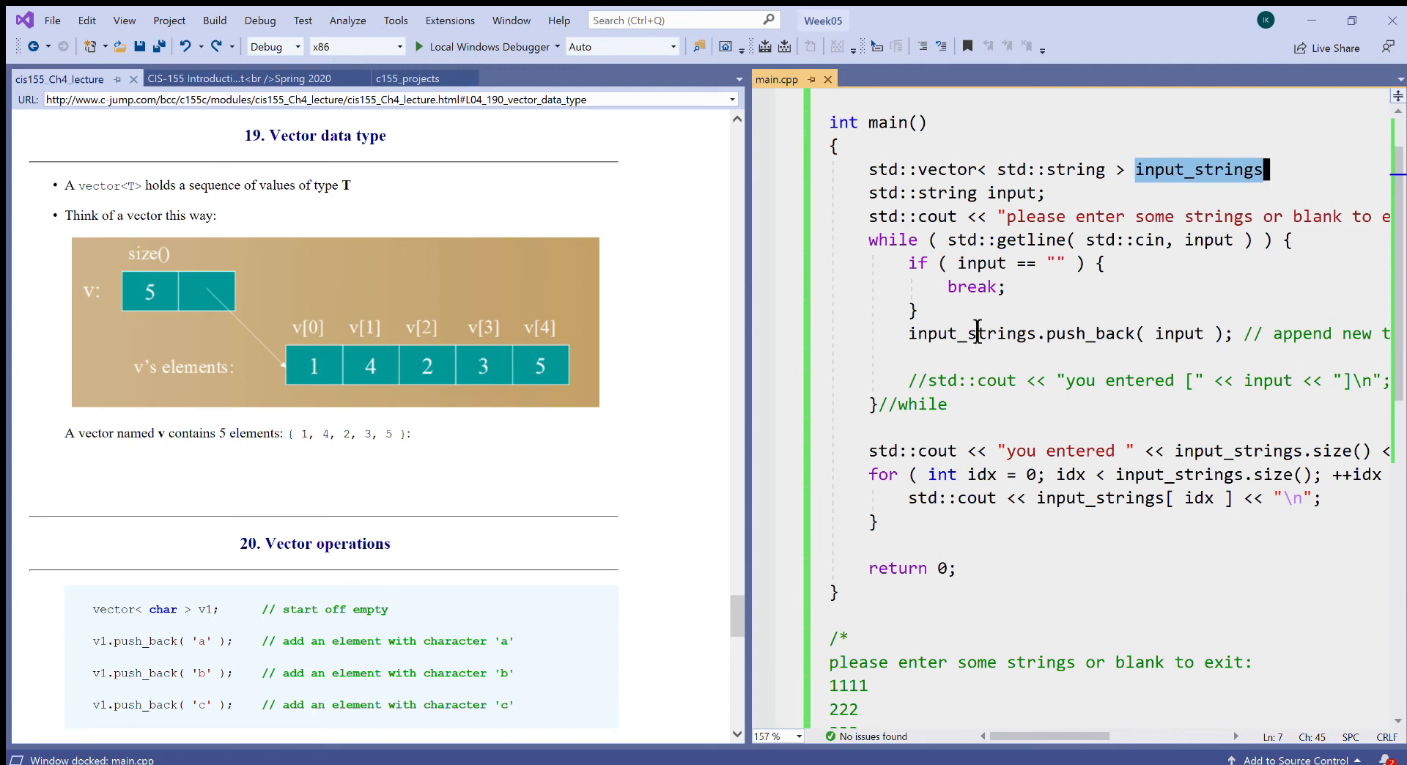
double_click(1091, 332)
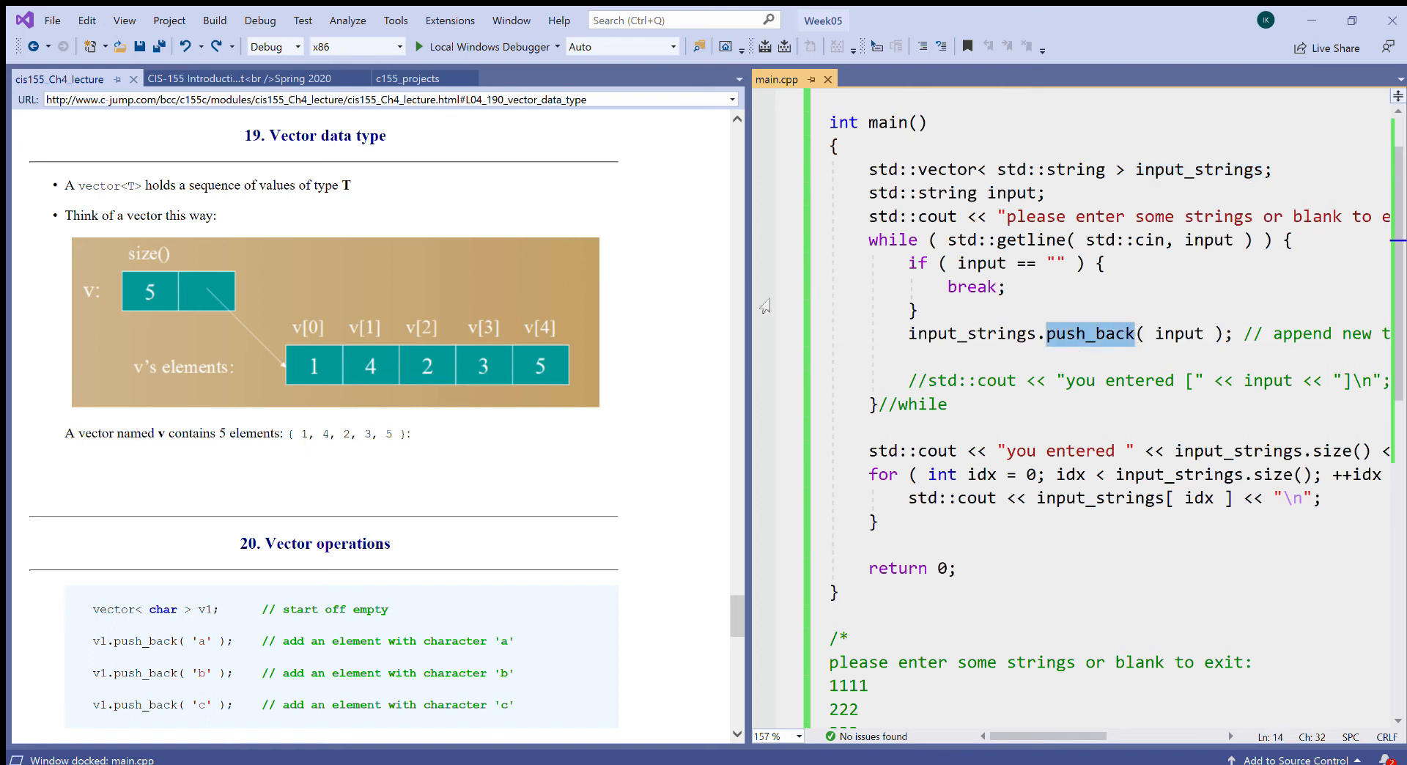
mouse_move(453, 383)
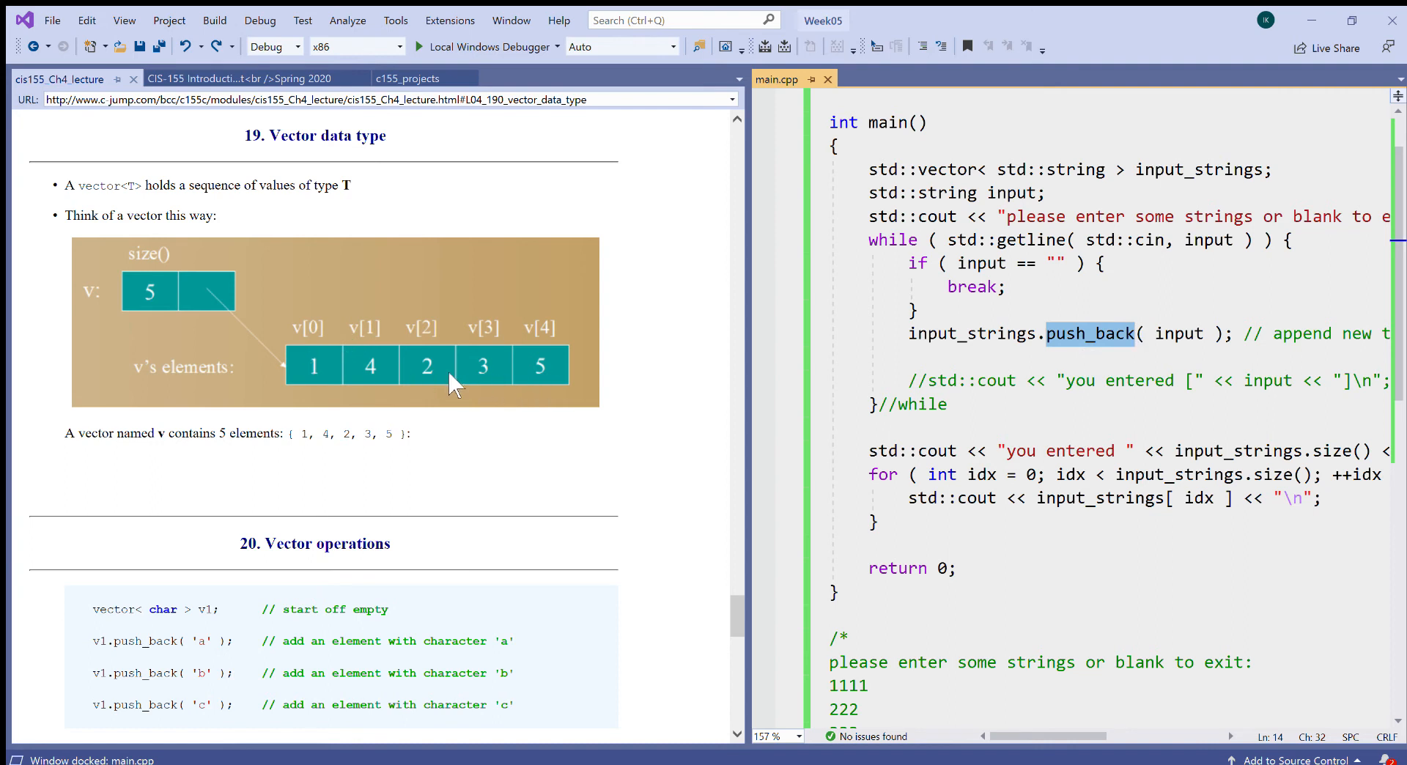
mouse_move(548, 377)
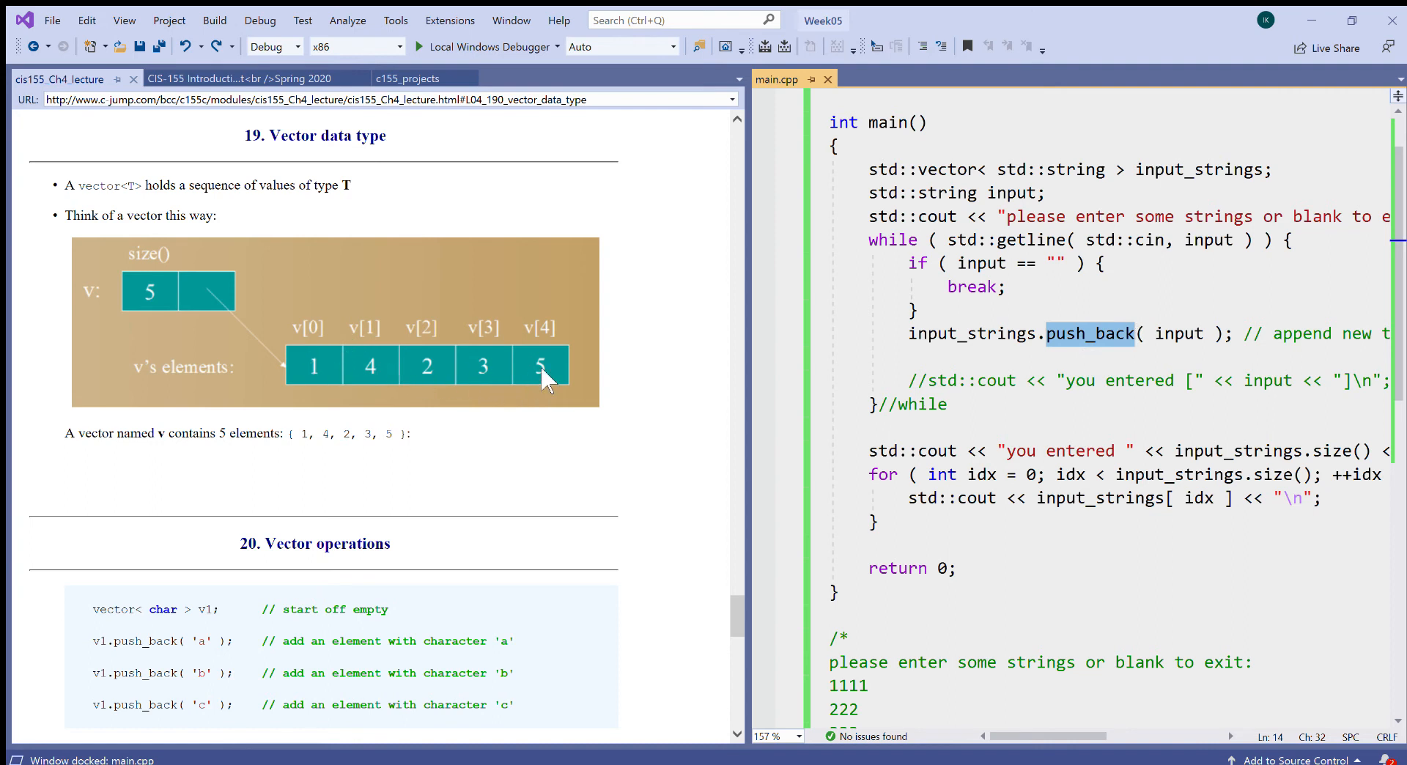
click(1134, 333)
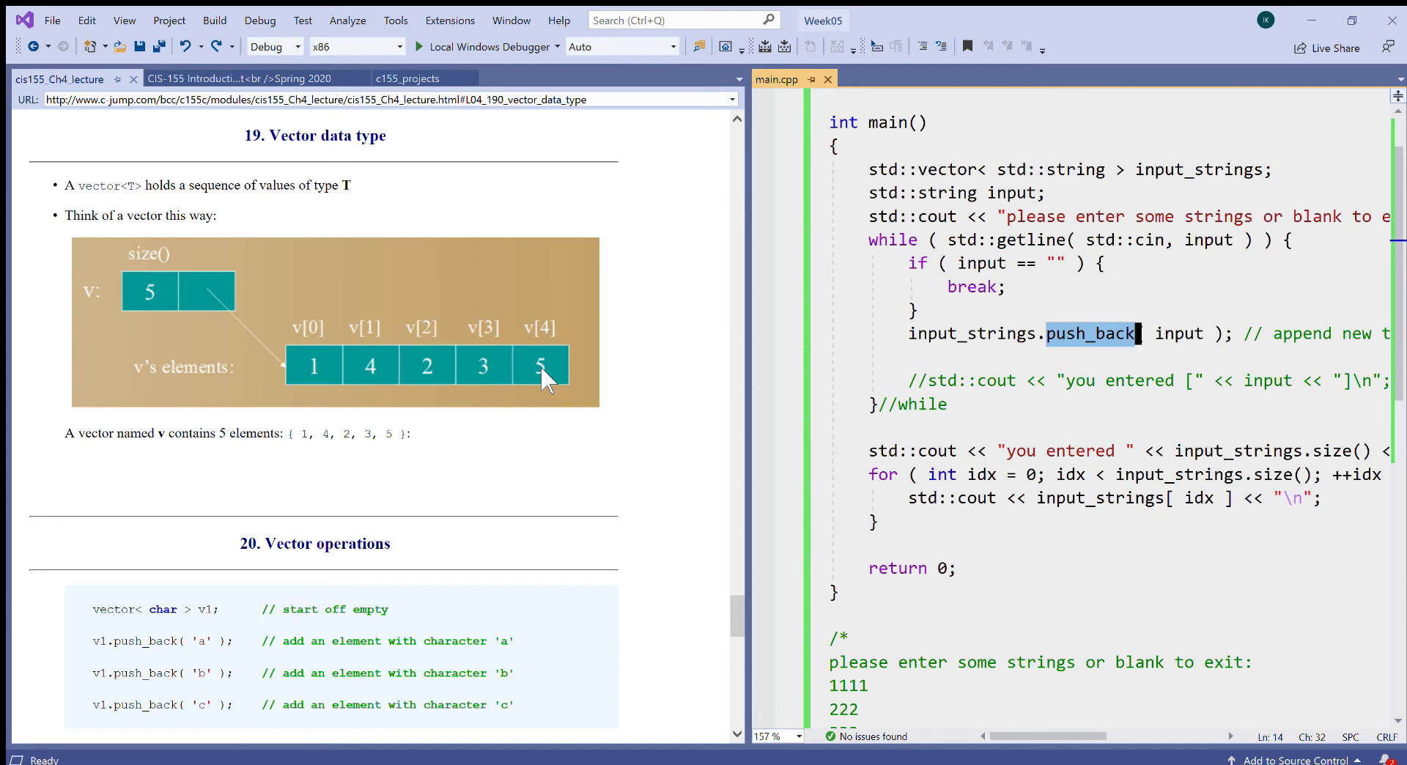
mouse_move(384, 369)
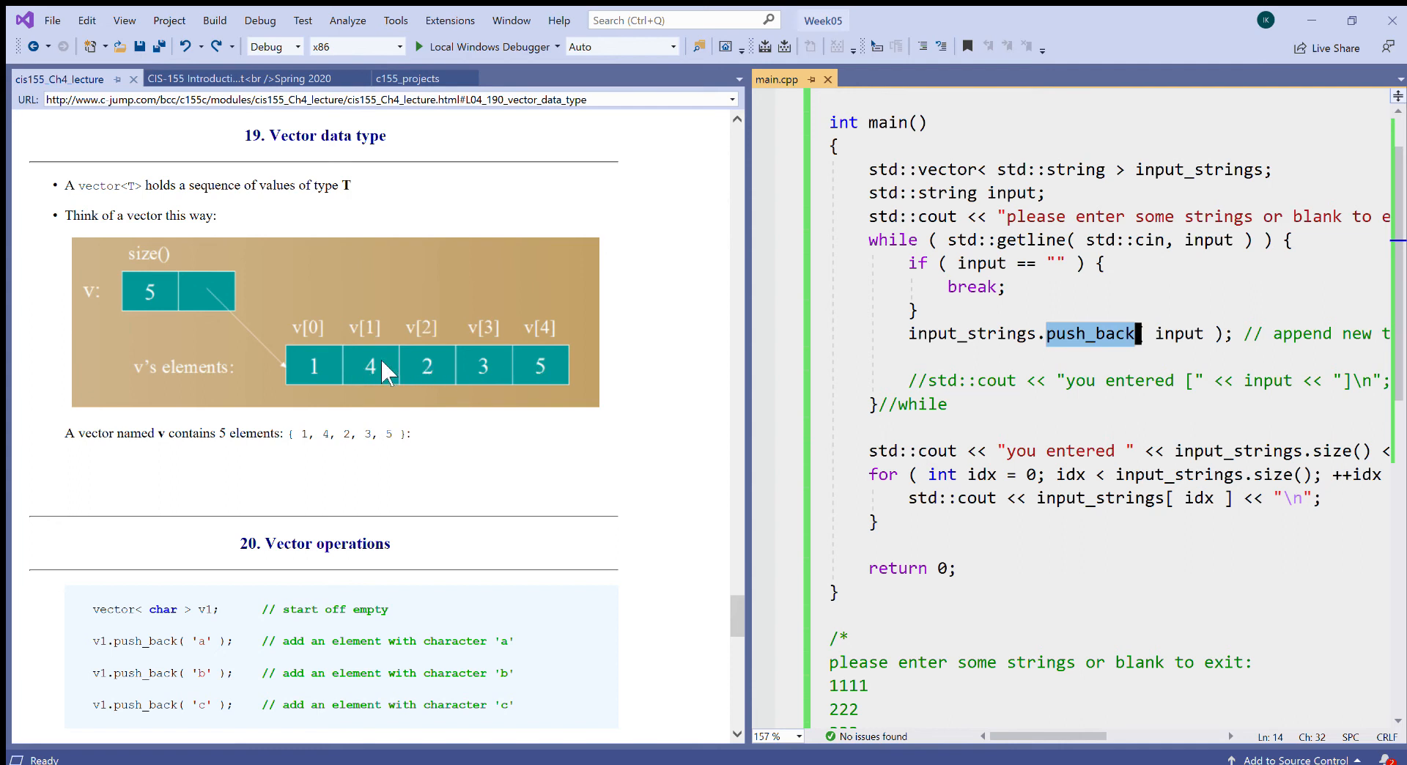
mouse_move(760, 452)
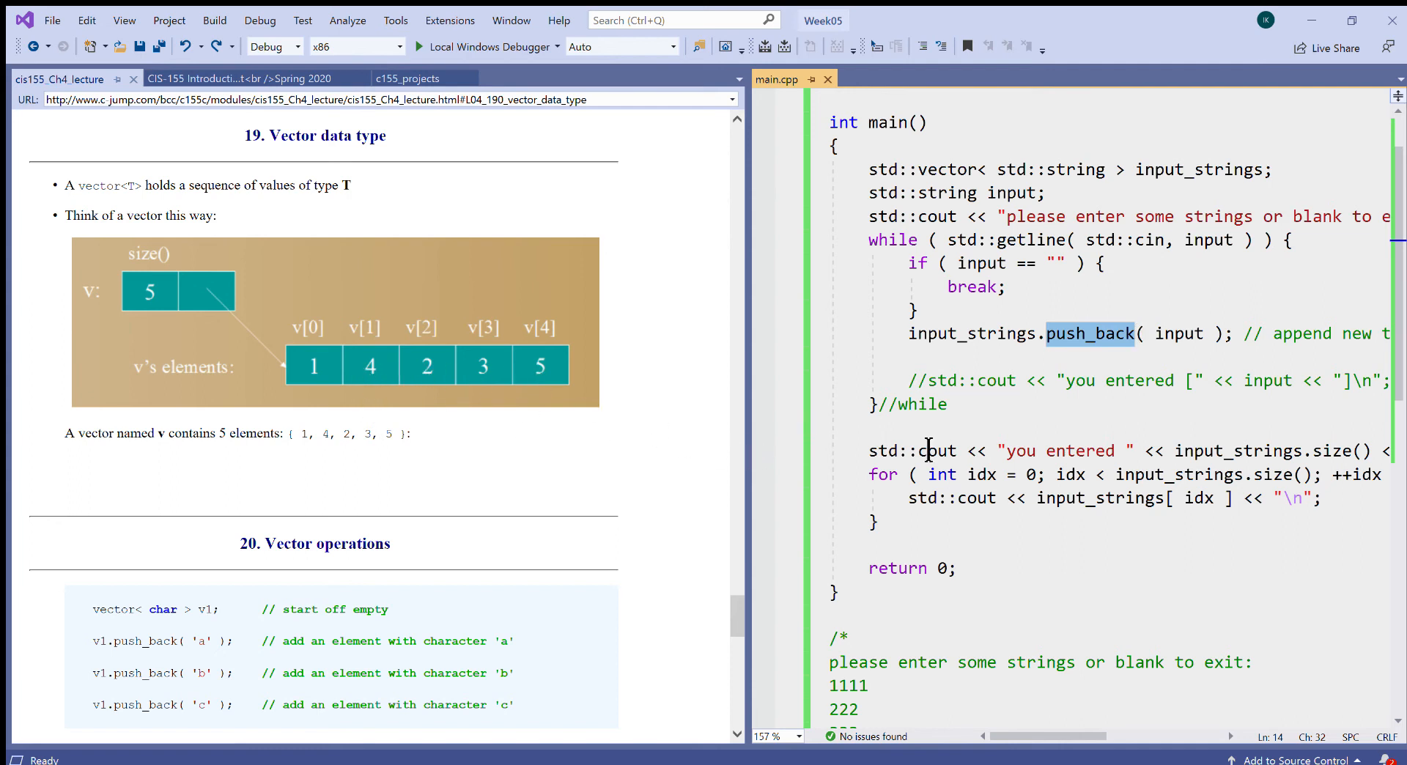
mouse_move(1103, 473)
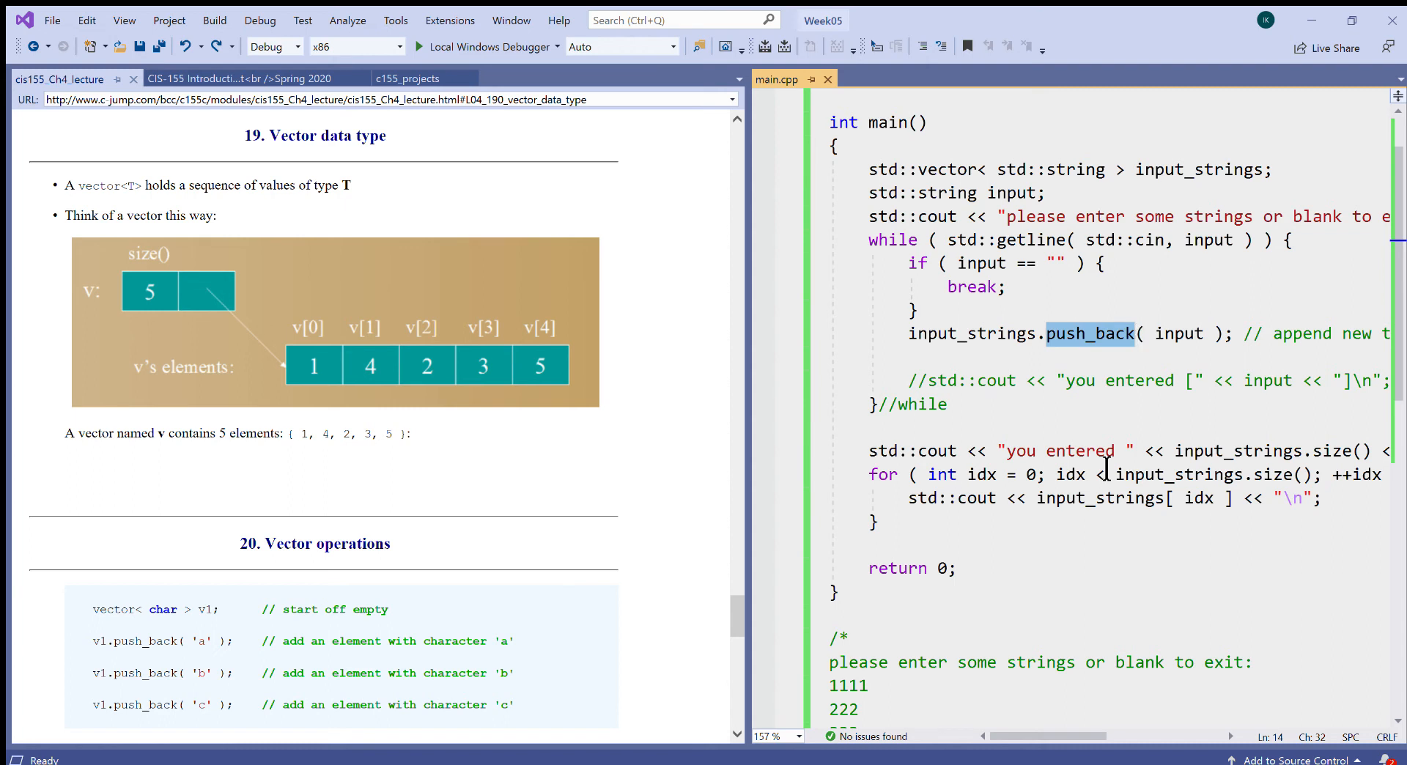
mouse_move(1027, 482)
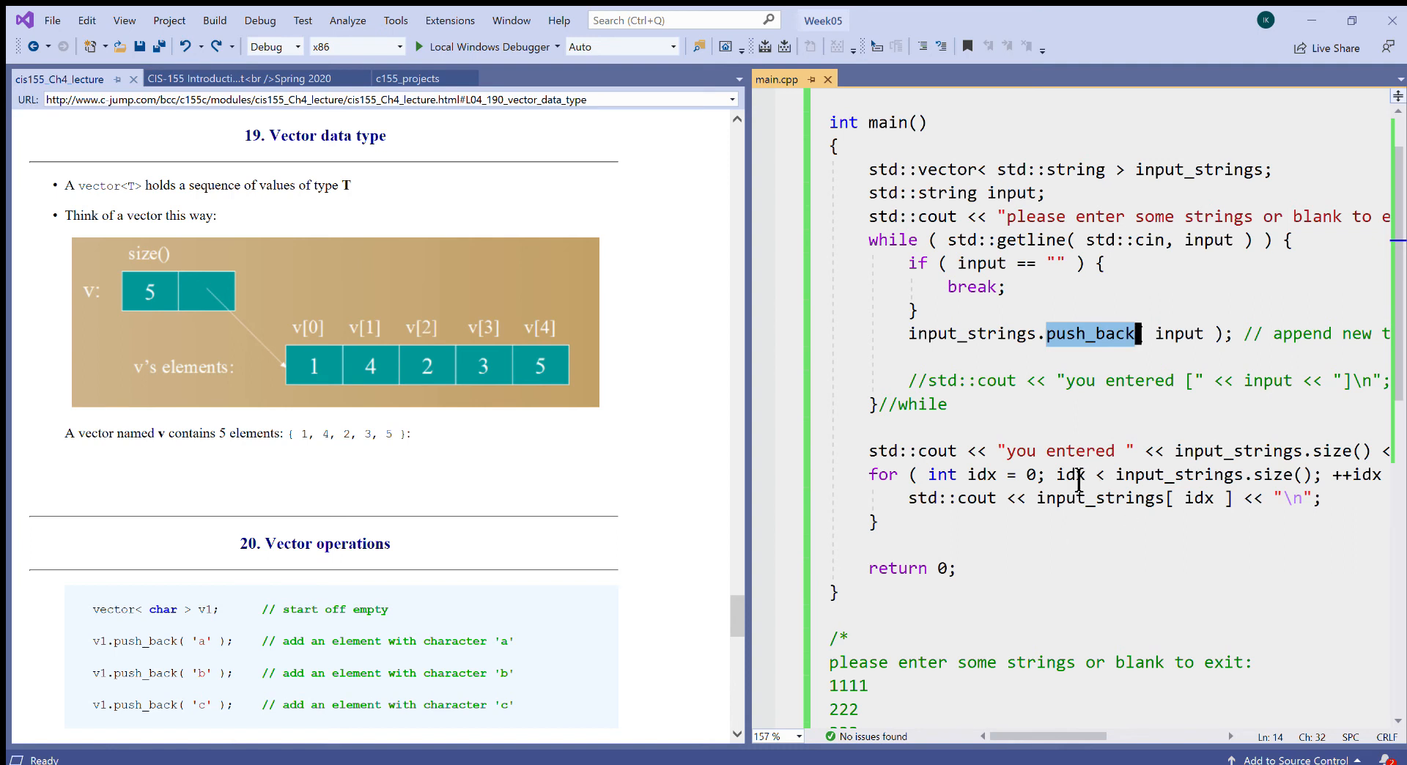
mouse_move(1203, 507)
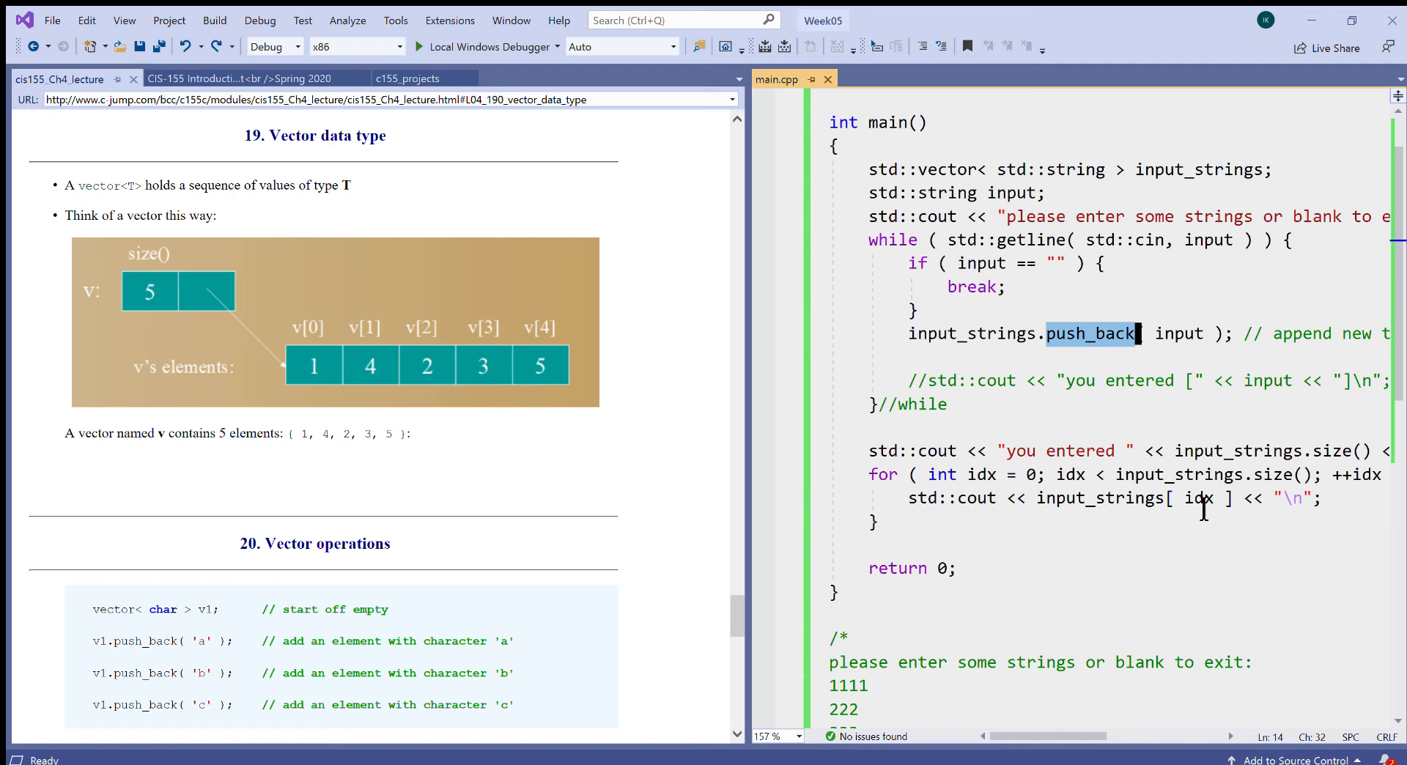
click(1066, 521)
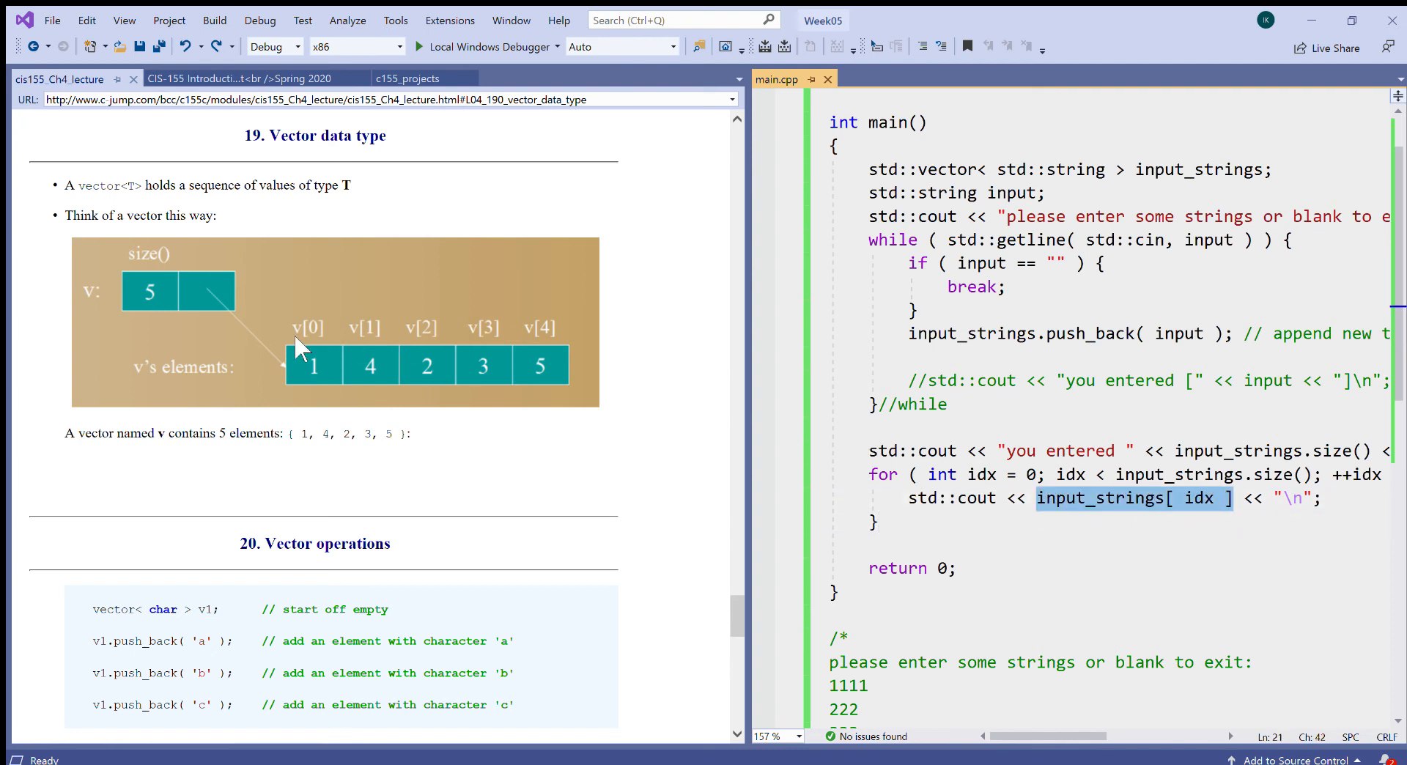
mouse_move(408, 341)
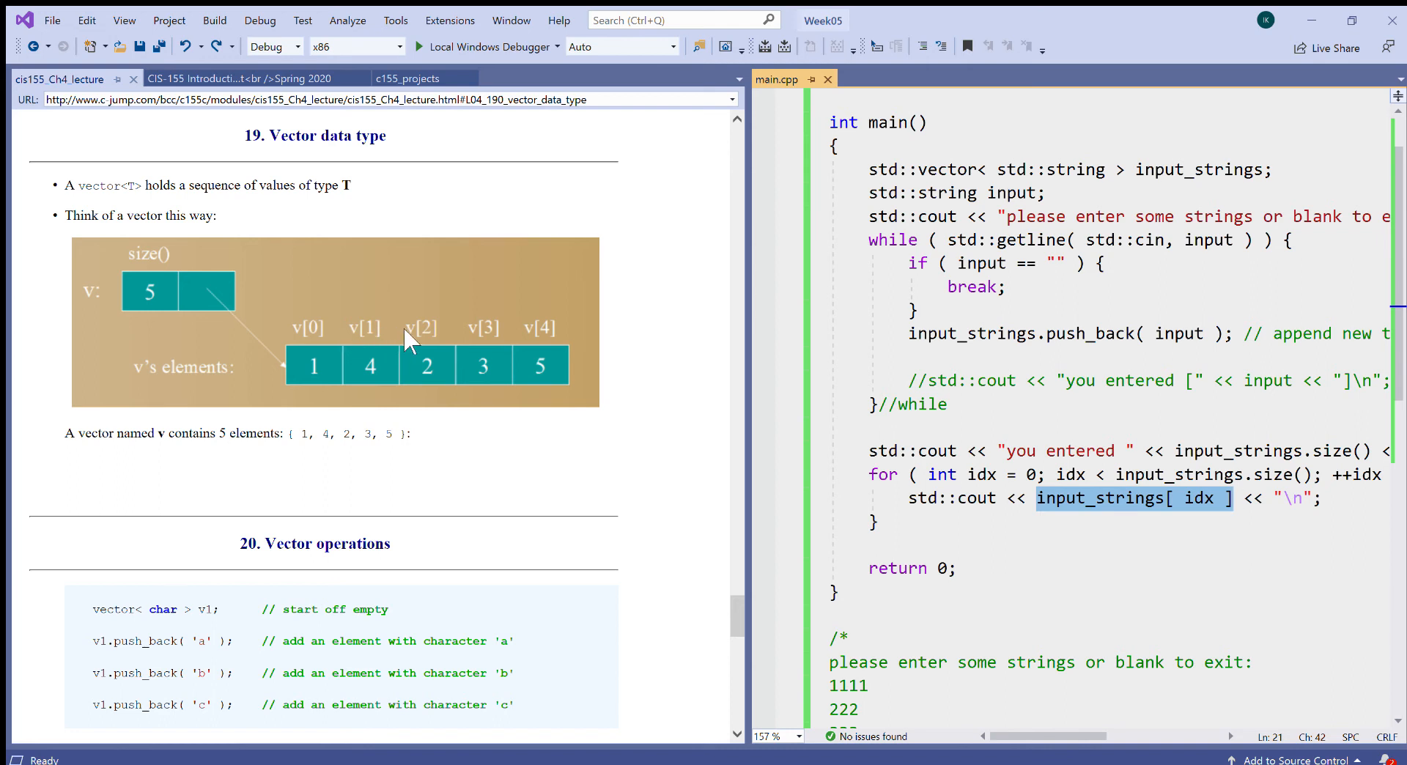
mouse_move(545, 337)
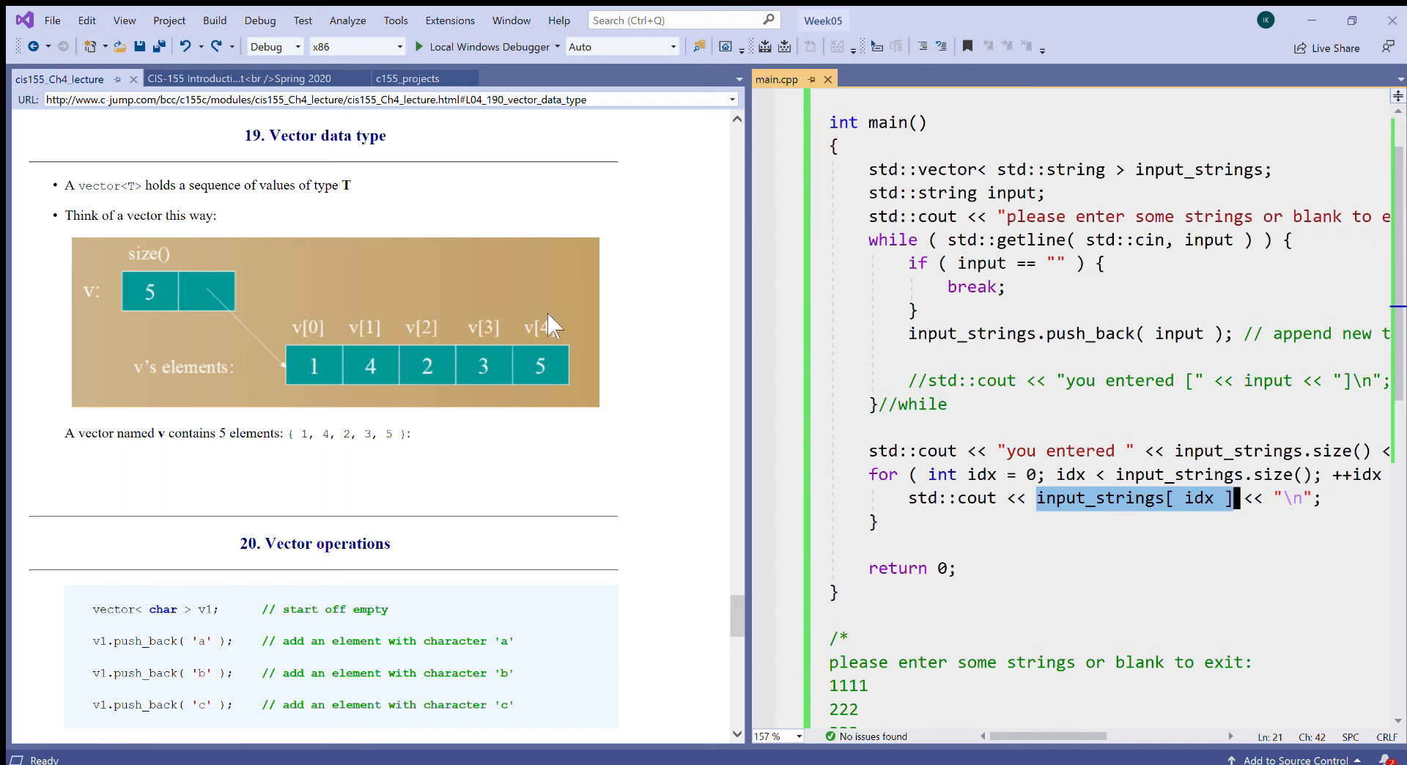
mouse_move(1278, 549)
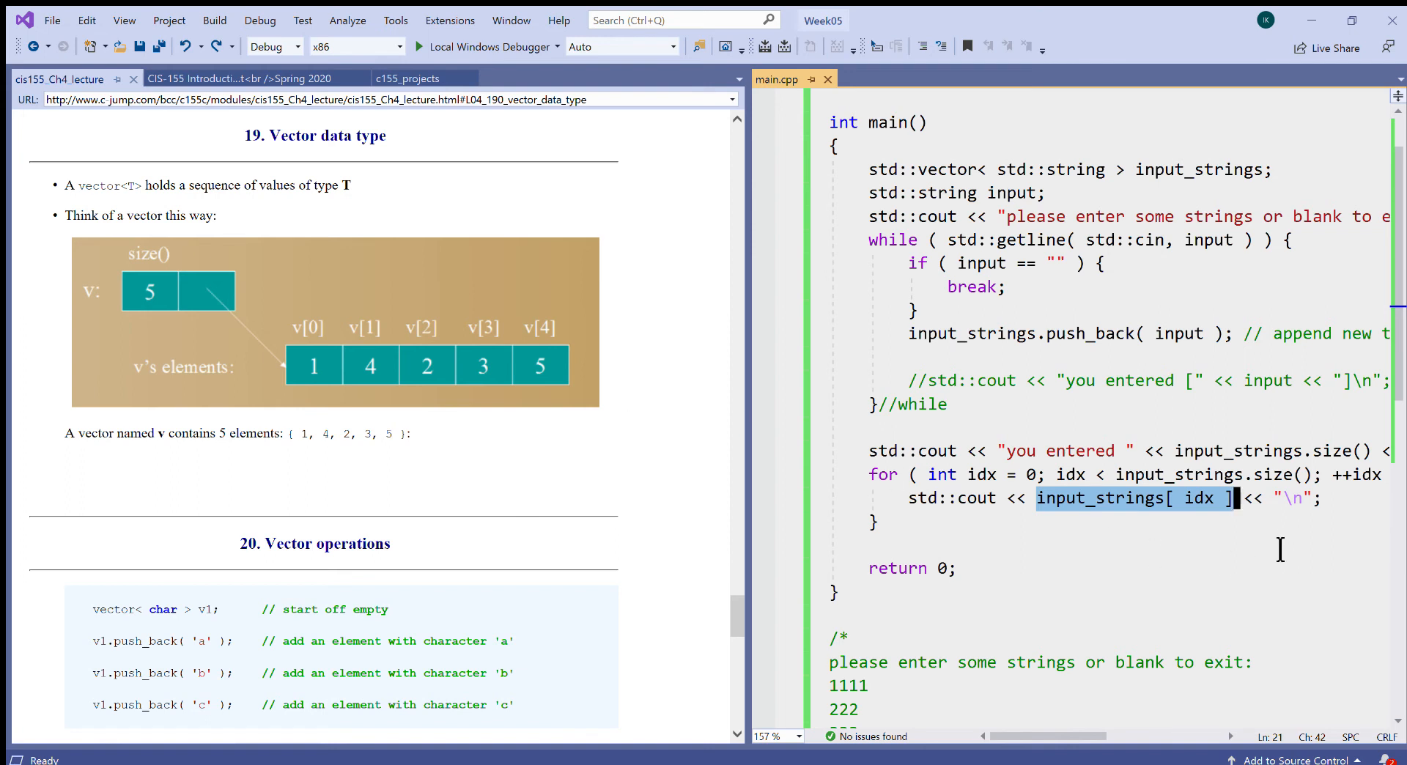
double_click(984, 474)
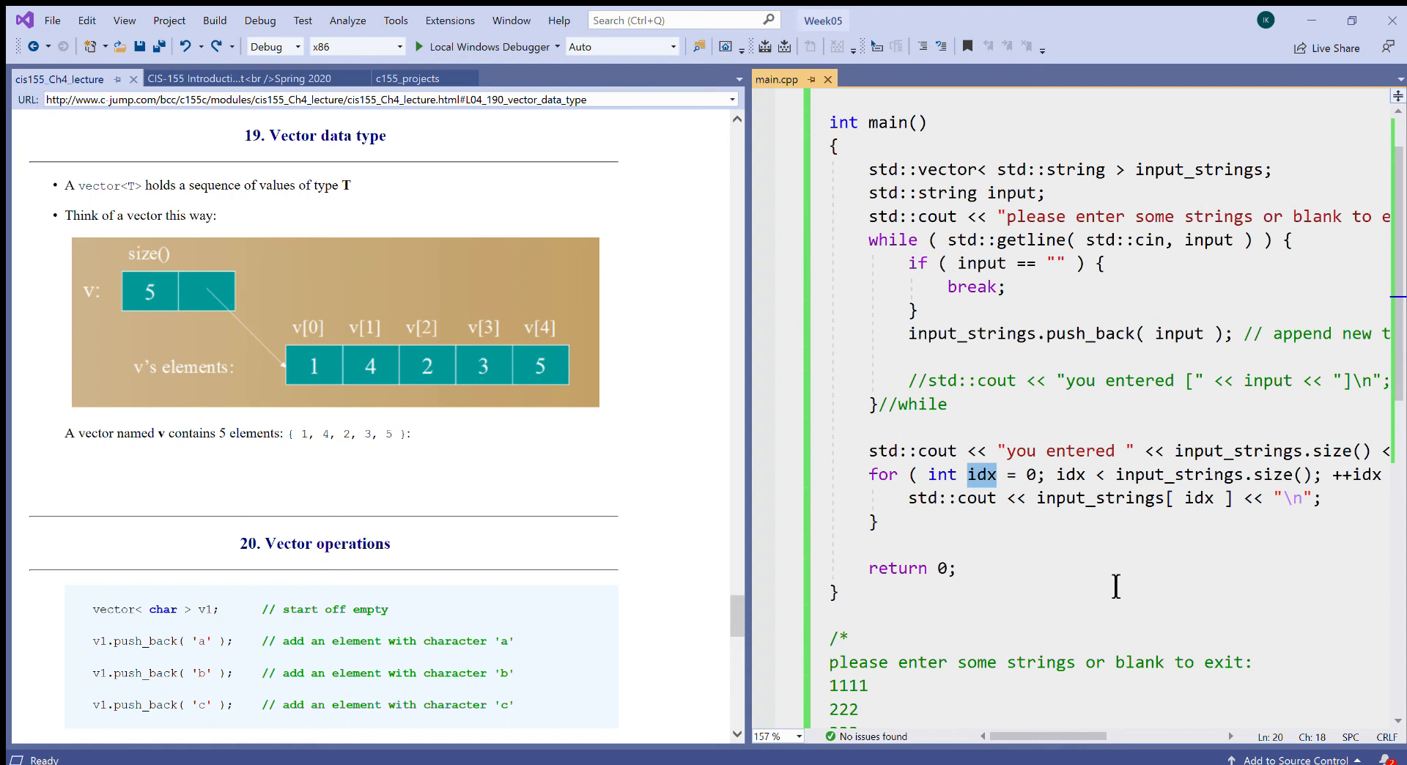
click(878, 522)
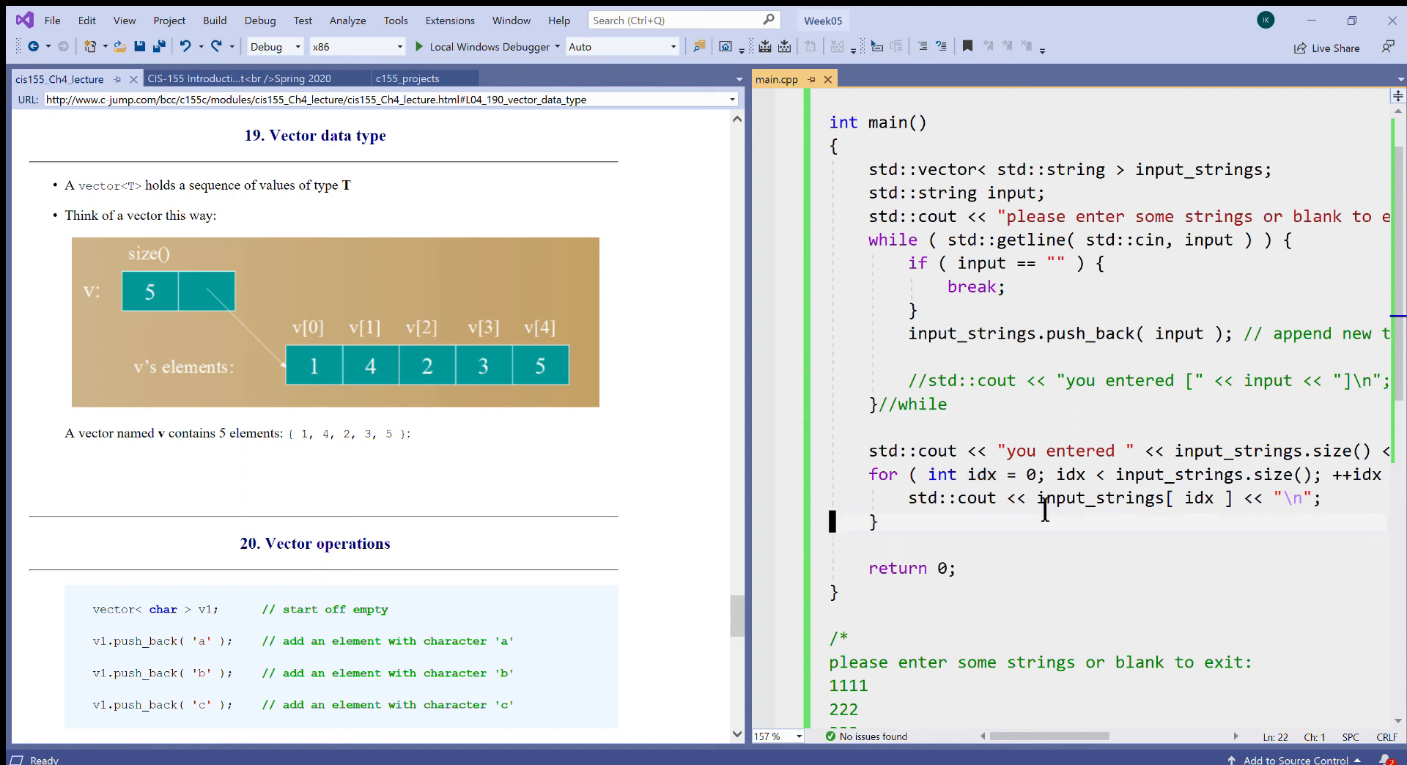
mouse_move(756, 435)
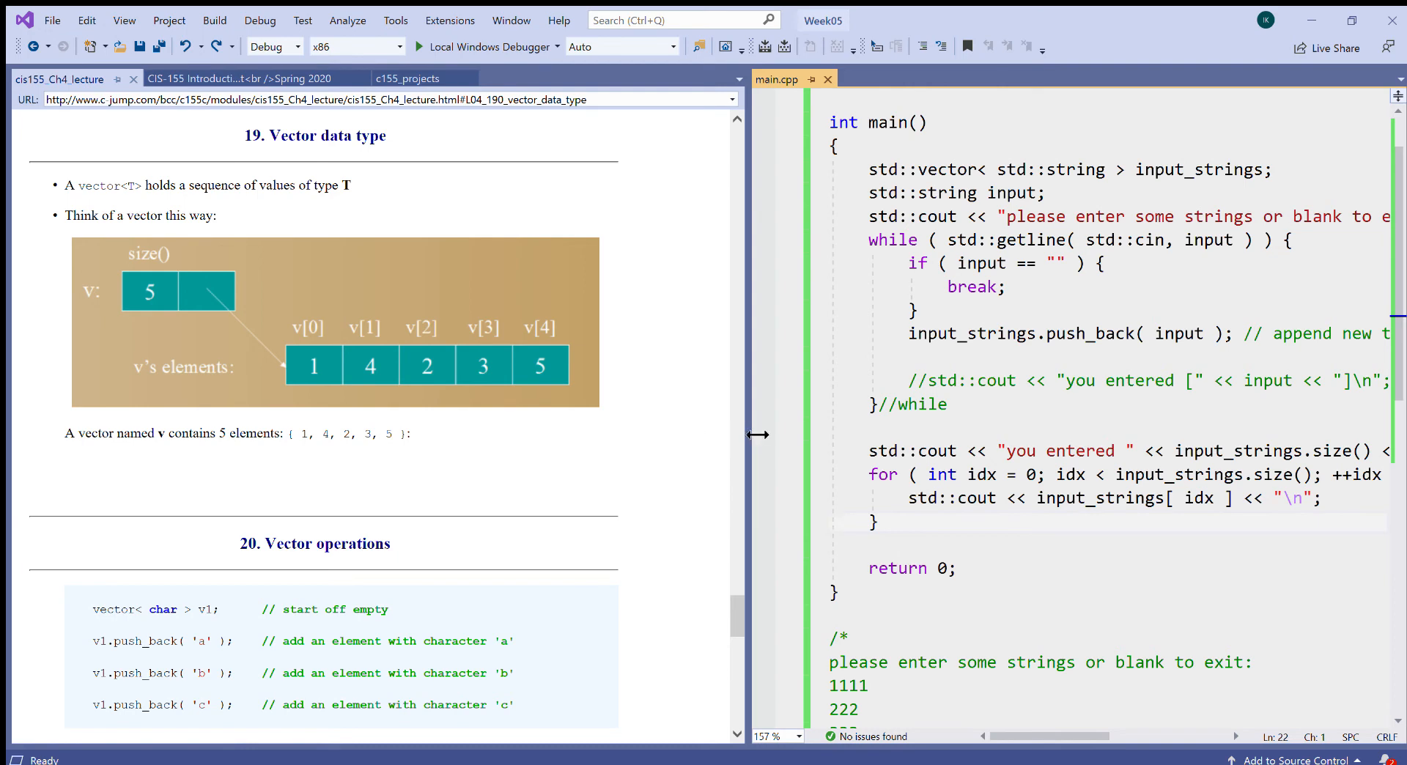
Widen the editor, re-enter the for loop, and start idx at input_strings.size() - 1.
drag(758, 435, 615, 435)
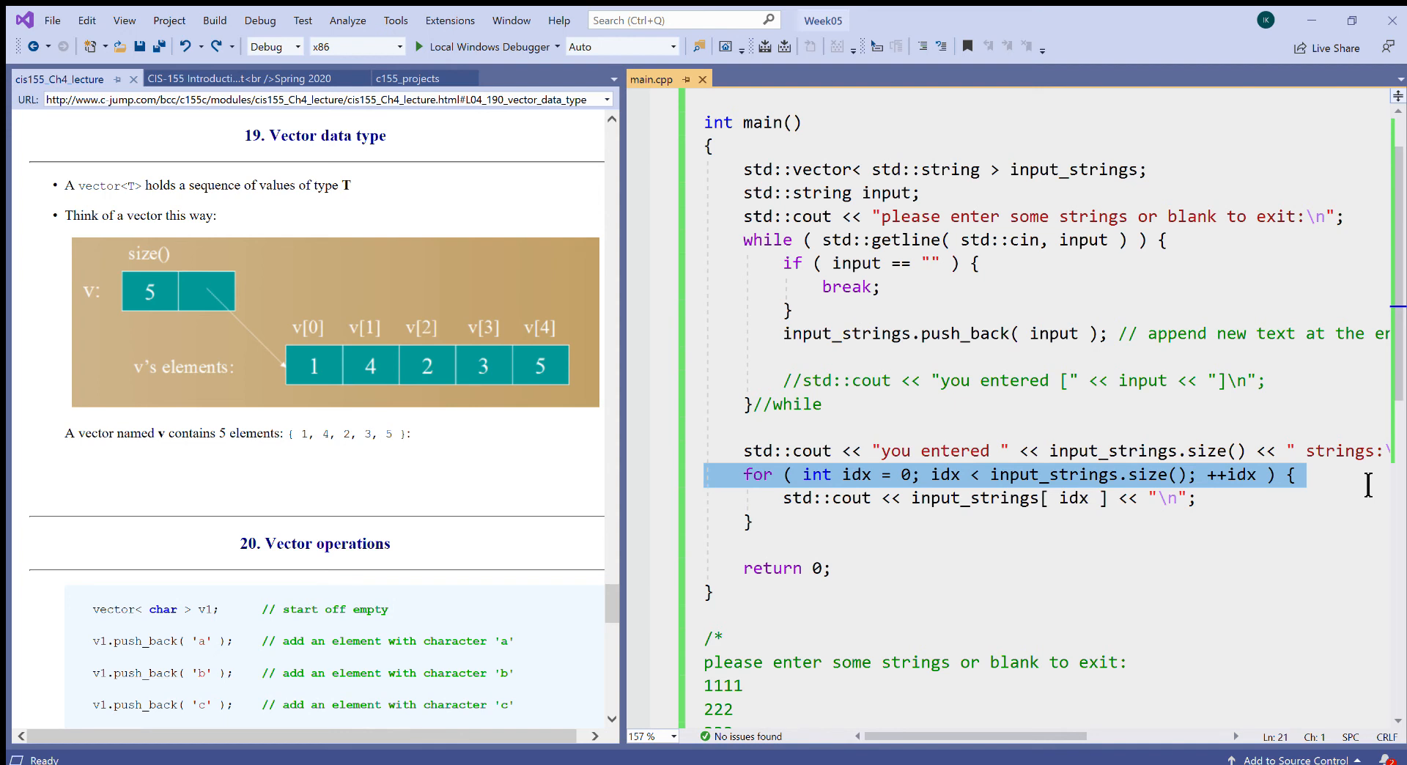
text(for ( int idx = 0; idx < input_strings.size(); ++idx ) {)
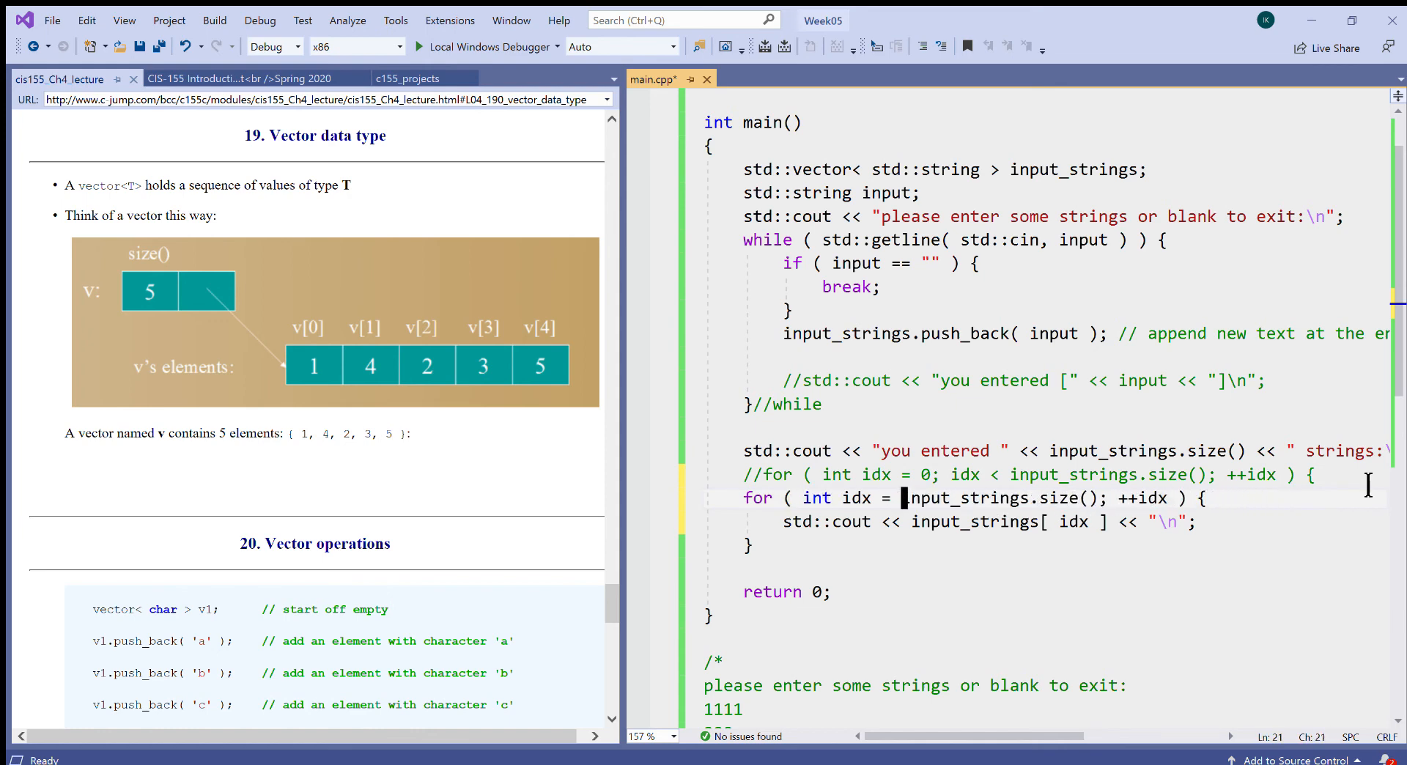
double_click(965, 498)
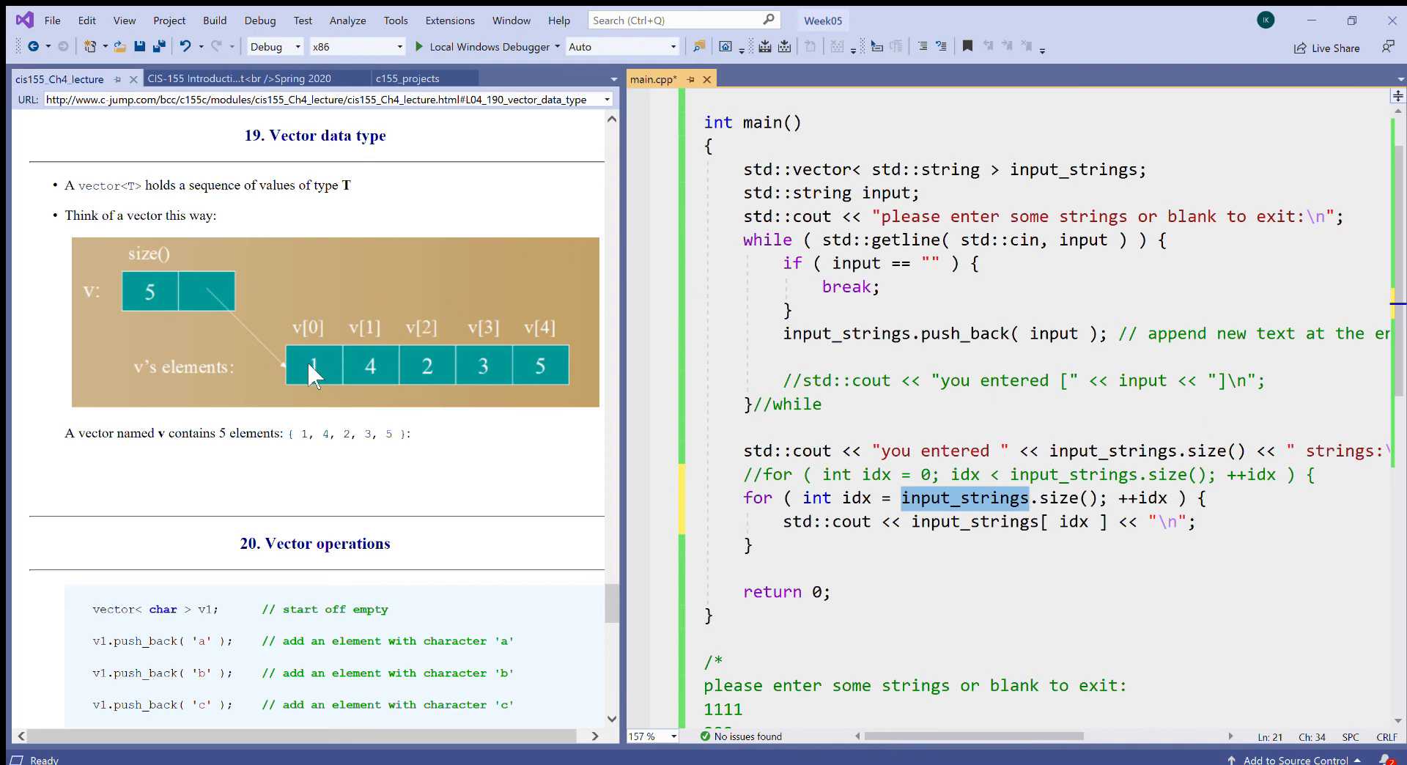
mouse_move(538, 372)
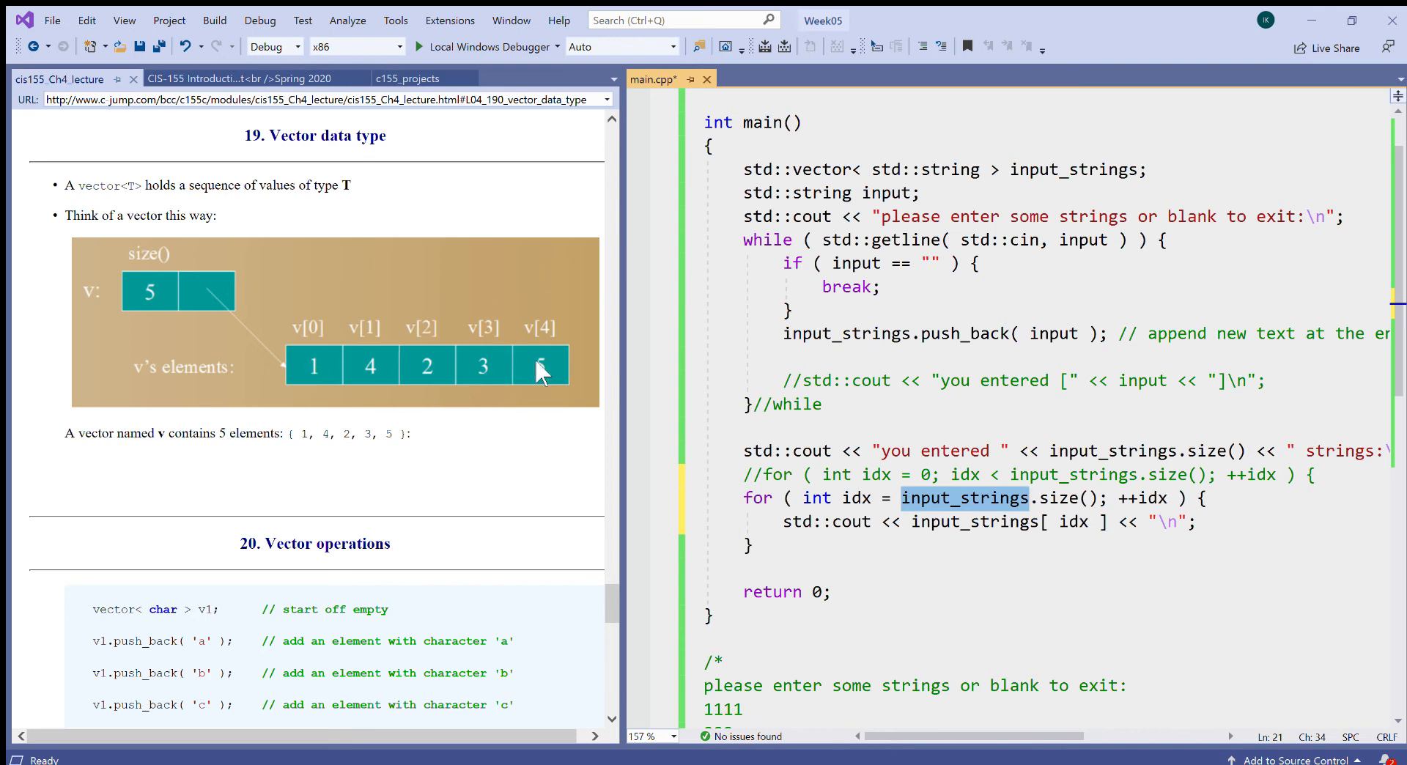
mouse_move(548, 345)
text( -)
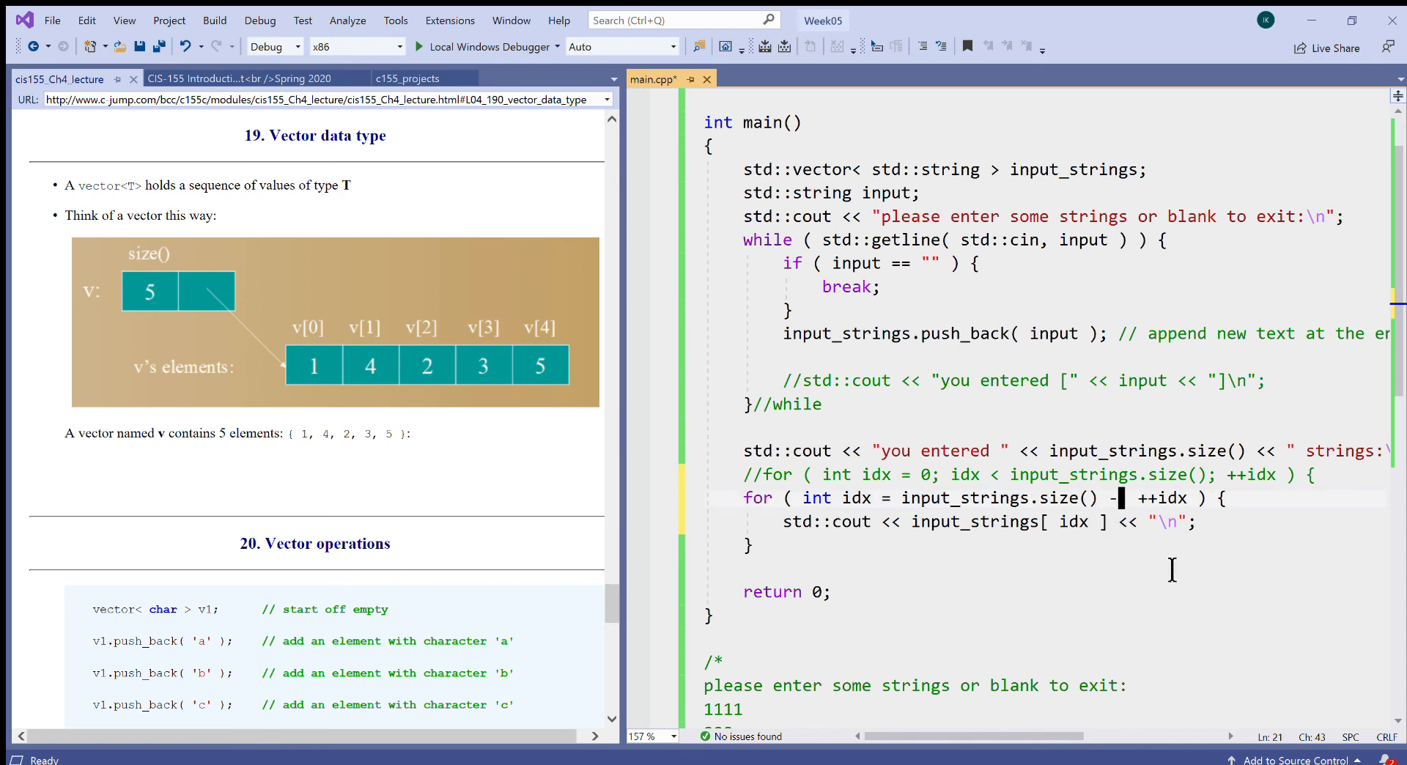
text(1)
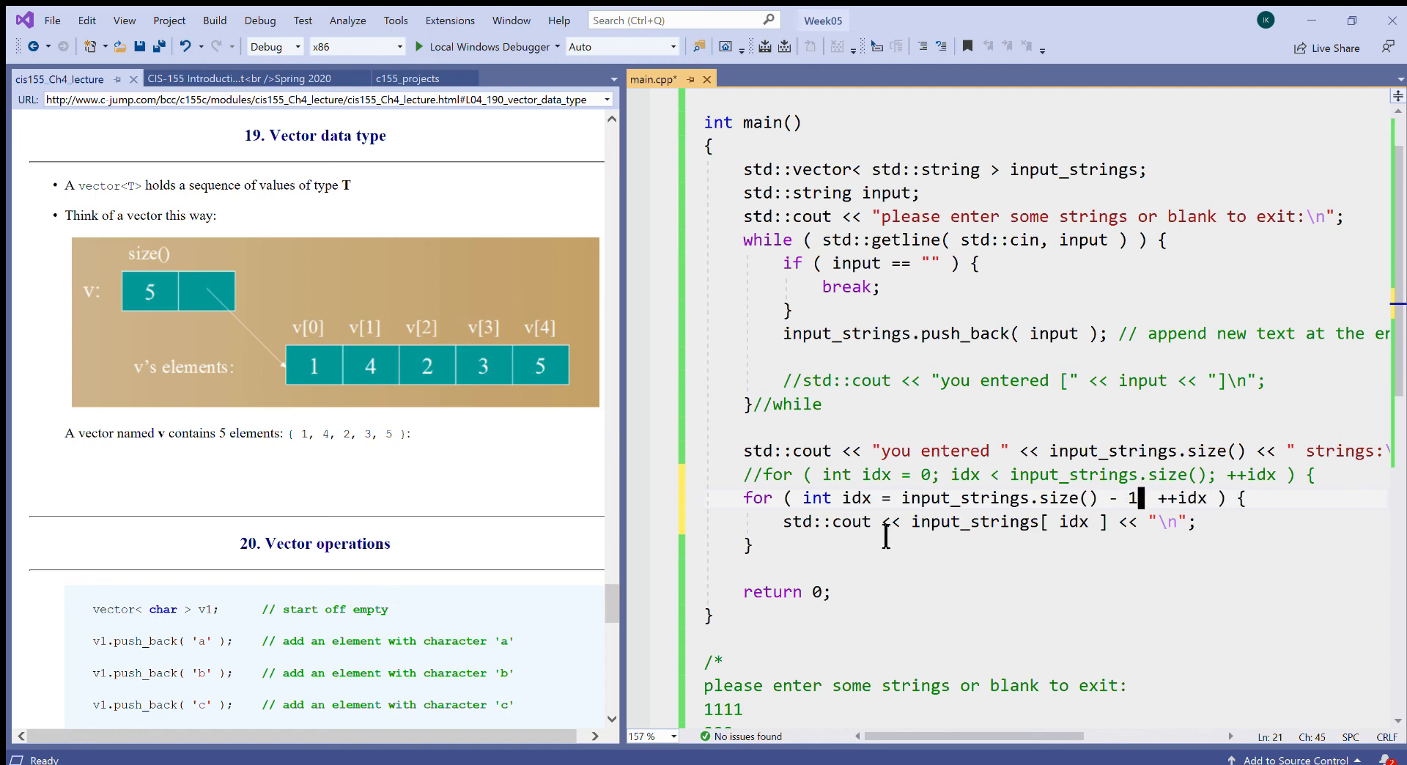
Set the loop condition to idx >= 0.
double_click(857, 497)
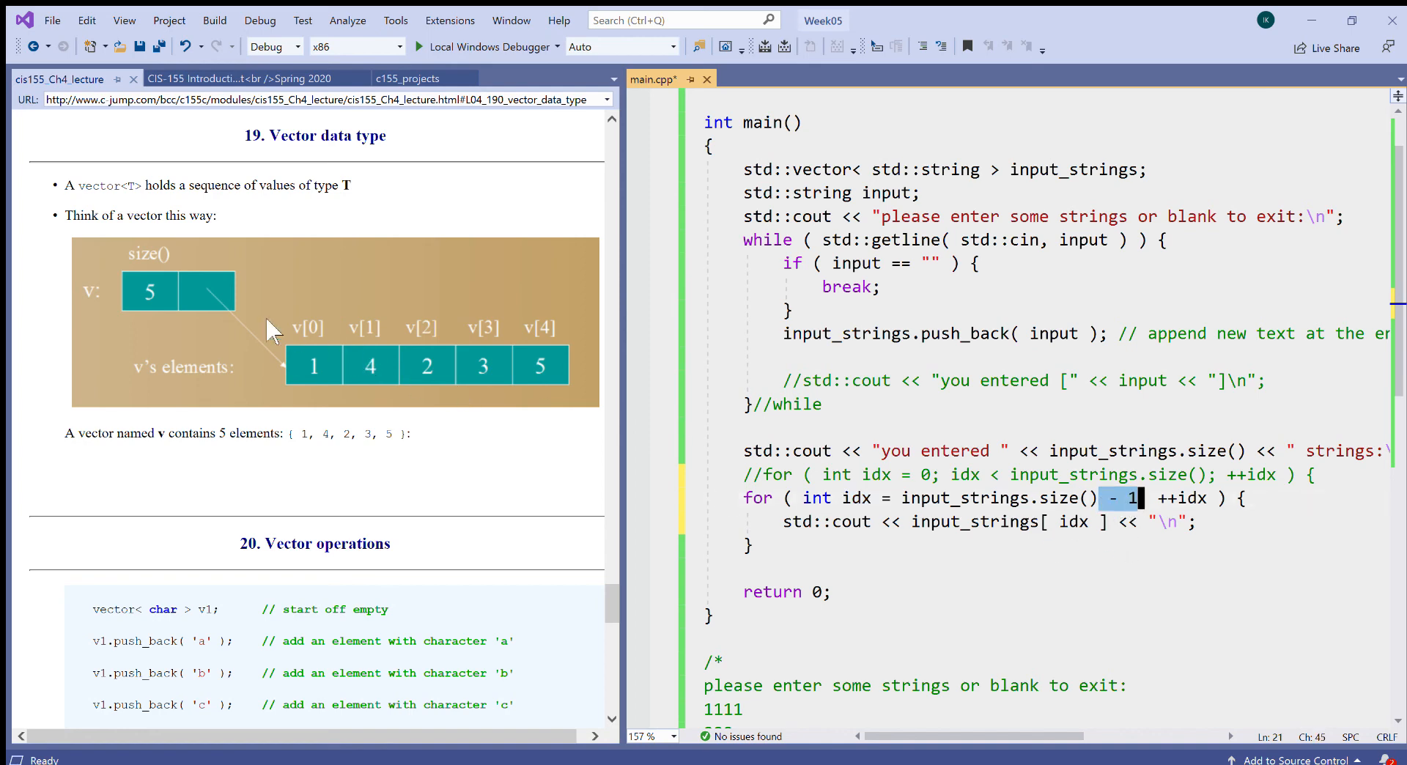
mouse_move(148, 296)
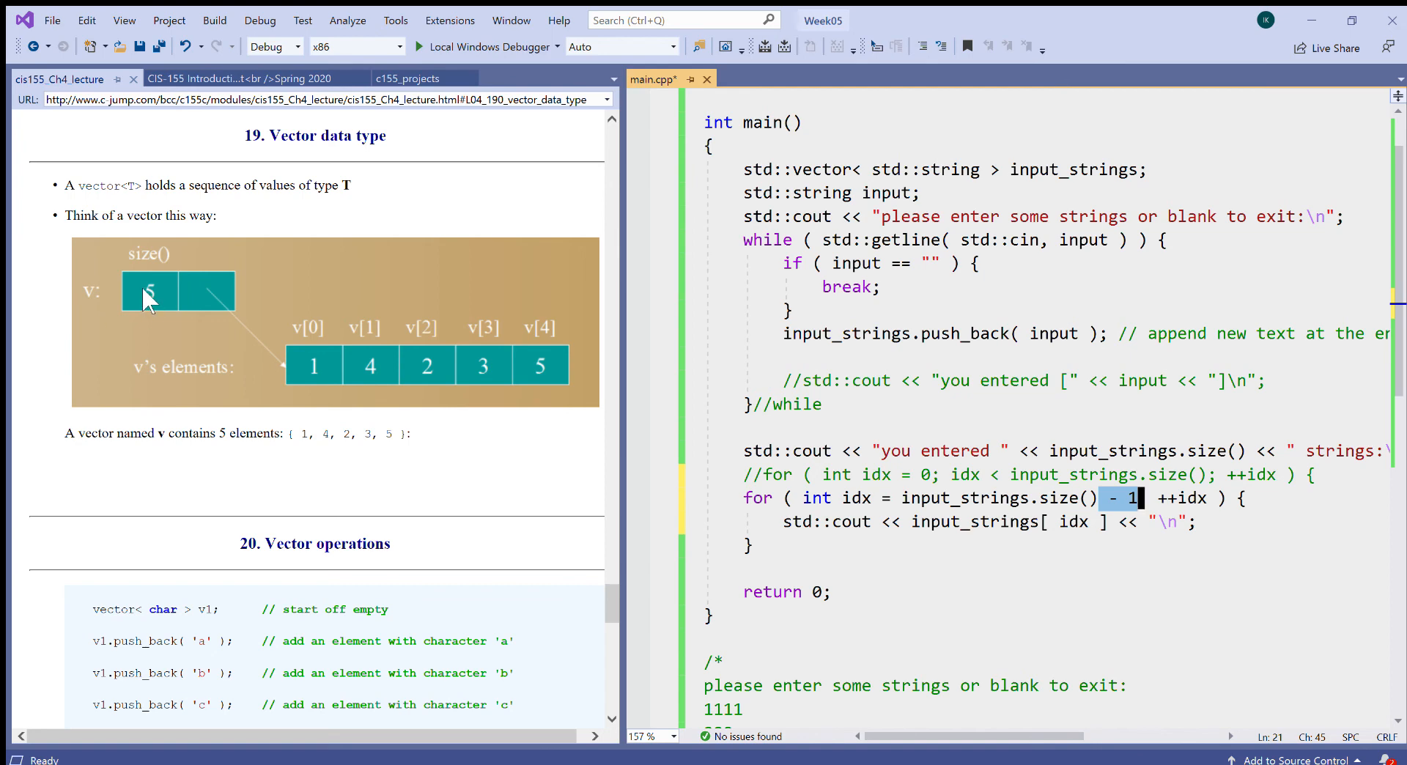
mouse_move(554, 330)
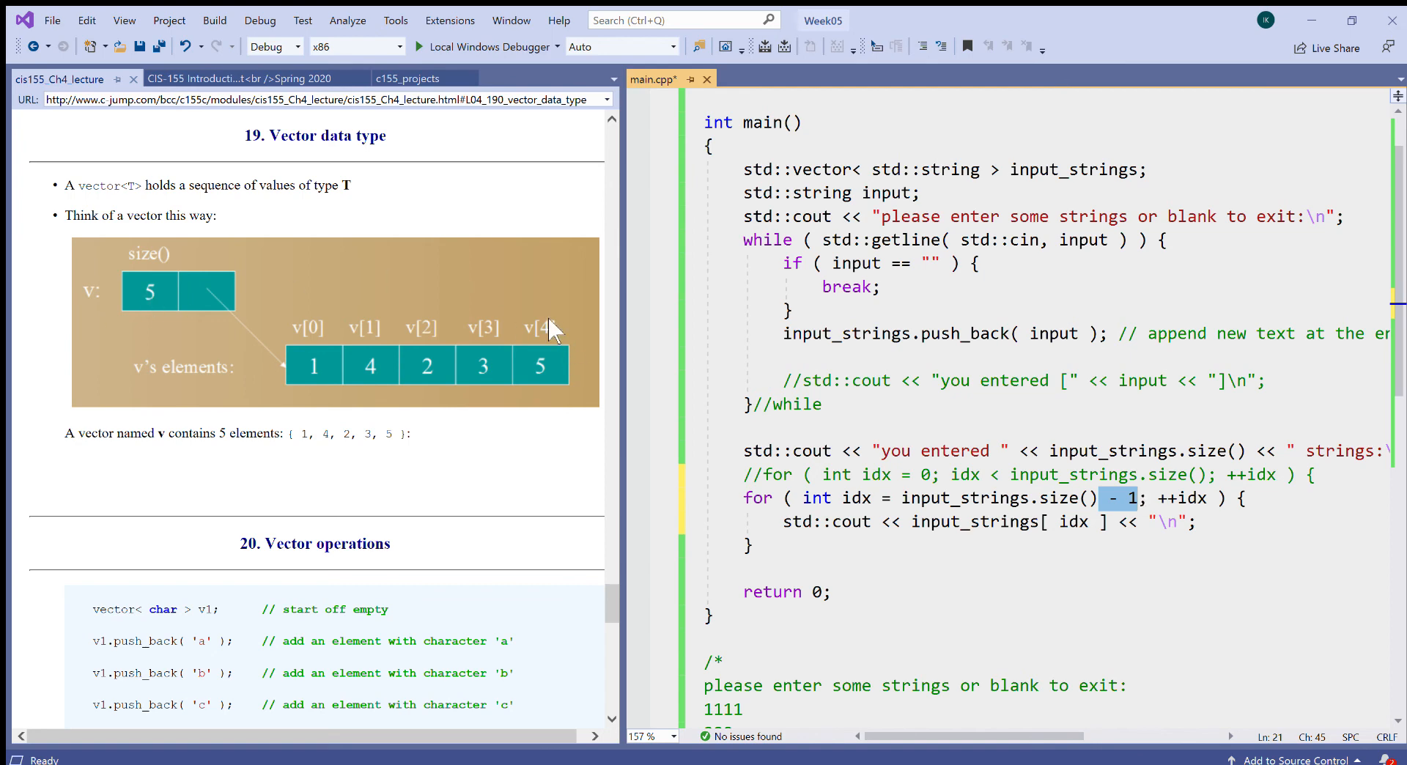
mouse_move(827, 447)
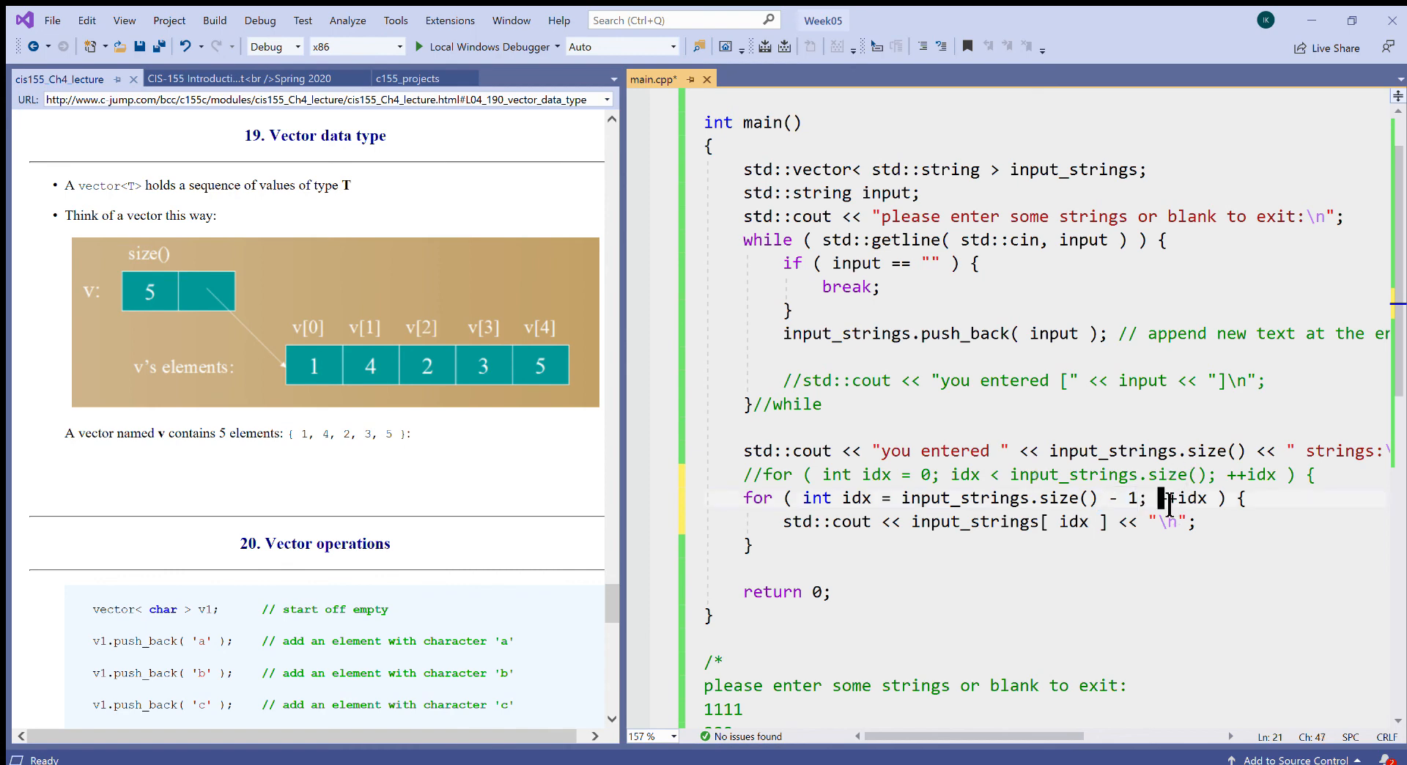
mouse_move(1296, 412)
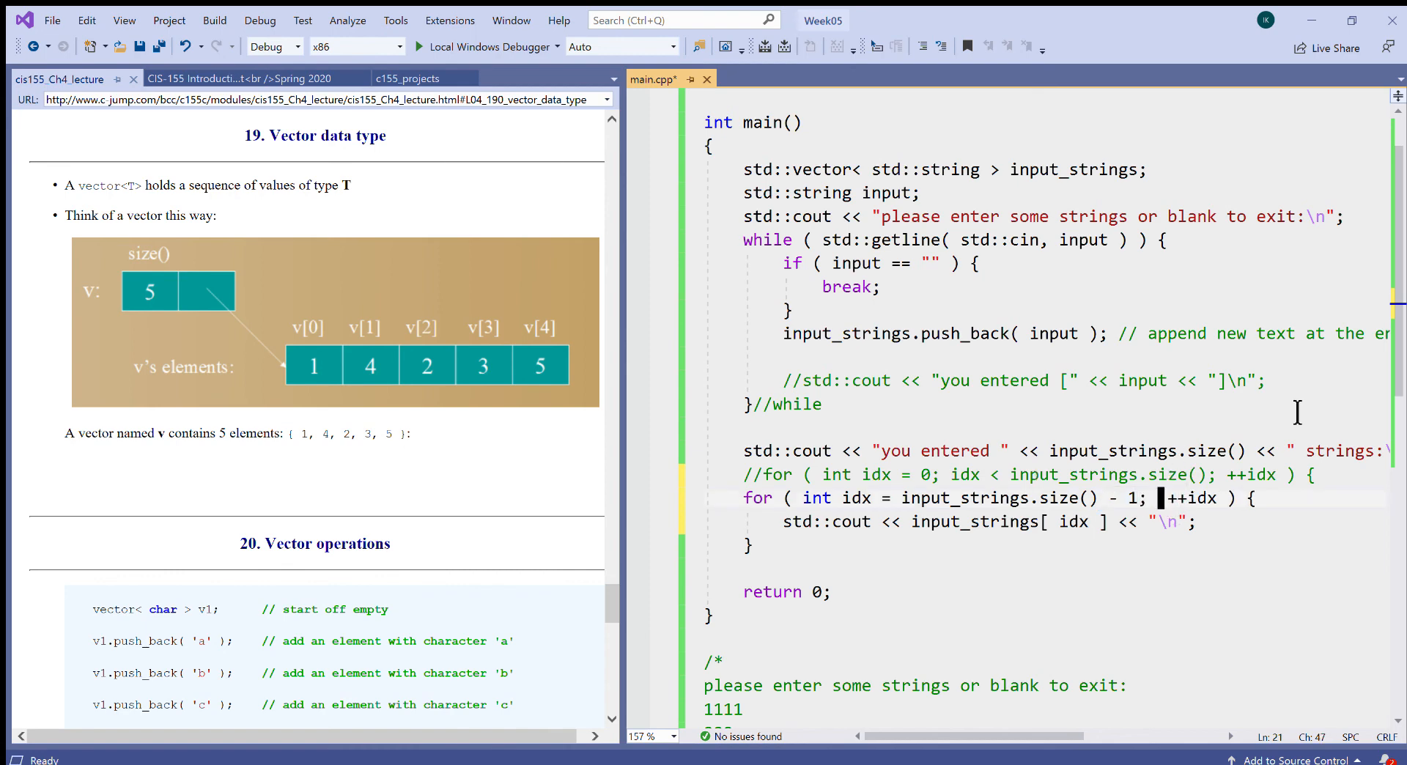
mouse_move(615, 475)
text(idx )
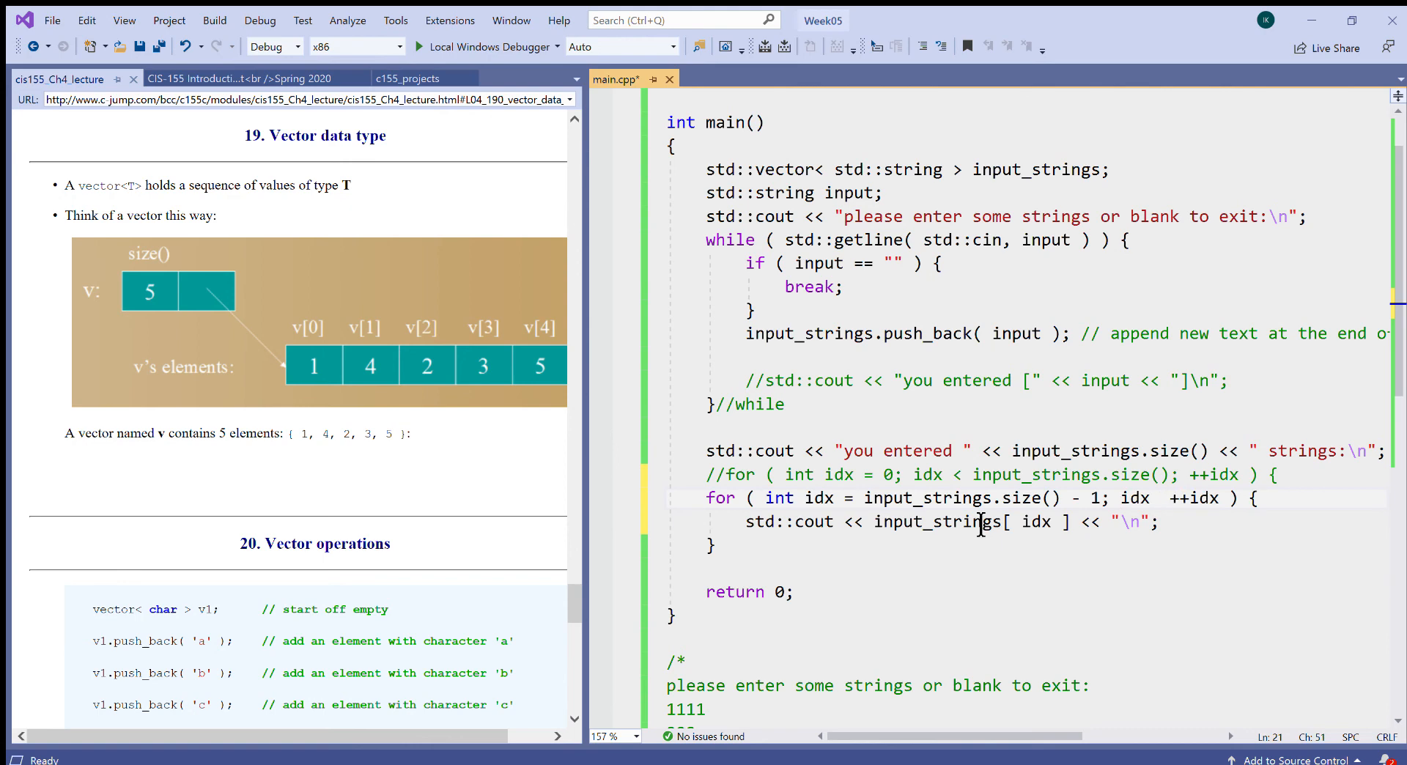
click(1163, 497)
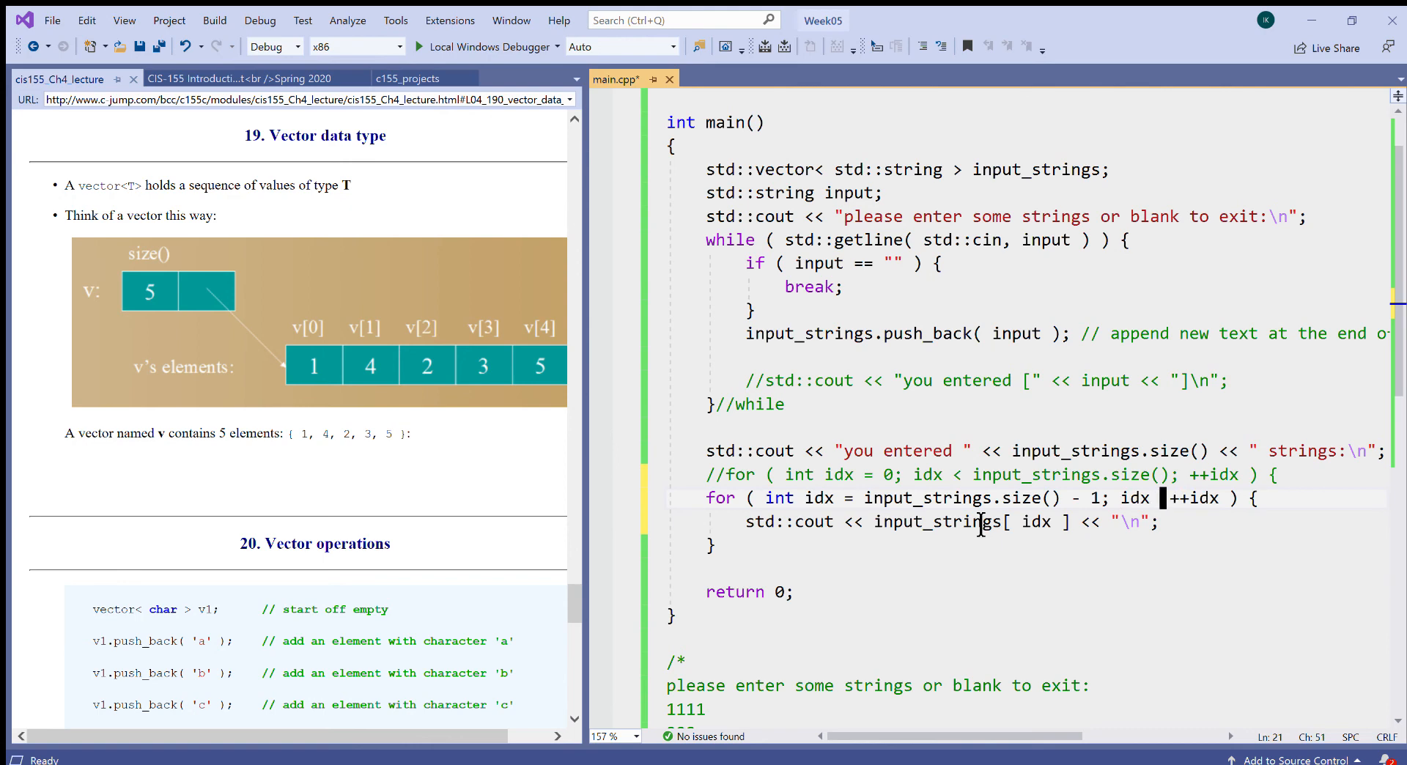
text(>=)
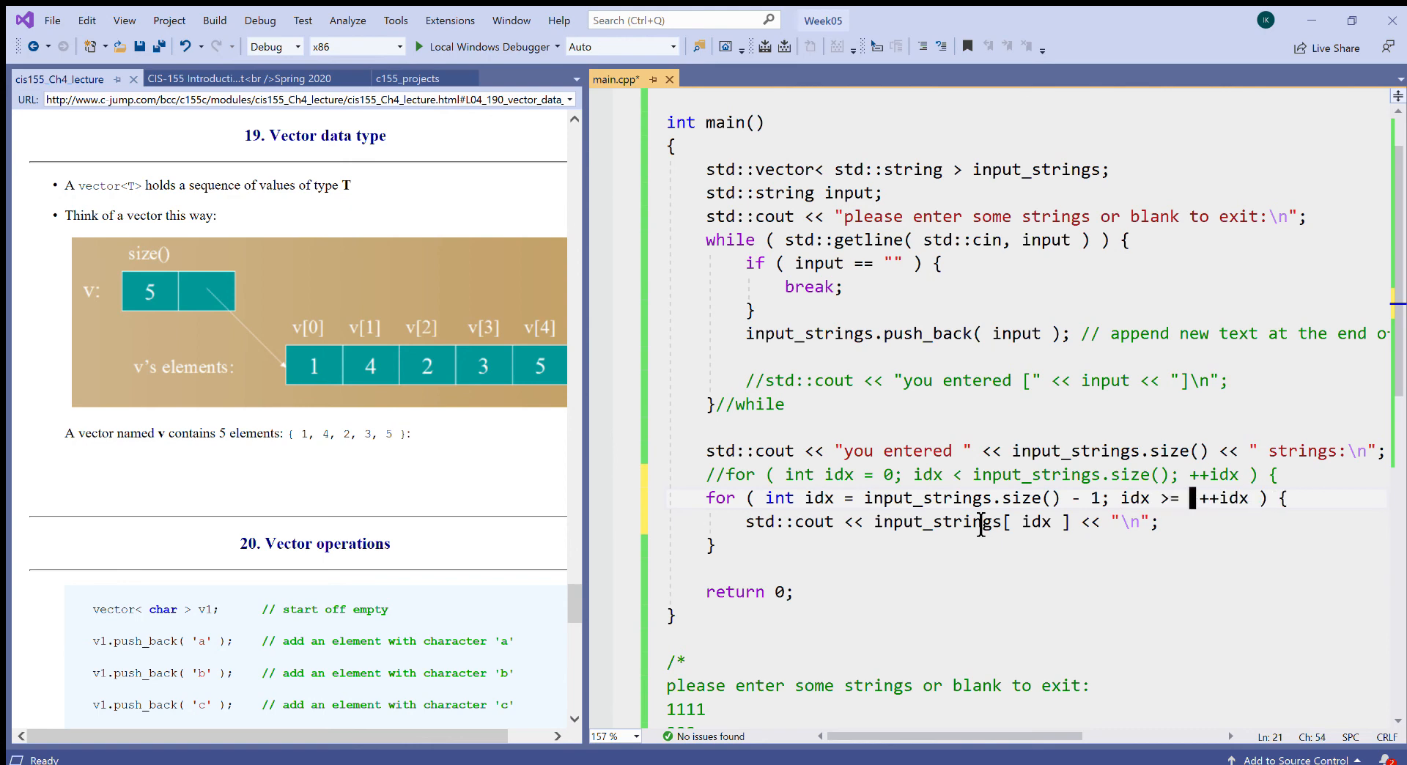
text(0; --)
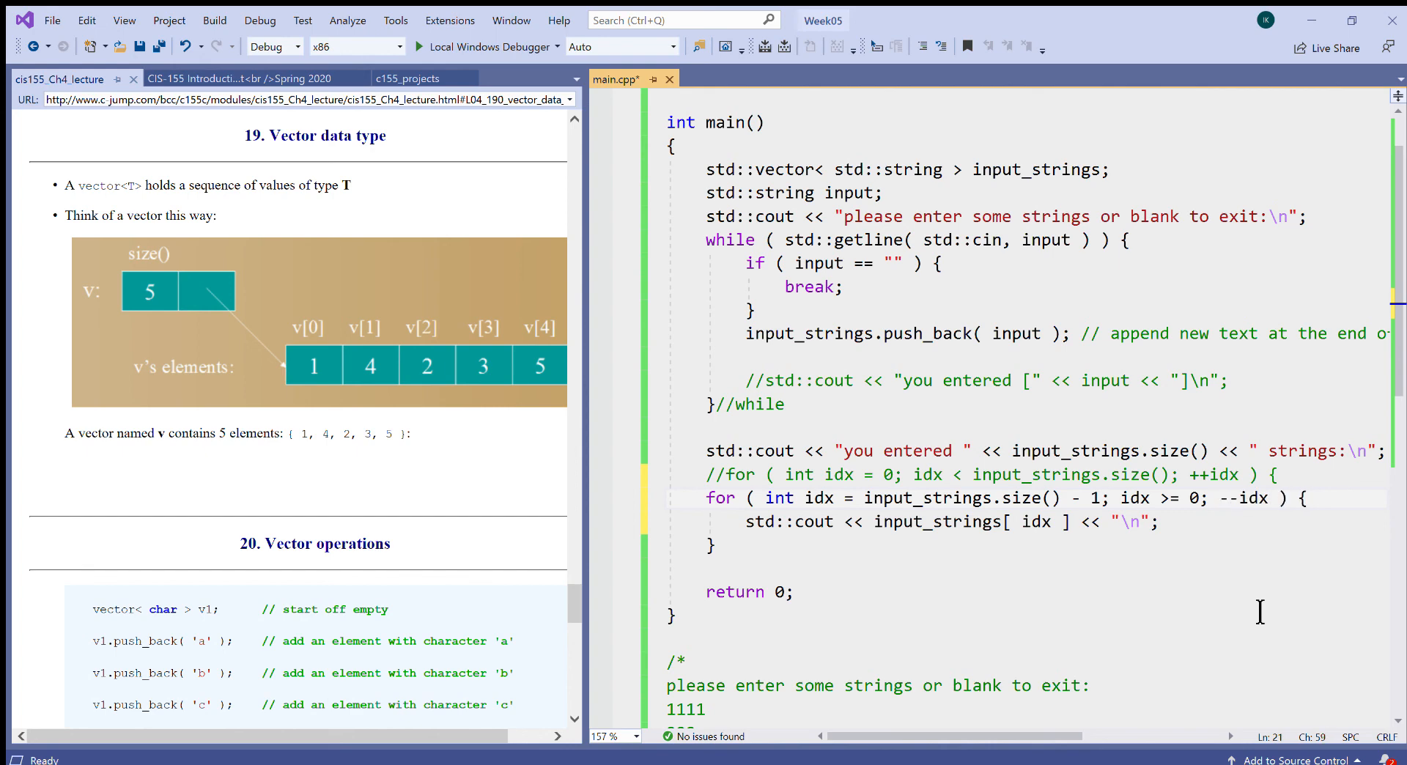
mouse_move(983, 652)
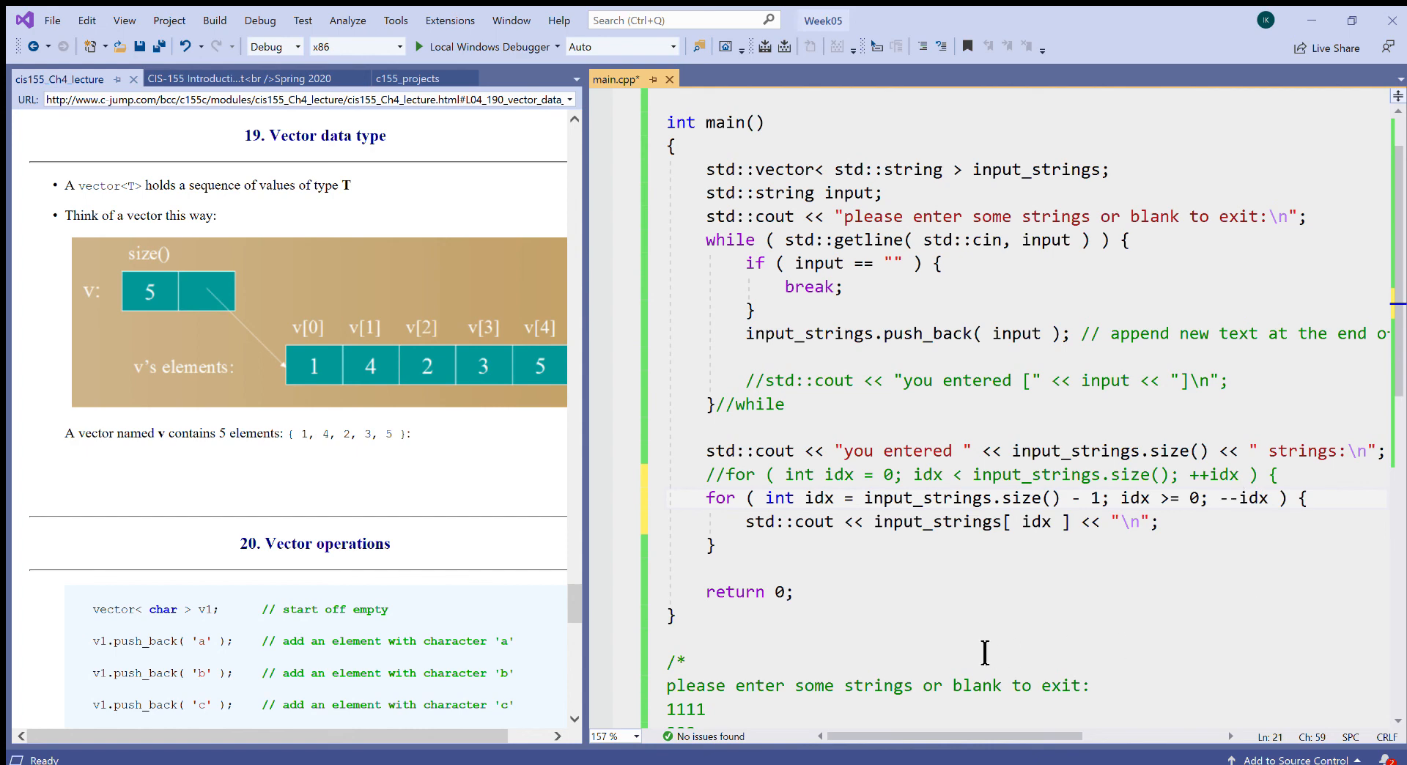
mouse_move(860, 562)
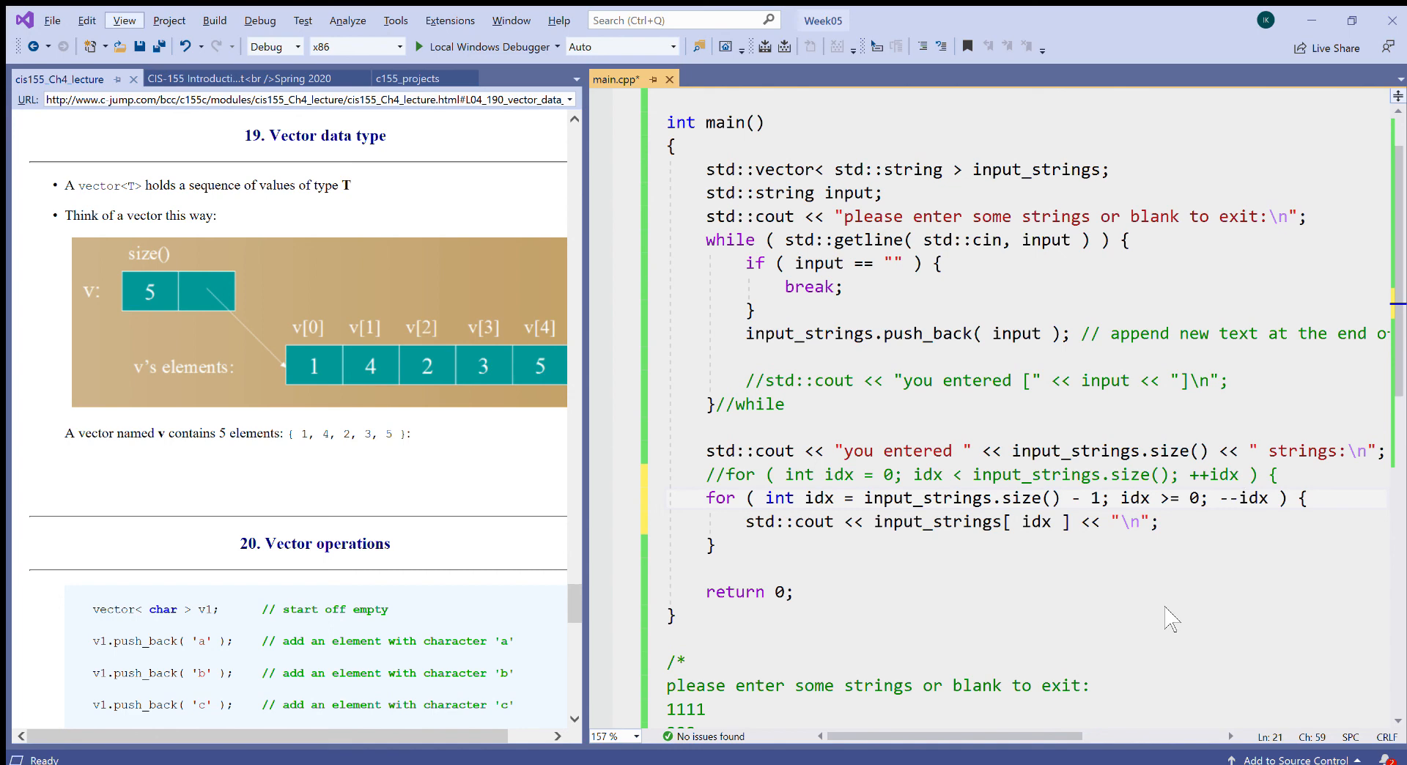
mouse_move(214, 20)
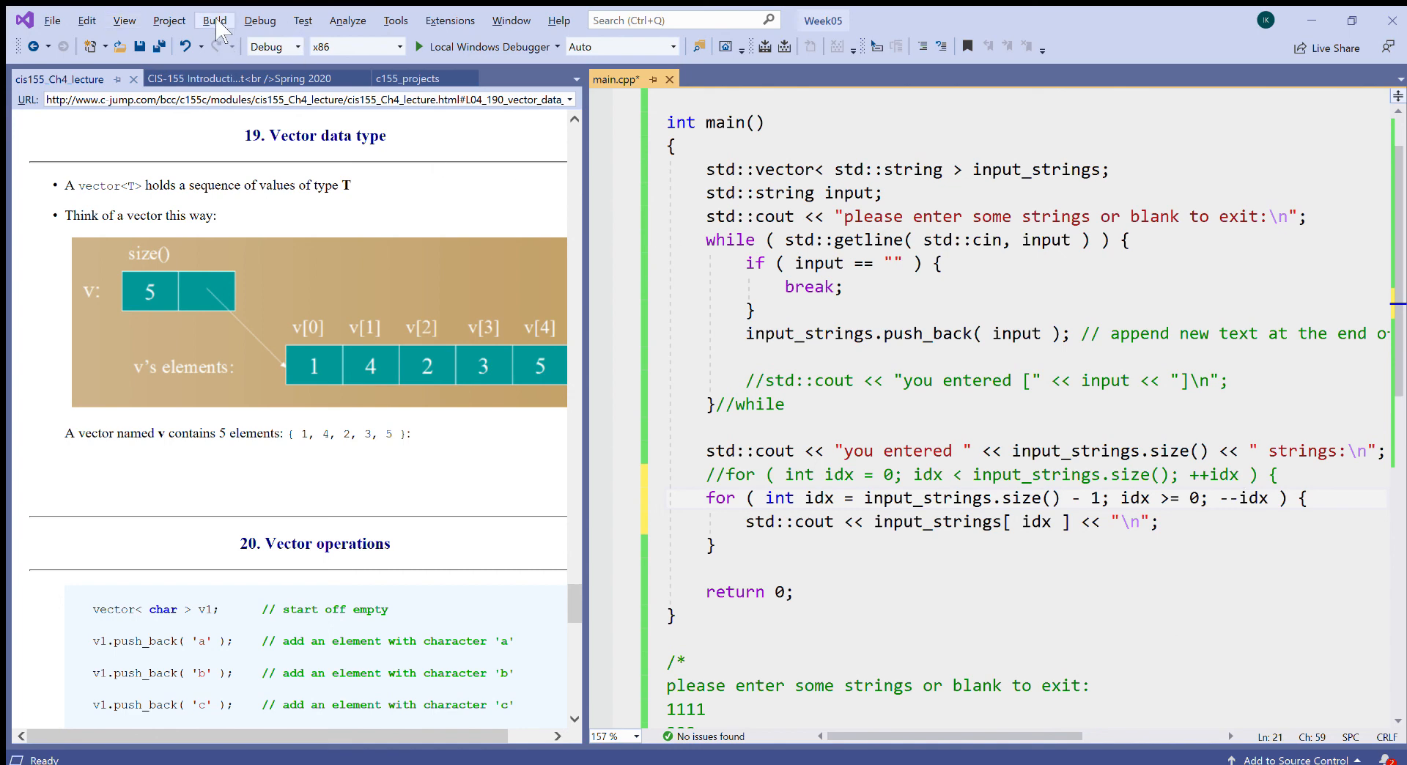
Build the solution from the Build menu, then close the Output window.
click(213, 20)
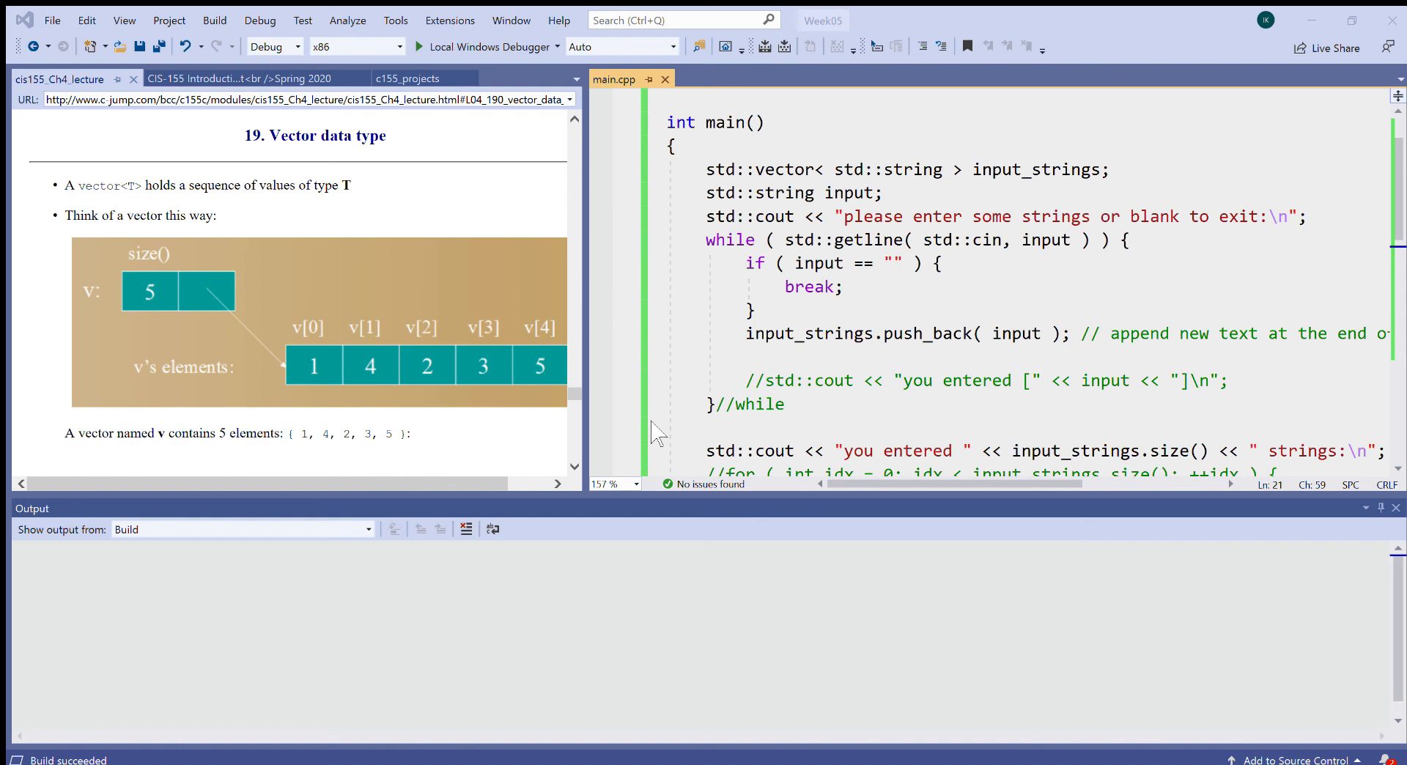
mouse_move(108, 288)
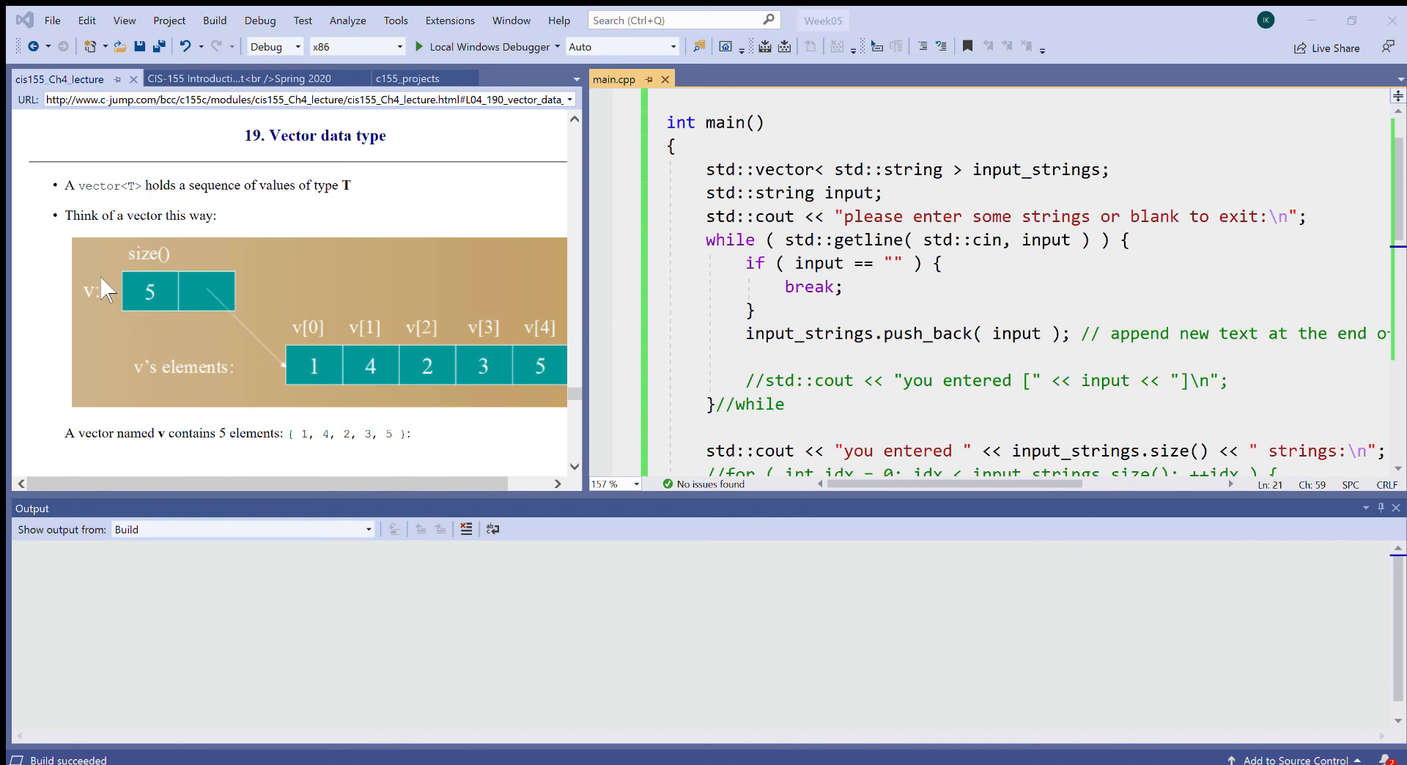
mouse_move(121, 152)
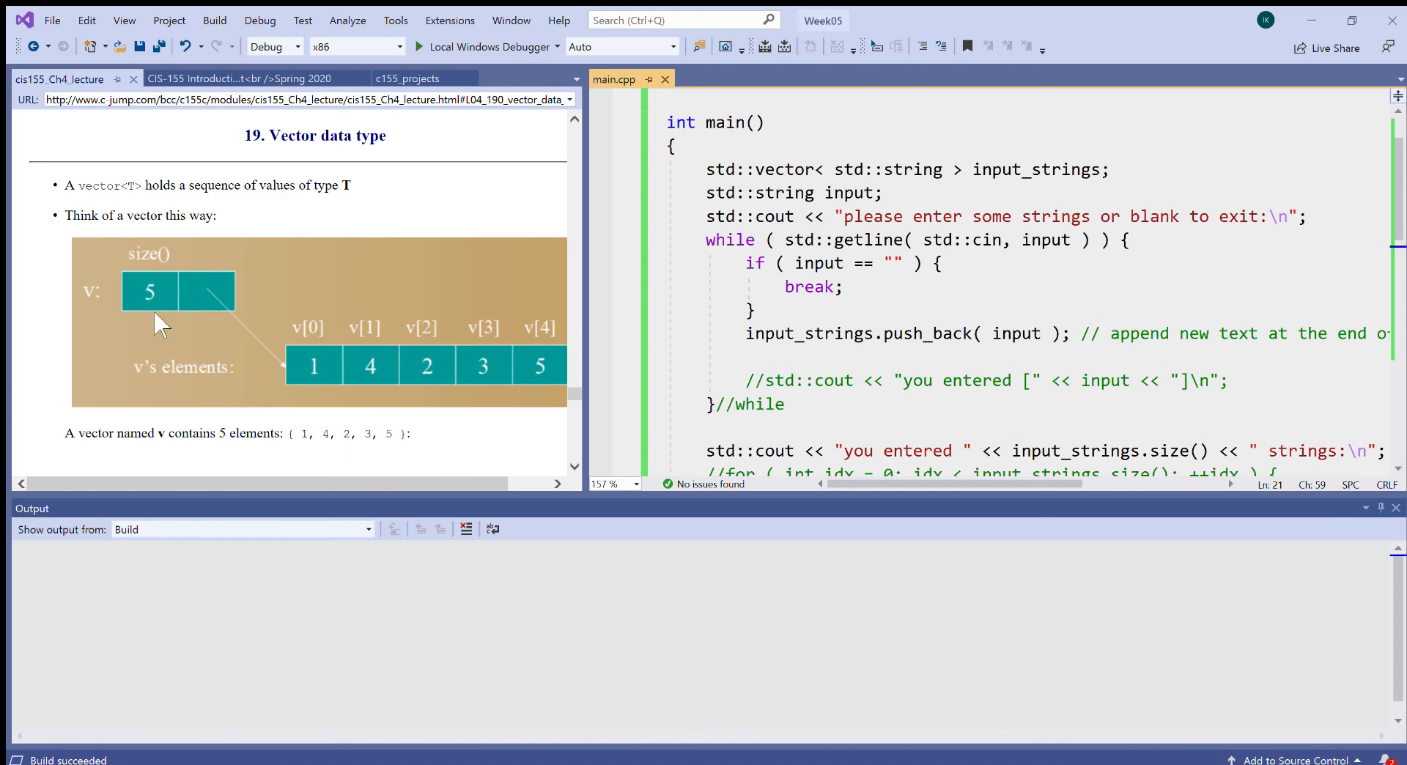
mouse_move(1391, 511)
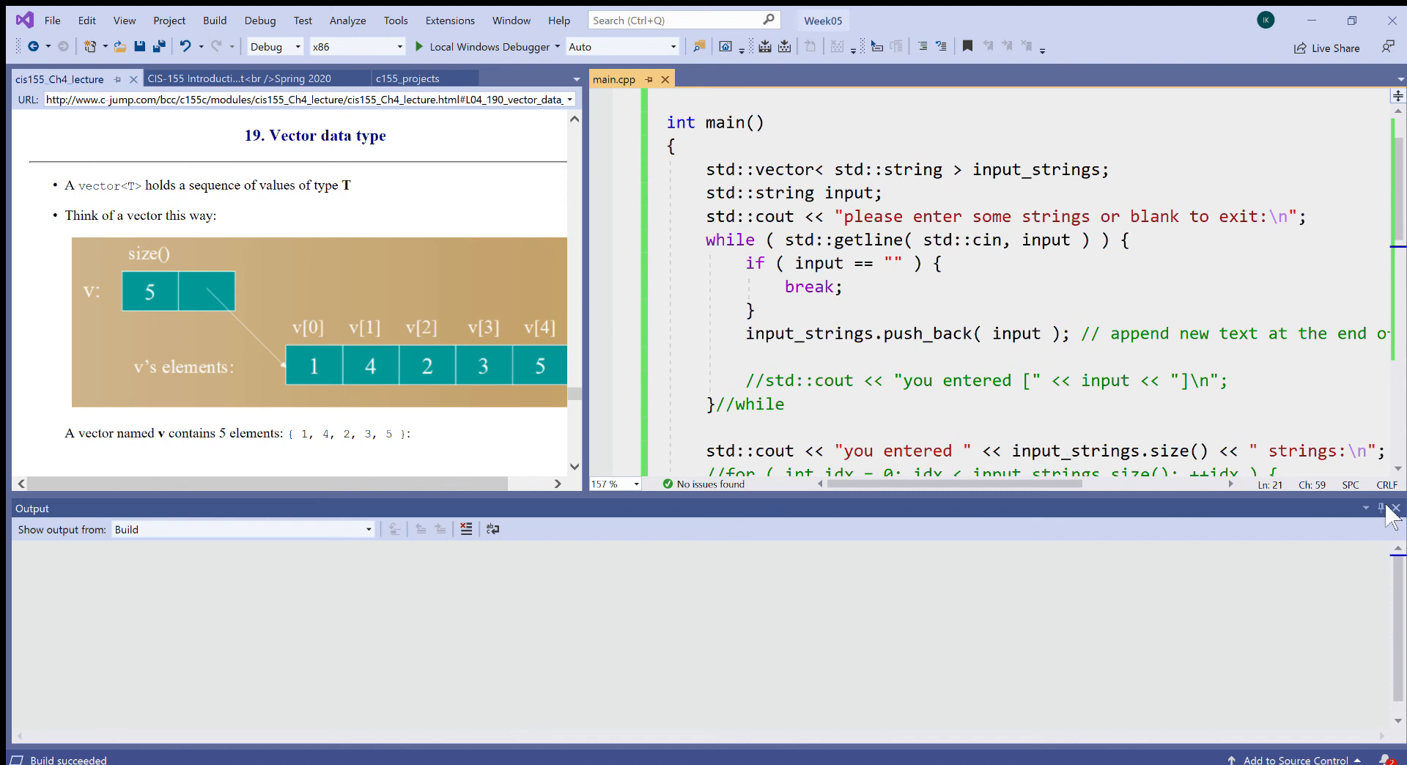
click(1395, 508)
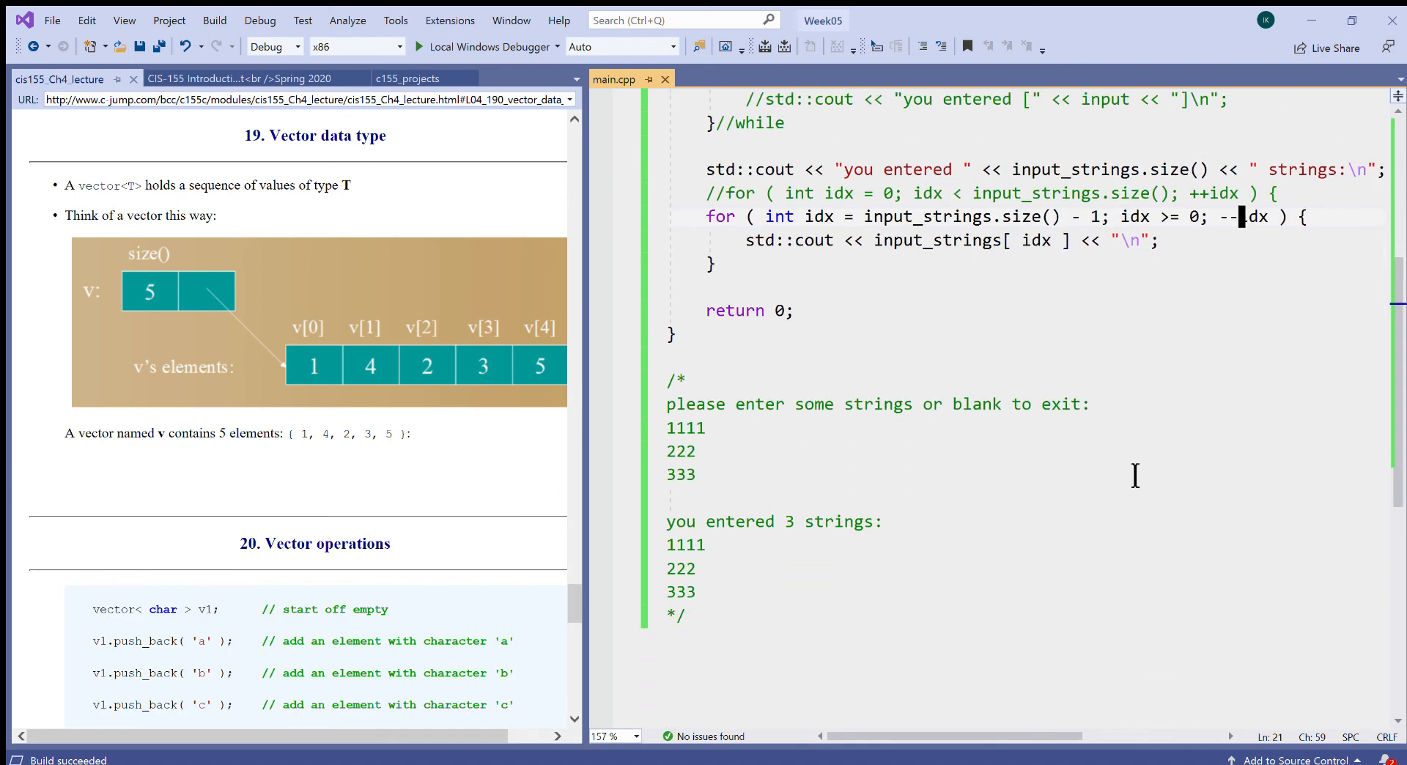
Edit the bottom sample-run comment to show strings 1-5 printed back as 5 down to 1.
click(684, 592)
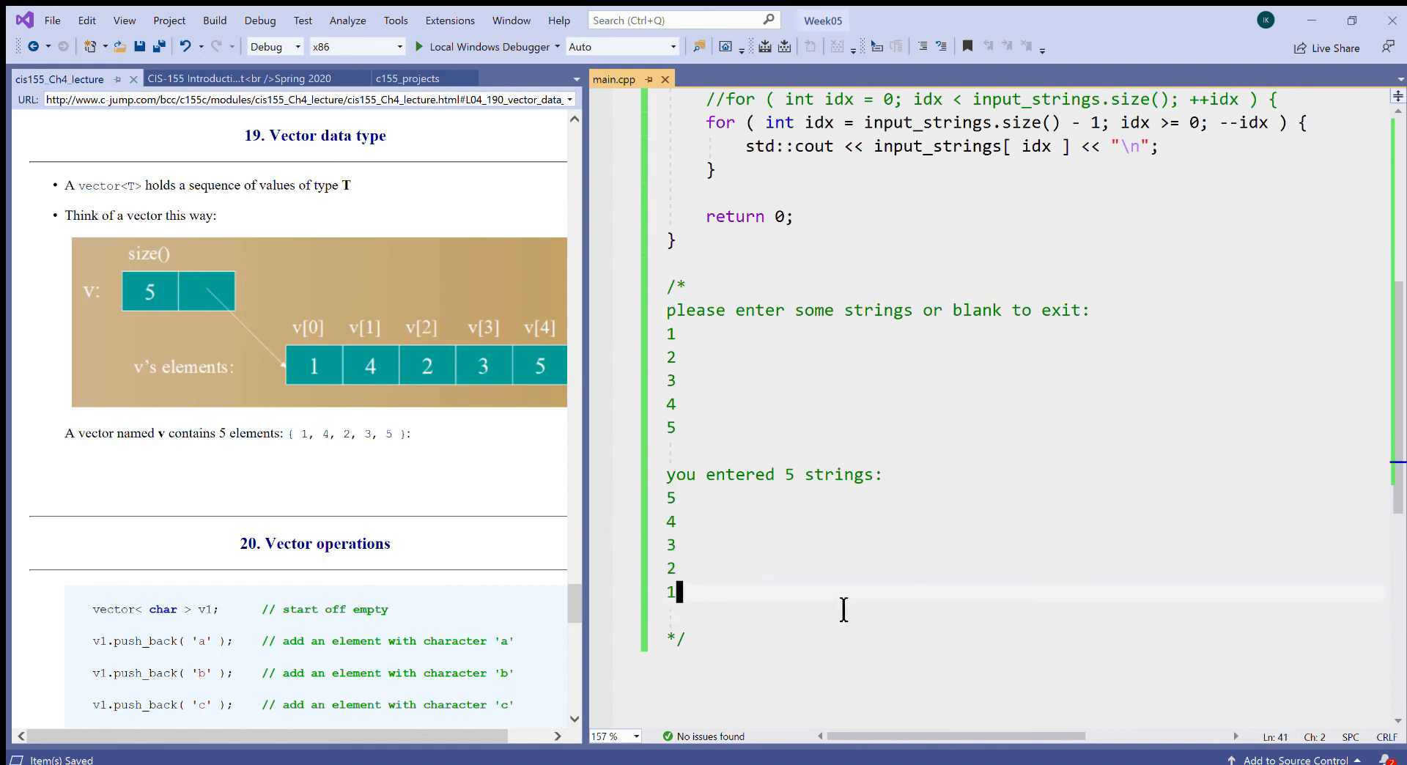
mouse_move(1389, 398)
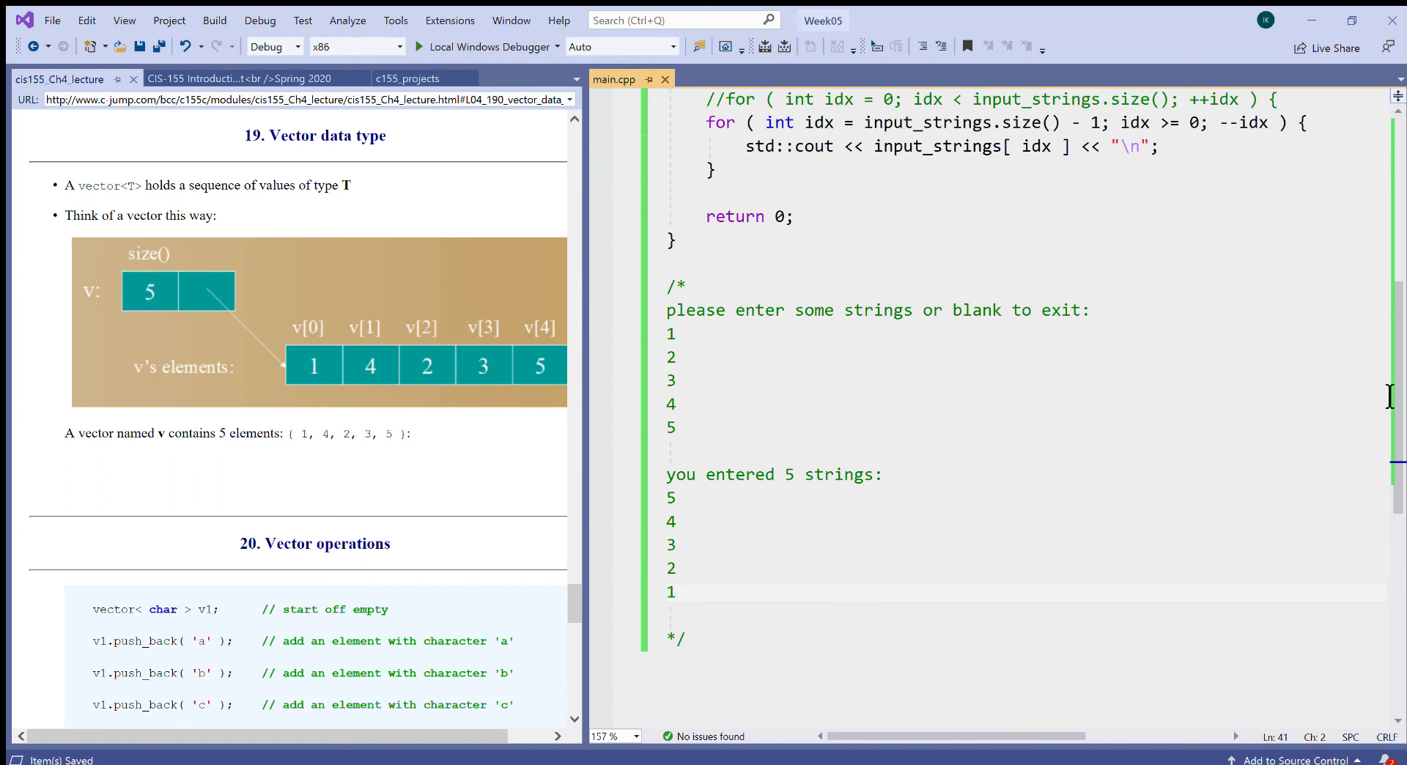
scroll(up, 3)
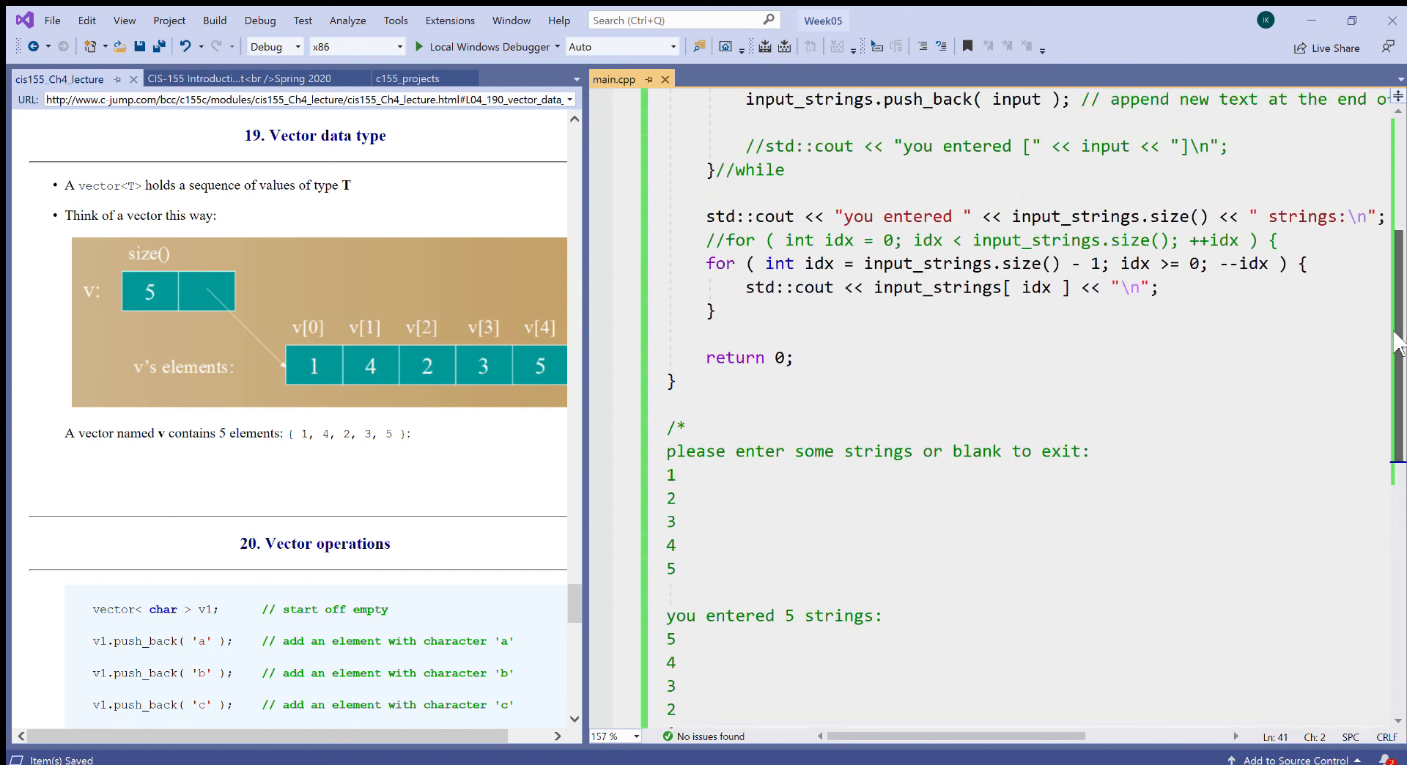
mouse_move(1331, 257)
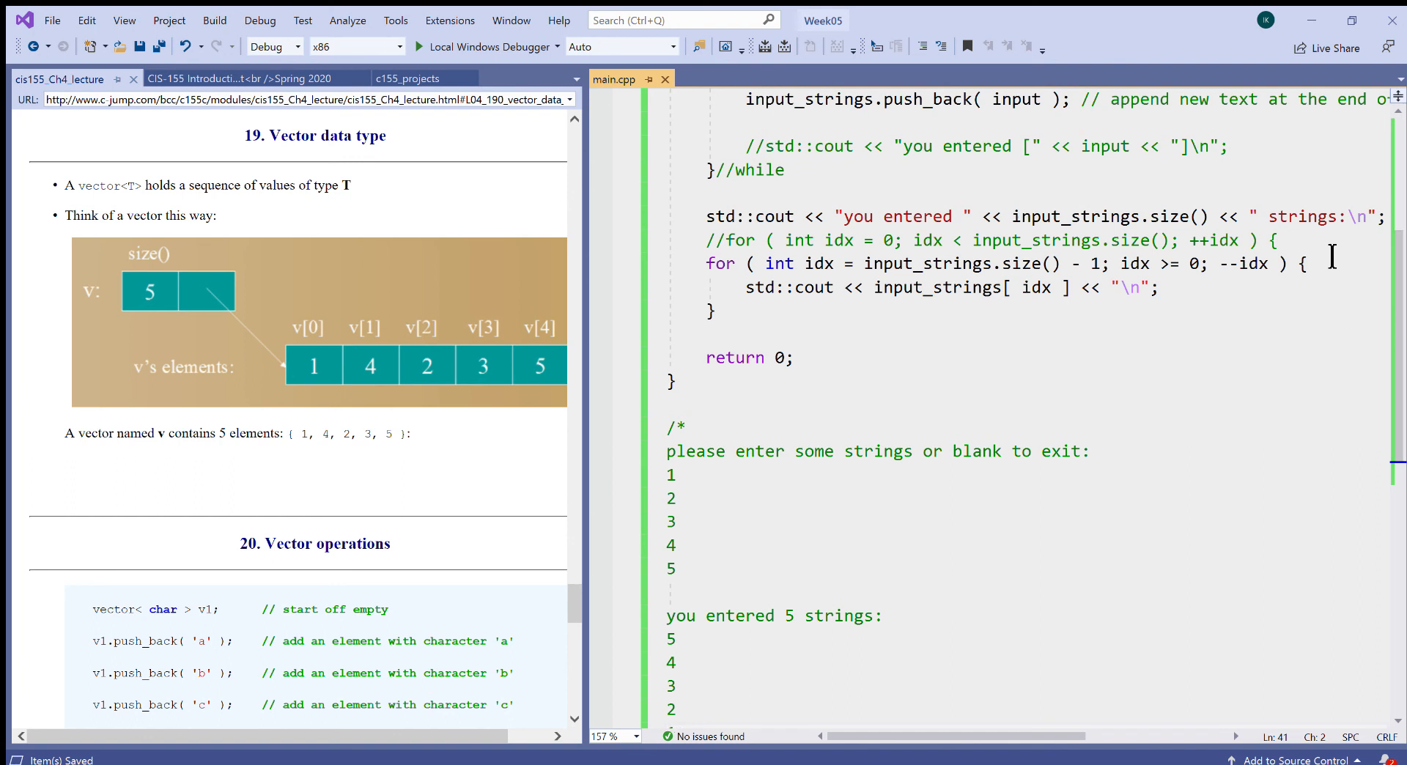